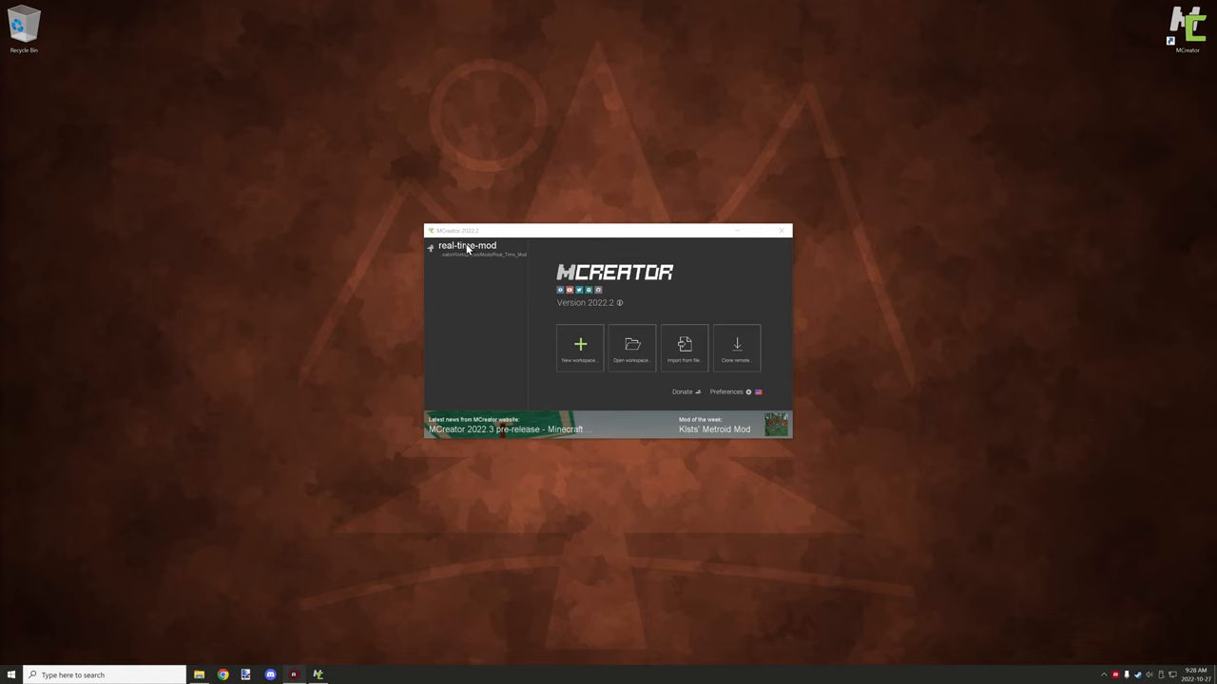
mouse_move(522, 245)
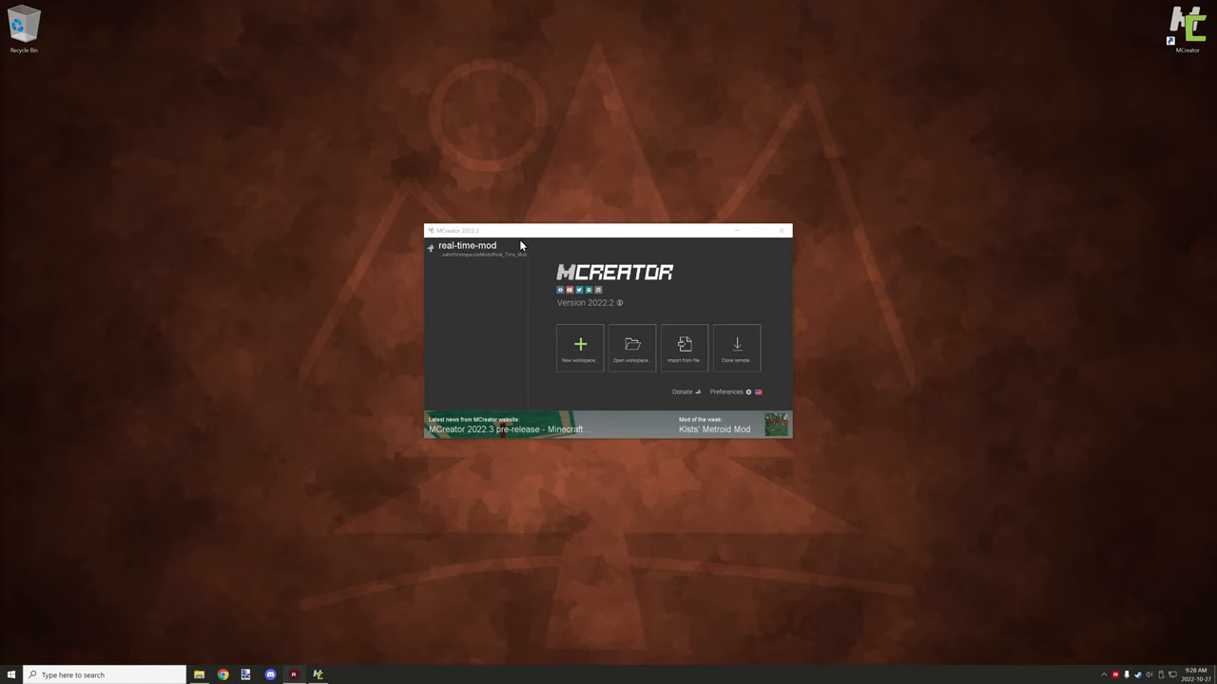
mouse_move(428, 263)
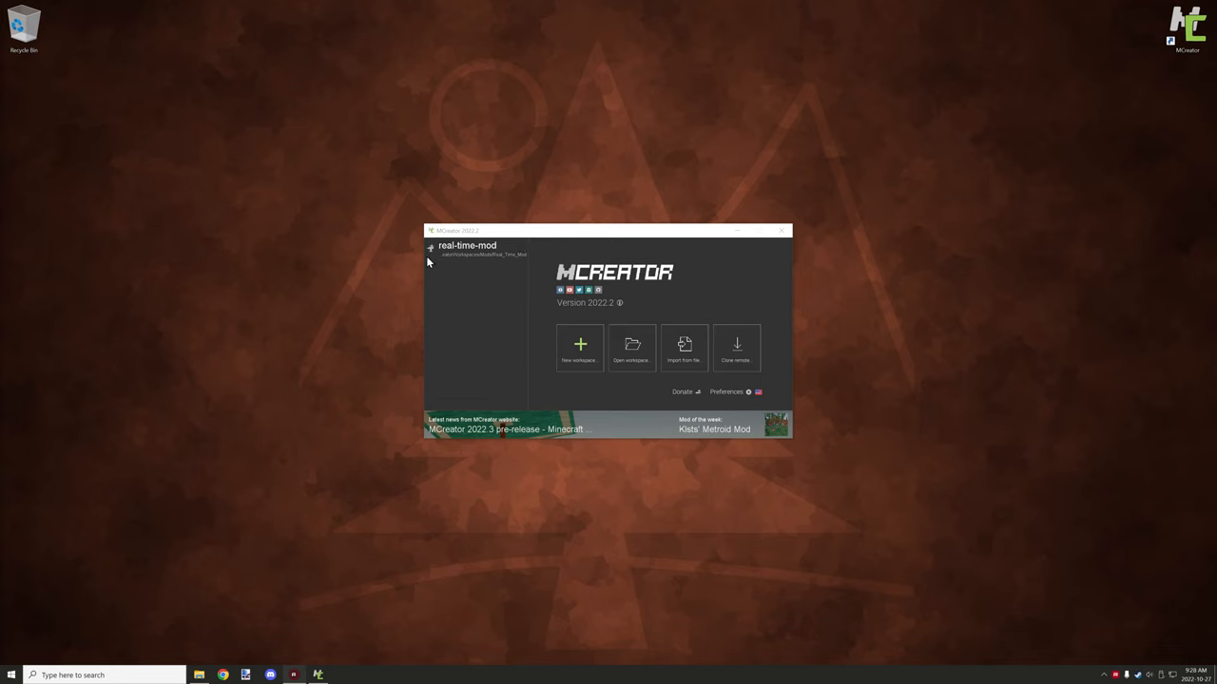
mouse_move(462, 246)
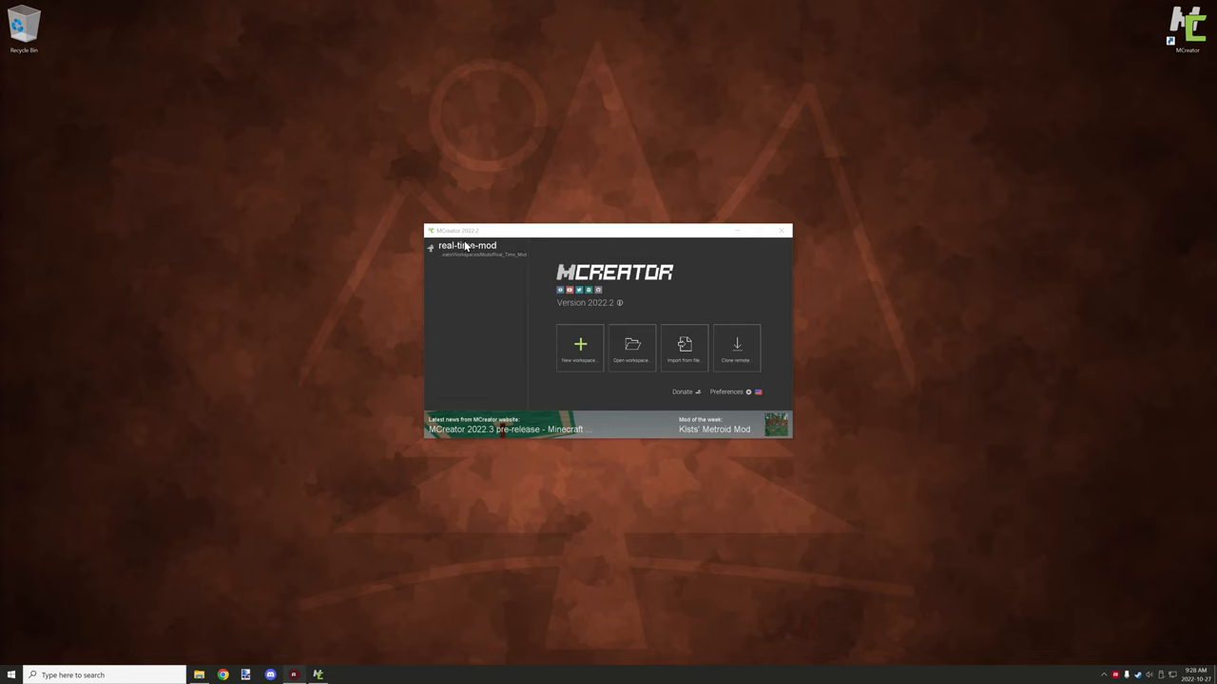
mouse_move(463, 253)
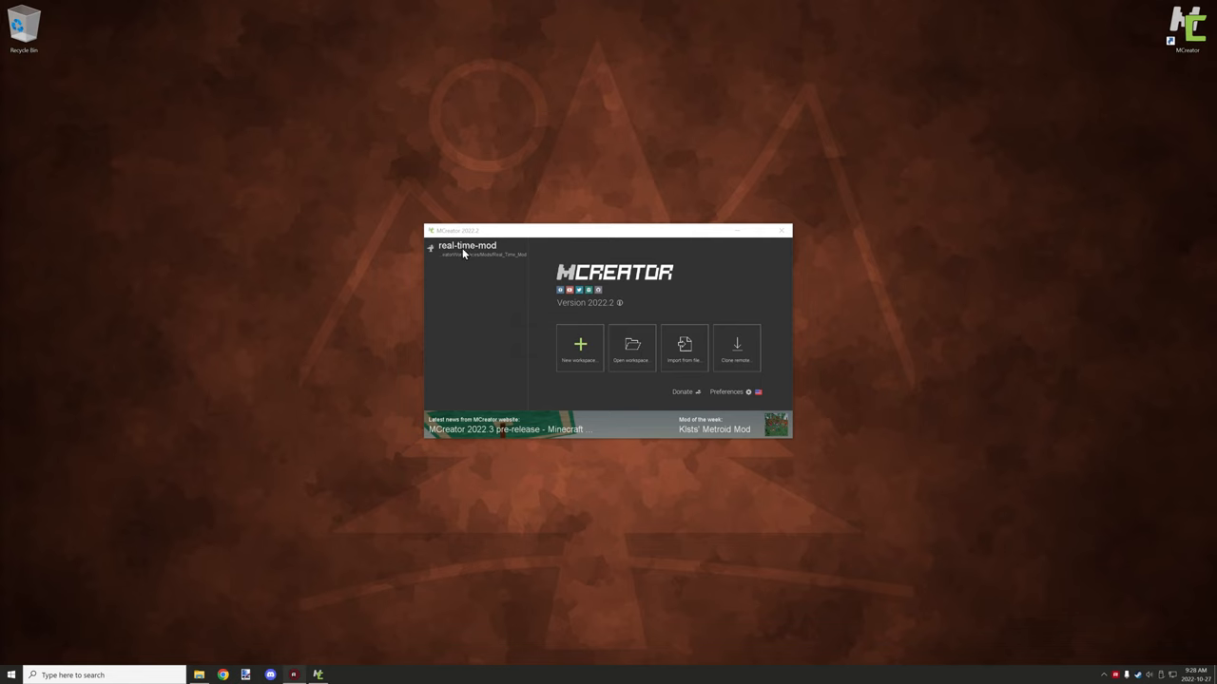
mouse_move(624, 266)
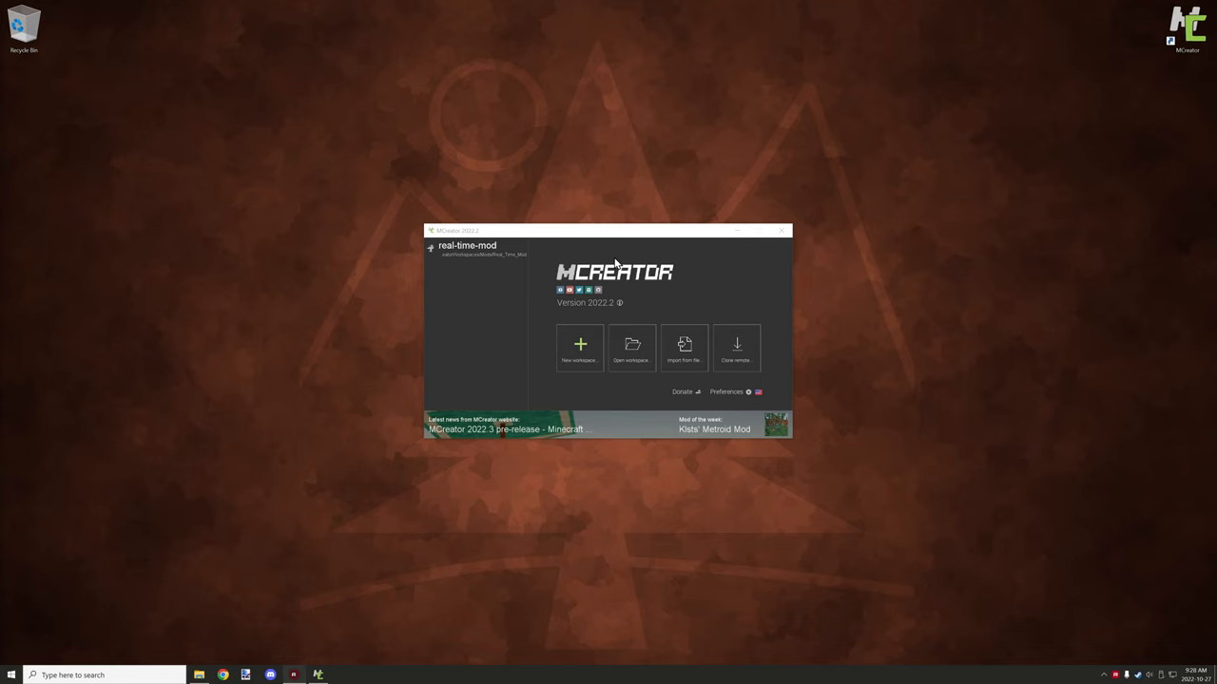
mouse_move(600, 274)
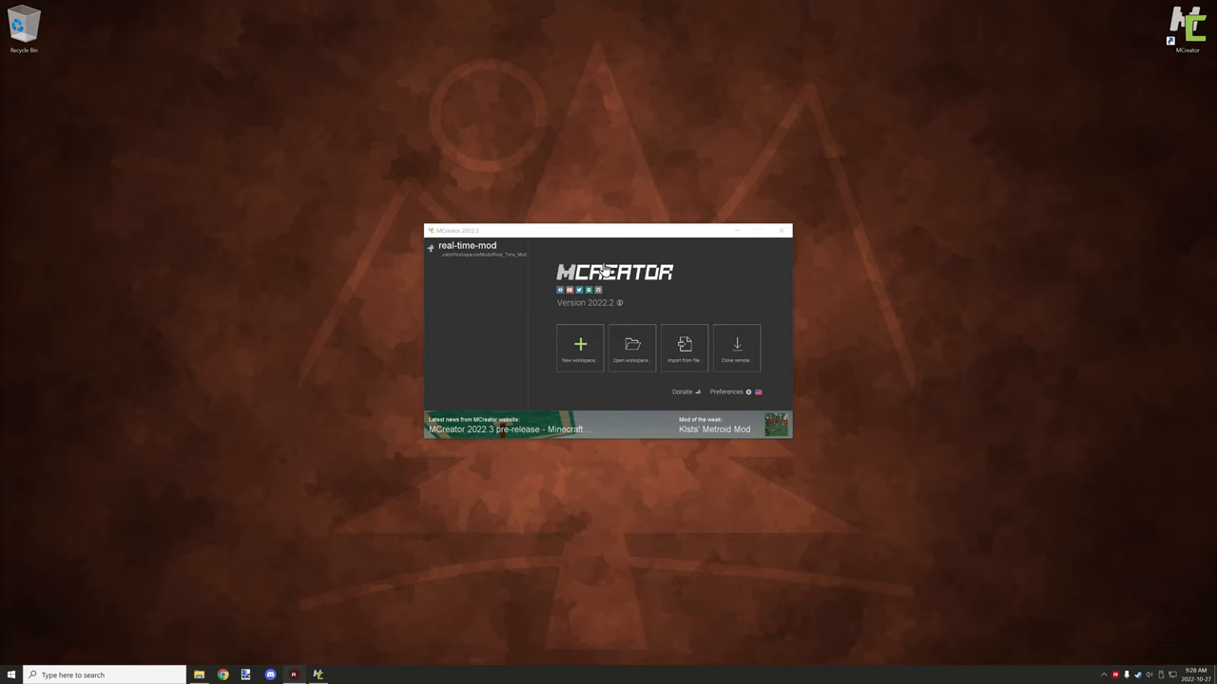
mouse_move(534, 187)
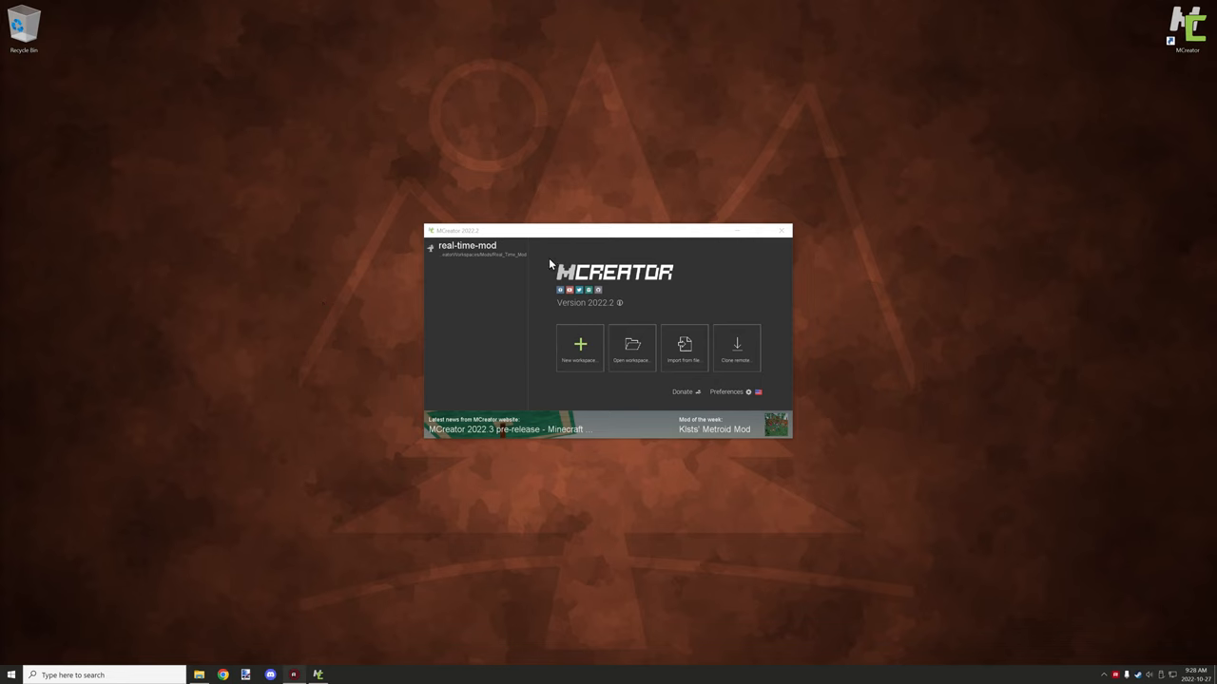
mouse_move(534, 267)
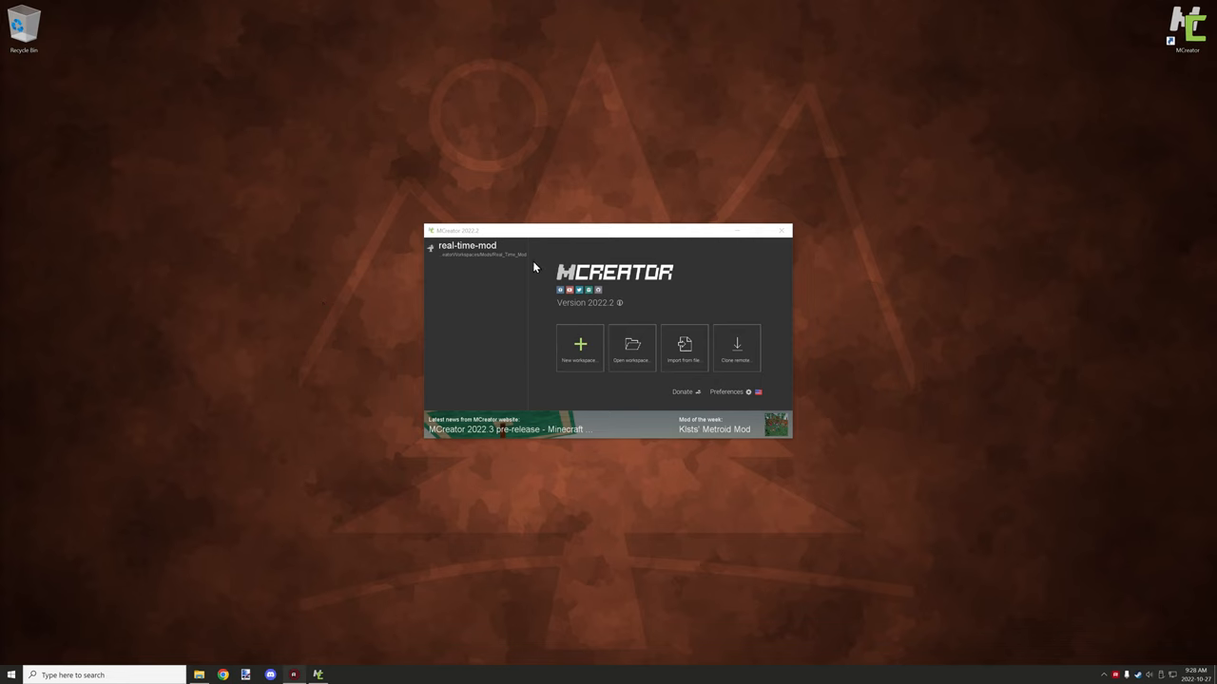
mouse_move(583, 264)
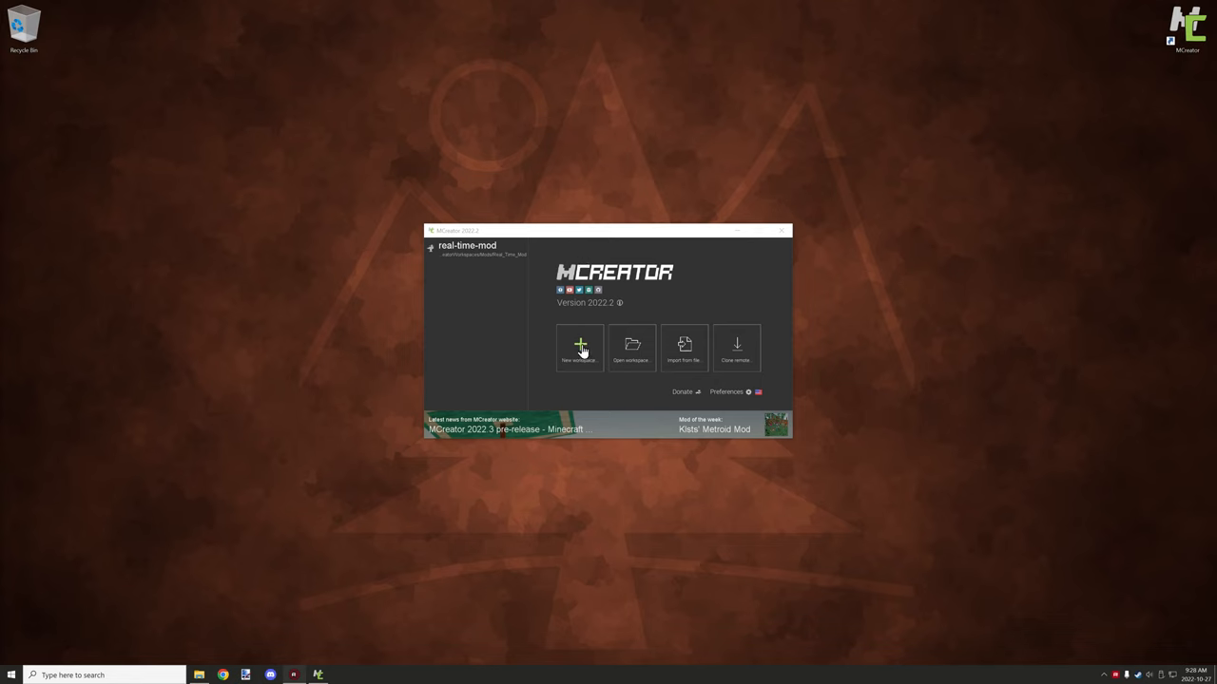
mouse_move(490, 306)
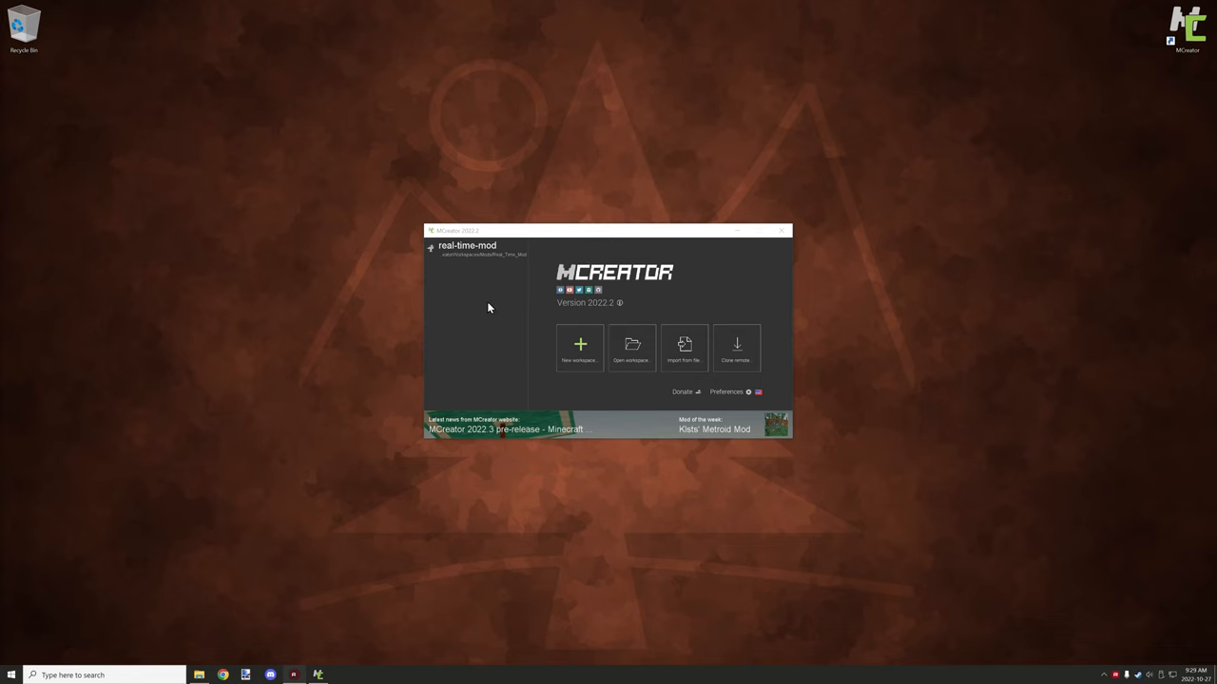
mouse_move(459, 286)
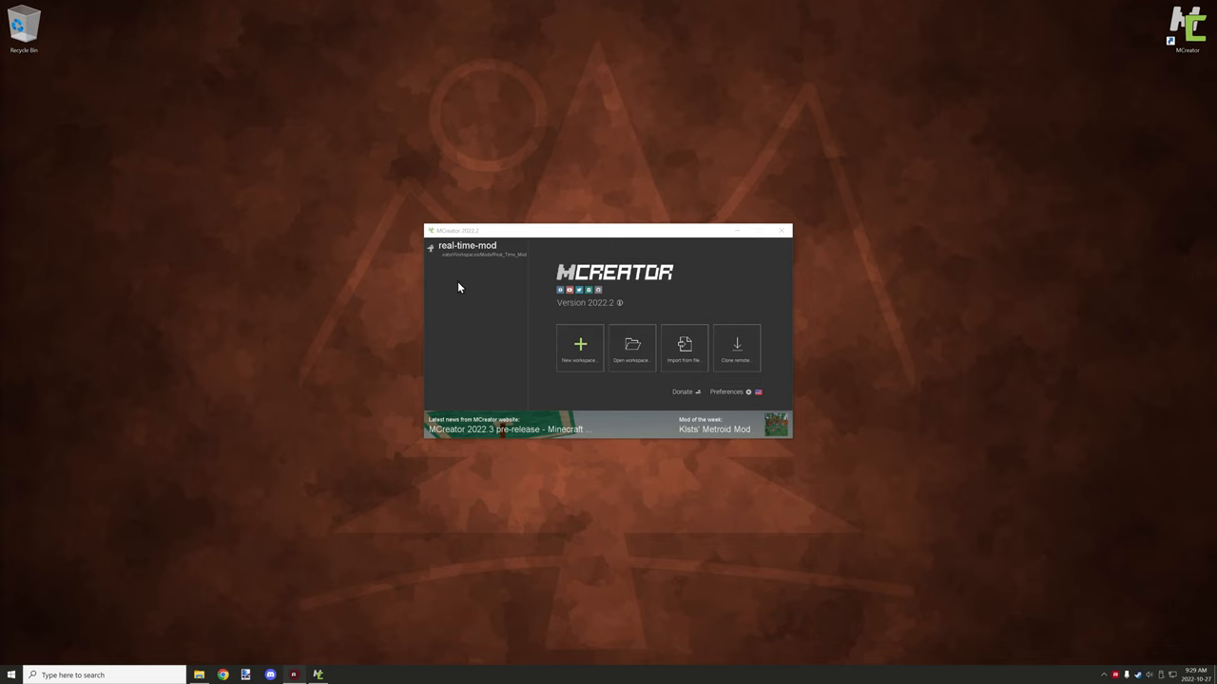
mouse_move(467, 257)
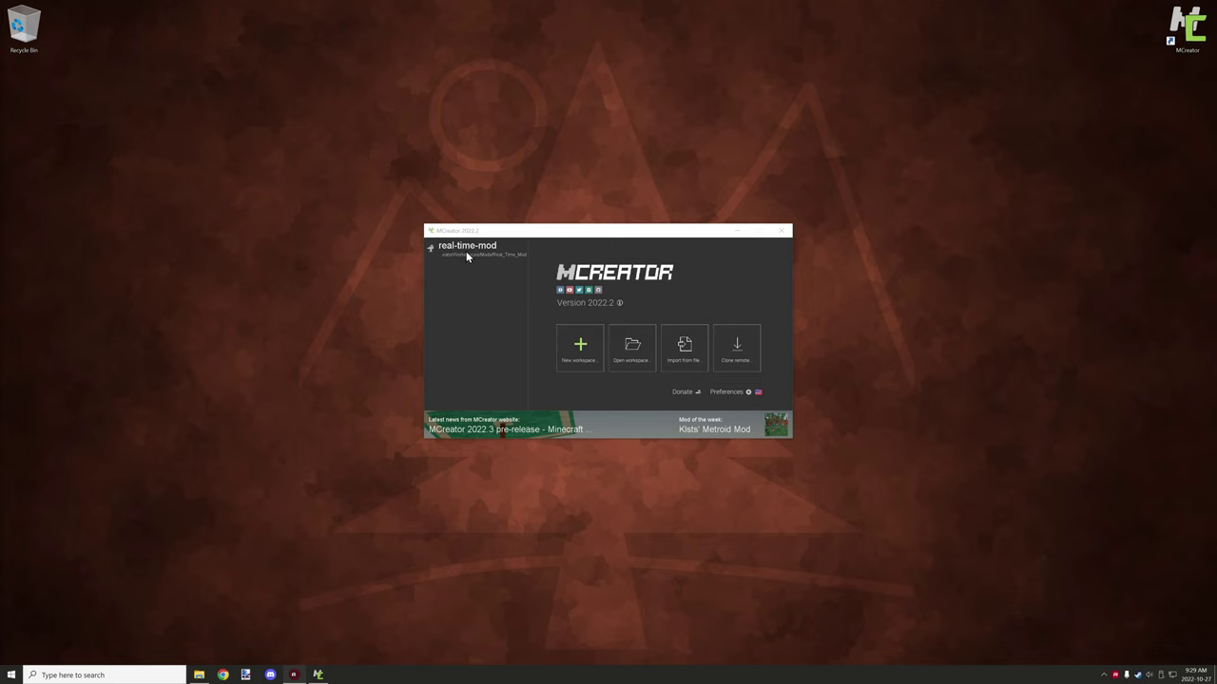
mouse_move(487, 295)
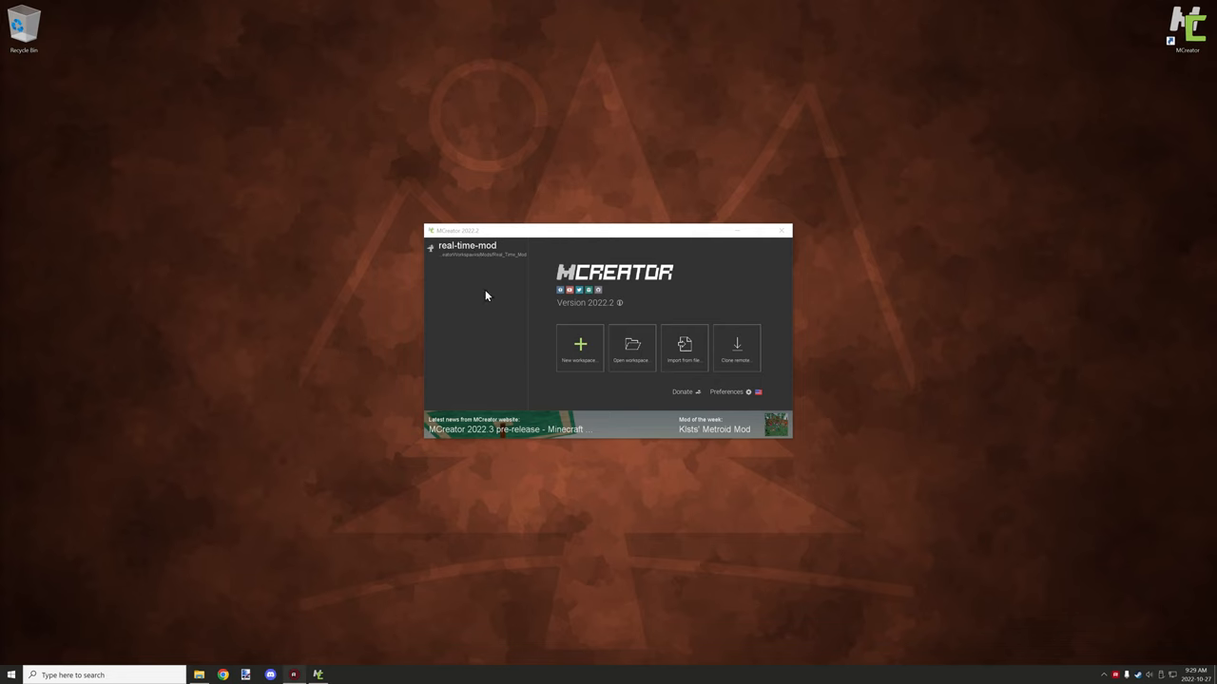
mouse_move(447, 263)
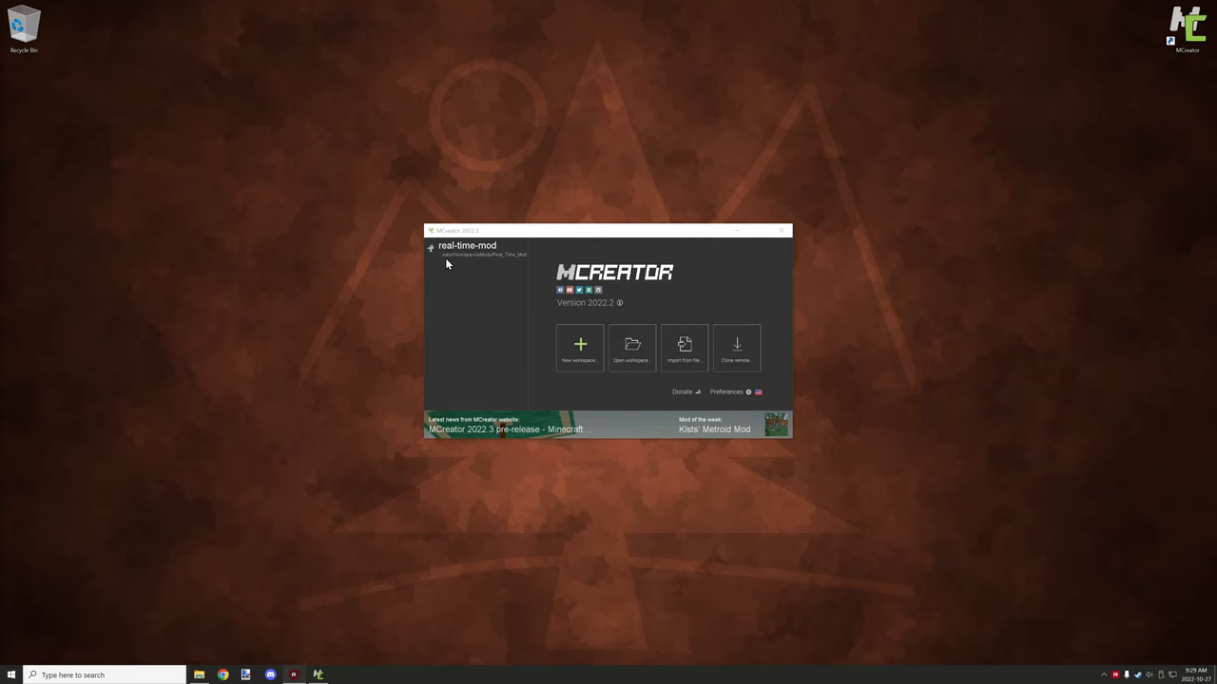
mouse_move(450, 236)
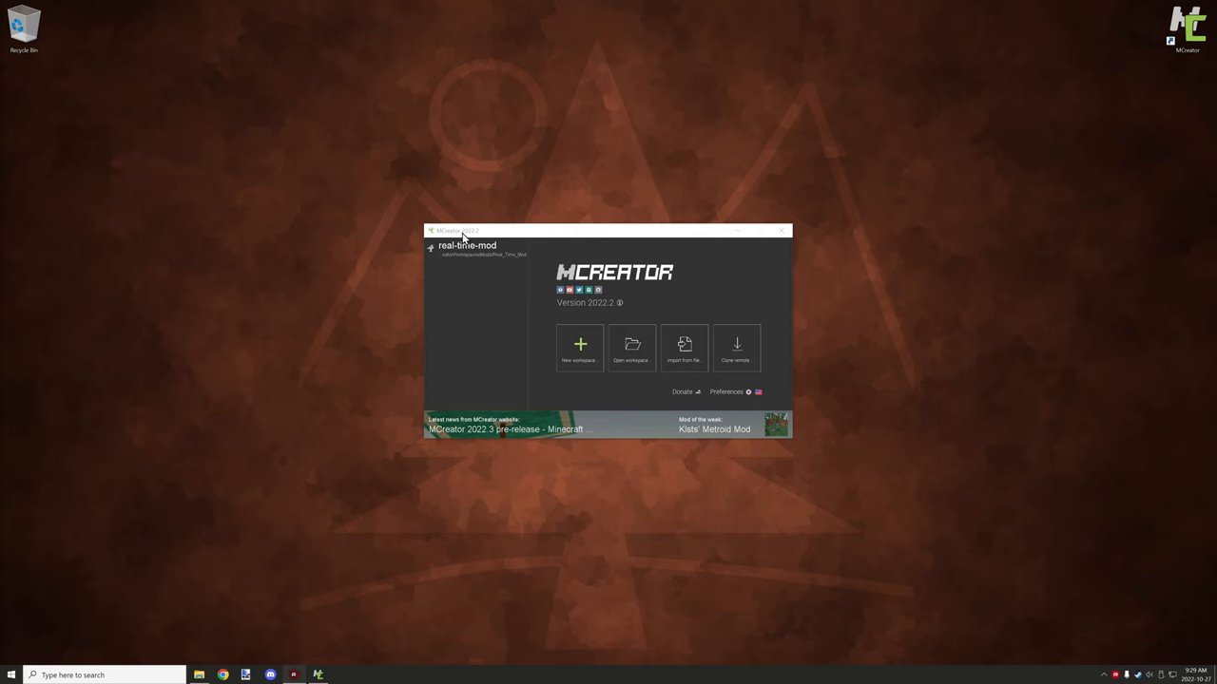
mouse_move(622, 316)
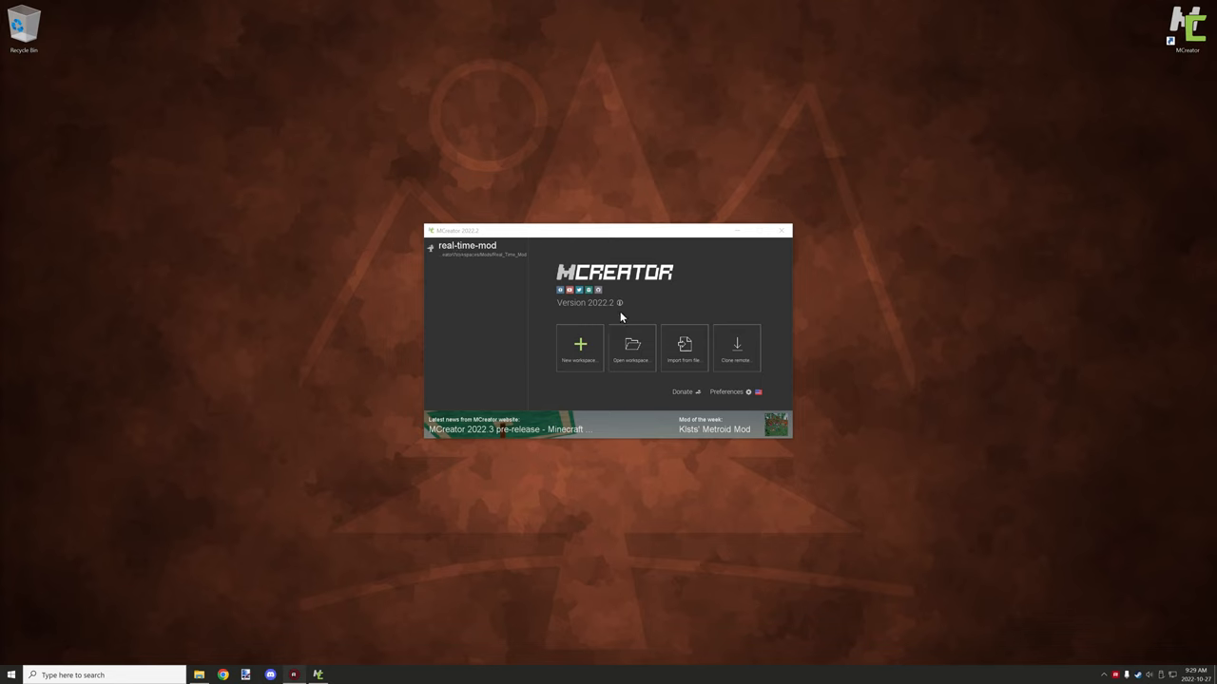
mouse_move(645, 311)
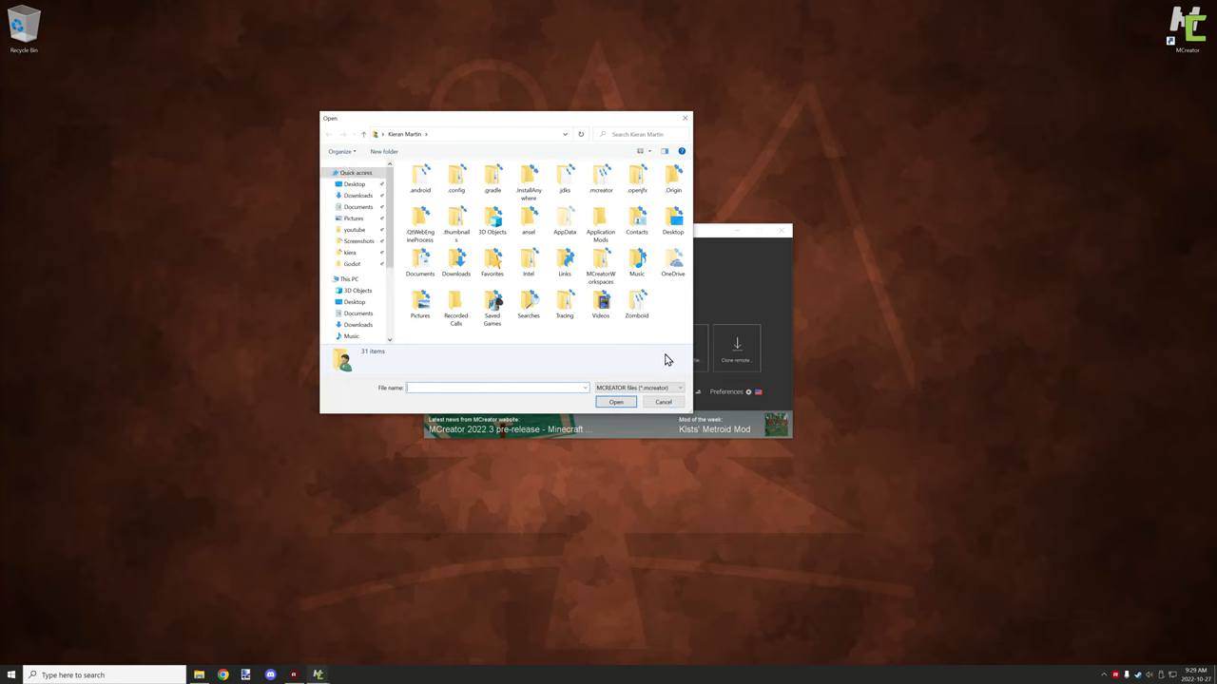
mouse_move(645, 401)
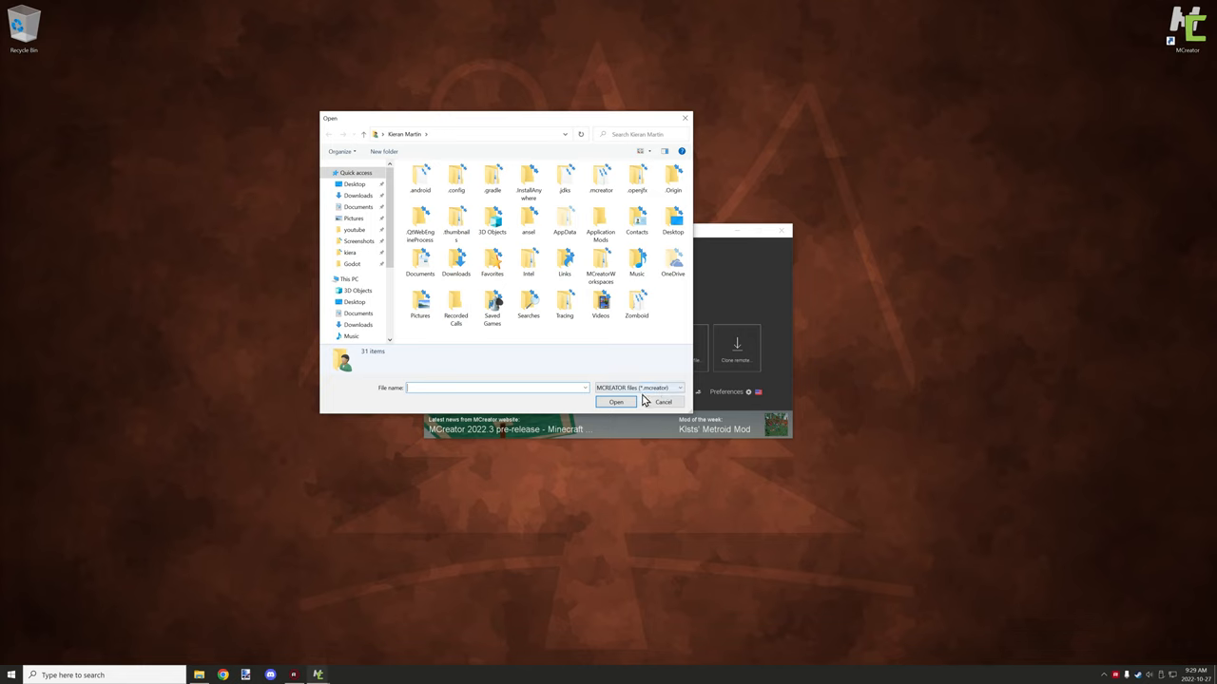
Dismiss the workspace file browser and launch Import from file to choose a ZIP.
left_click(663, 402)
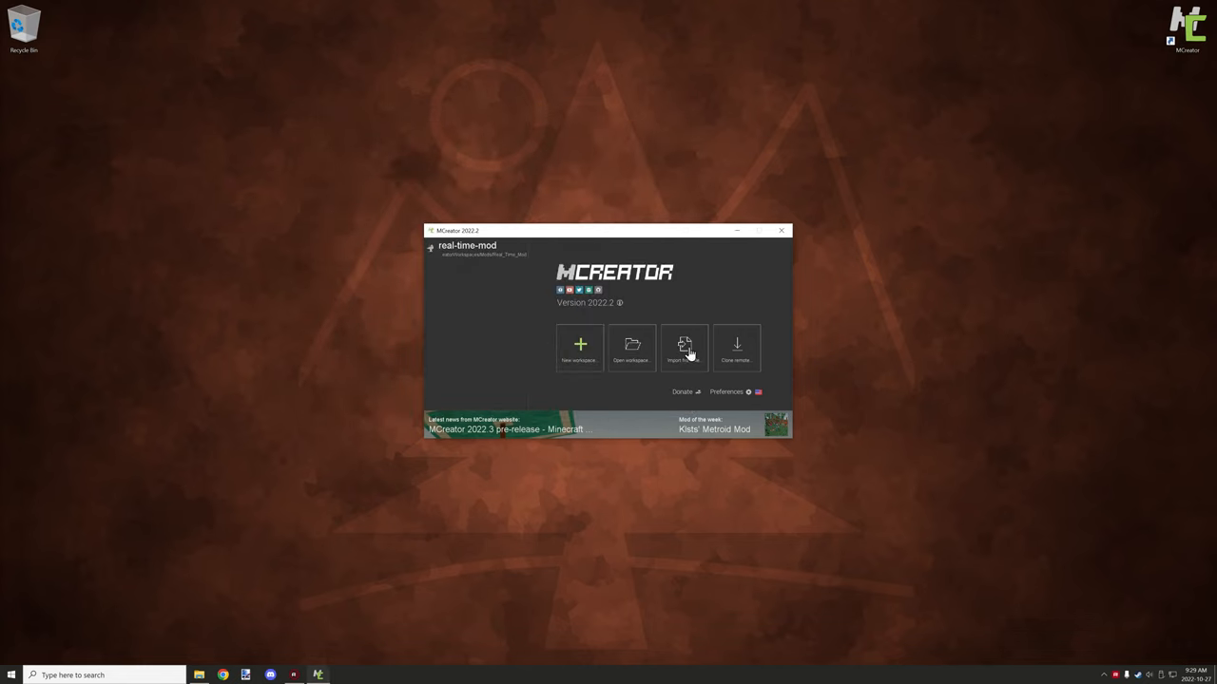
mouse_move(672, 351)
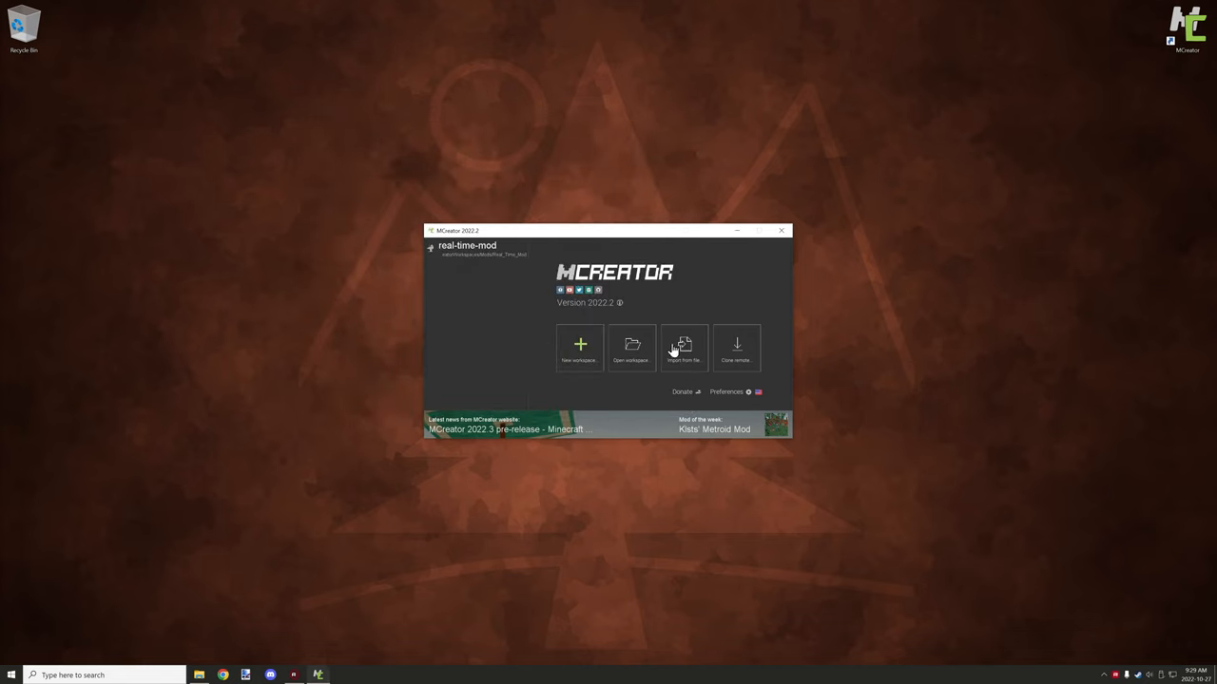
mouse_move(689, 343)
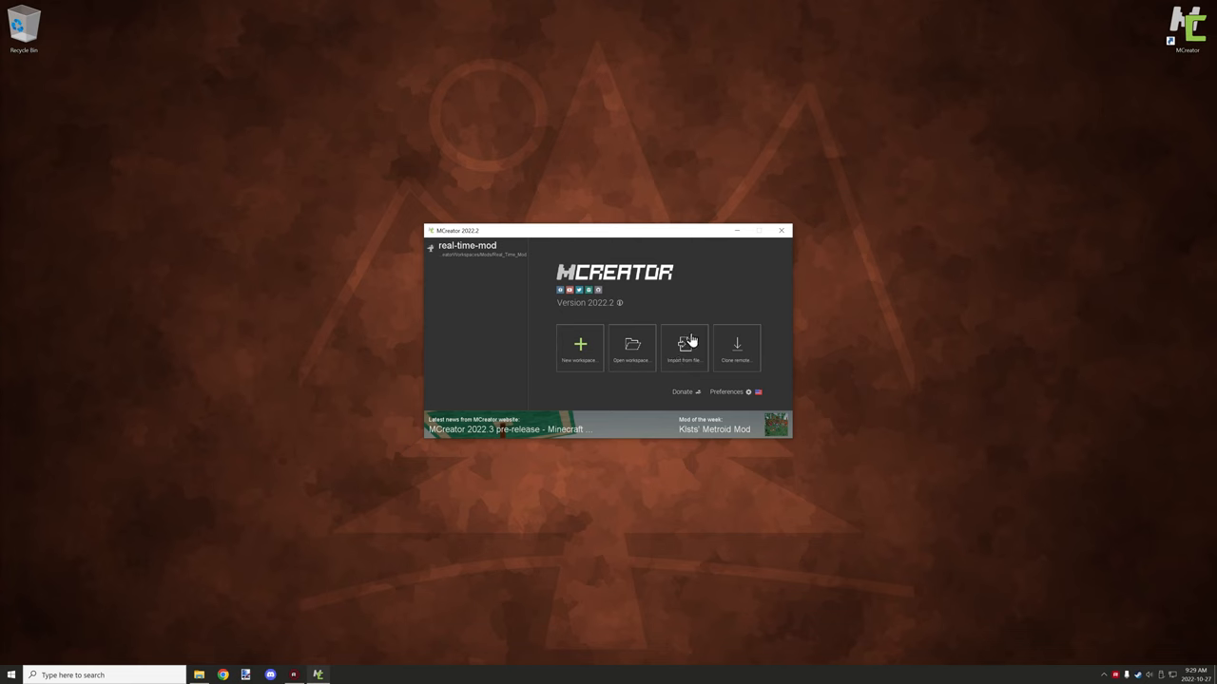
left_click(684, 345)
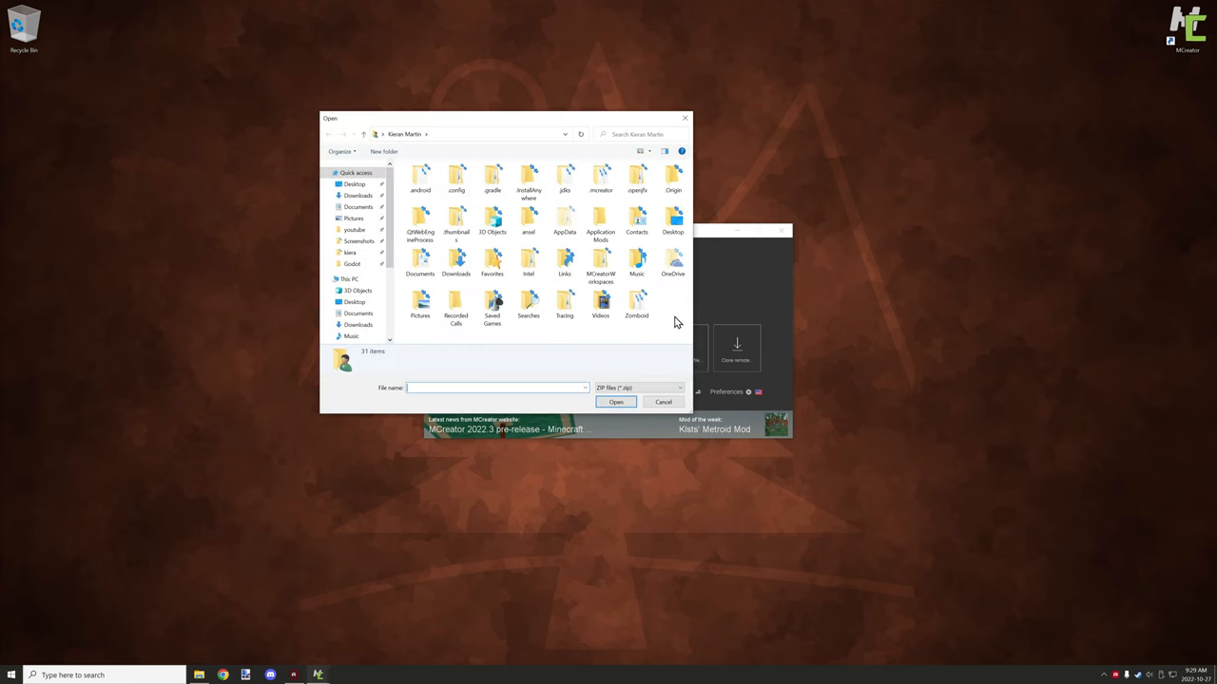
mouse_move(657, 313)
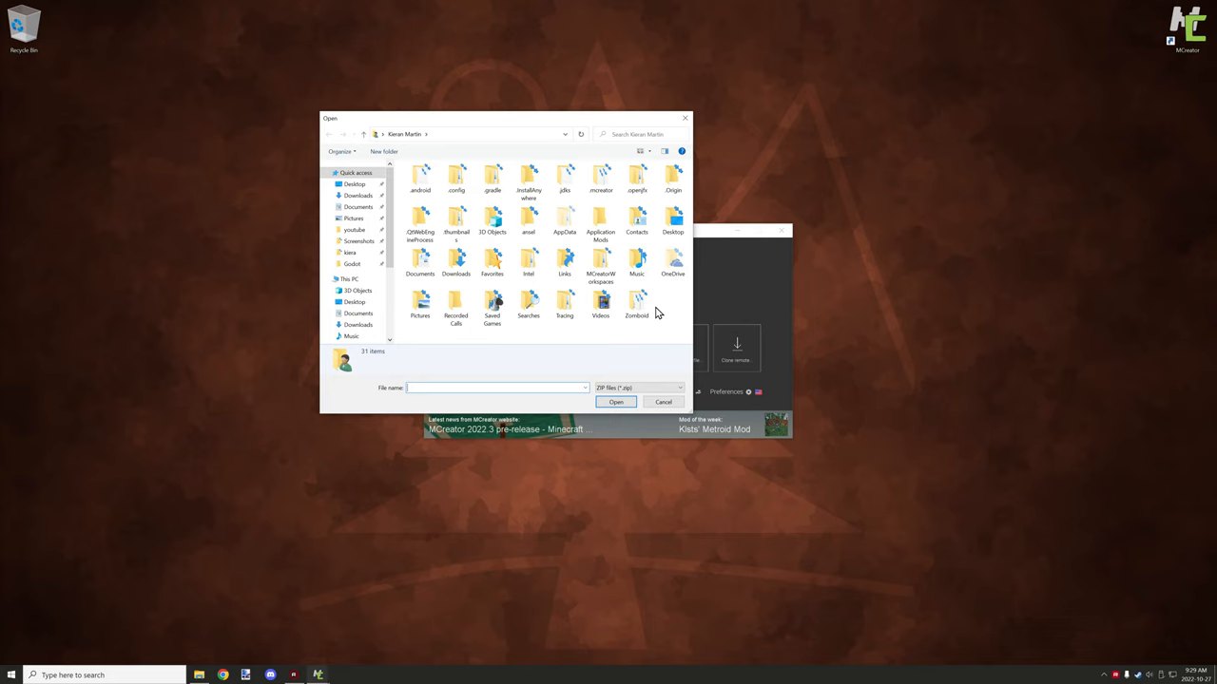
mouse_move(456, 209)
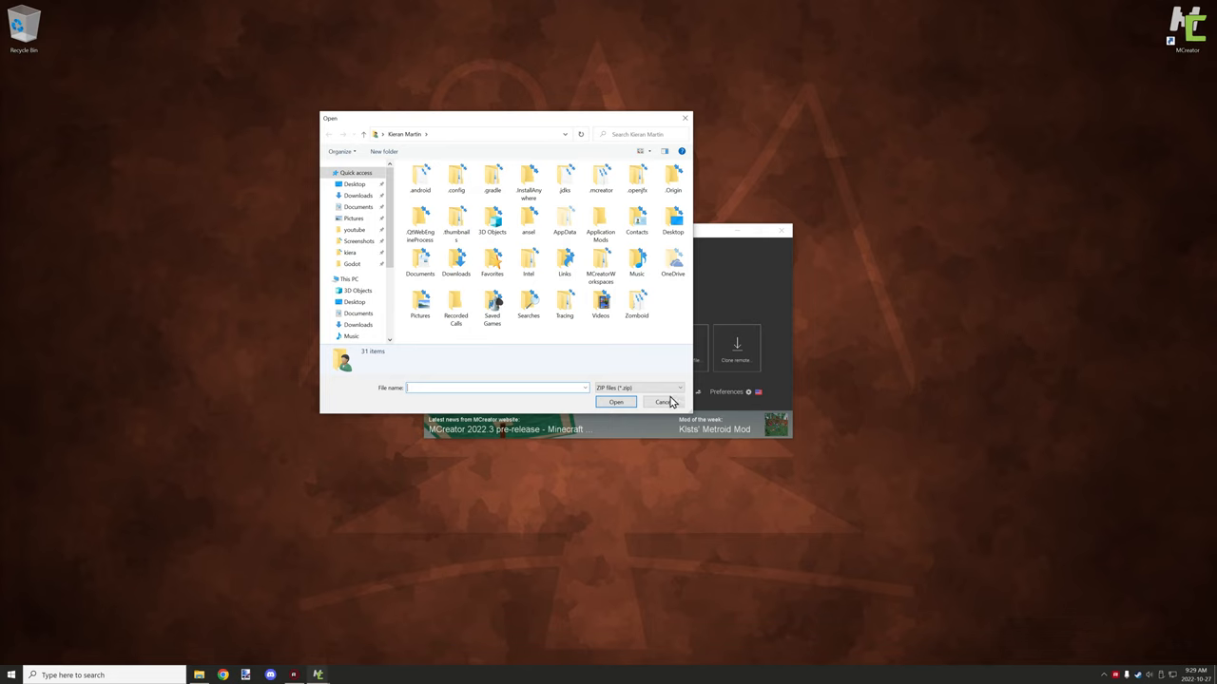
left_click(661, 402)
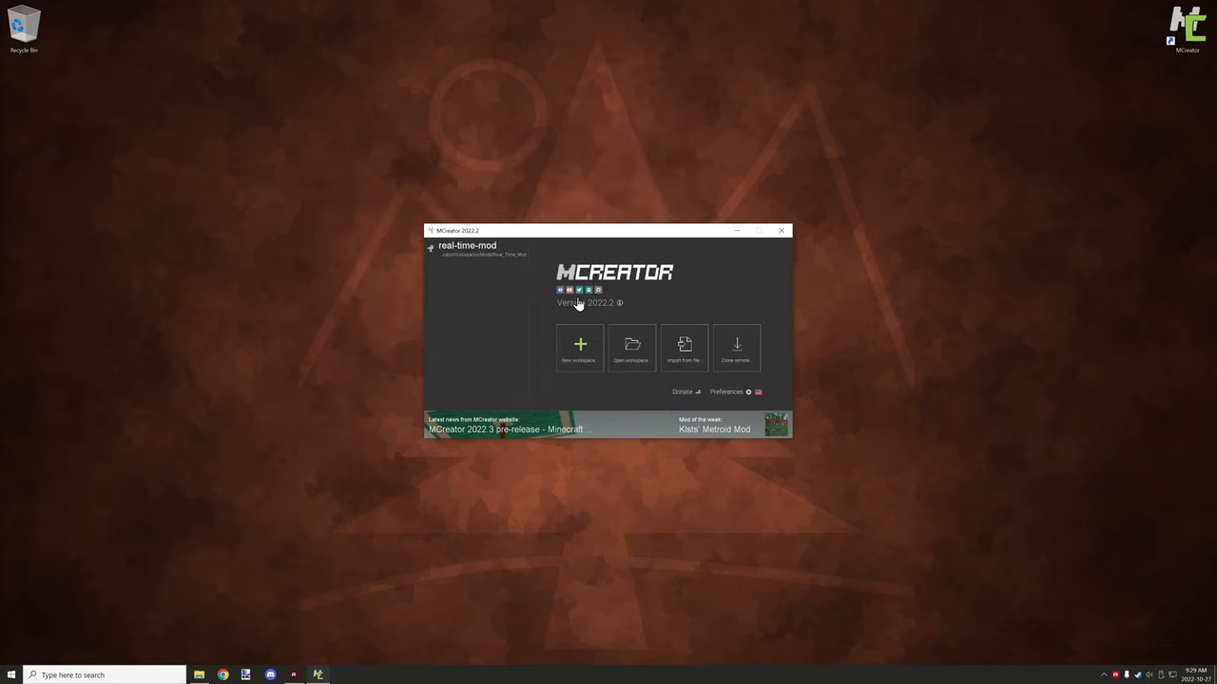
mouse_move(724, 338)
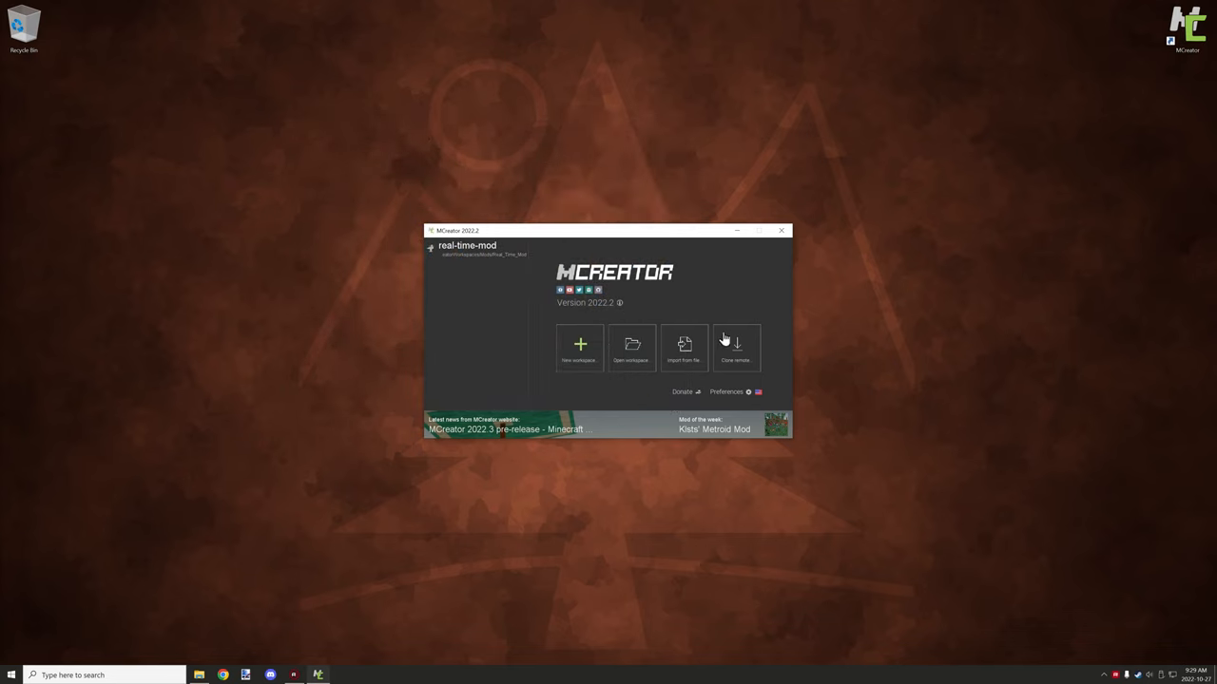
mouse_move(742, 335)
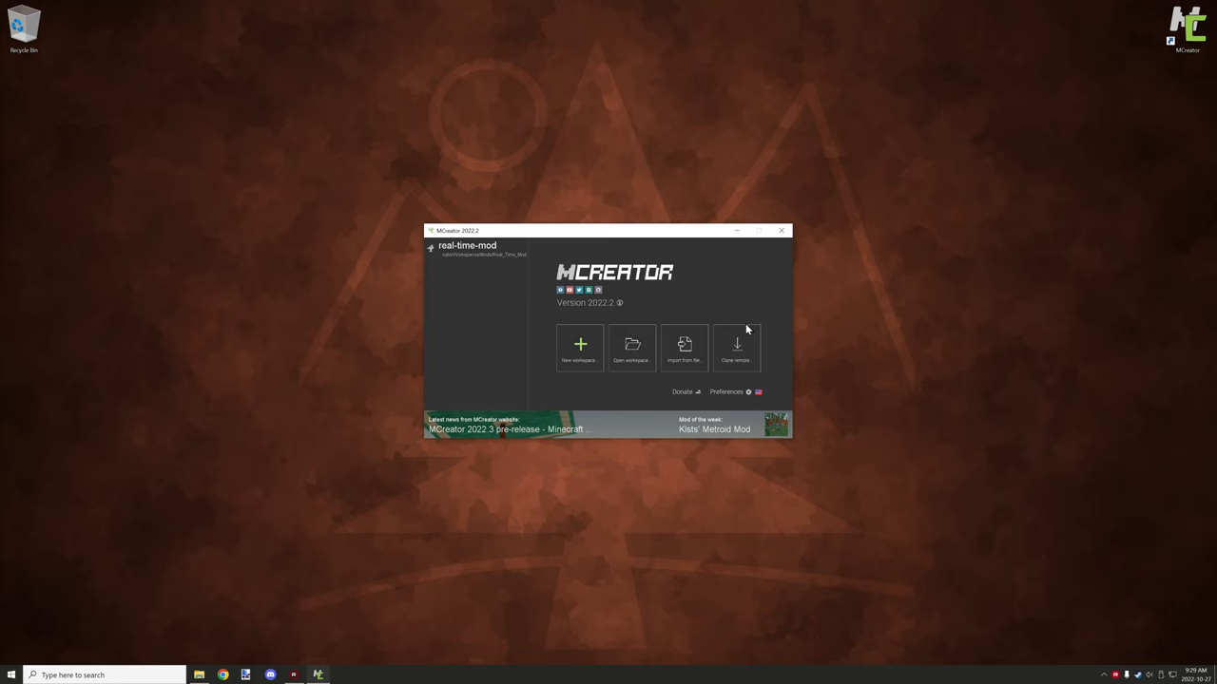
mouse_move(748, 327)
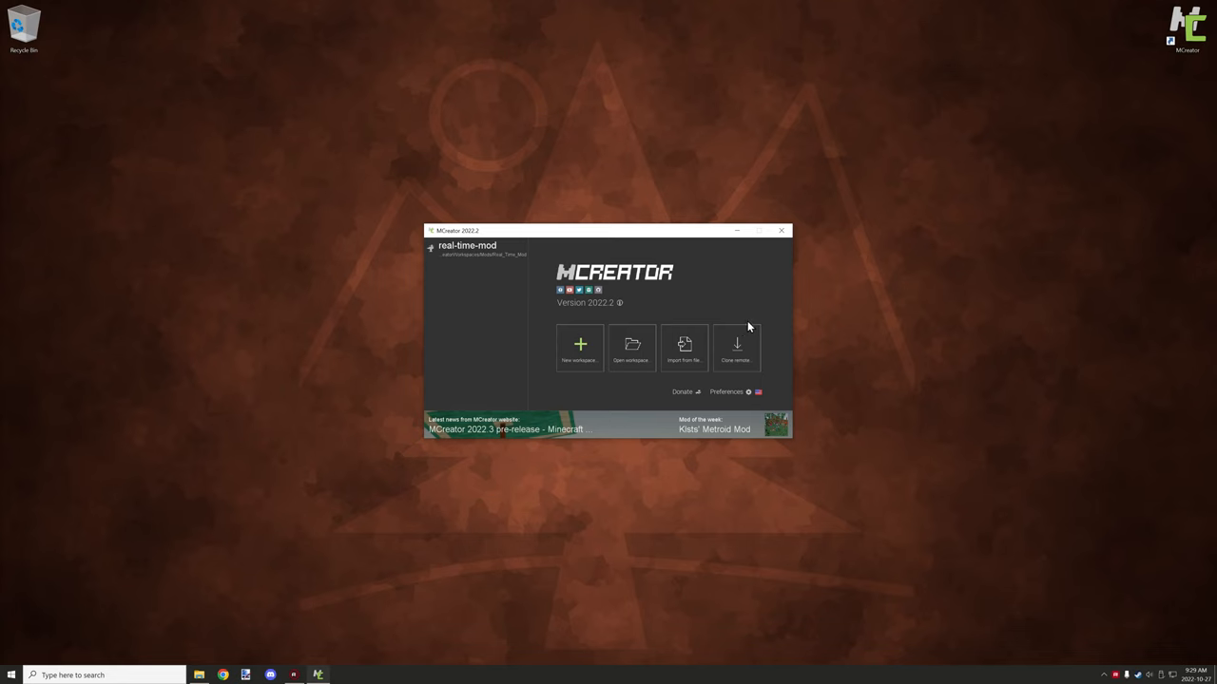
mouse_move(751, 333)
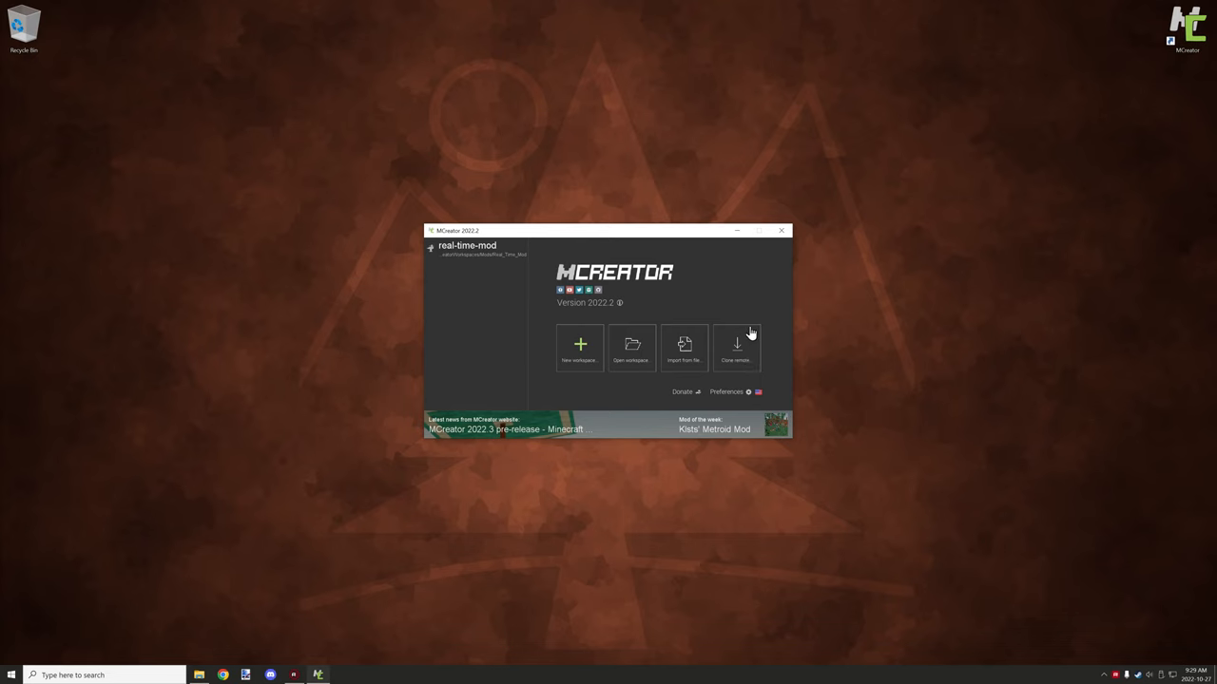
mouse_move(746, 328)
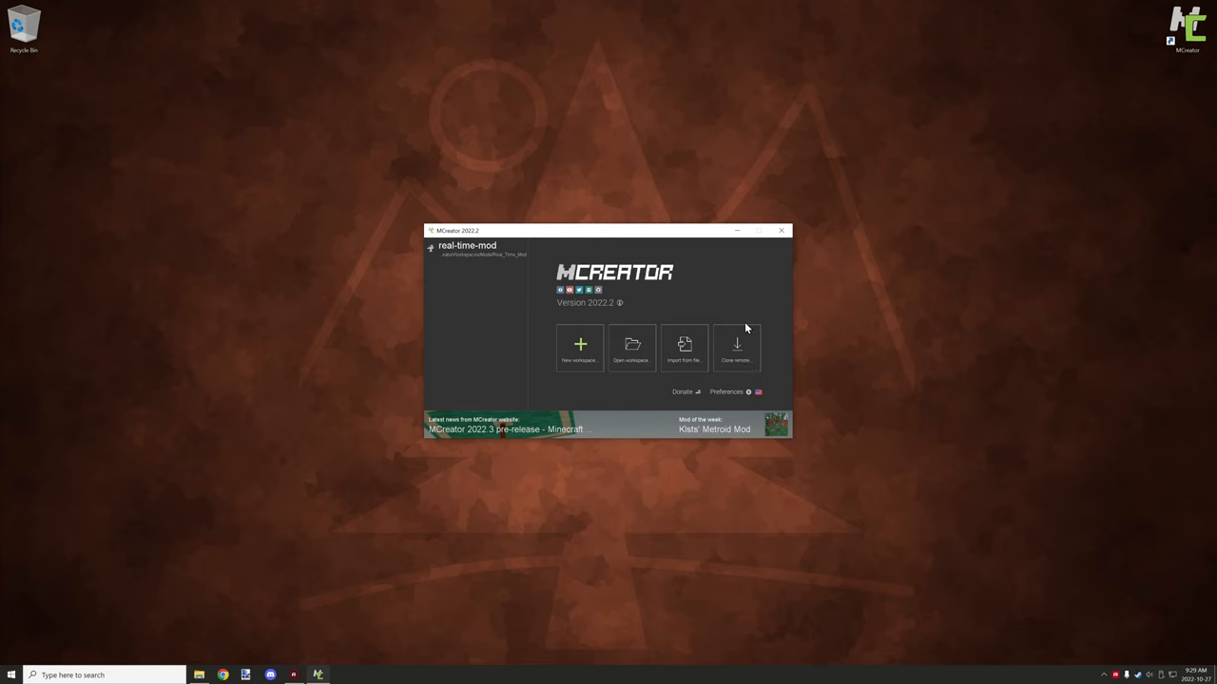
mouse_move(742, 326)
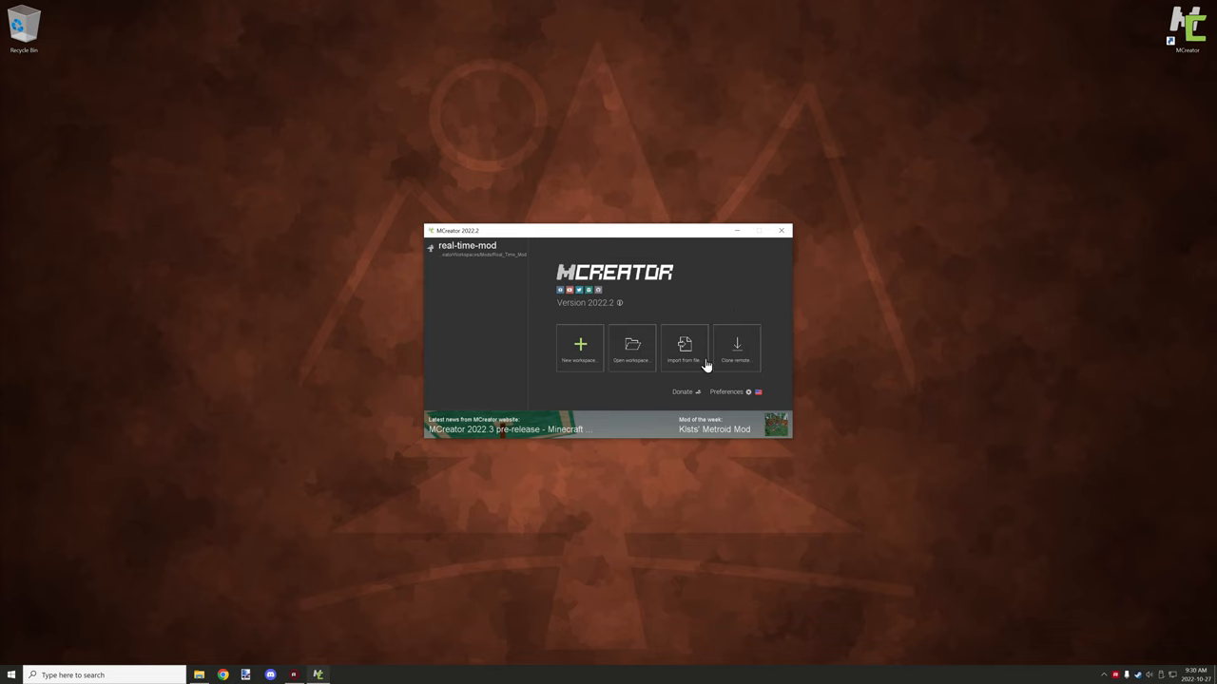
mouse_move(753, 342)
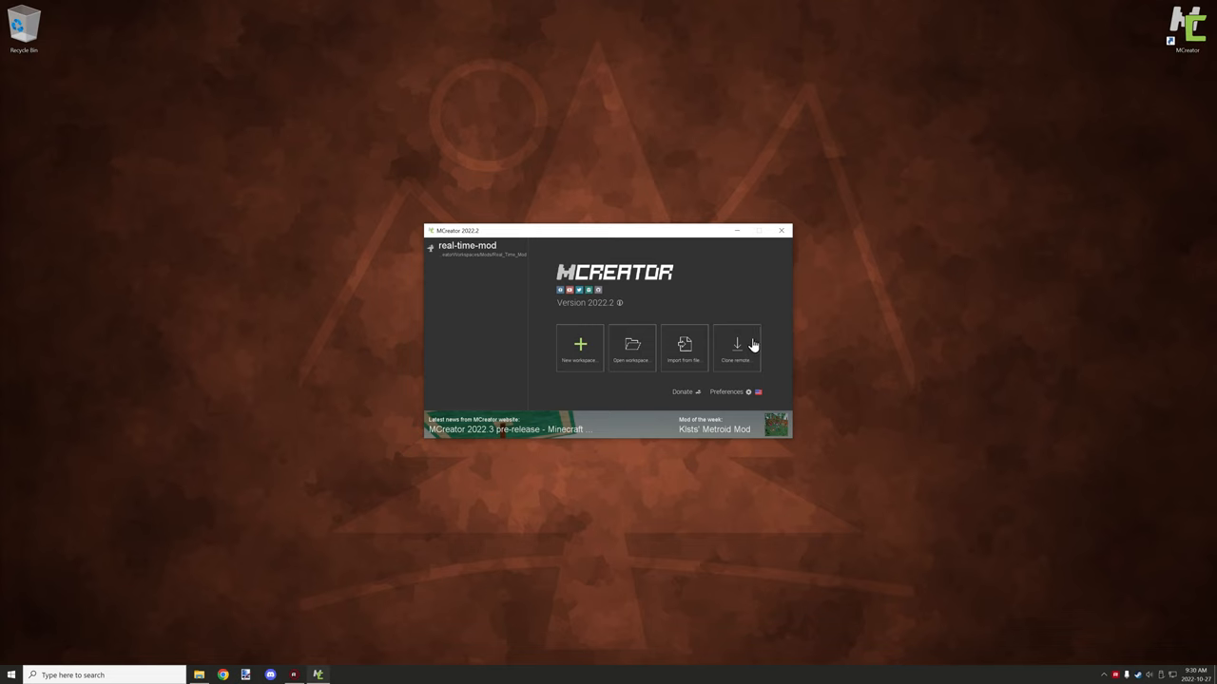
mouse_move(751, 337)
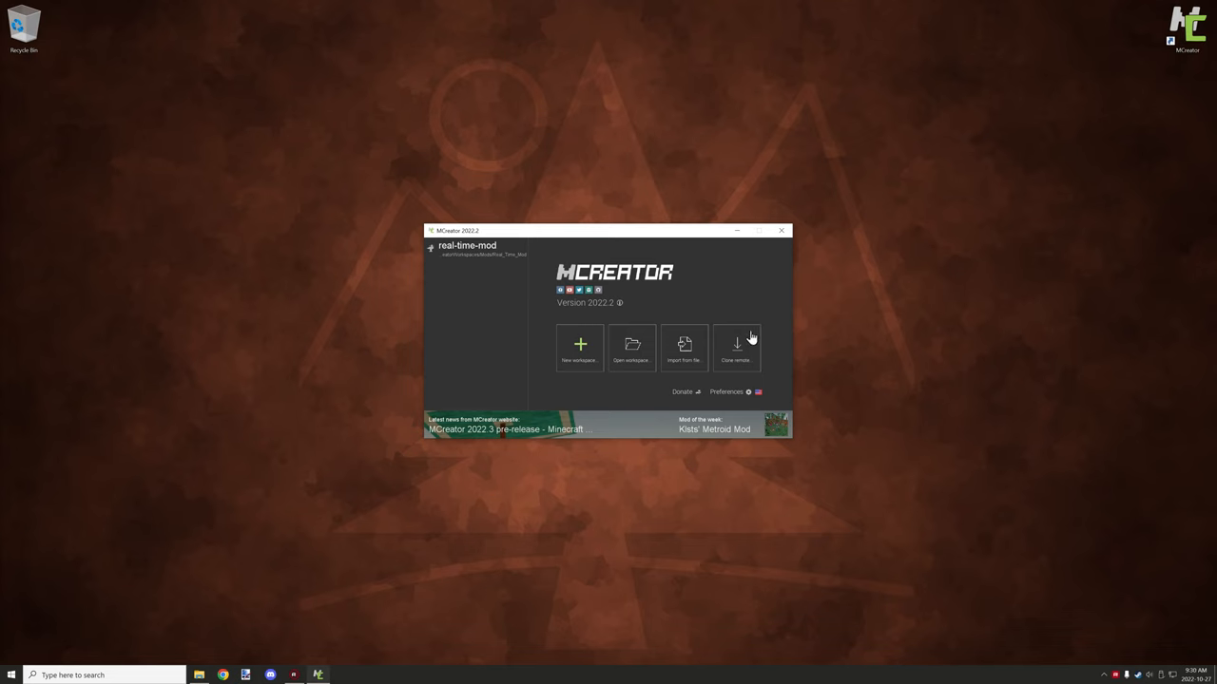
mouse_move(761, 328)
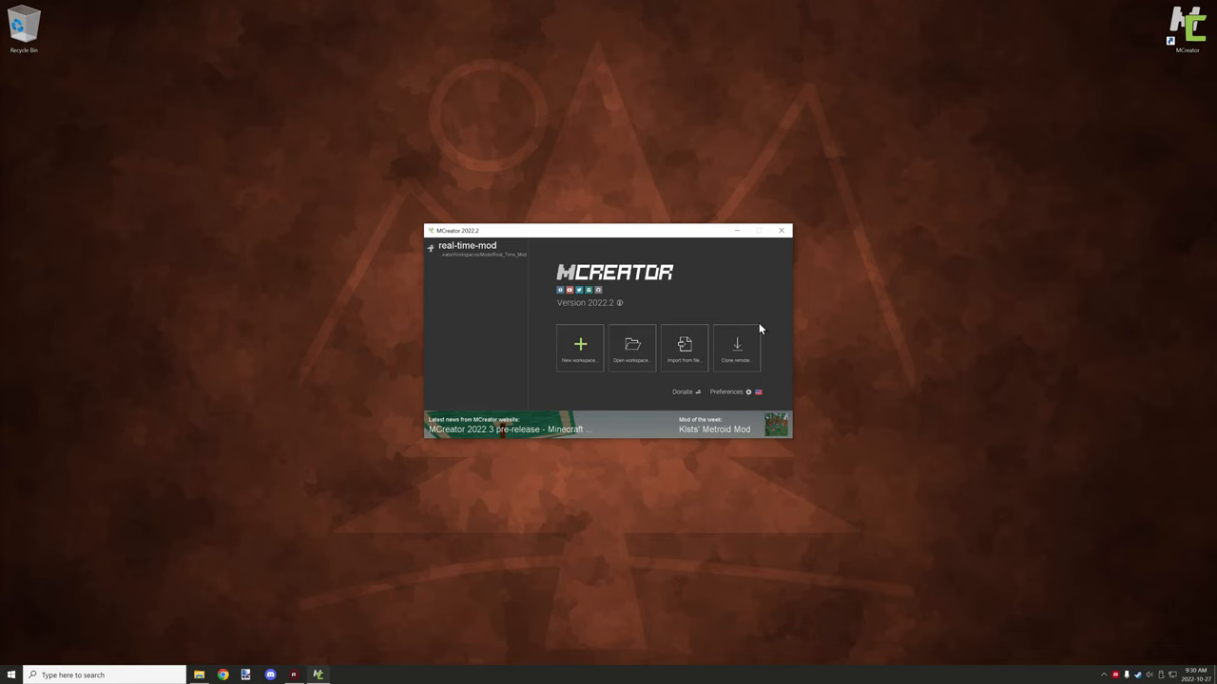
mouse_move(720, 348)
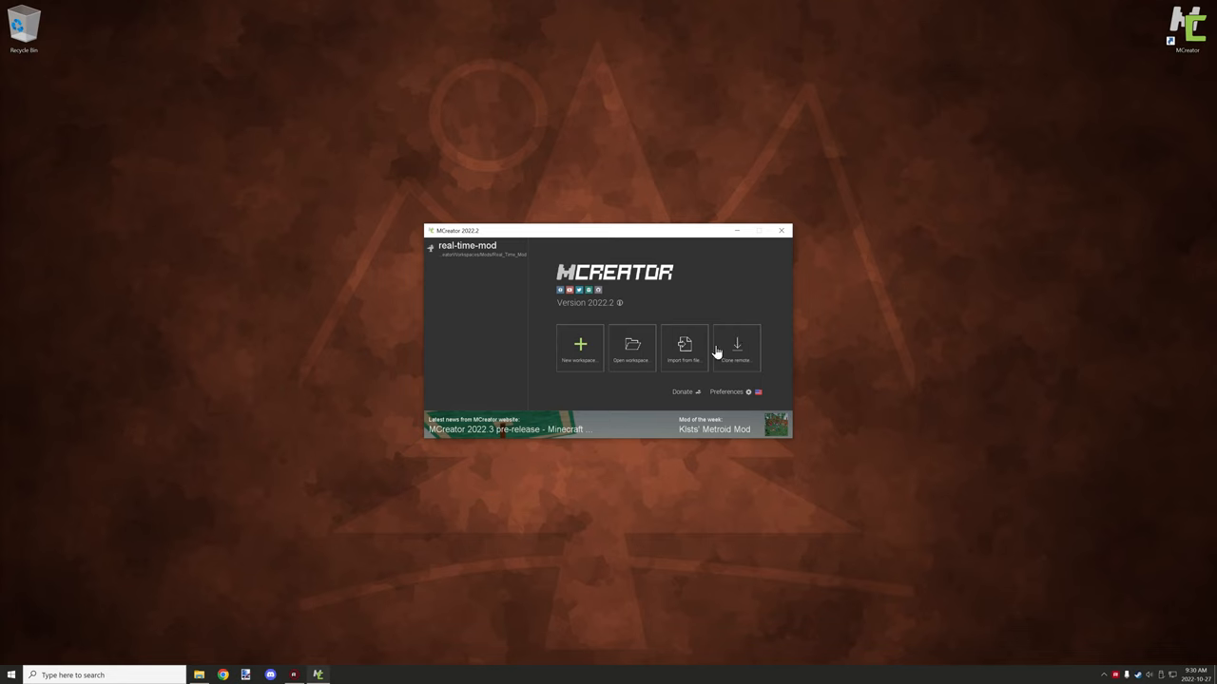
mouse_move(452, 264)
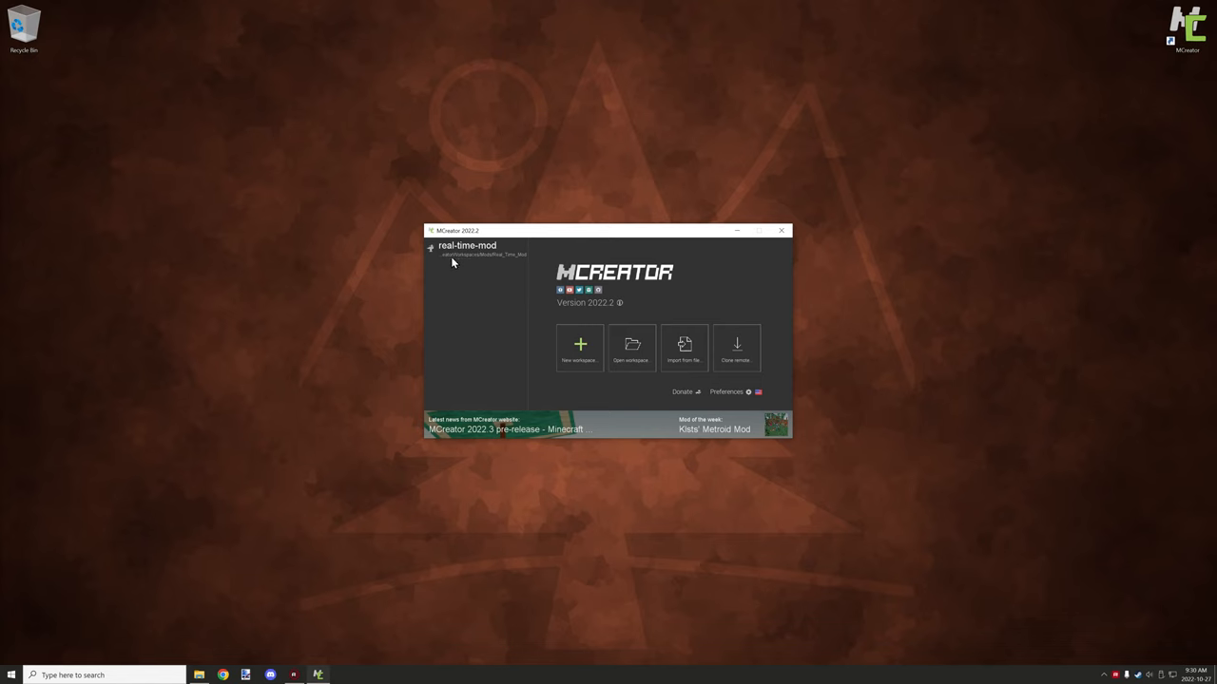
mouse_move(598, 260)
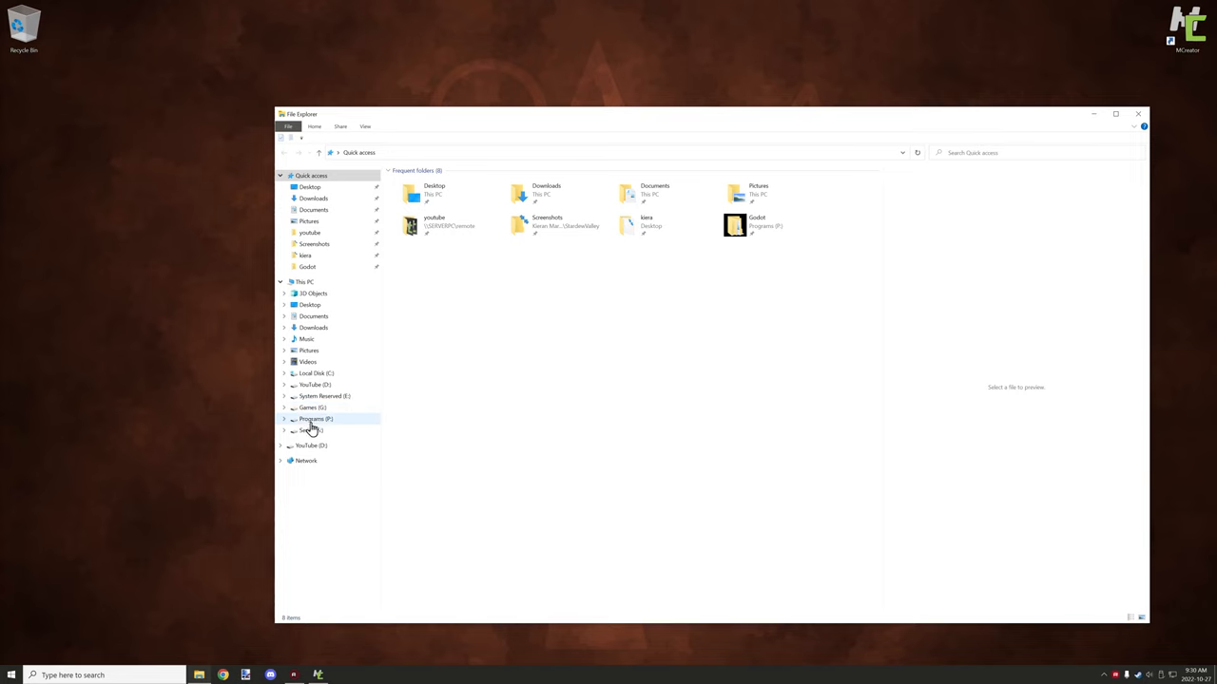
mouse_move(318, 422)
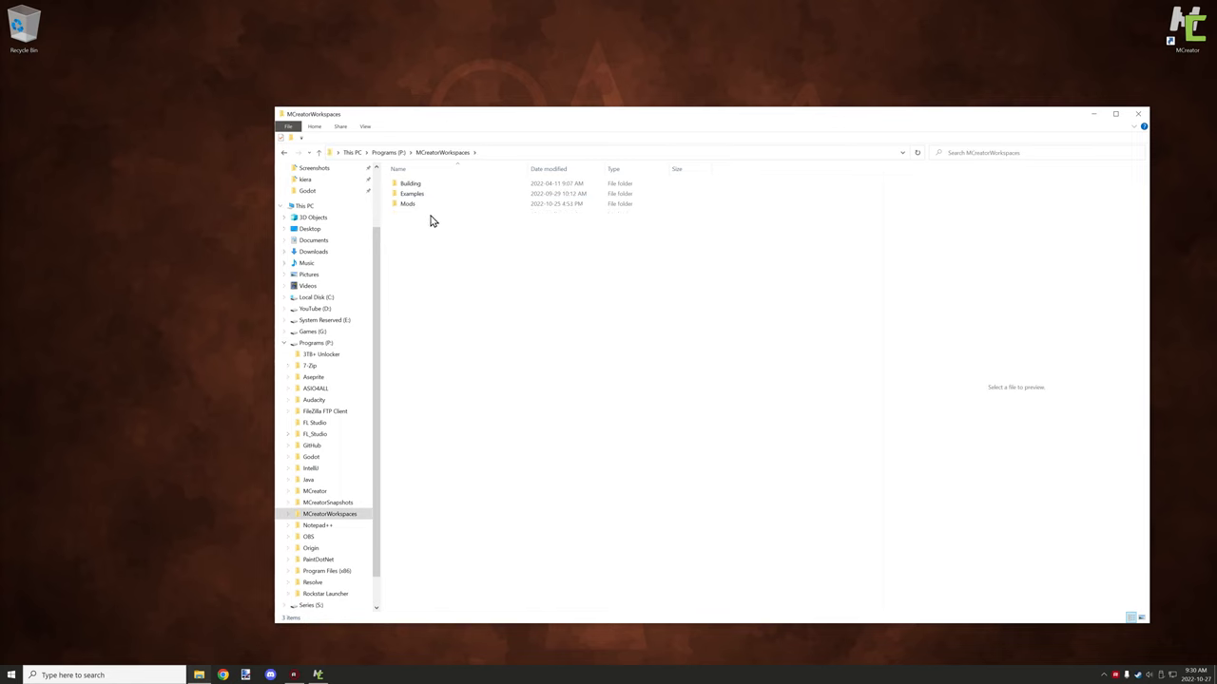
Enter the Mods folder, then the Villmanity workspace folder.
double_click(408, 203)
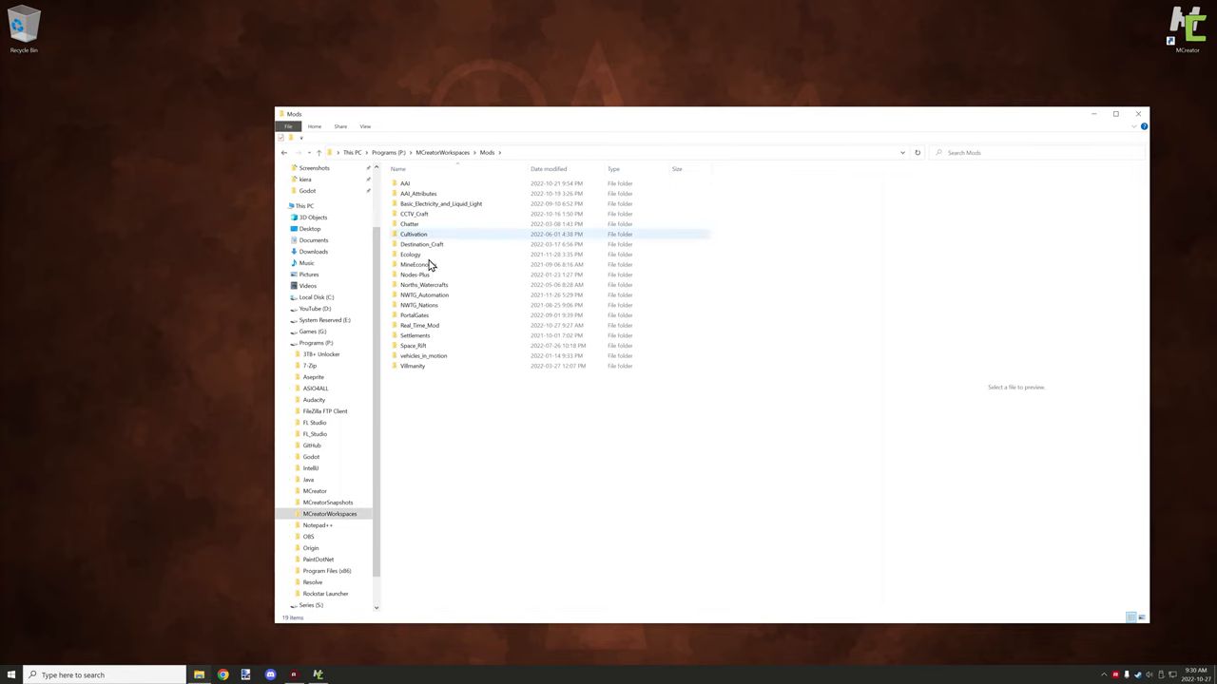
double_click(413, 366)
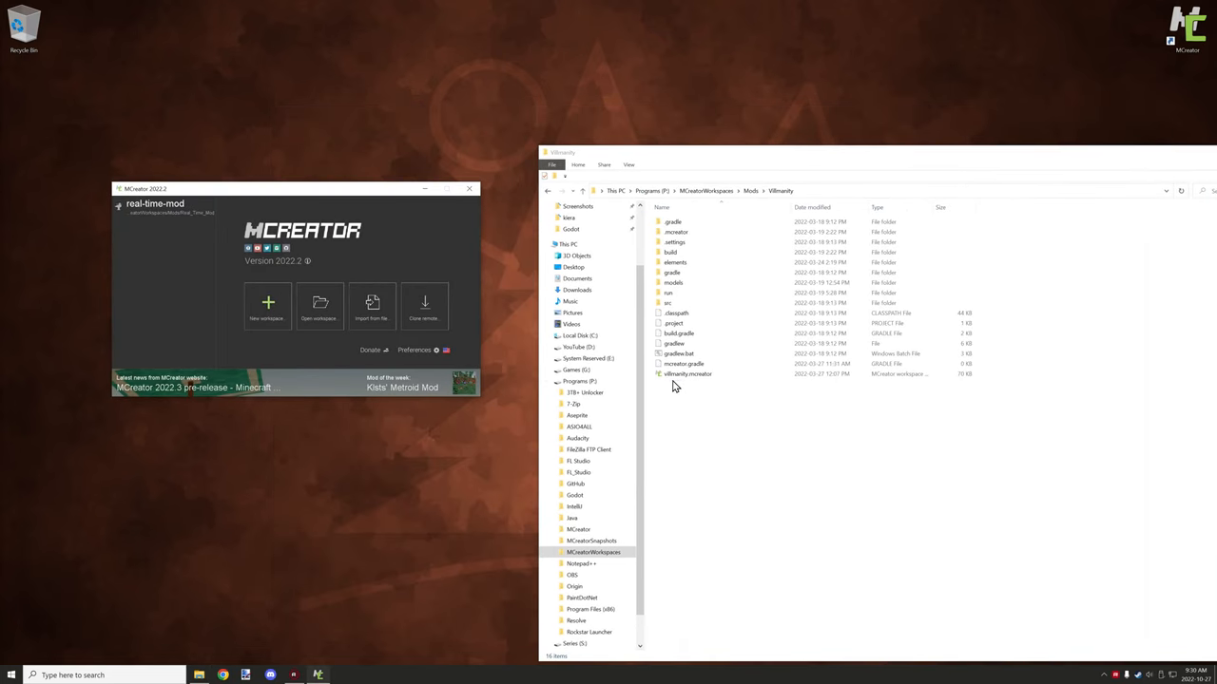
mouse_move(686, 386)
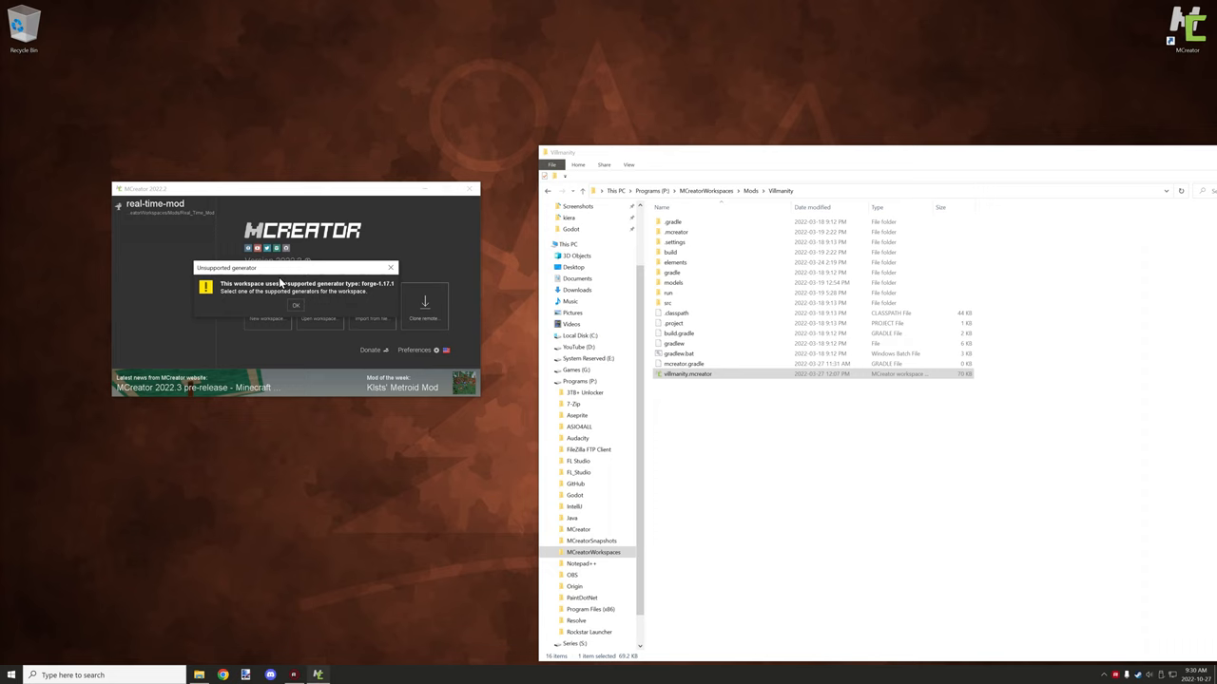
mouse_move(204, 264)
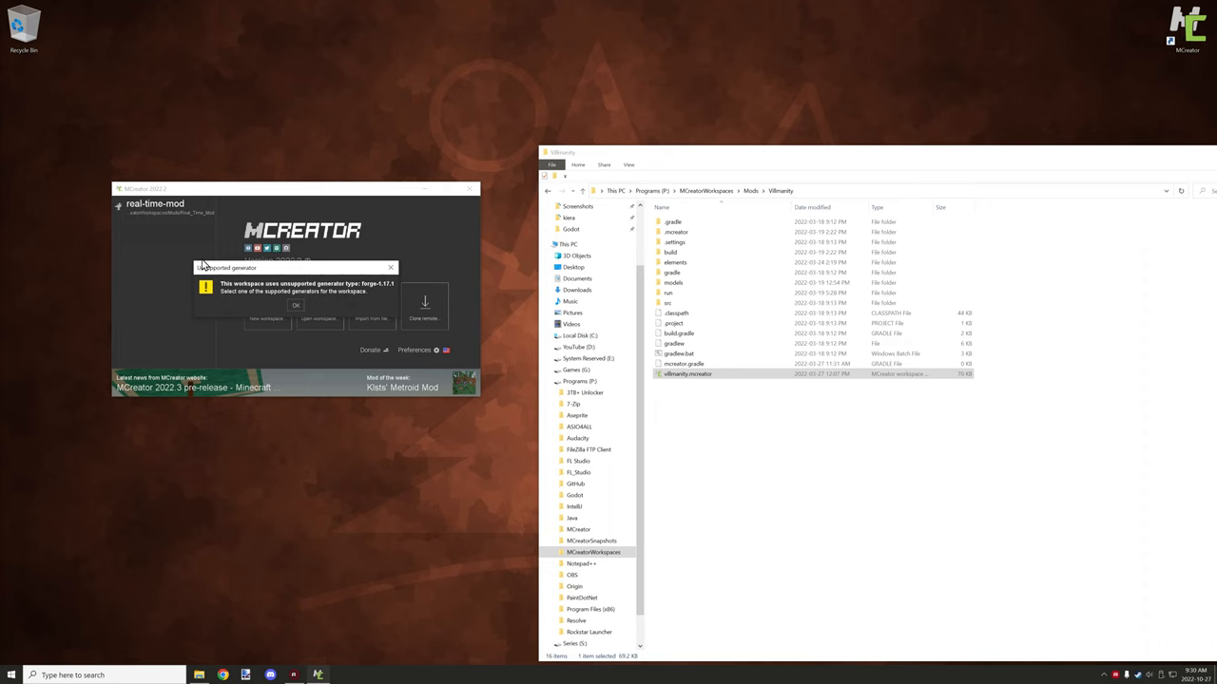
mouse_move(331, 302)
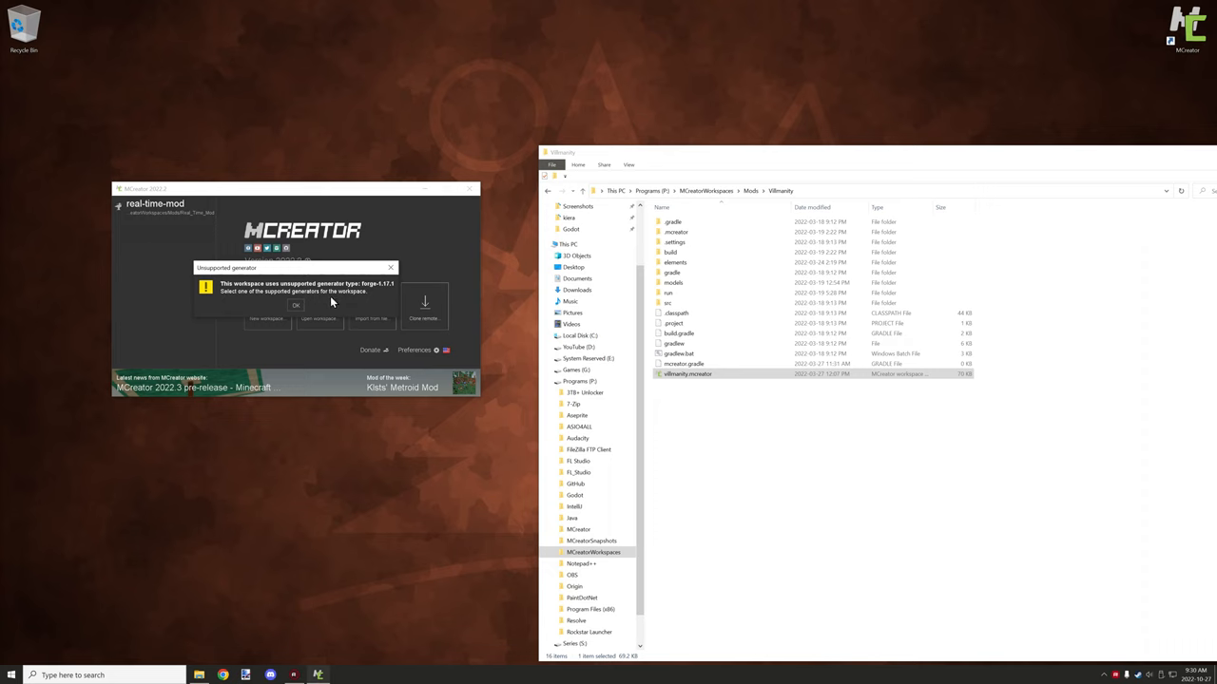
mouse_move(321, 299)
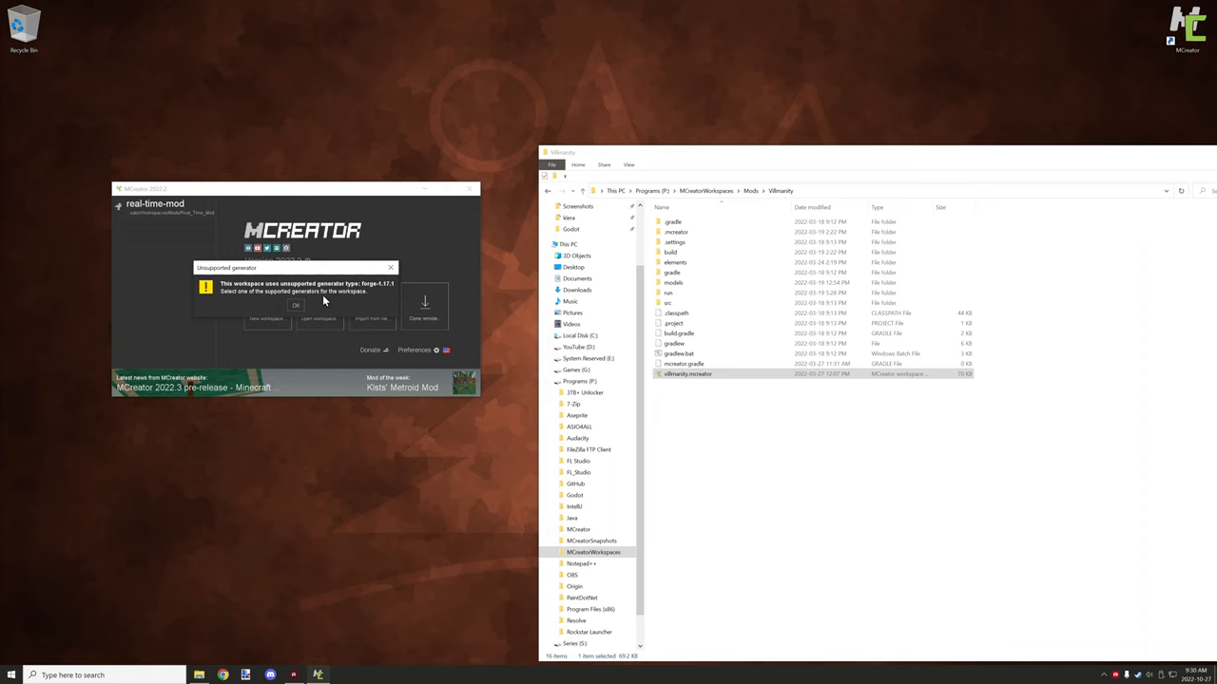
mouse_move(295, 306)
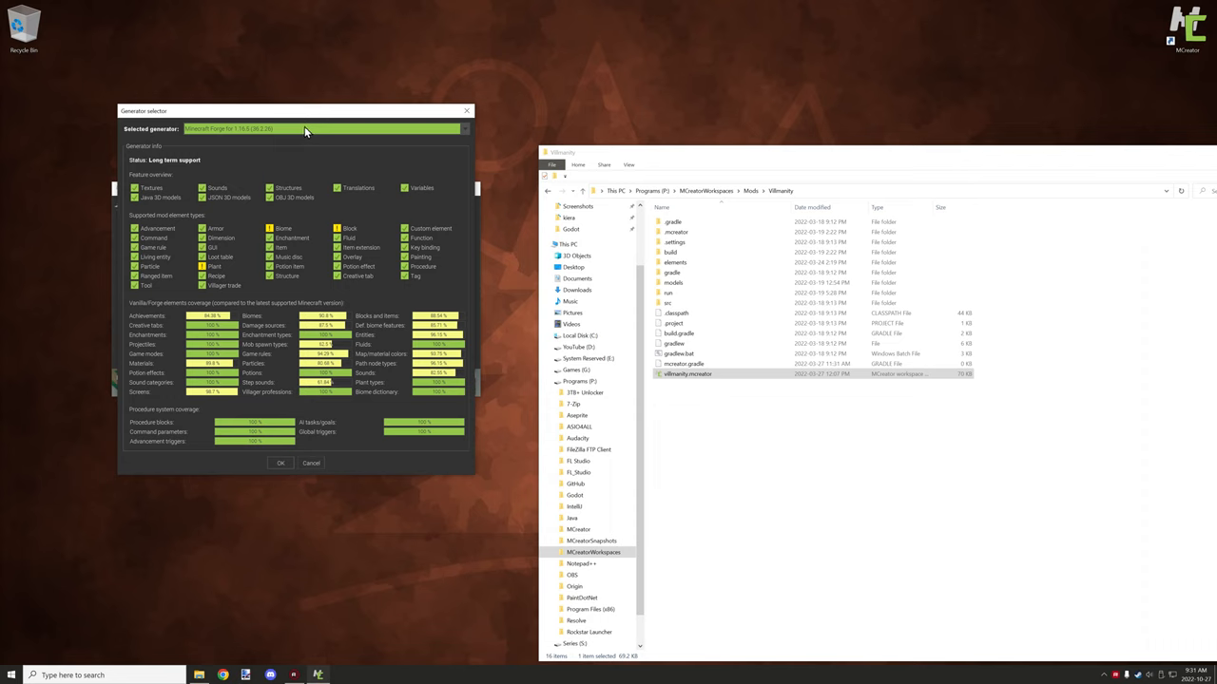
mouse_move(264, 129)
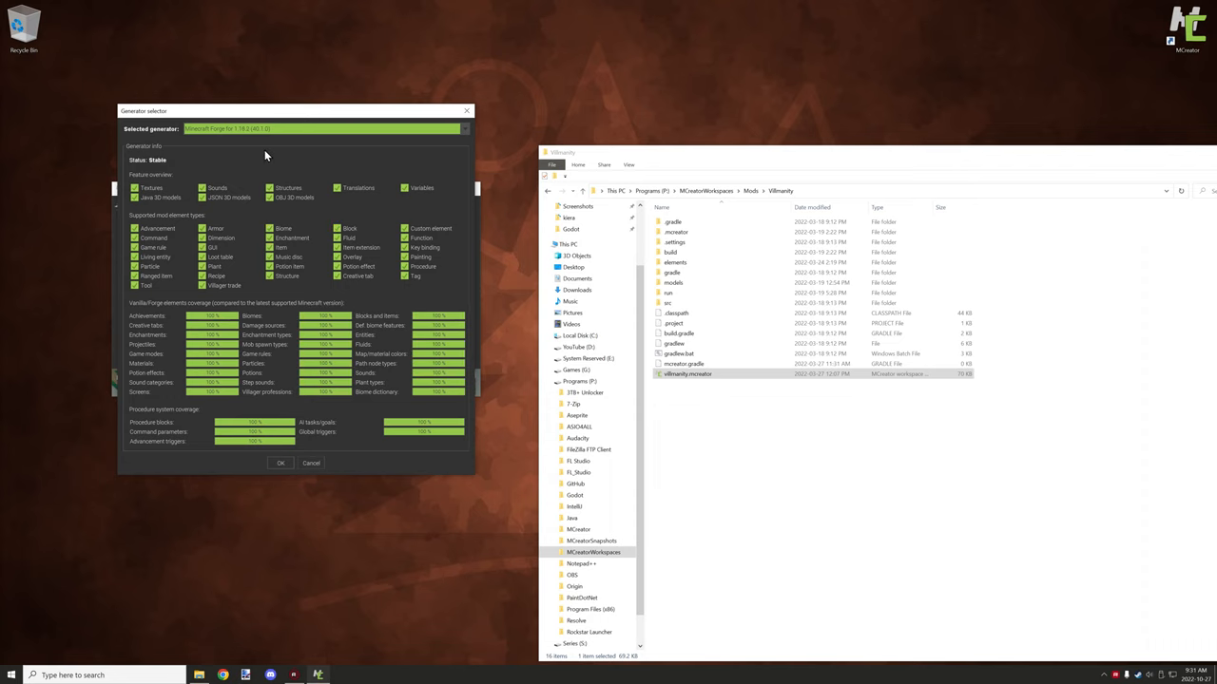
mouse_move(211, 241)
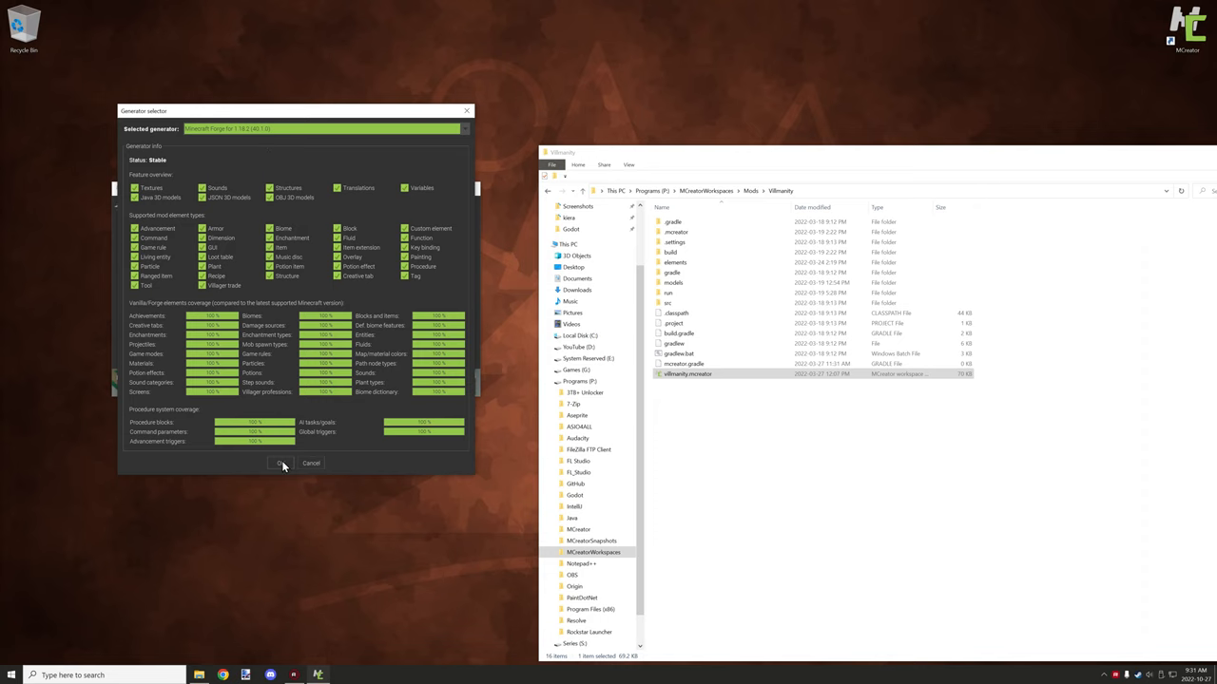
Confirm Minecraft Forge for 1.18.2 as Villmanity's generator.
left_click(279, 463)
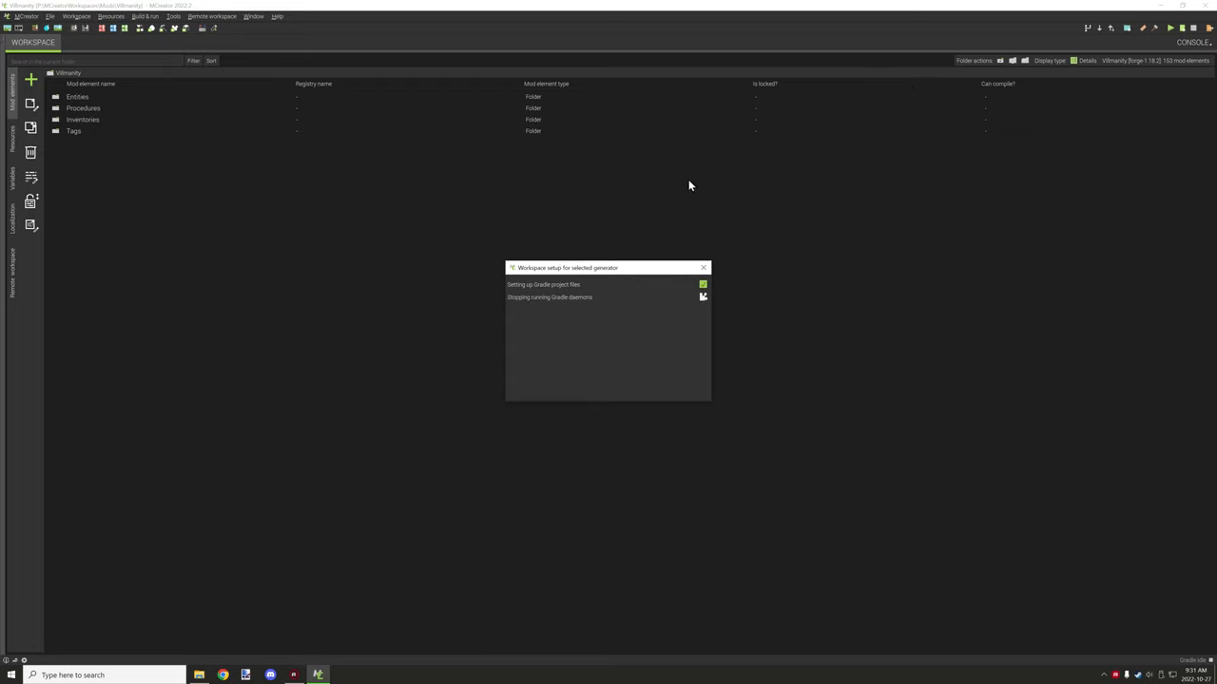
mouse_move(1181, 10)
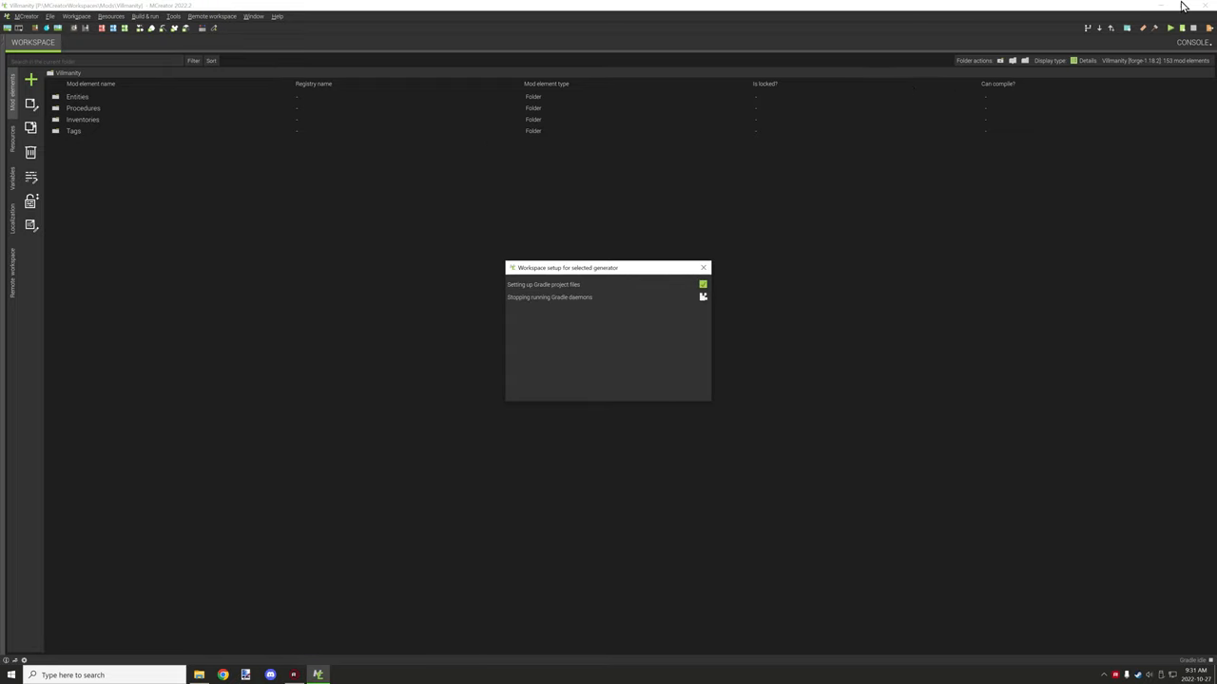
mouse_move(1020, 263)
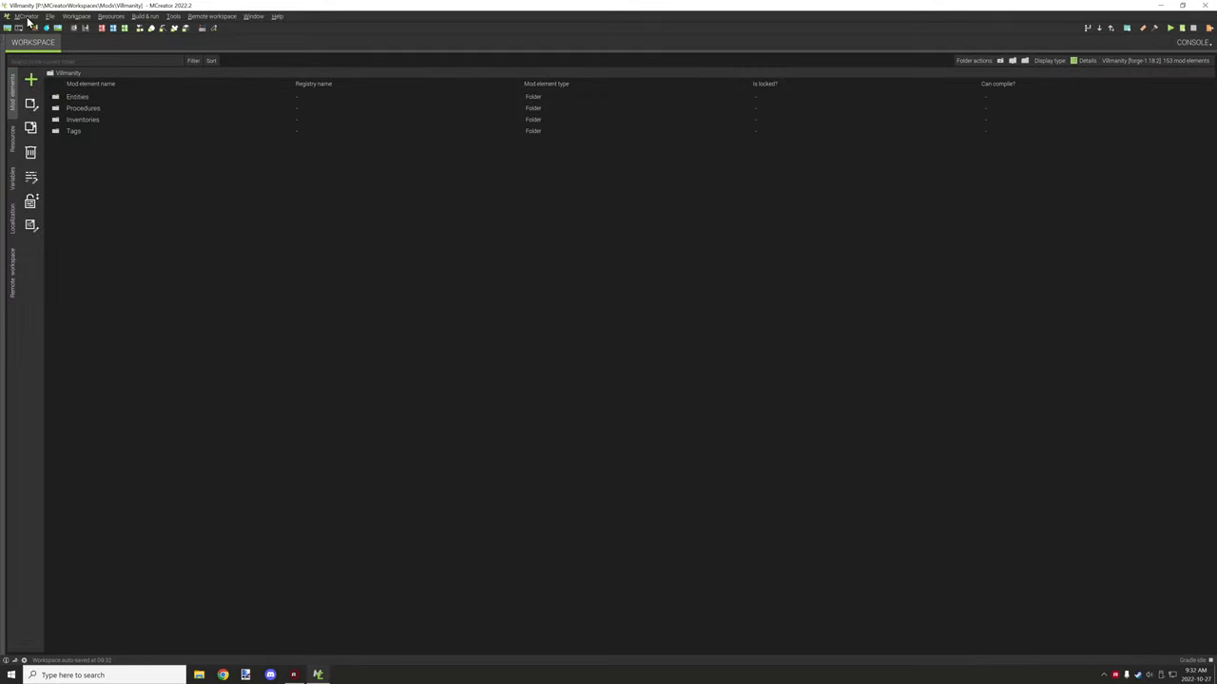
Browse the MCreator menu's community and publishing items, then the Workspace menu.
left_click(30, 16)
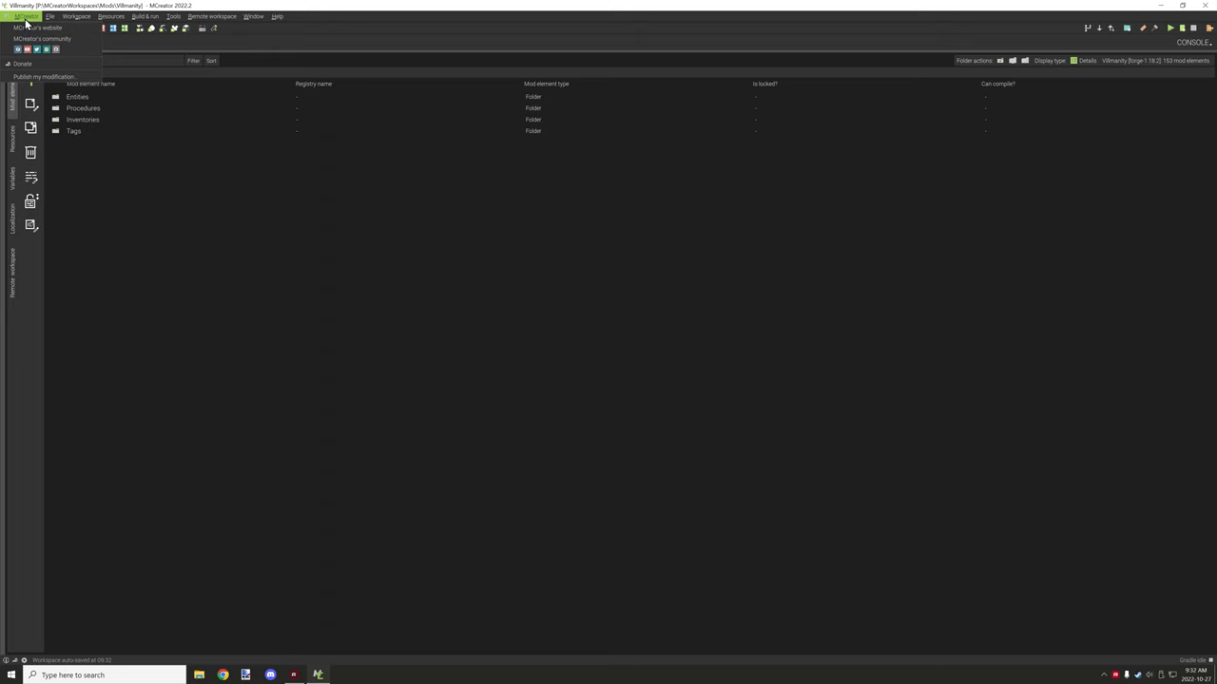
mouse_move(46, 77)
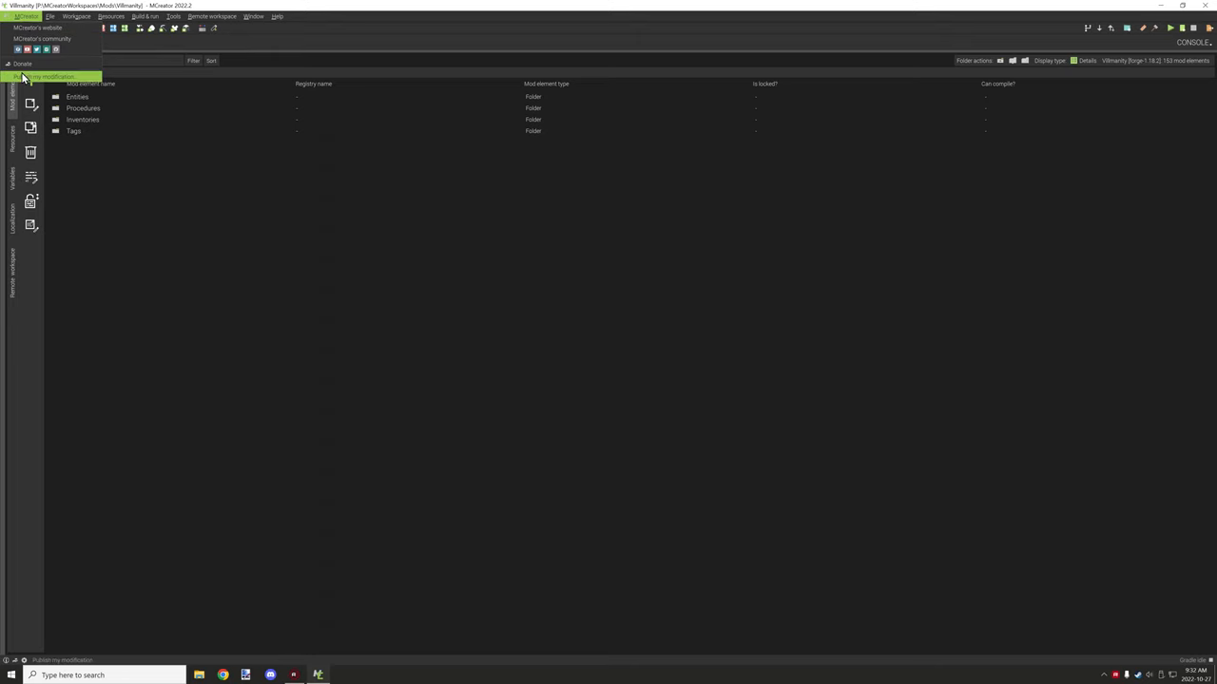
mouse_move(47, 33)
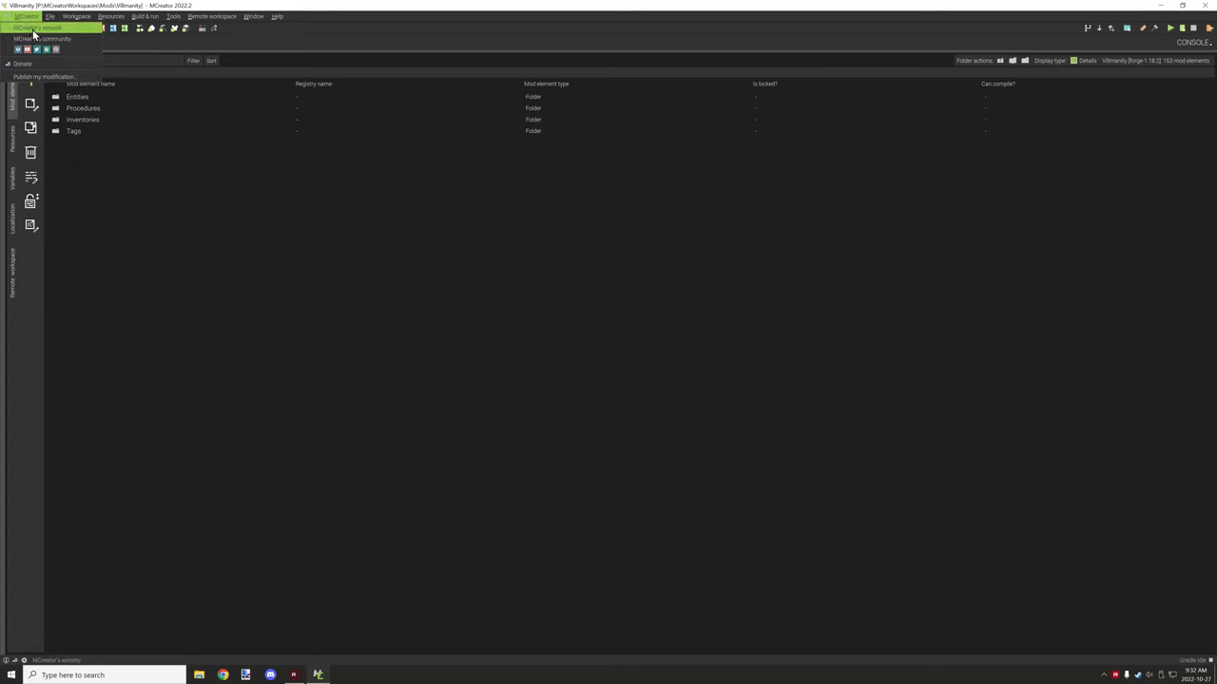
mouse_move(52, 62)
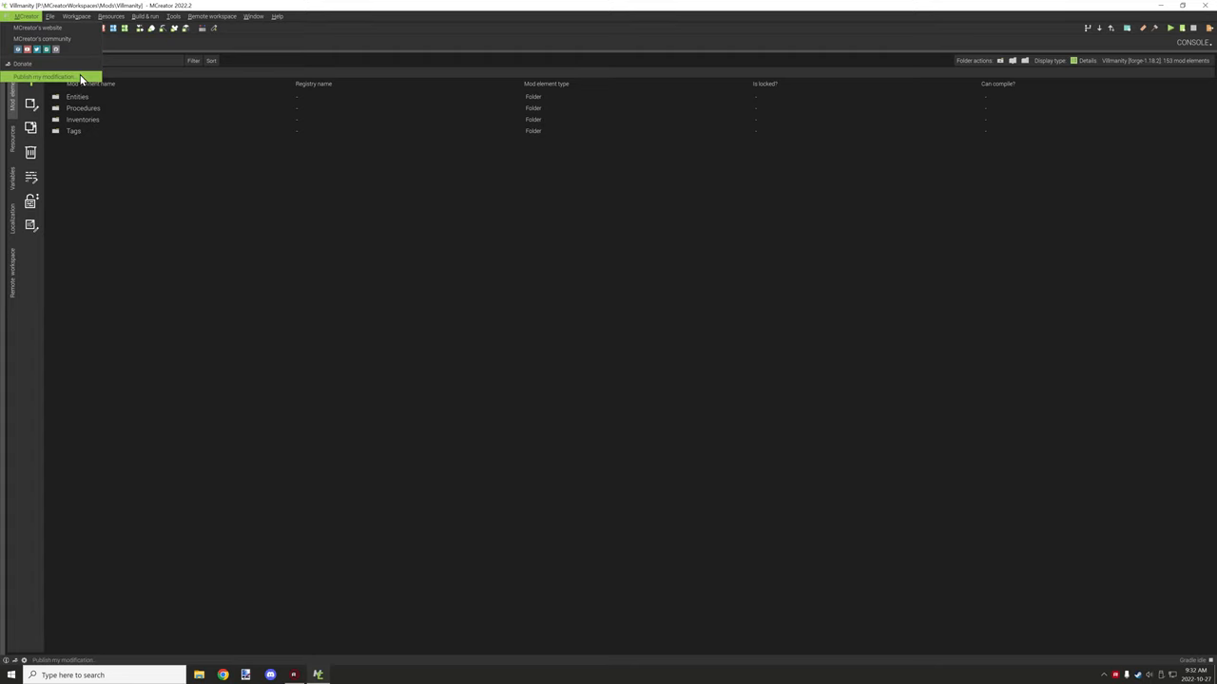
left_click(84, 17)
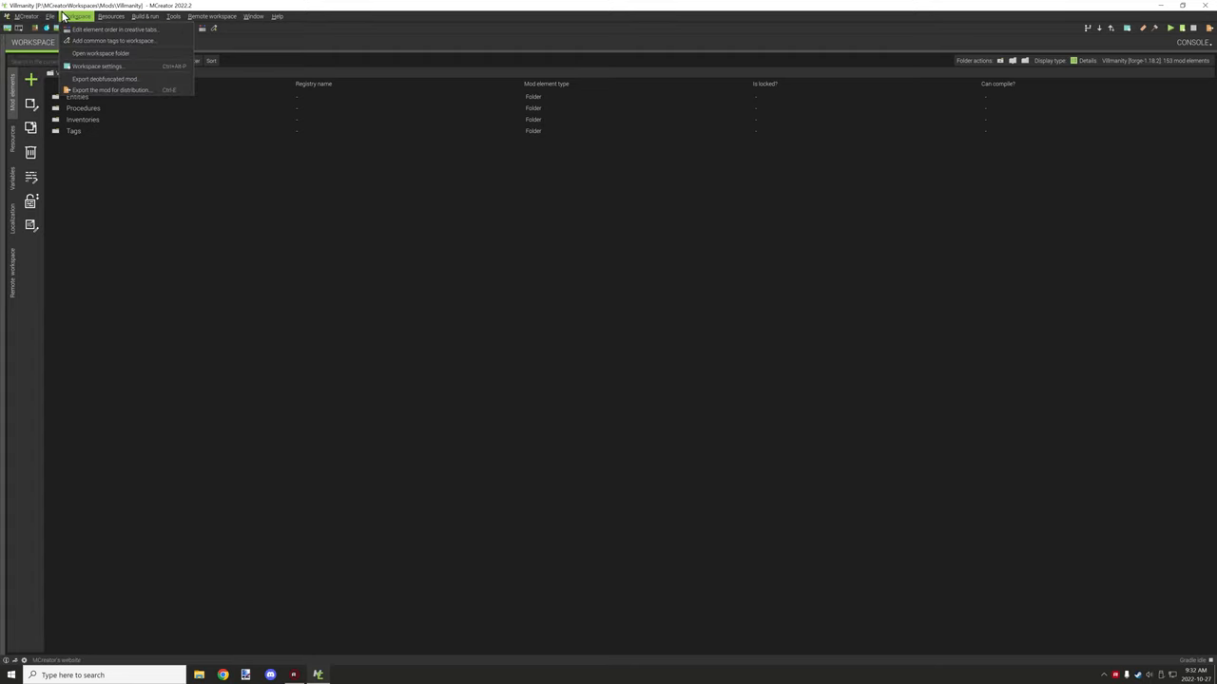
Look over the File menu entries, then choose Preferences.
left_click(55, 16)
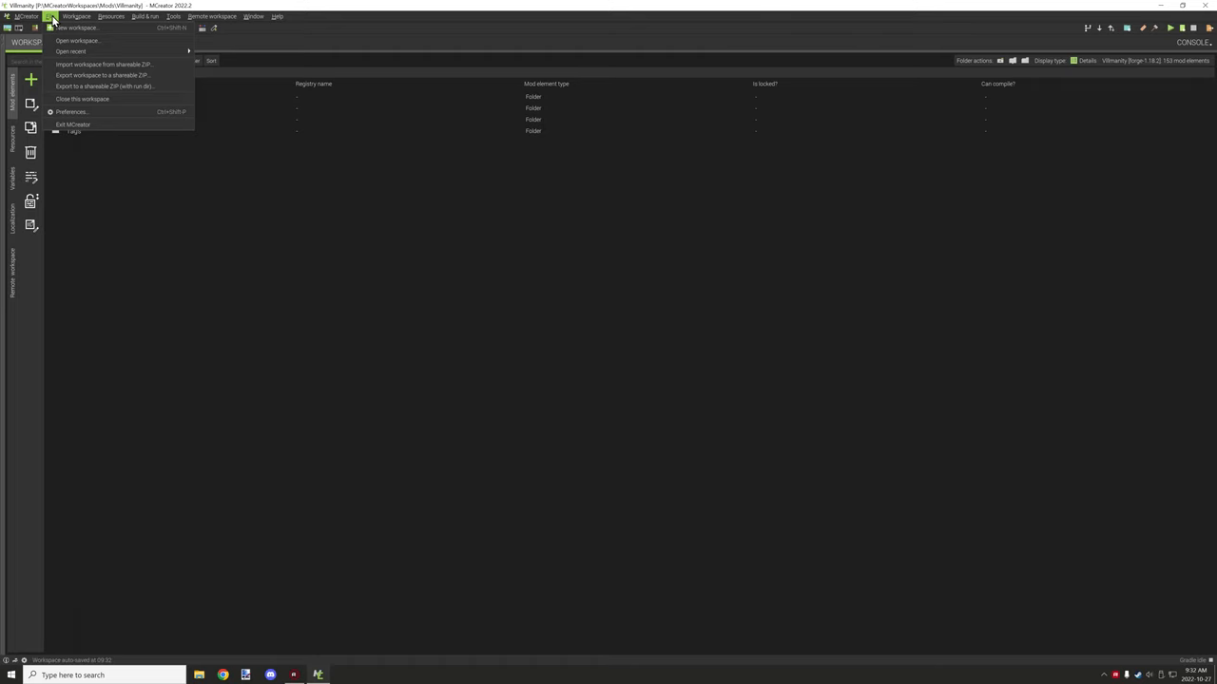
mouse_move(86, 51)
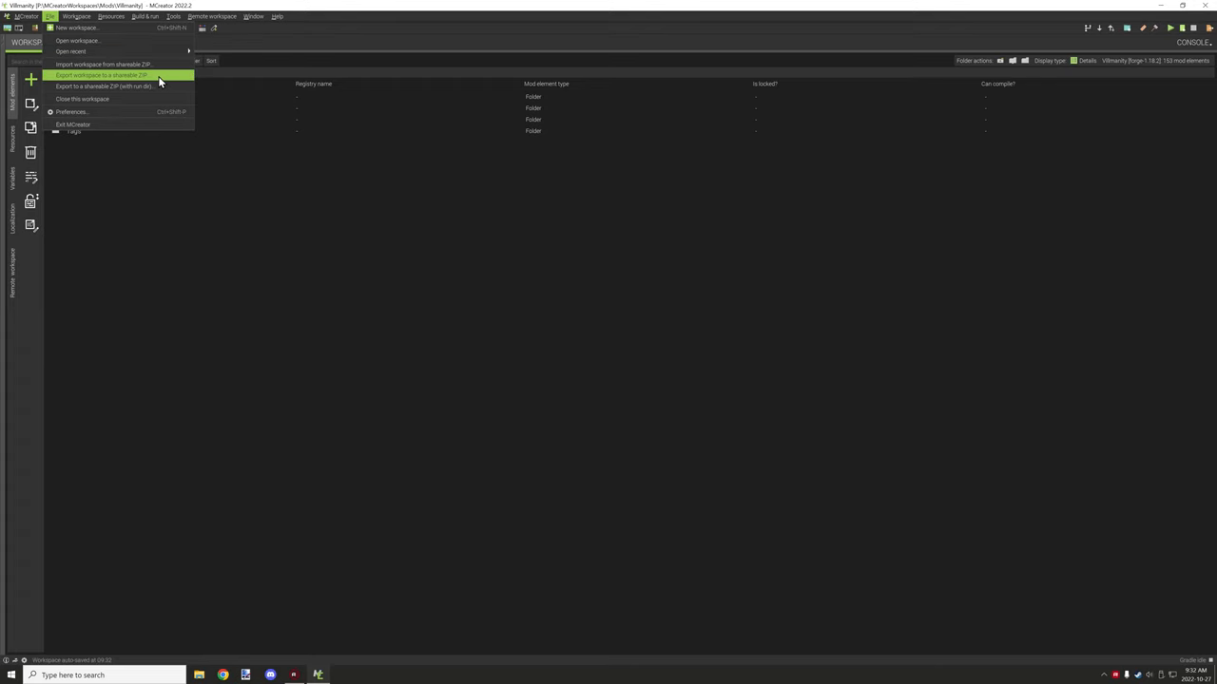
mouse_move(163, 78)
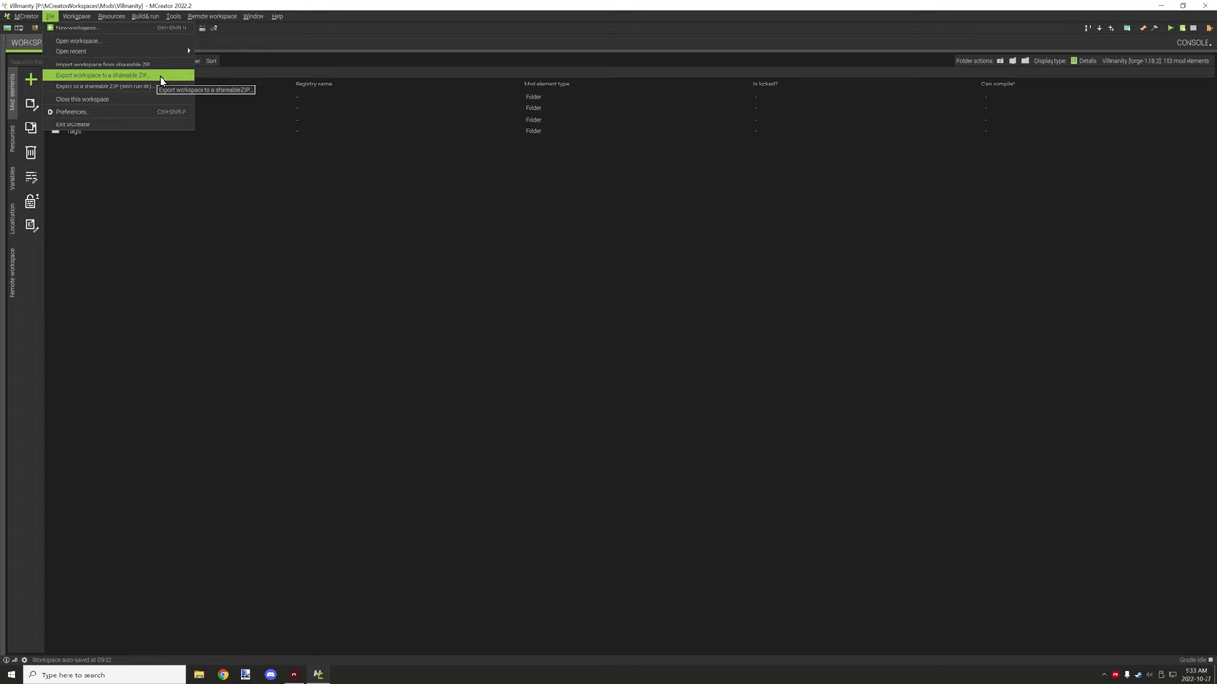
mouse_move(145, 77)
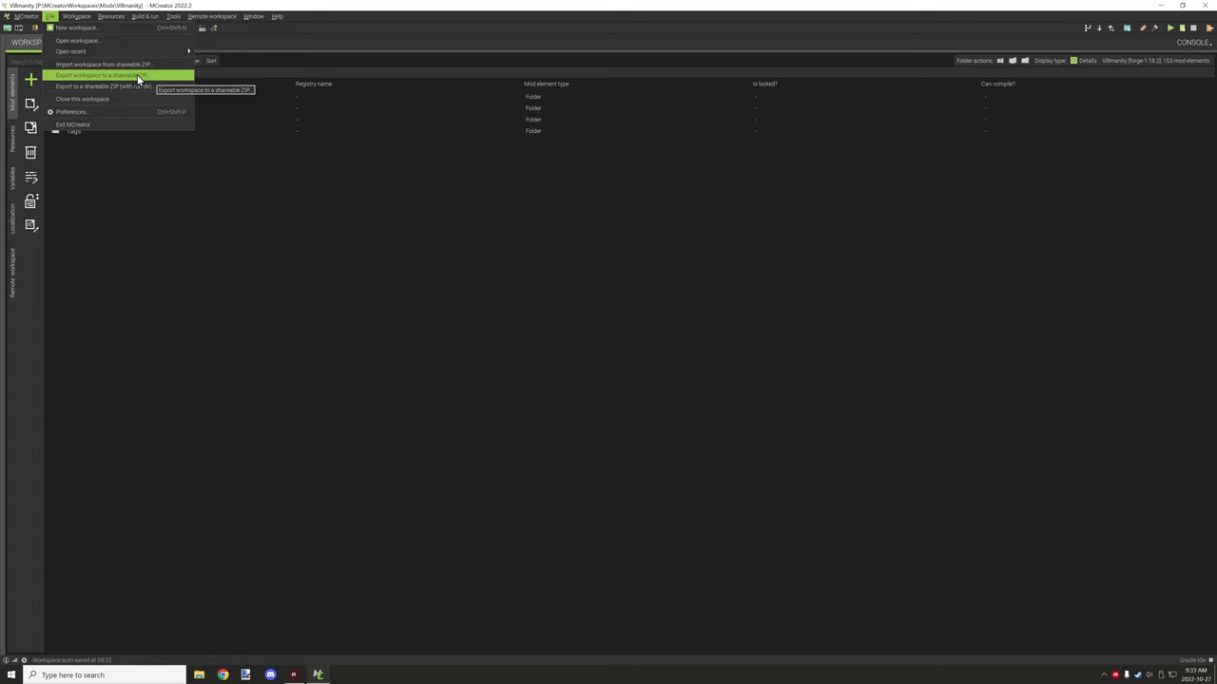
mouse_move(137, 62)
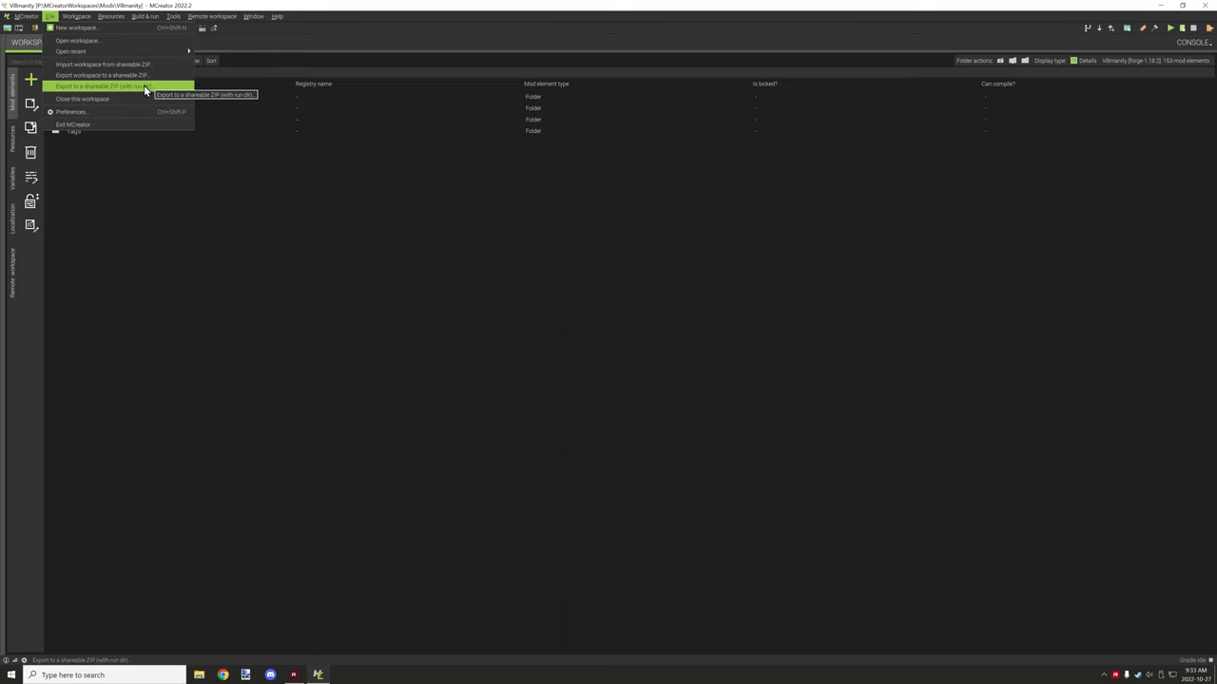
mouse_move(164, 90)
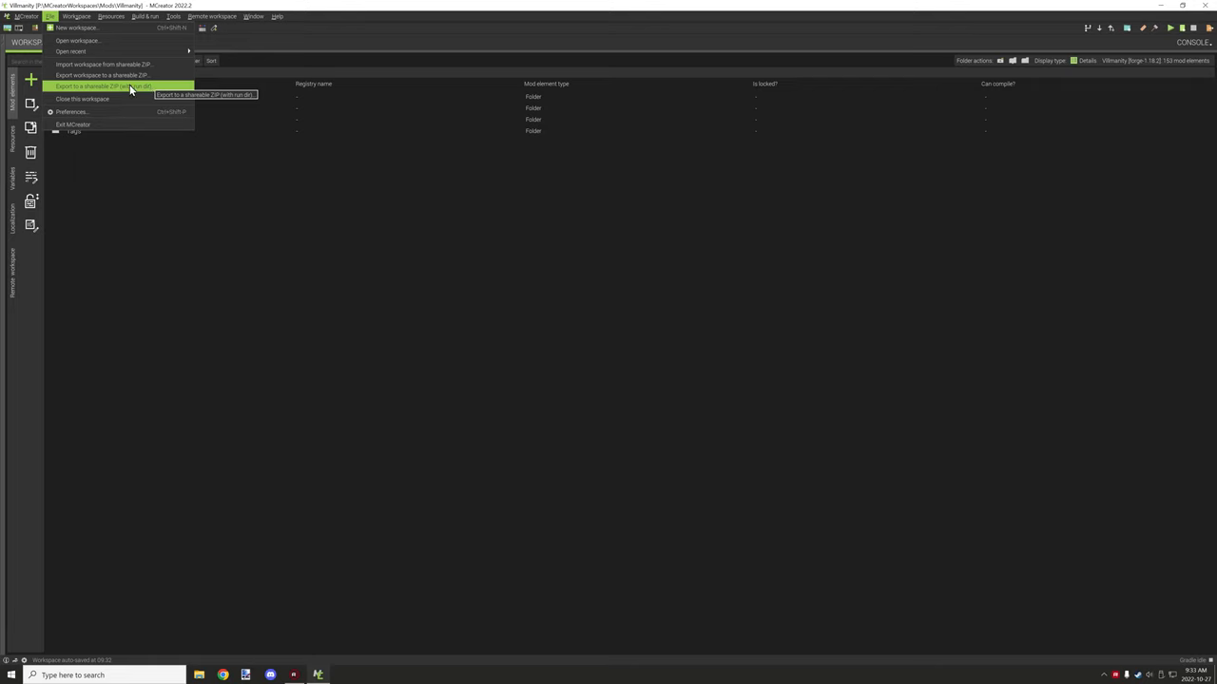
mouse_move(141, 99)
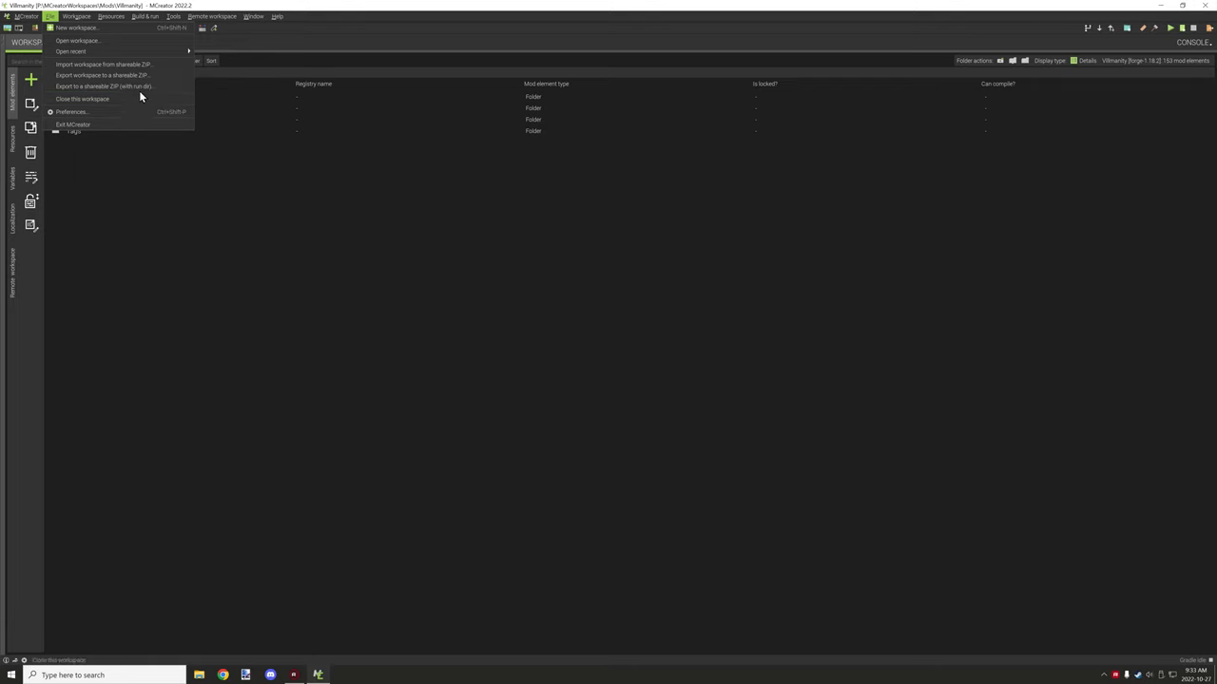
mouse_move(114, 74)
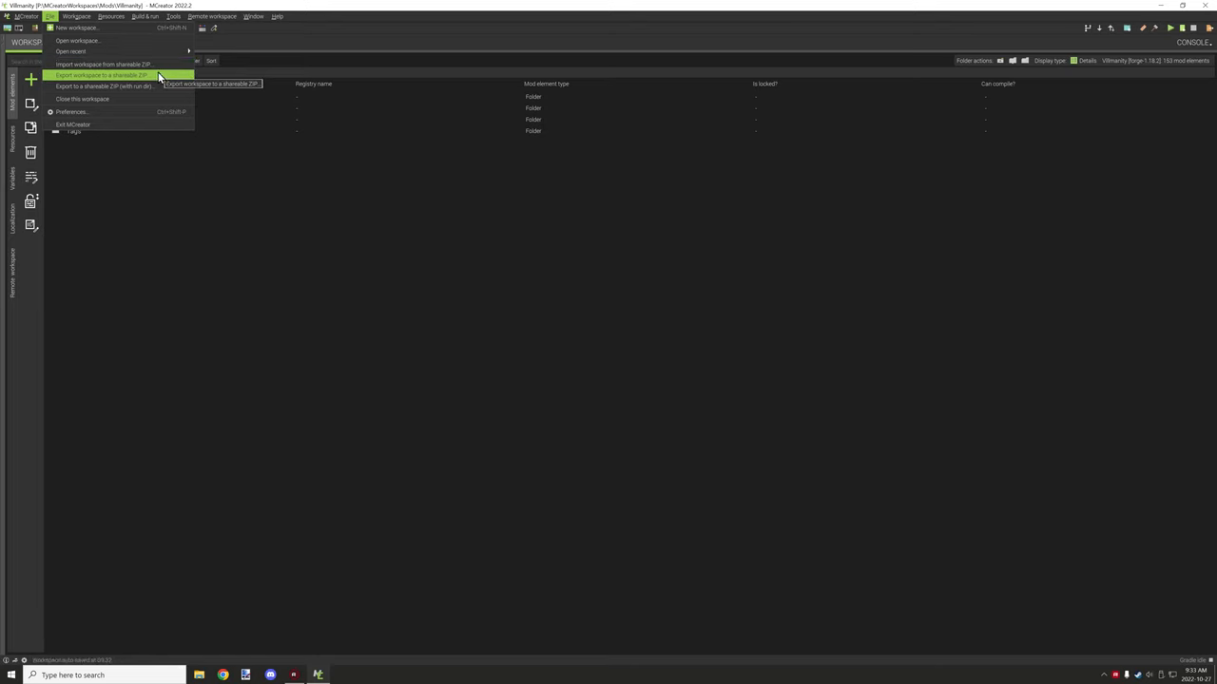
mouse_move(114, 87)
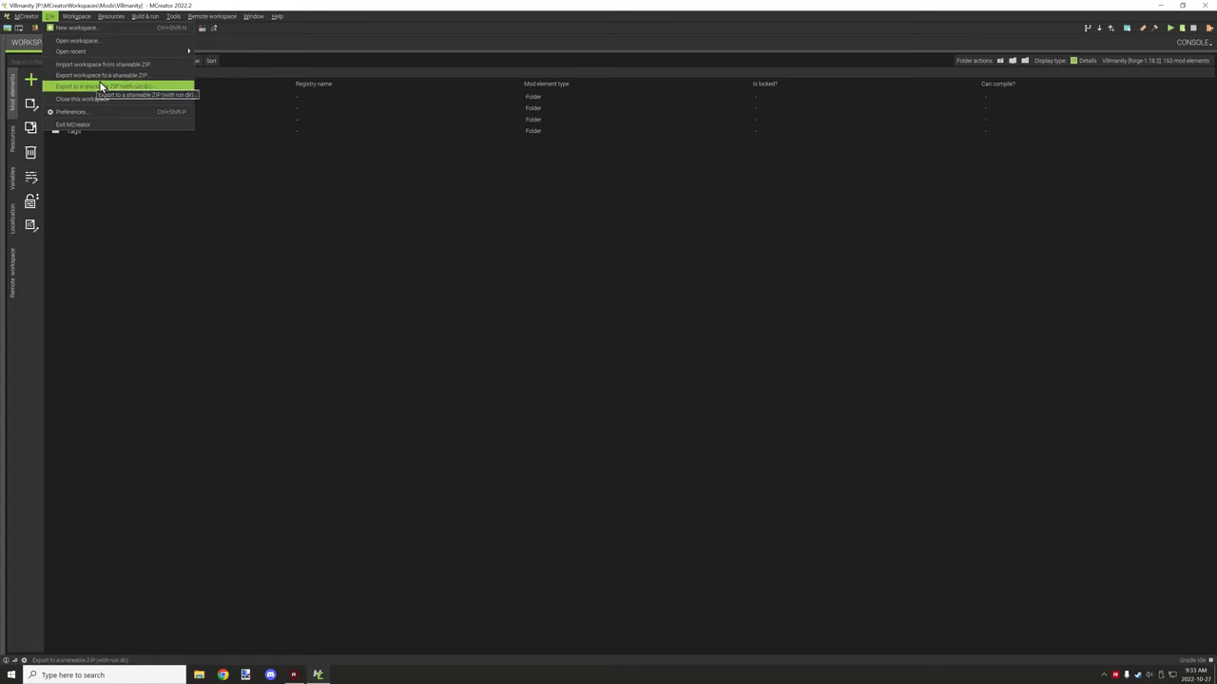
mouse_move(124, 81)
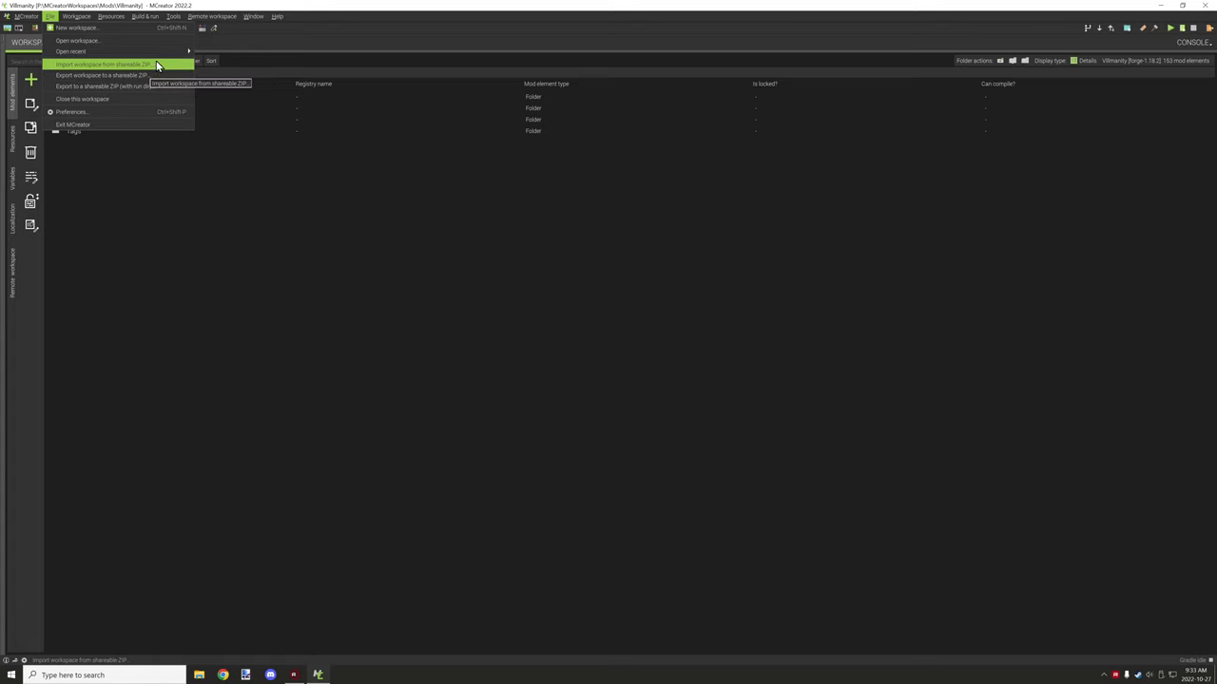
mouse_move(95, 100)
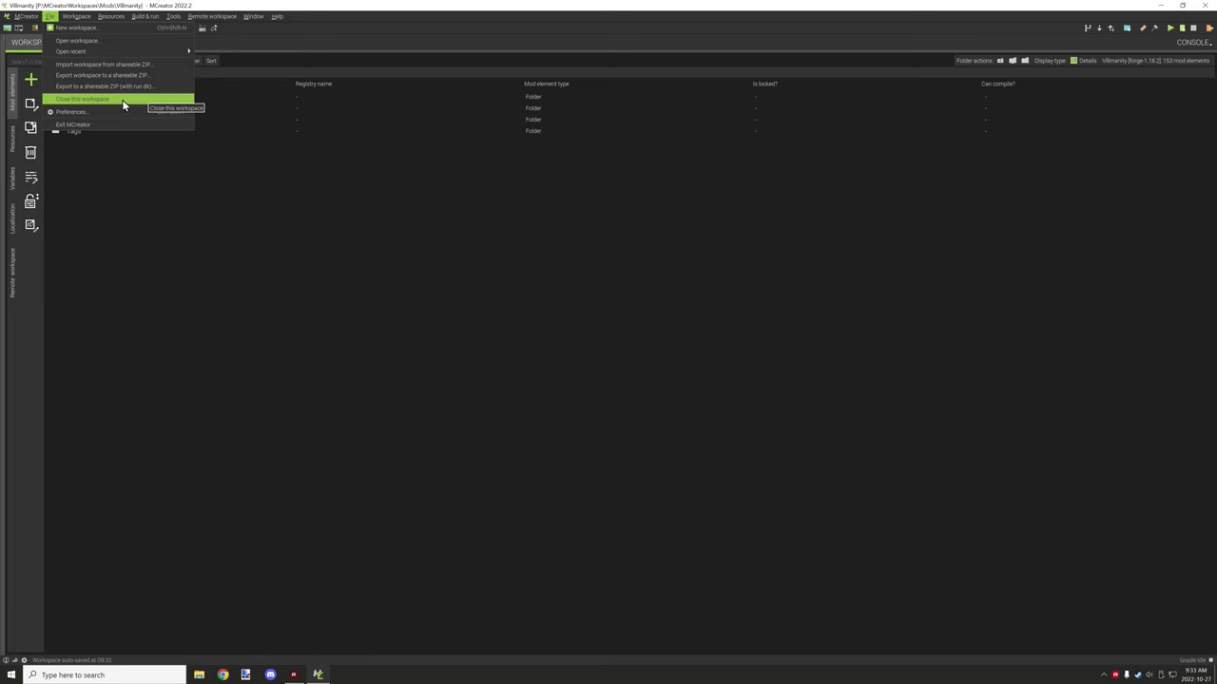
mouse_move(112, 114)
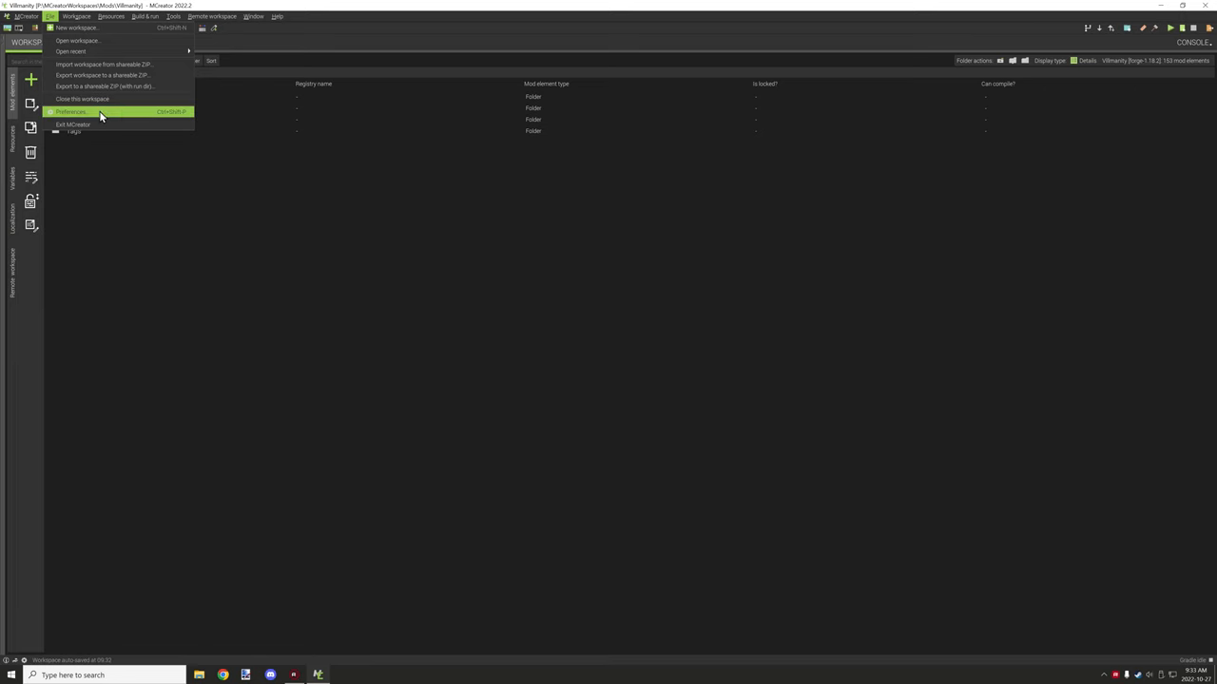
left_click(85, 112)
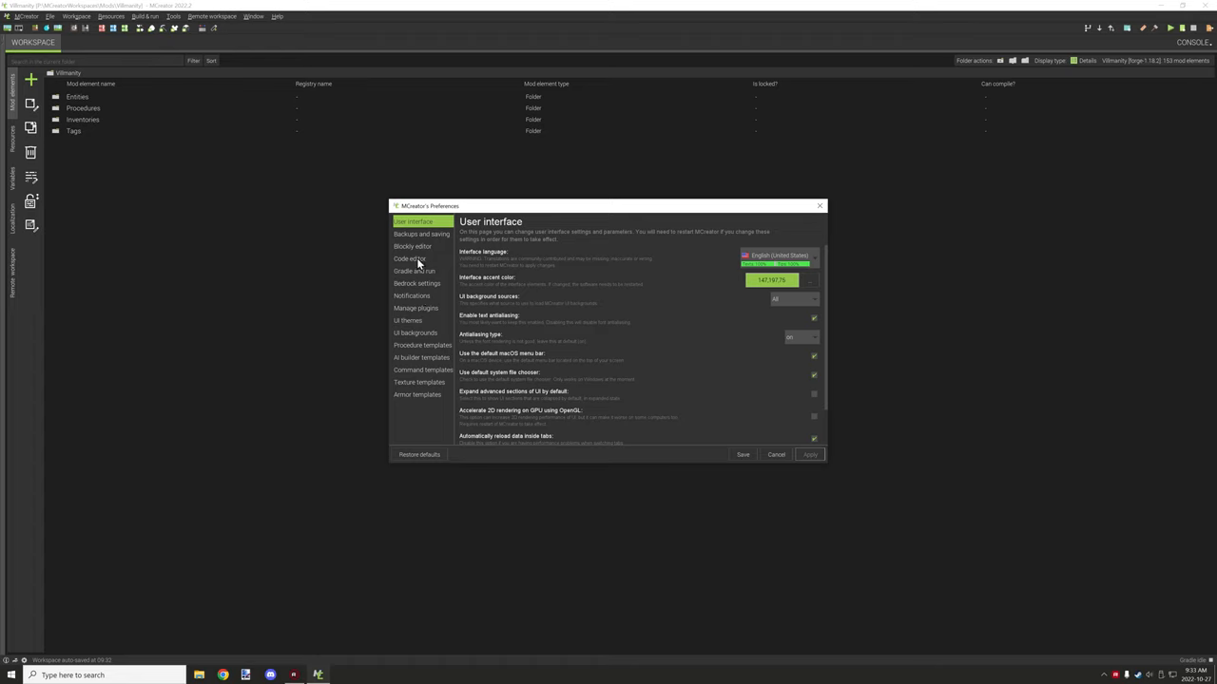
Browse the Code editor, UI themes, plugins, and procedure, command, AI, texture, armor and UI-background template pages.
left_click(411, 258)
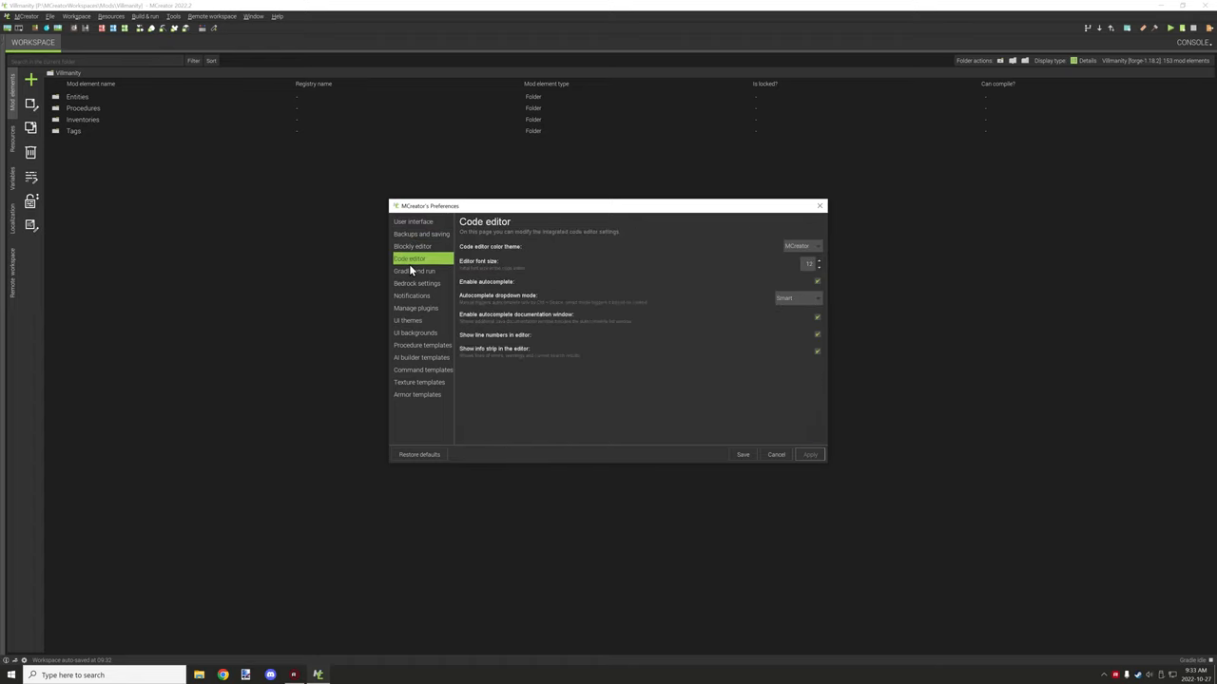
left_click(409, 321)
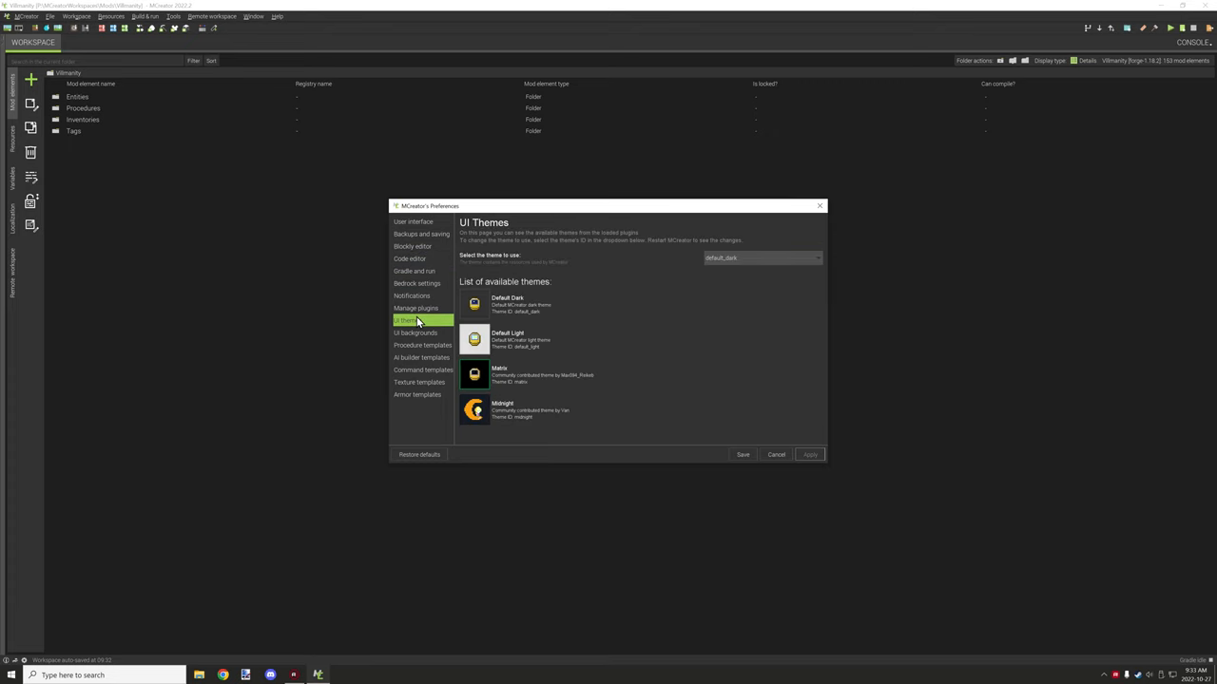
left_click(416, 308)
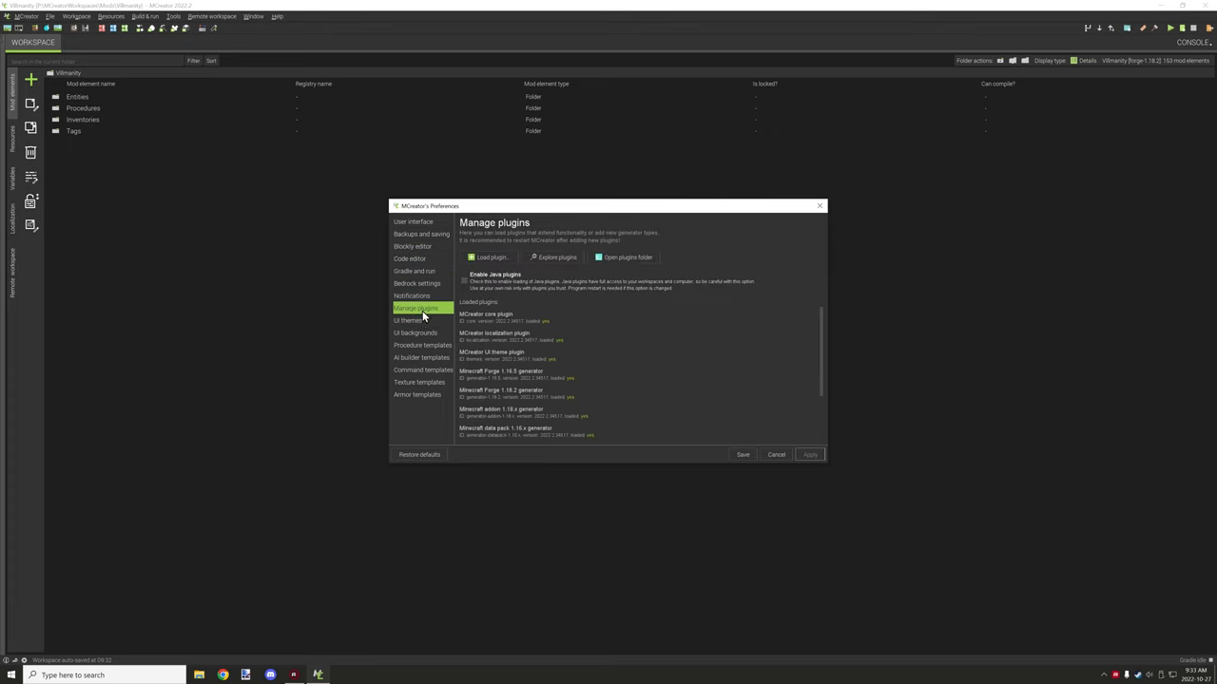
left_click(421, 345)
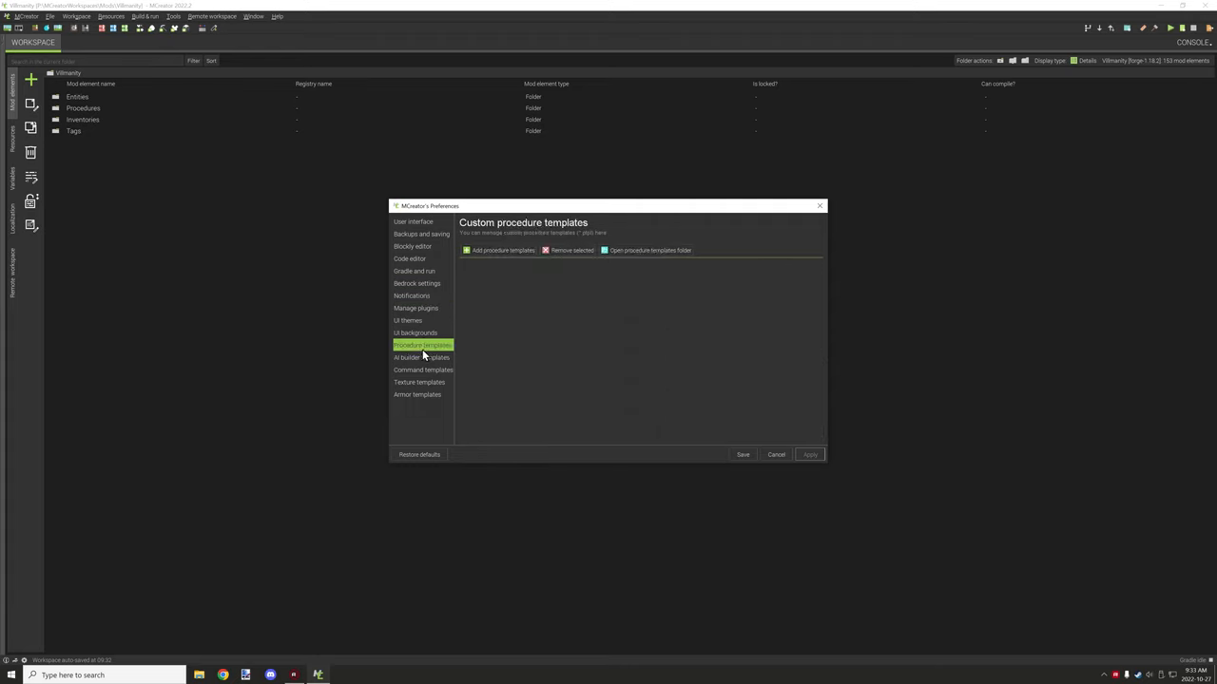
left_click(422, 370)
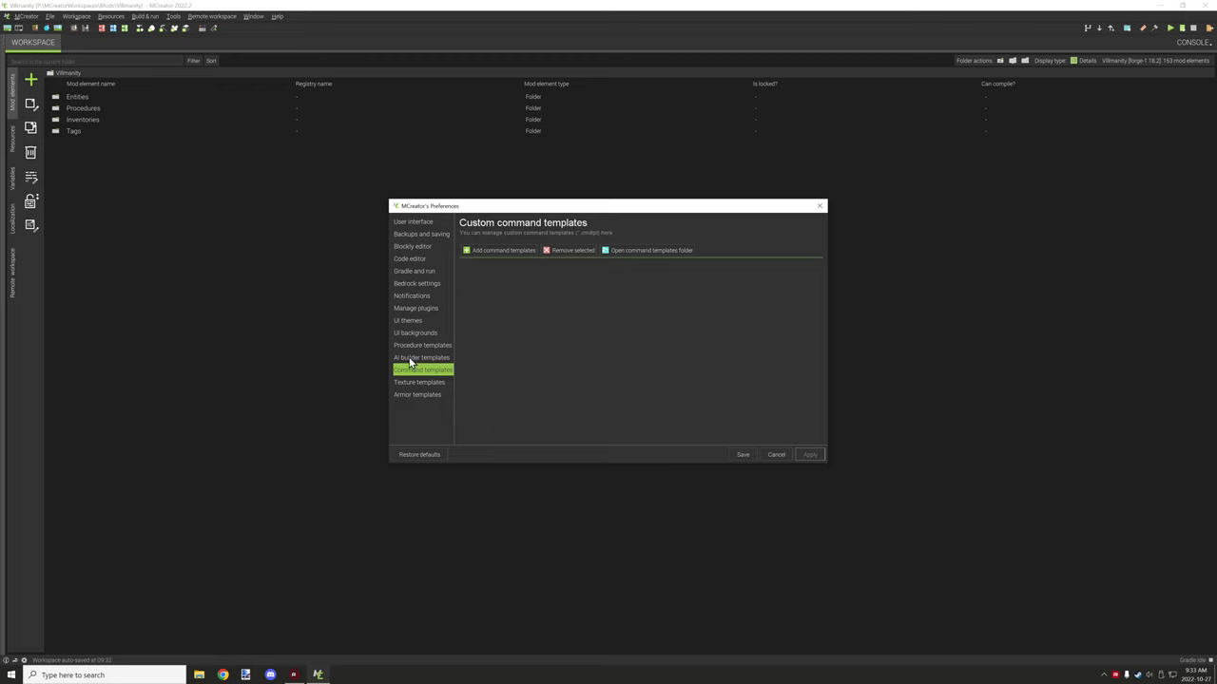
left_click(420, 358)
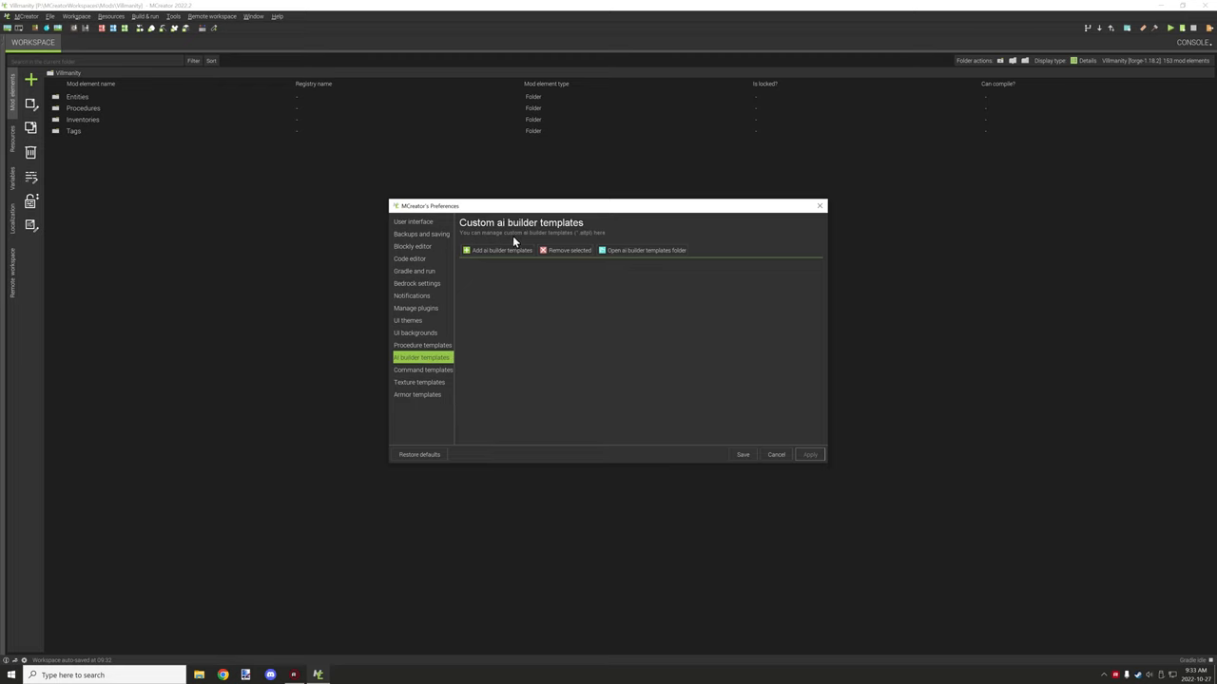
left_click(422, 345)
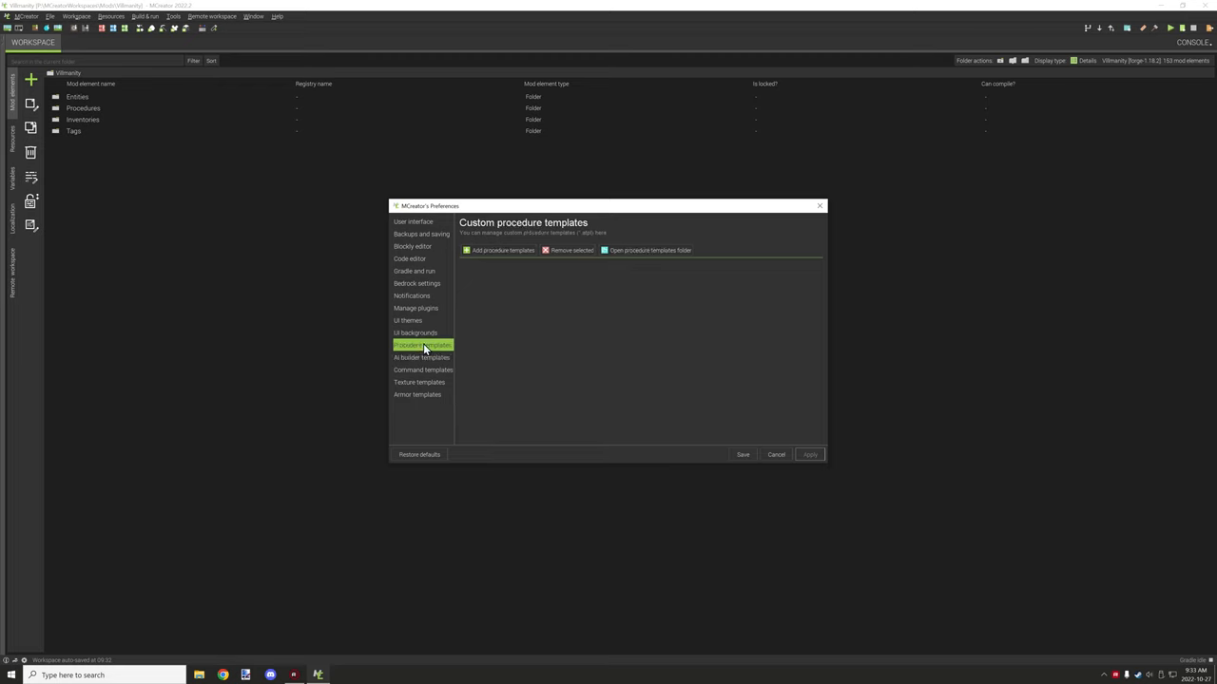
left_click(419, 383)
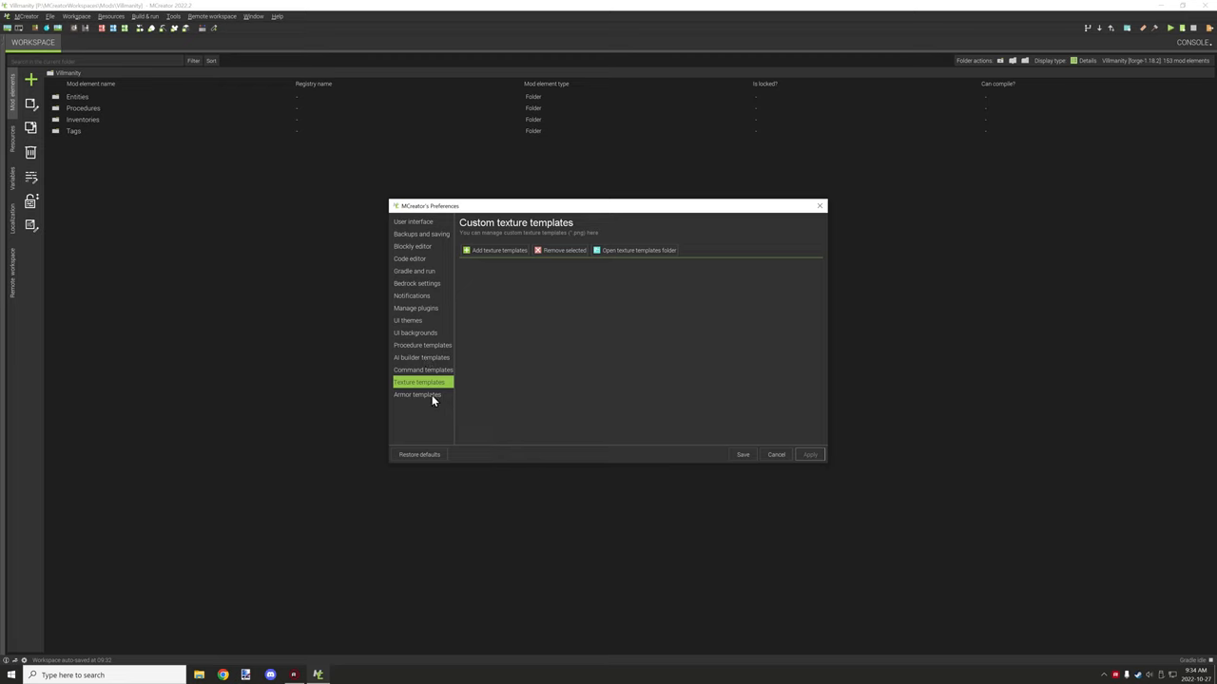
left_click(420, 395)
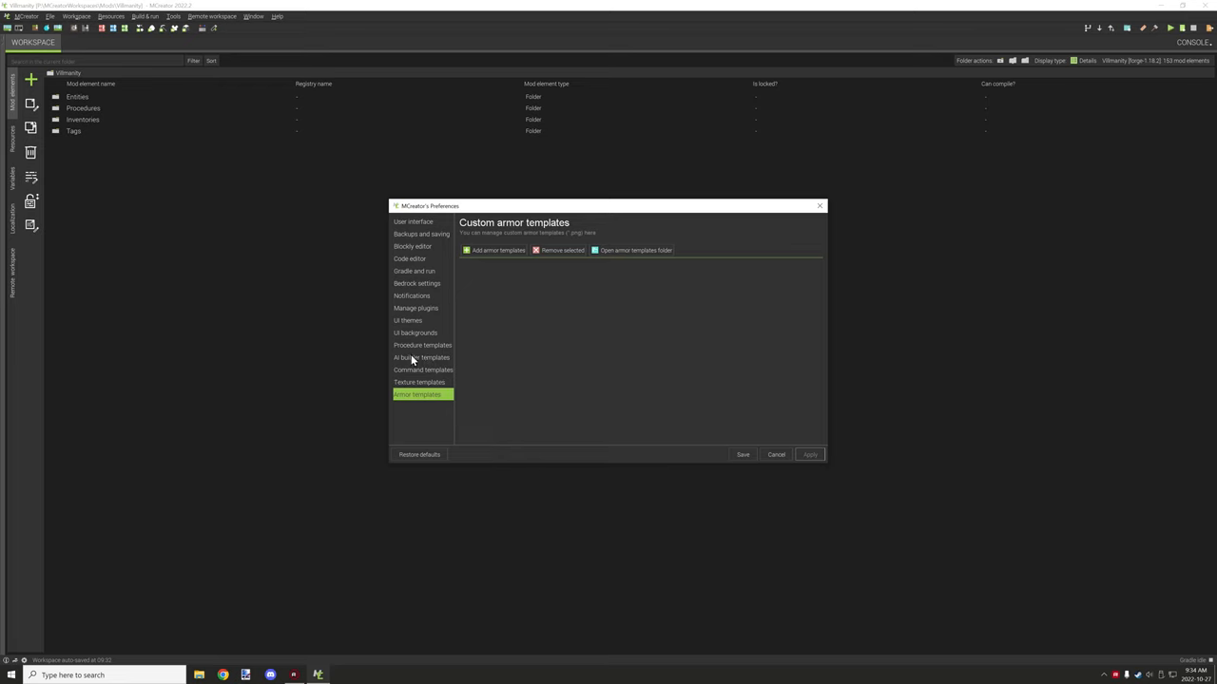
left_click(415, 332)
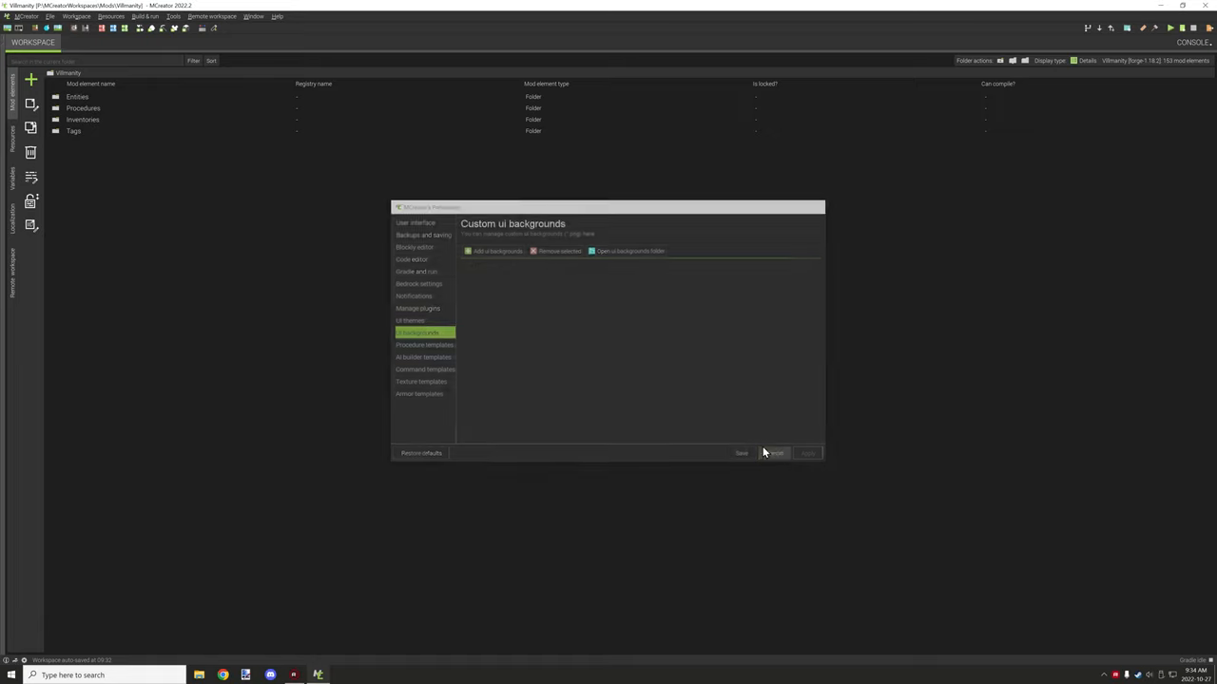
Cancel Preferences without saving, then browse the File and Workspace menus.
left_click(775, 453)
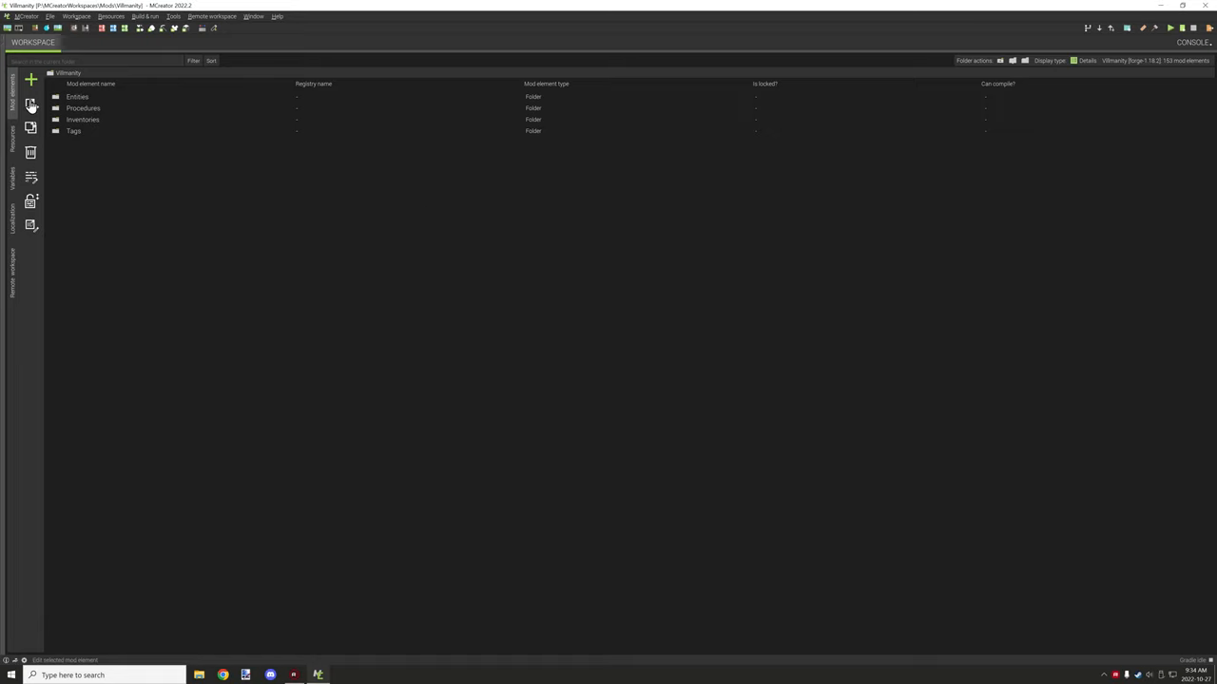
left_click(64, 15)
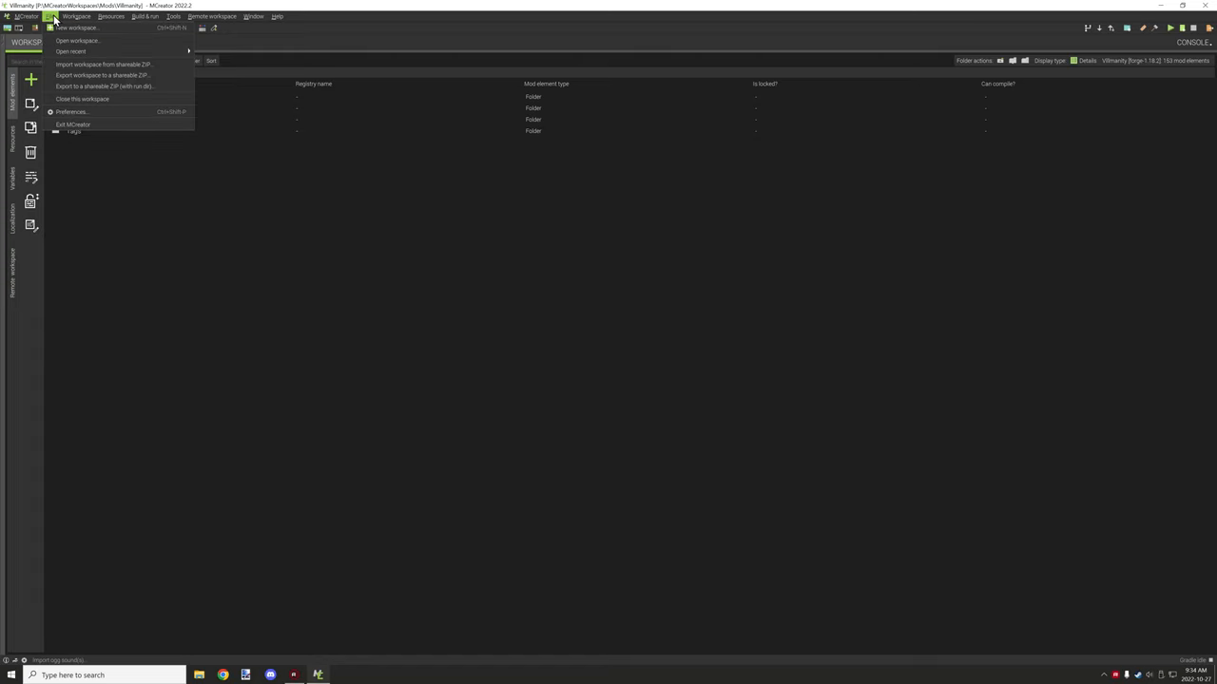
mouse_move(71, 126)
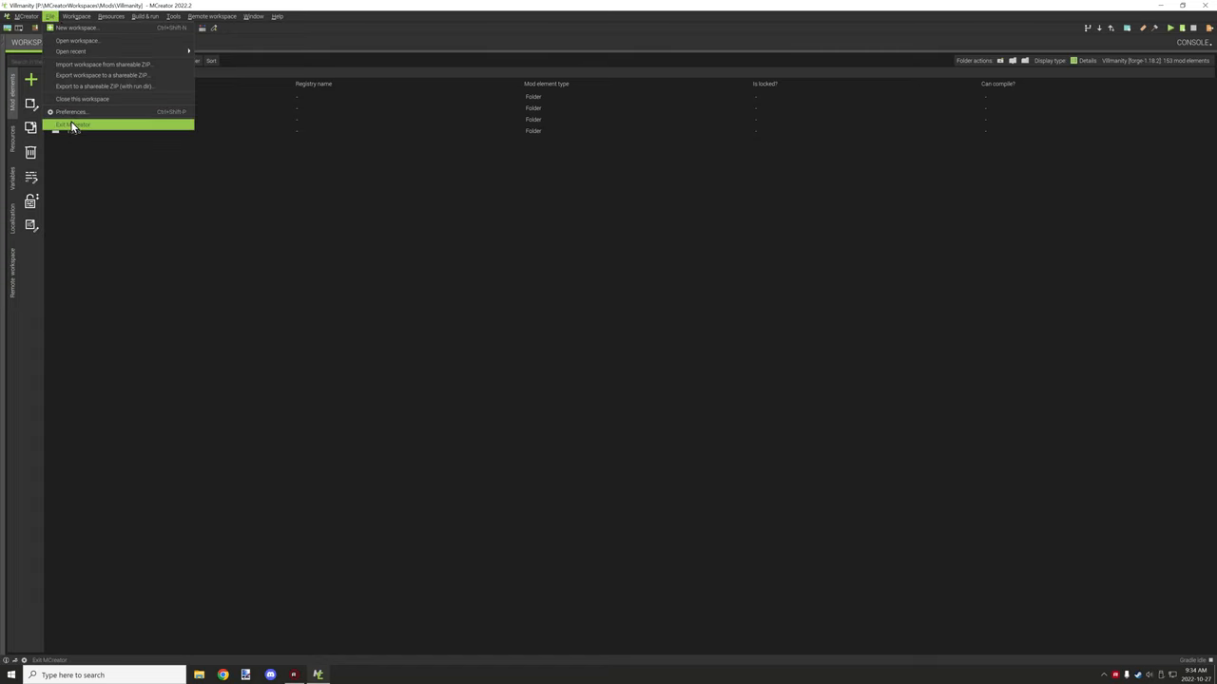
left_click(81, 17)
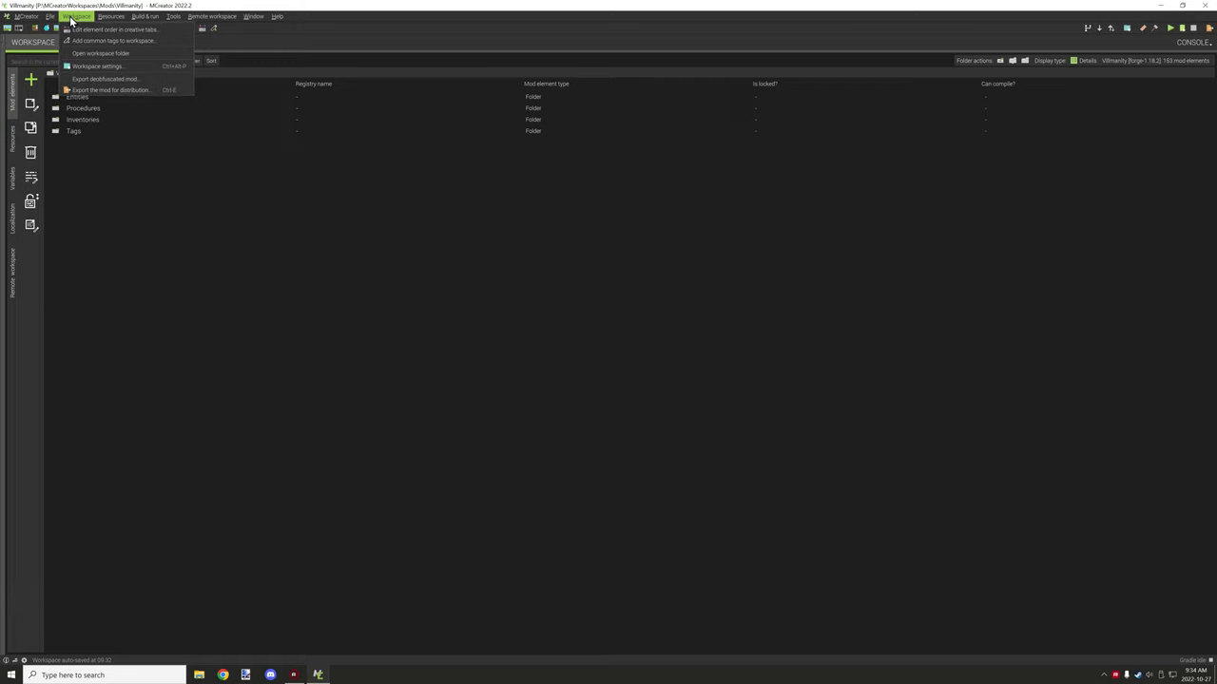
mouse_move(74, 54)
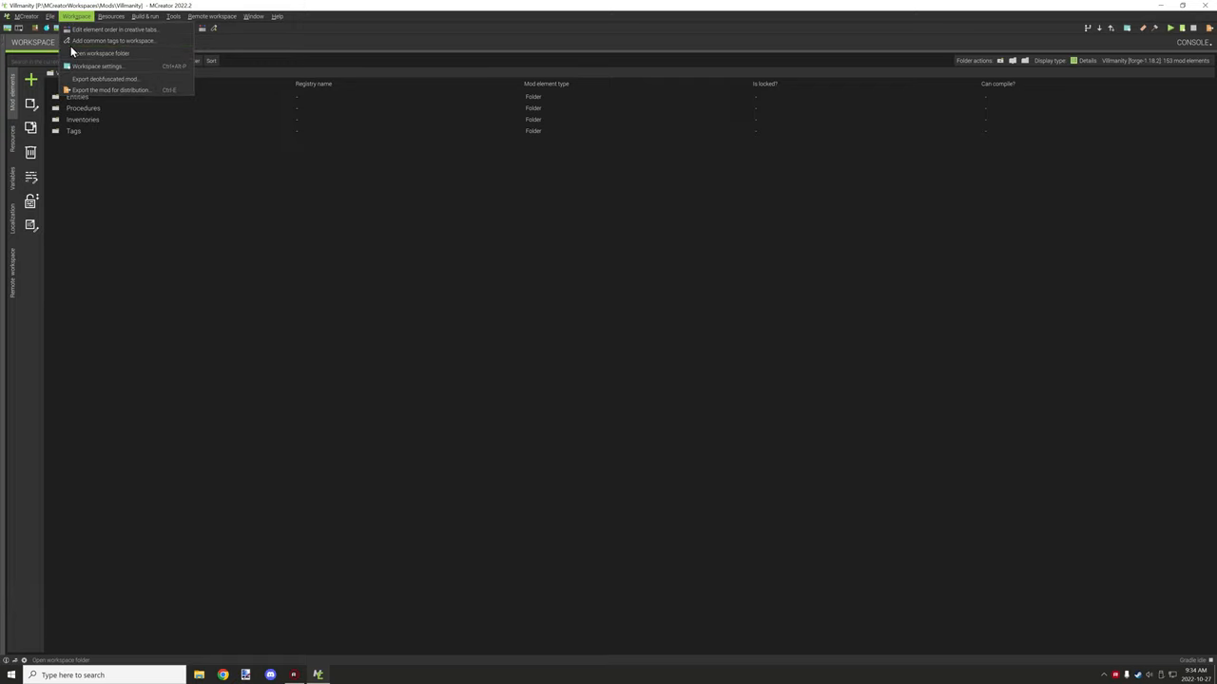
mouse_move(124, 42)
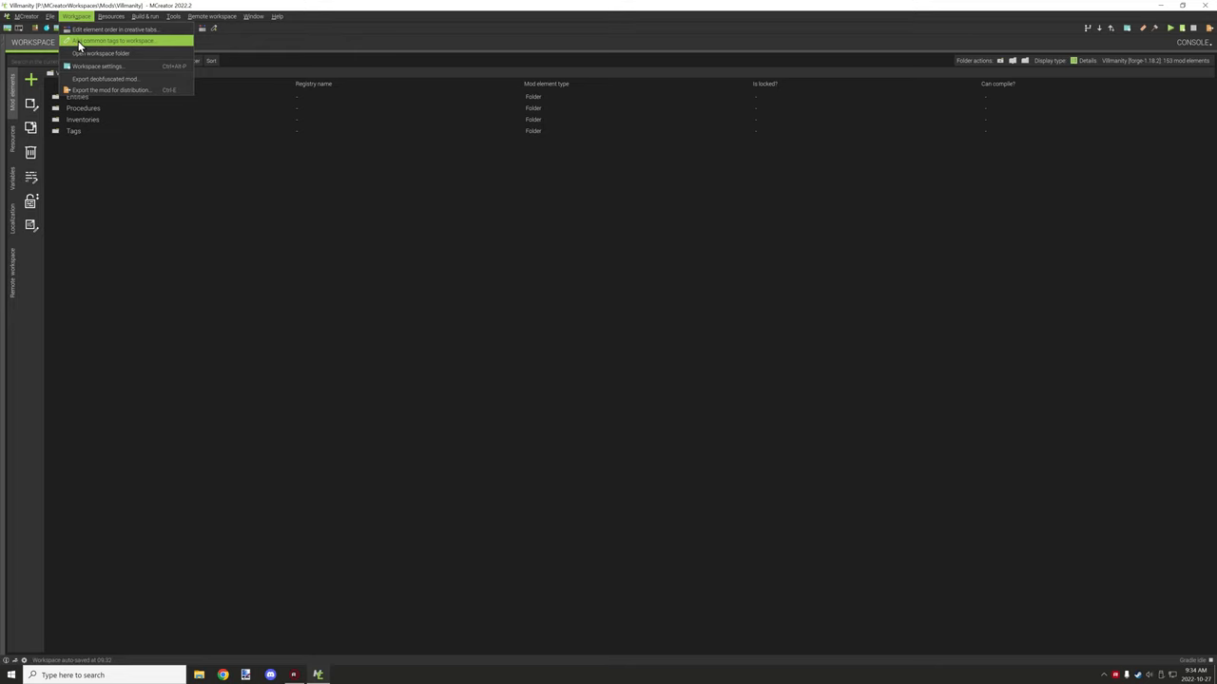
mouse_move(124, 33)
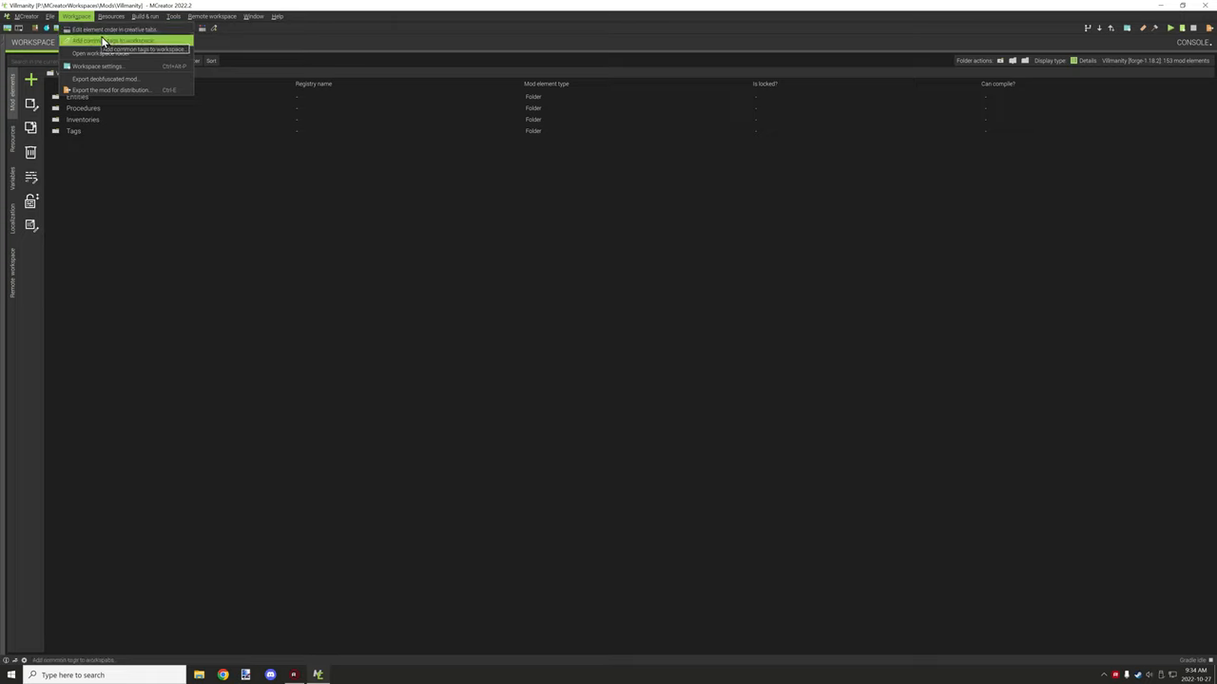
Browse the Help and Remote workspace menus, then choose Workspace > Add common tags.
left_click(278, 15)
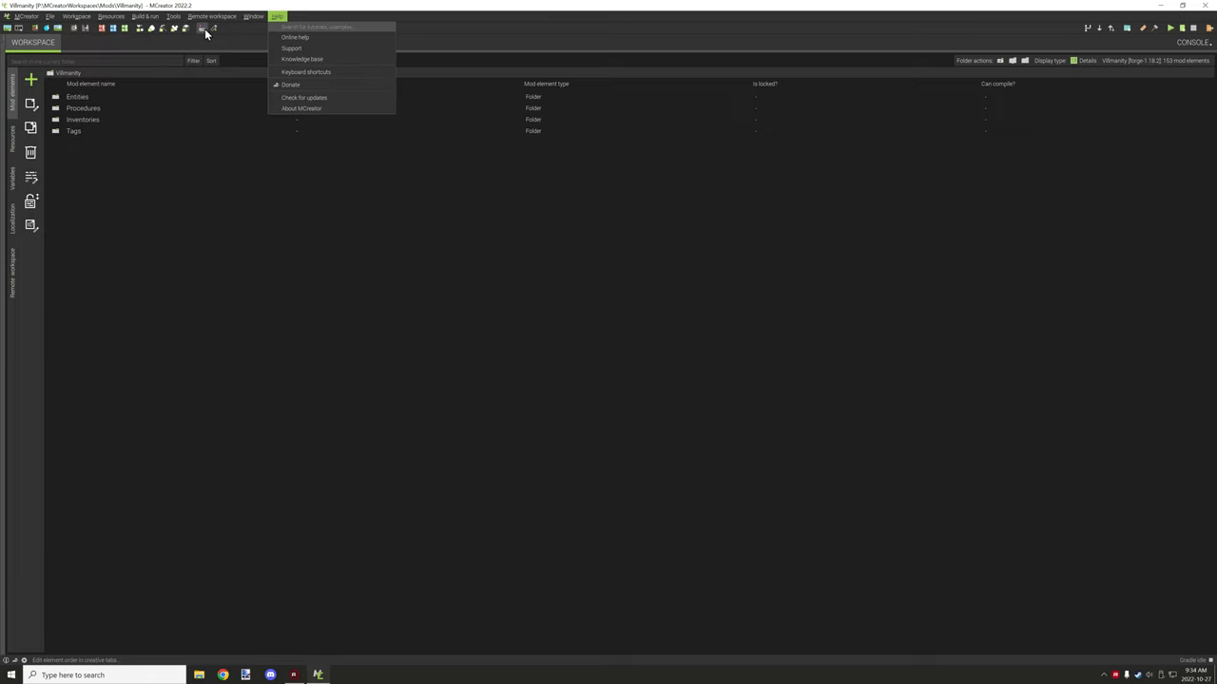
left_click(214, 16)
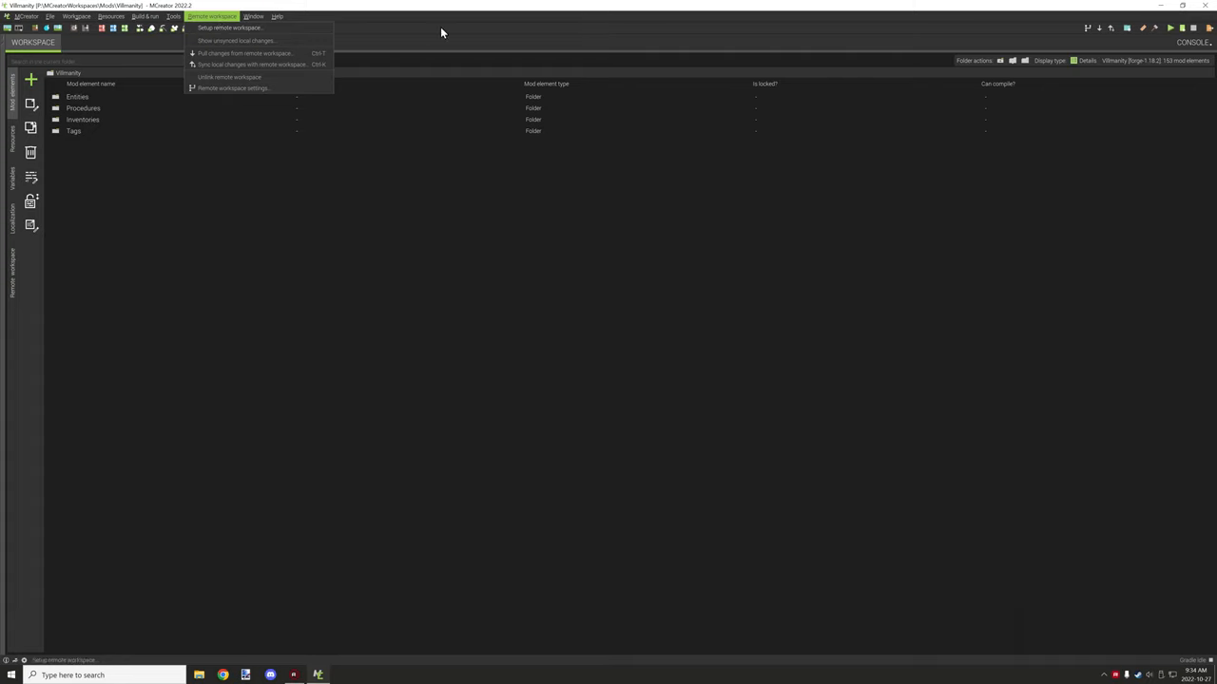
left_click(441, 35)
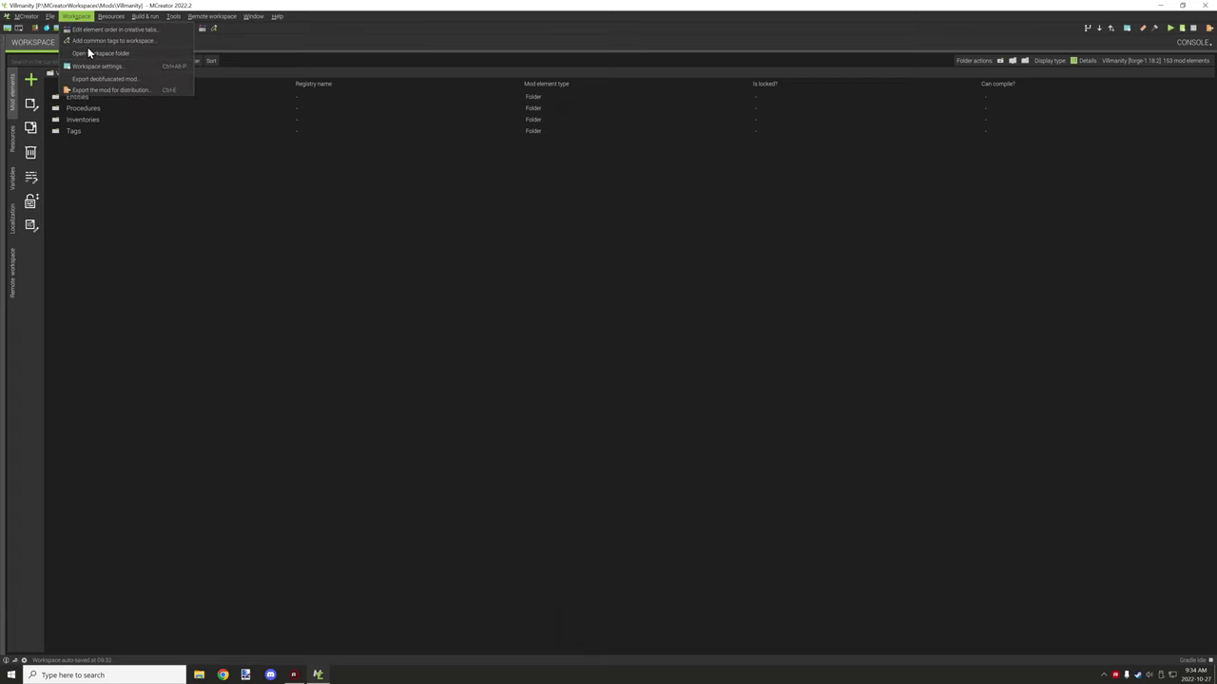
left_click(114, 41)
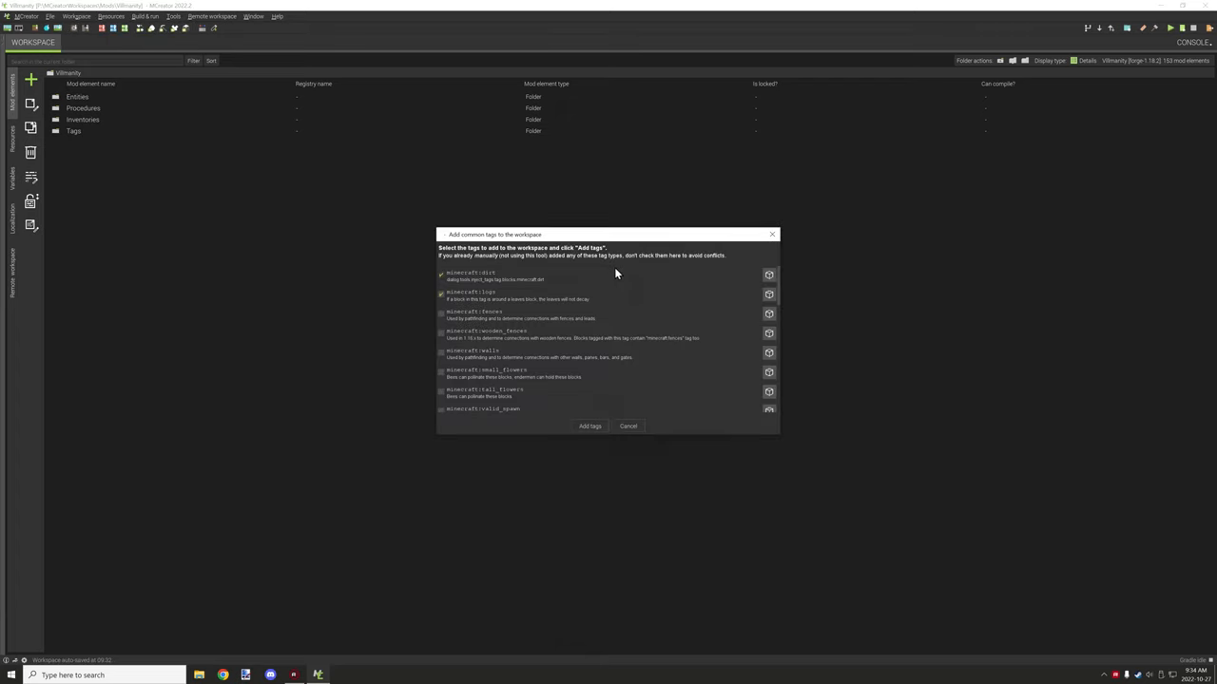
Scroll through the common tags list, then cancel without adding any tags.
scroll("down", 3)
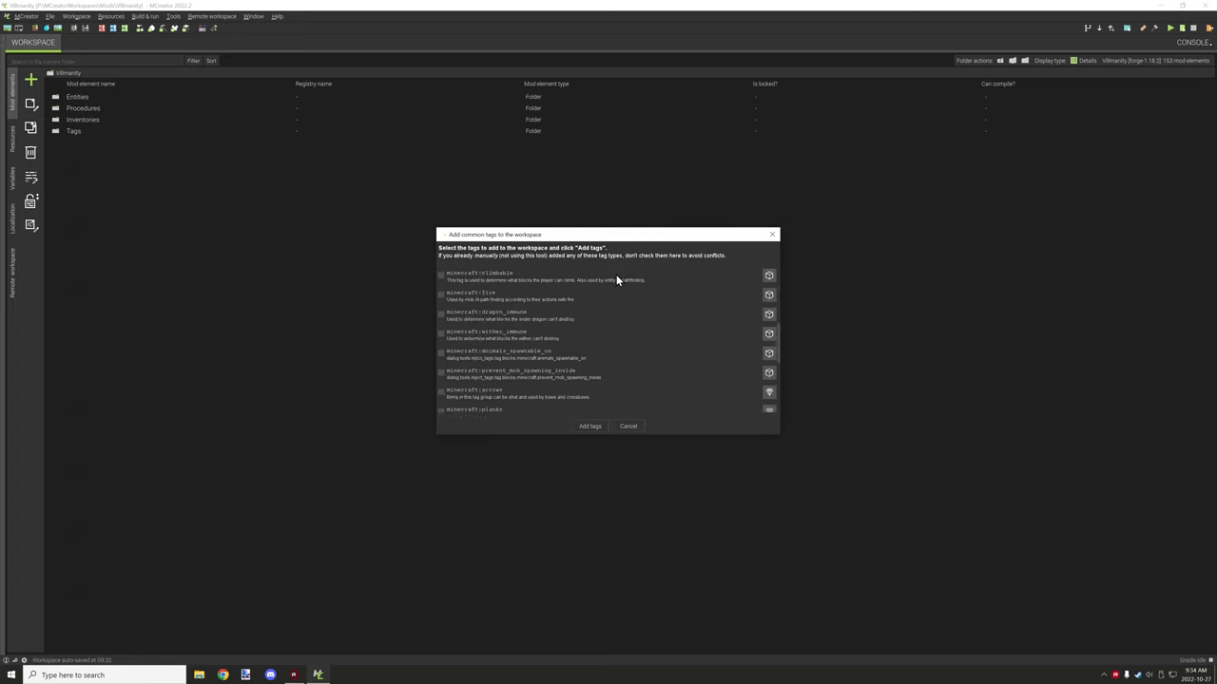
scroll("down", 3)
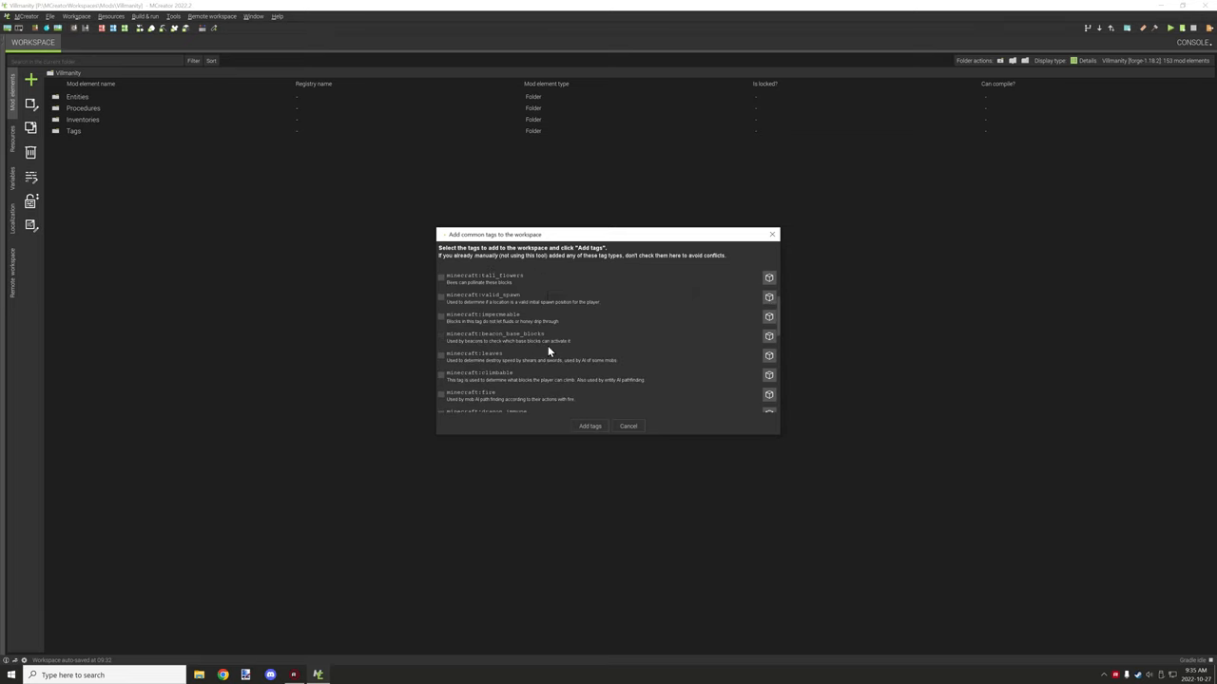
scroll("down", 3)
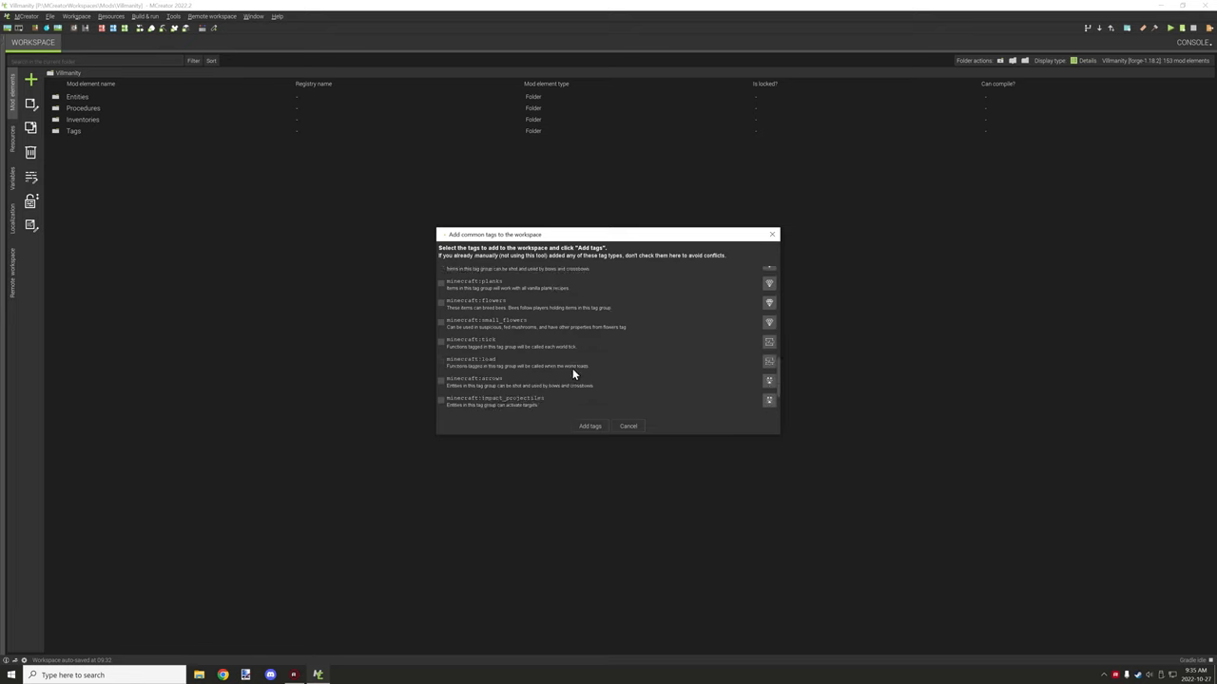
scroll("down", 3)
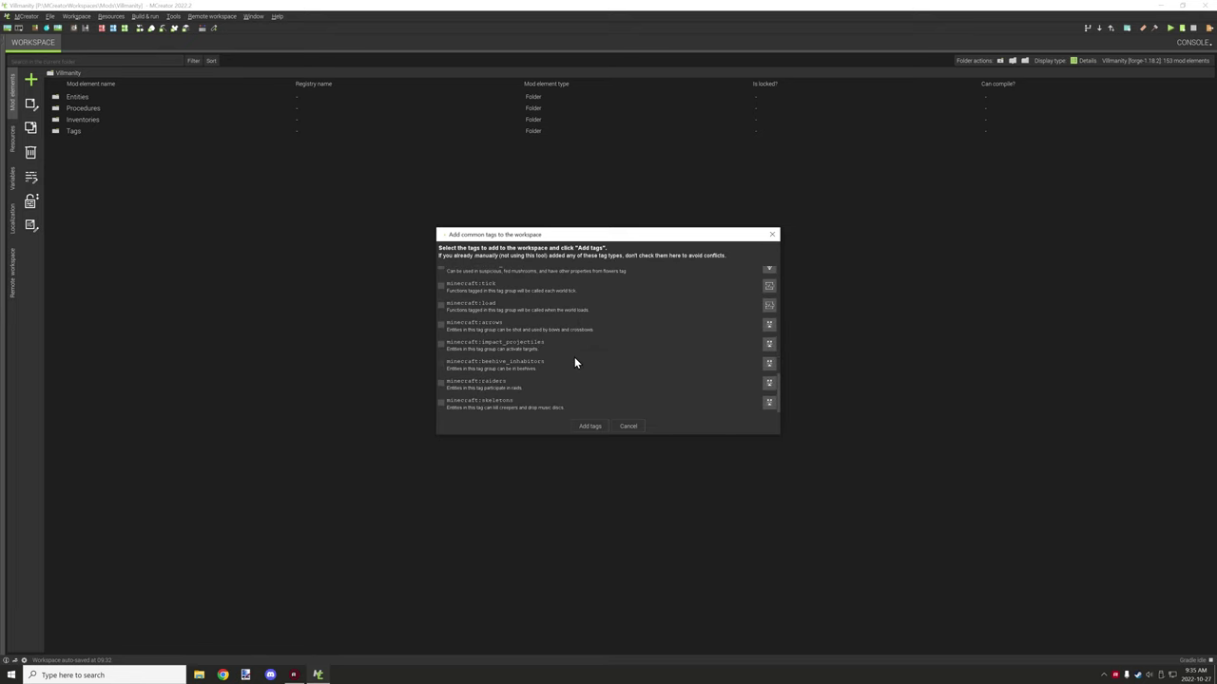
mouse_move(572, 358)
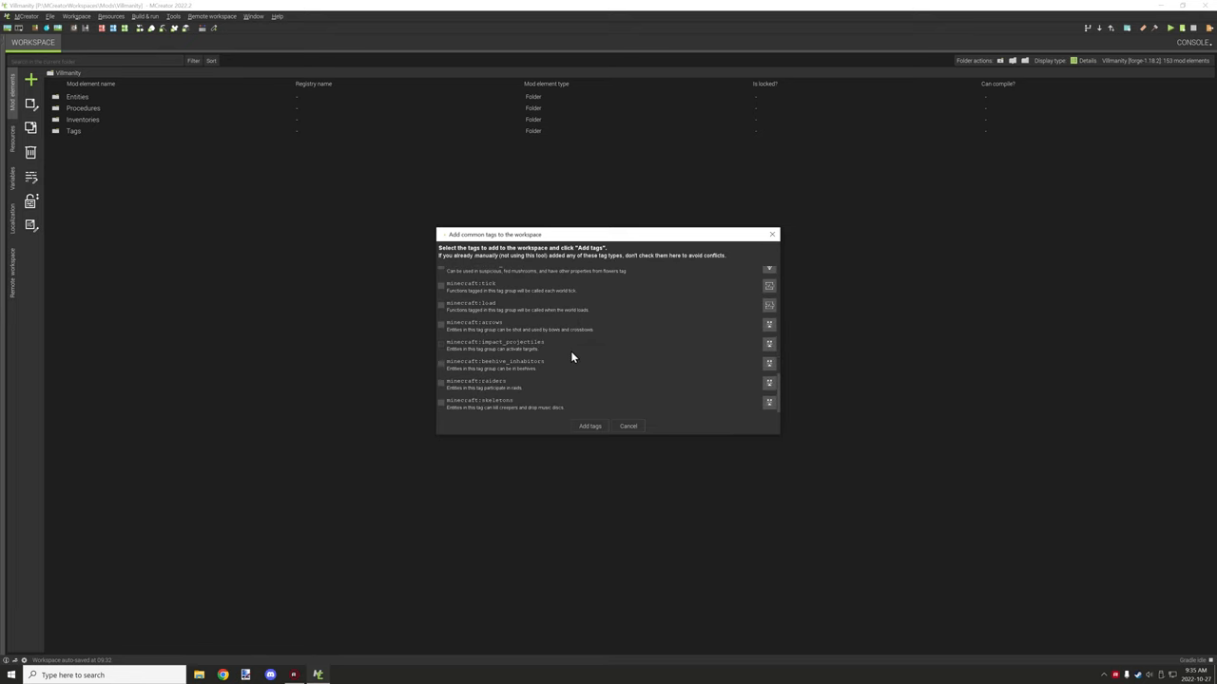
mouse_move(570, 353)
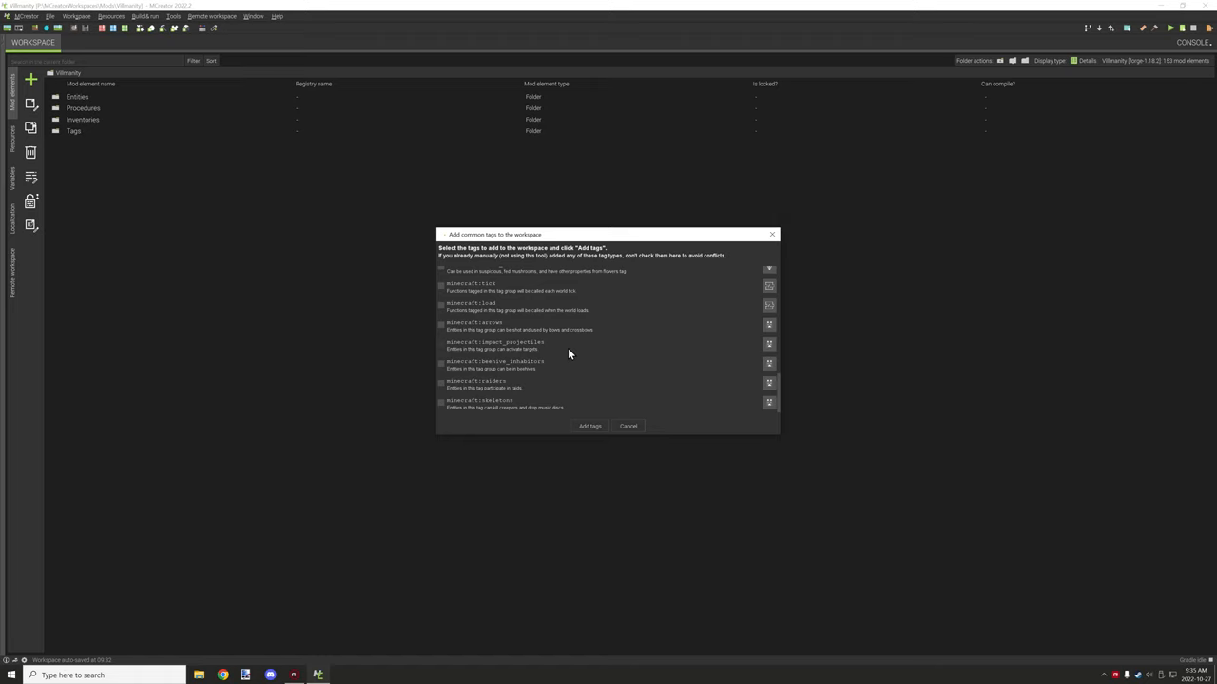
mouse_move(628, 426)
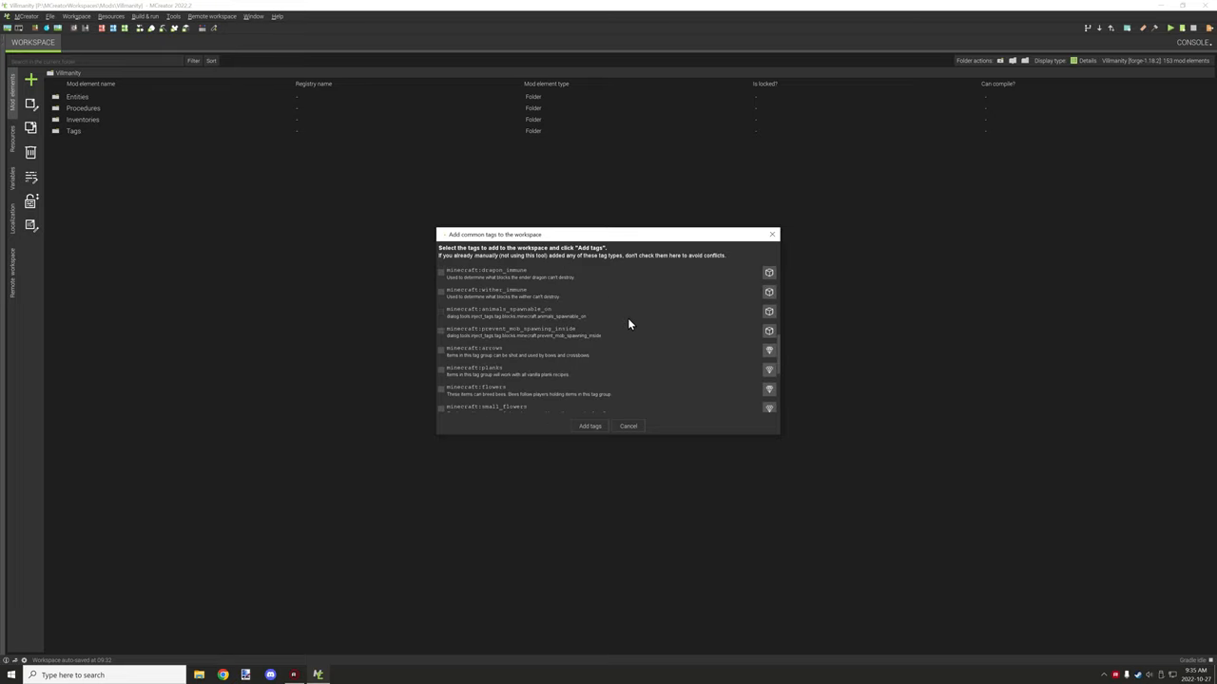
scroll("down", 3)
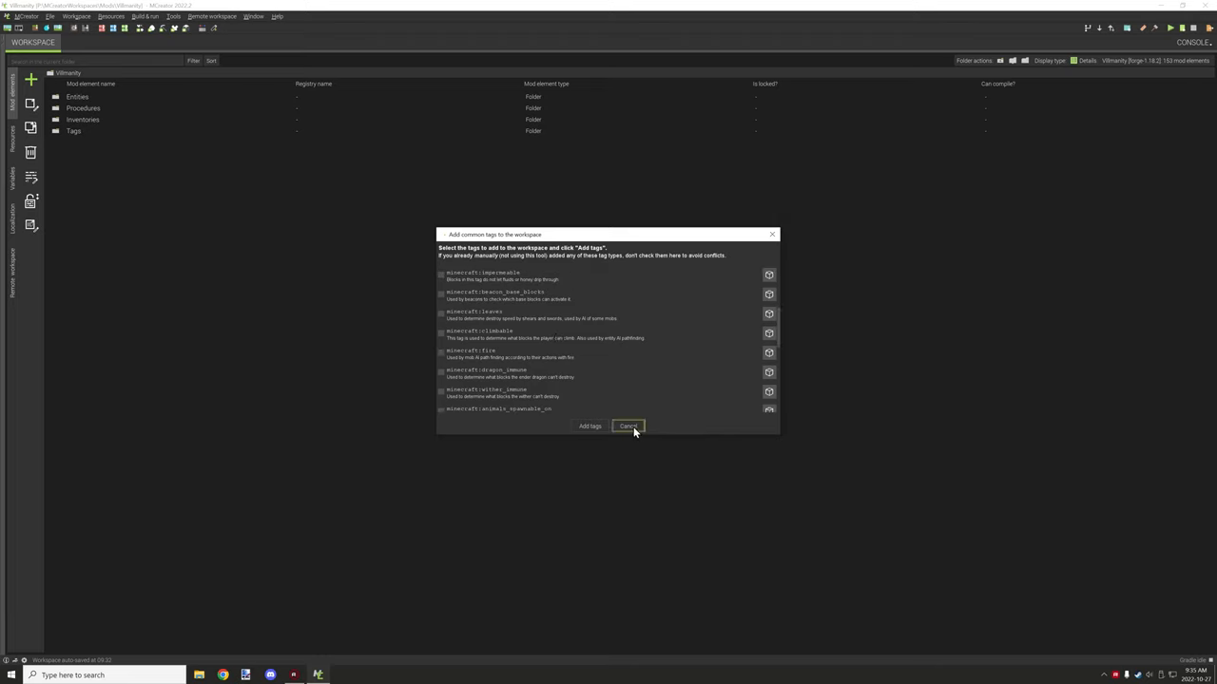
left_click(628, 426)
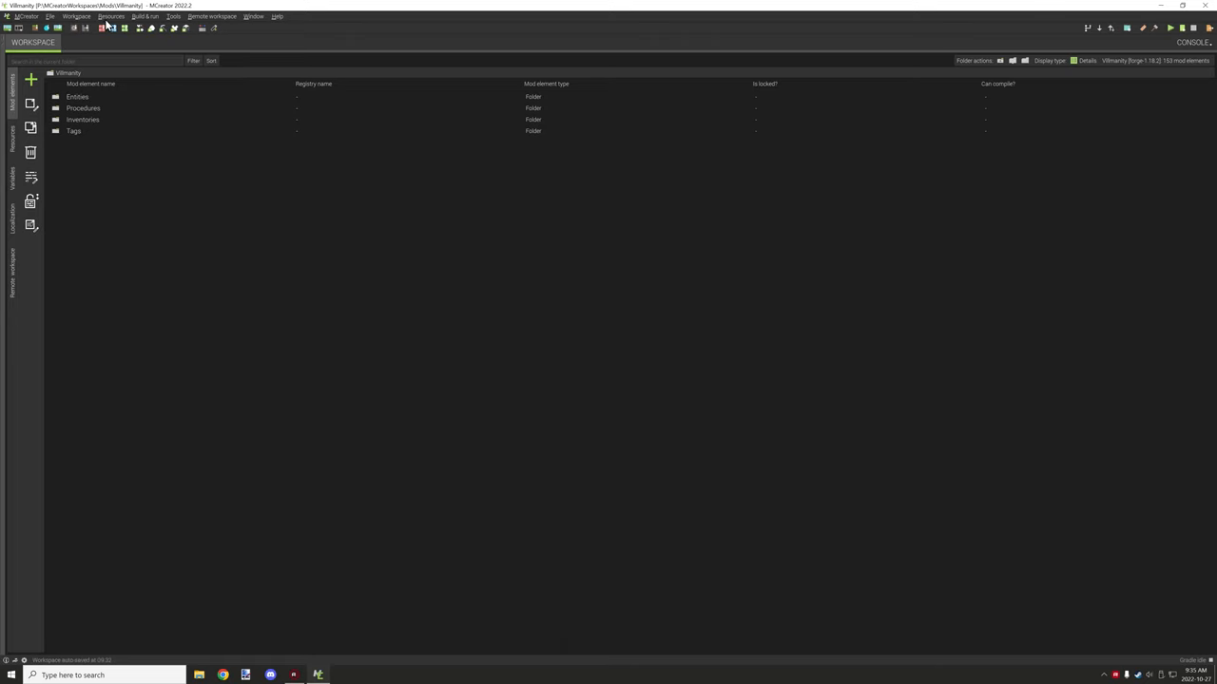
left_click(87, 15)
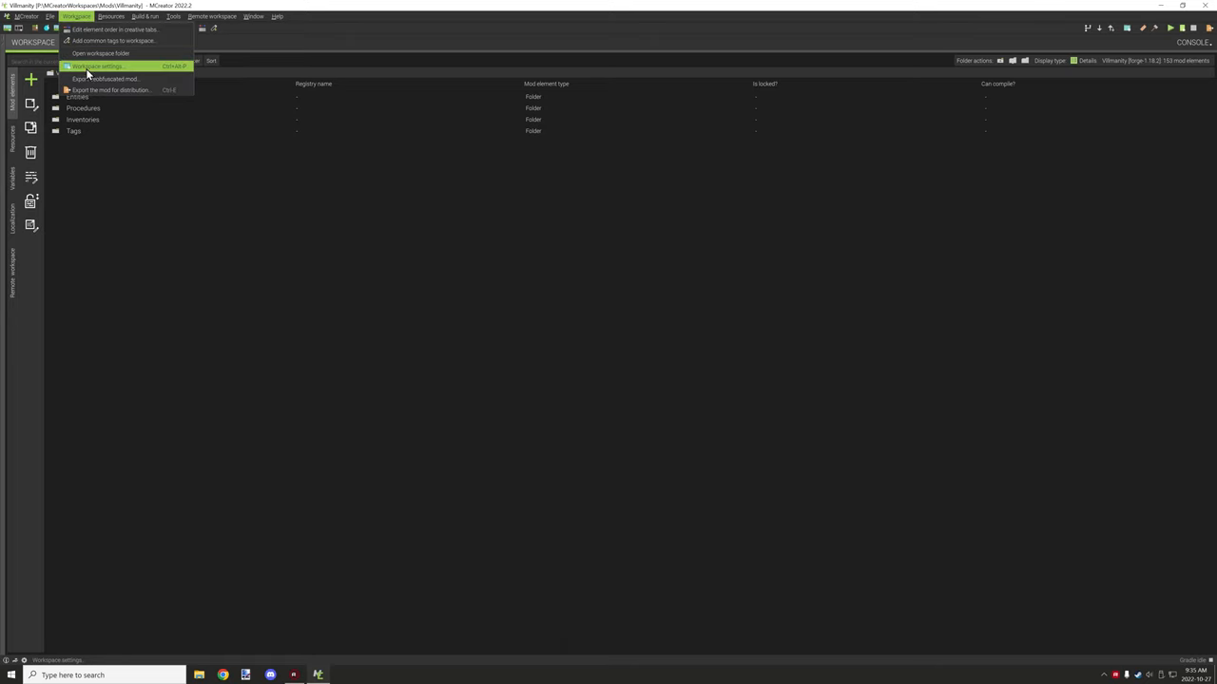
left_click(95, 51)
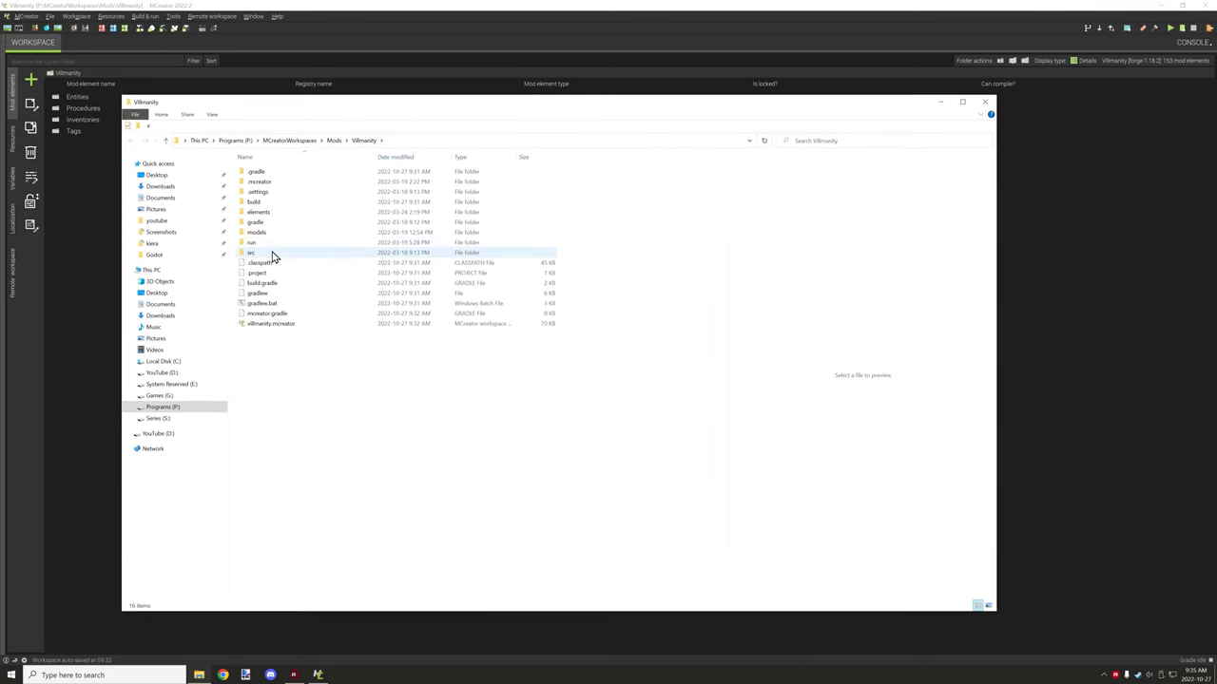
double_click(251, 241)
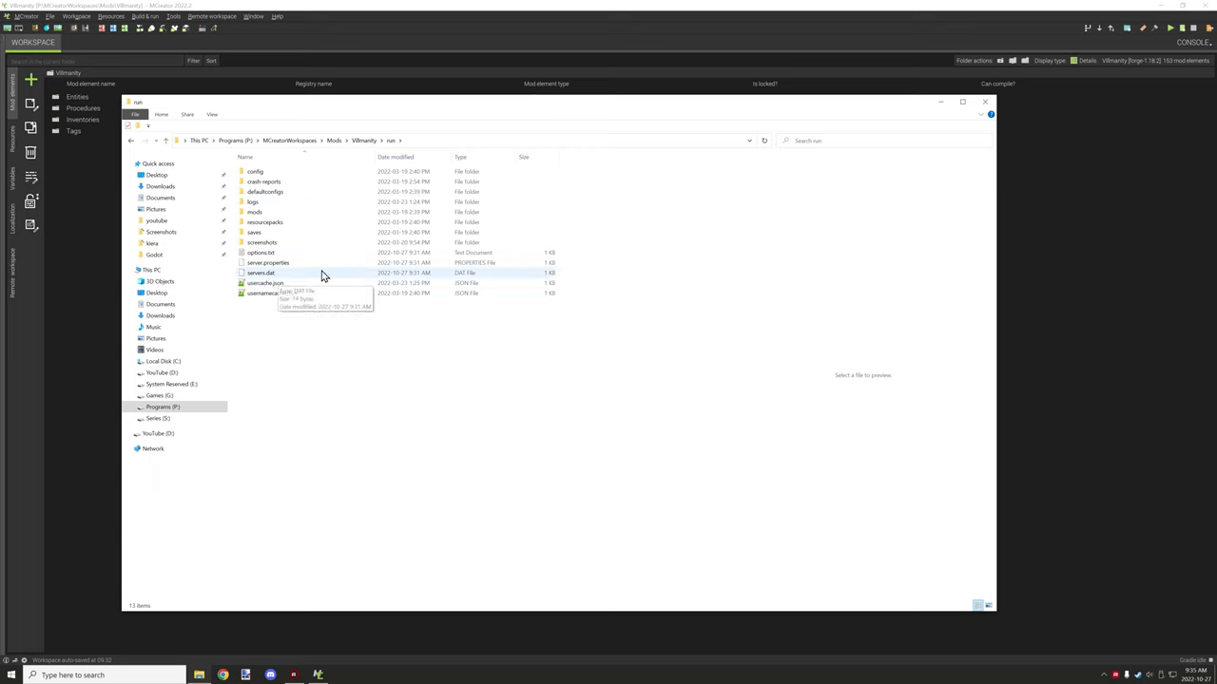
mouse_move(406, 331)
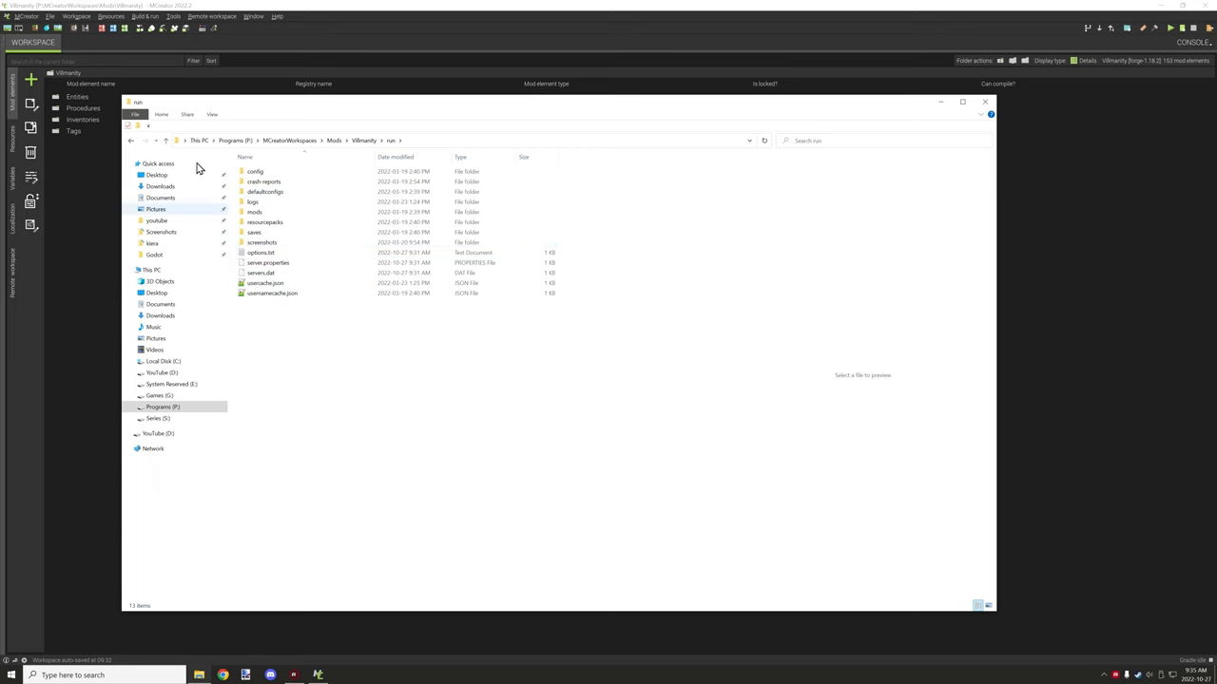
mouse_move(130, 146)
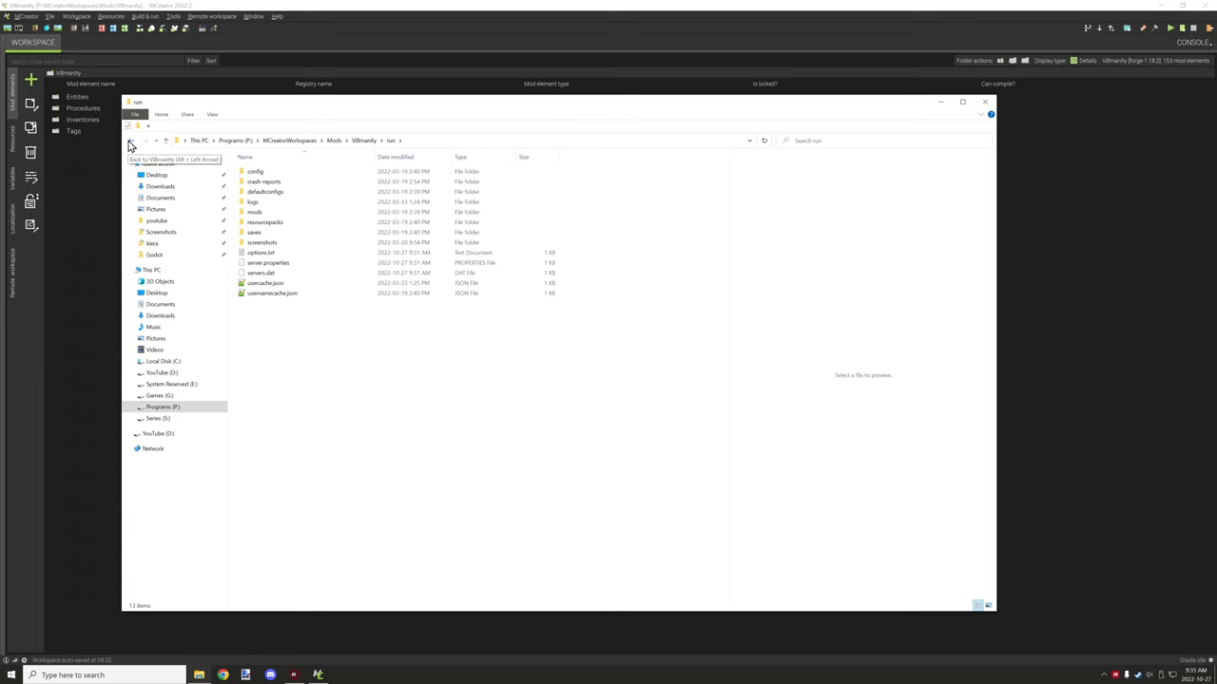
mouse_move(295, 167)
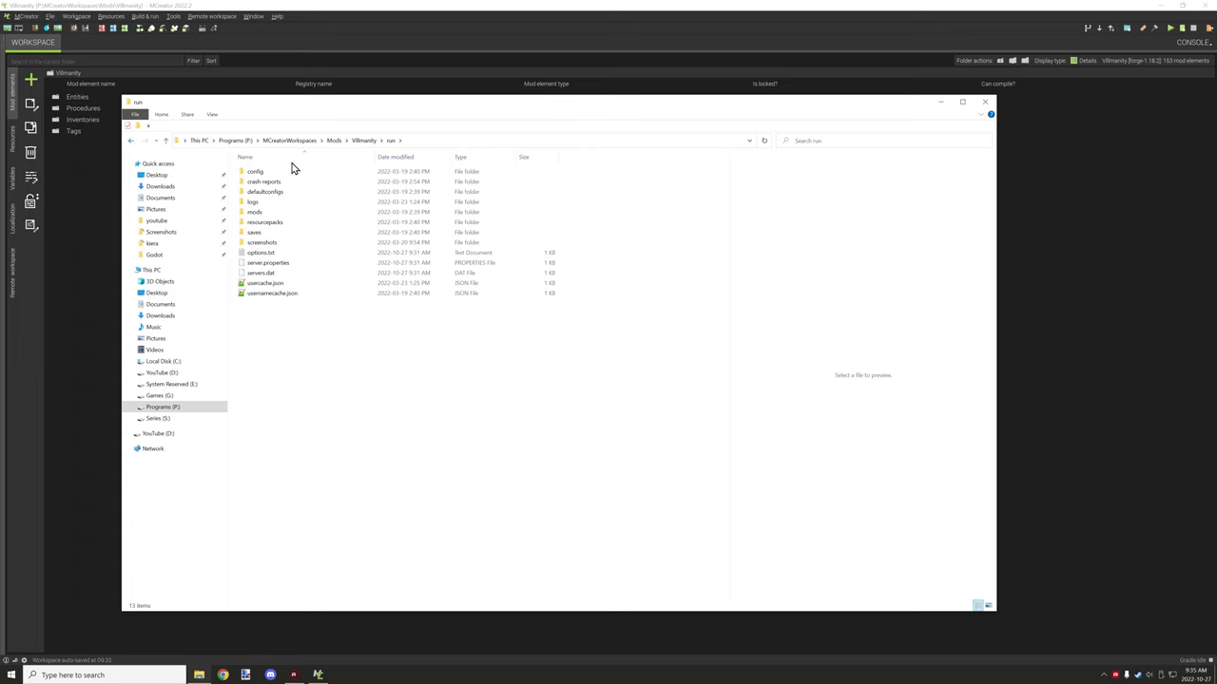
double_click(252, 202)
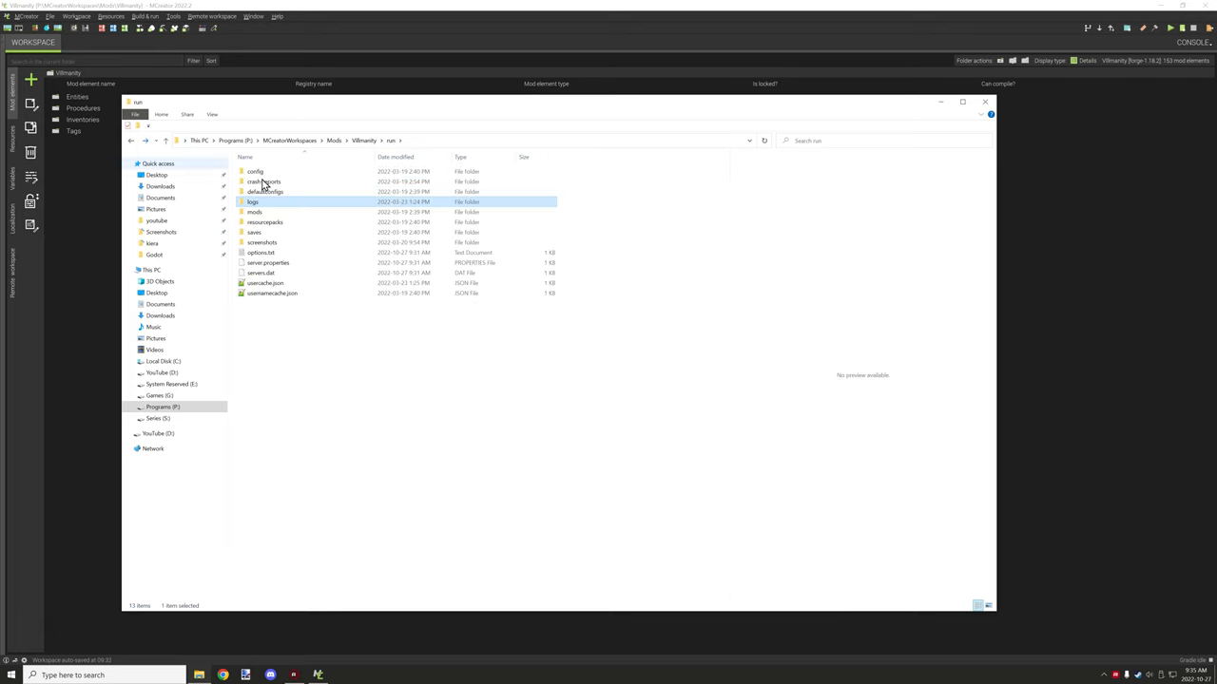
double_click(263, 182)
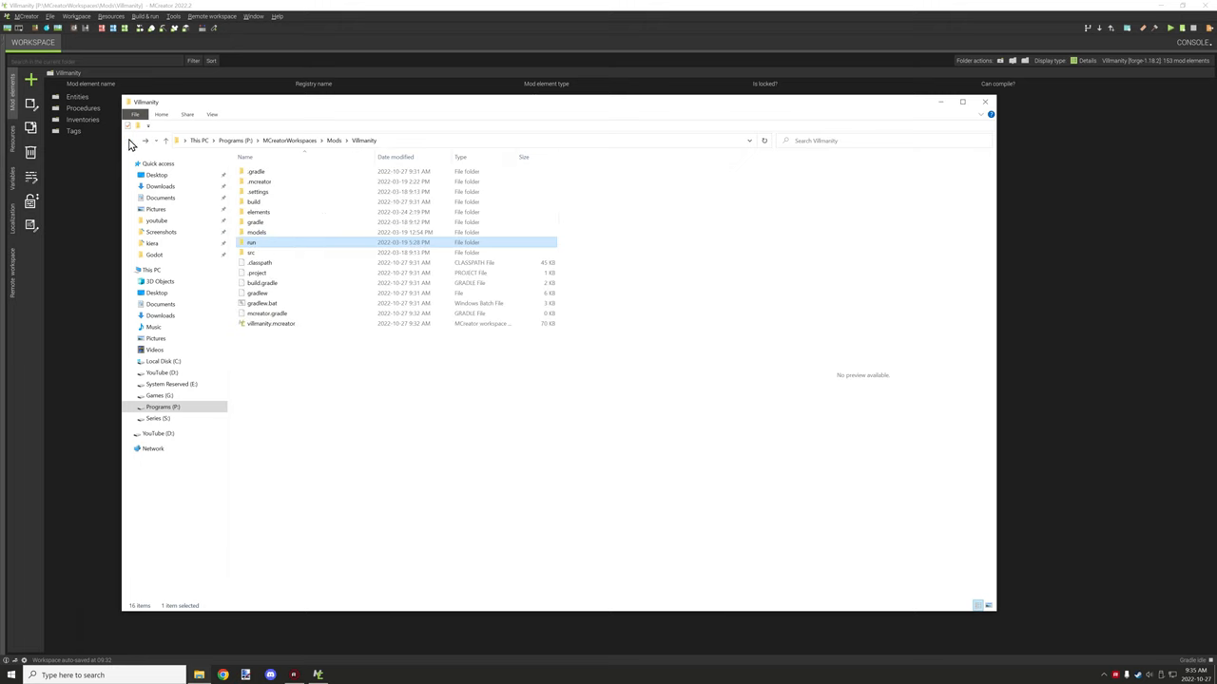
mouse_move(269, 242)
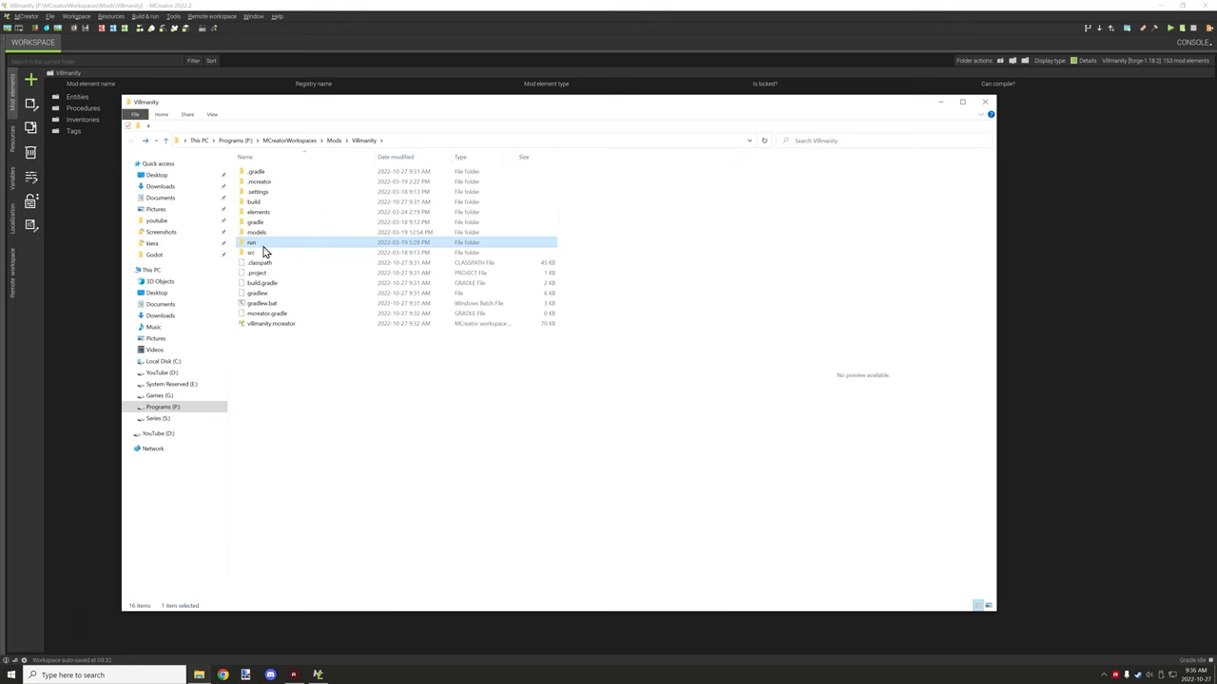
left_click(251, 253)
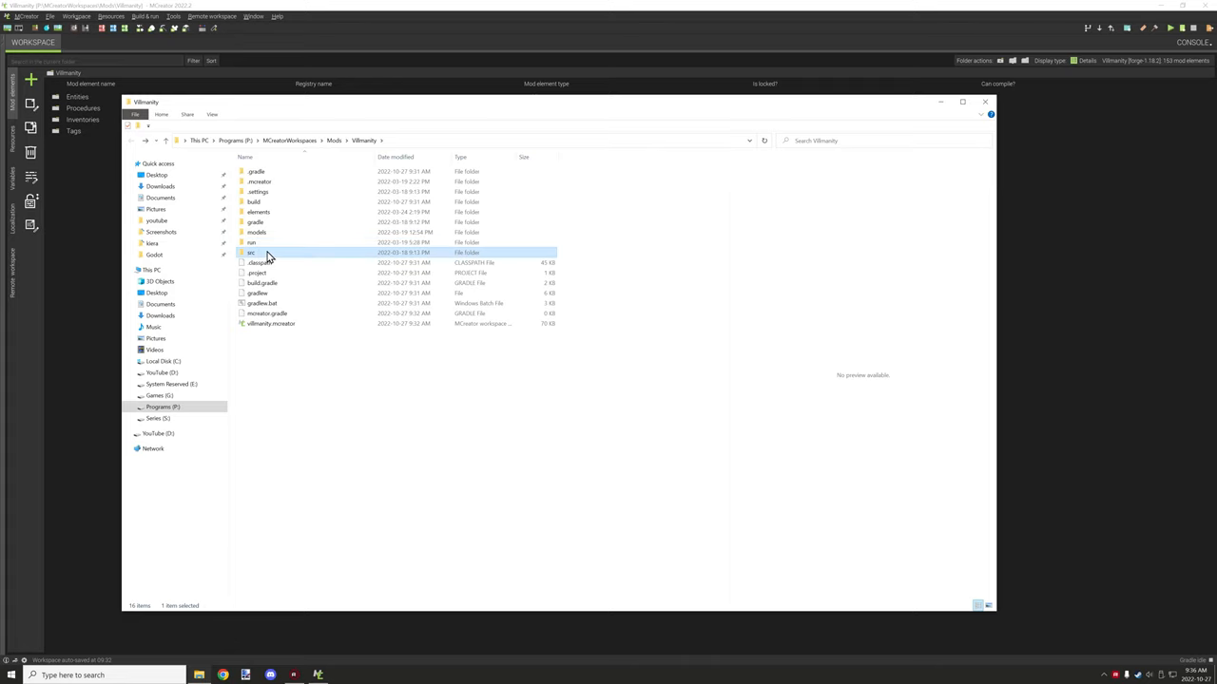
double_click(251, 253)
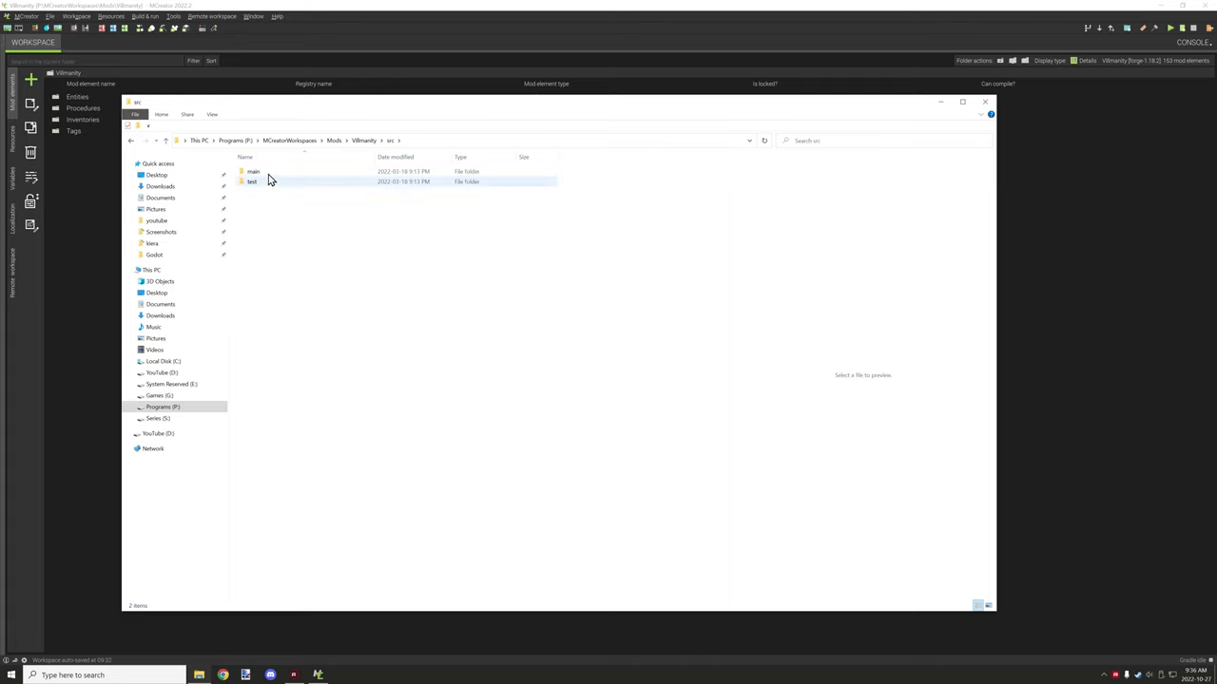
double_click(252, 171)
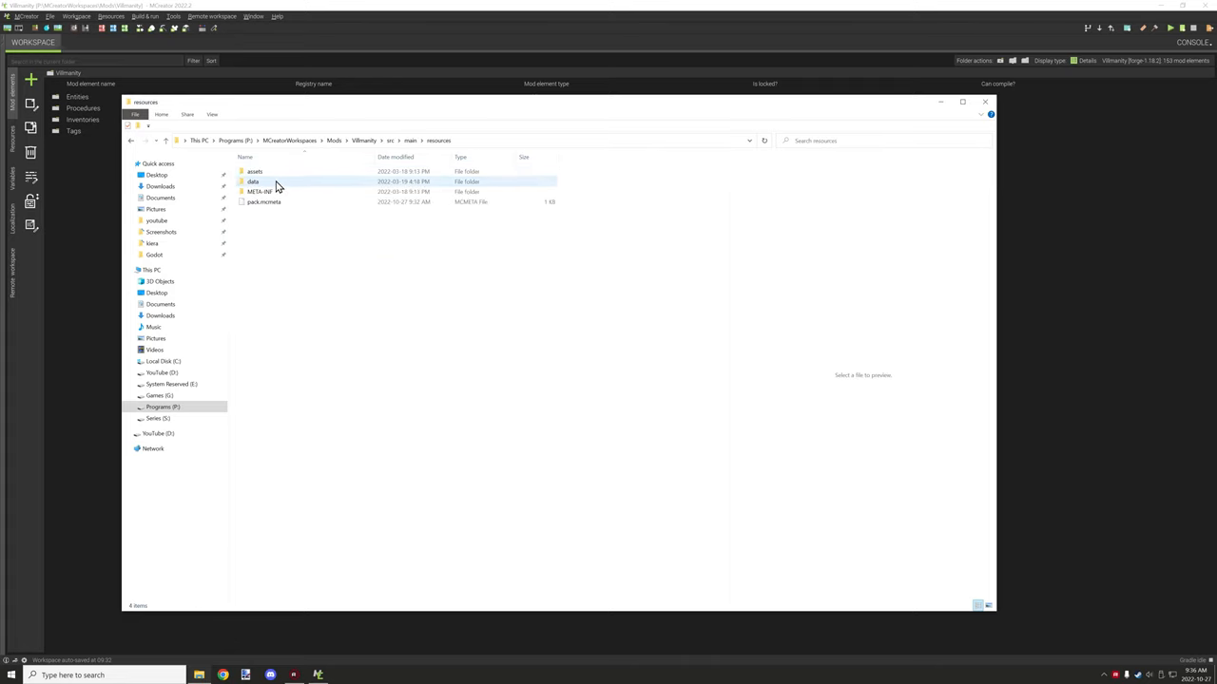
double_click(255, 171)
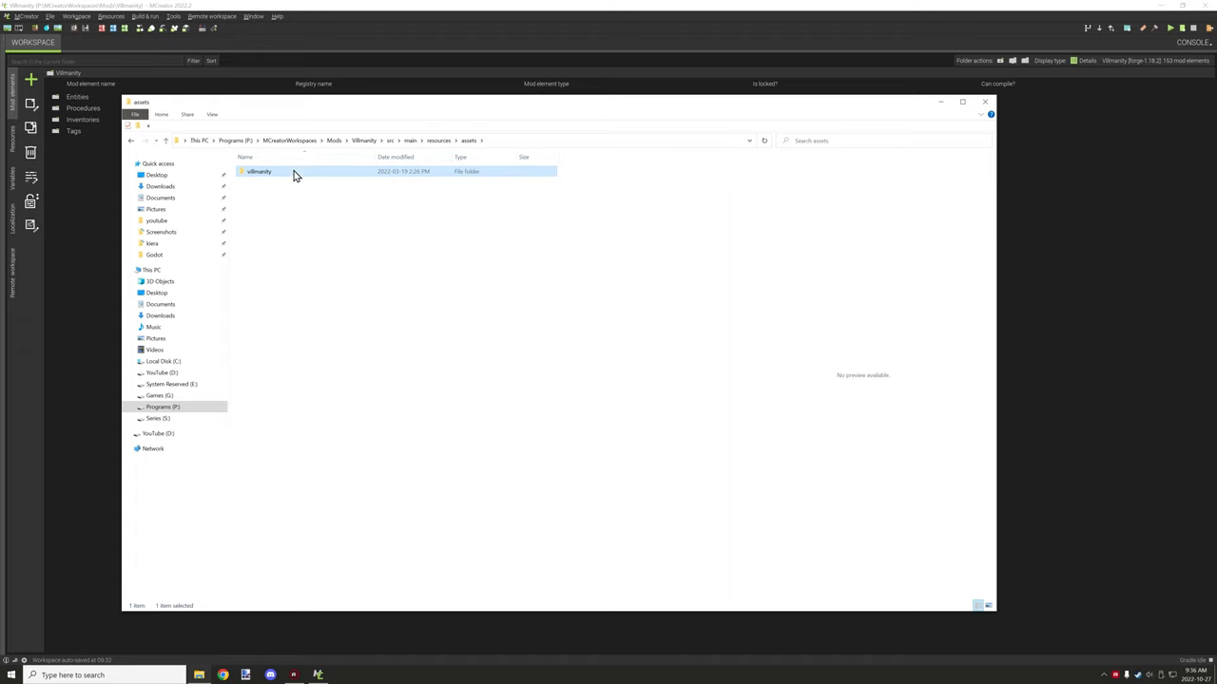
double_click(259, 172)
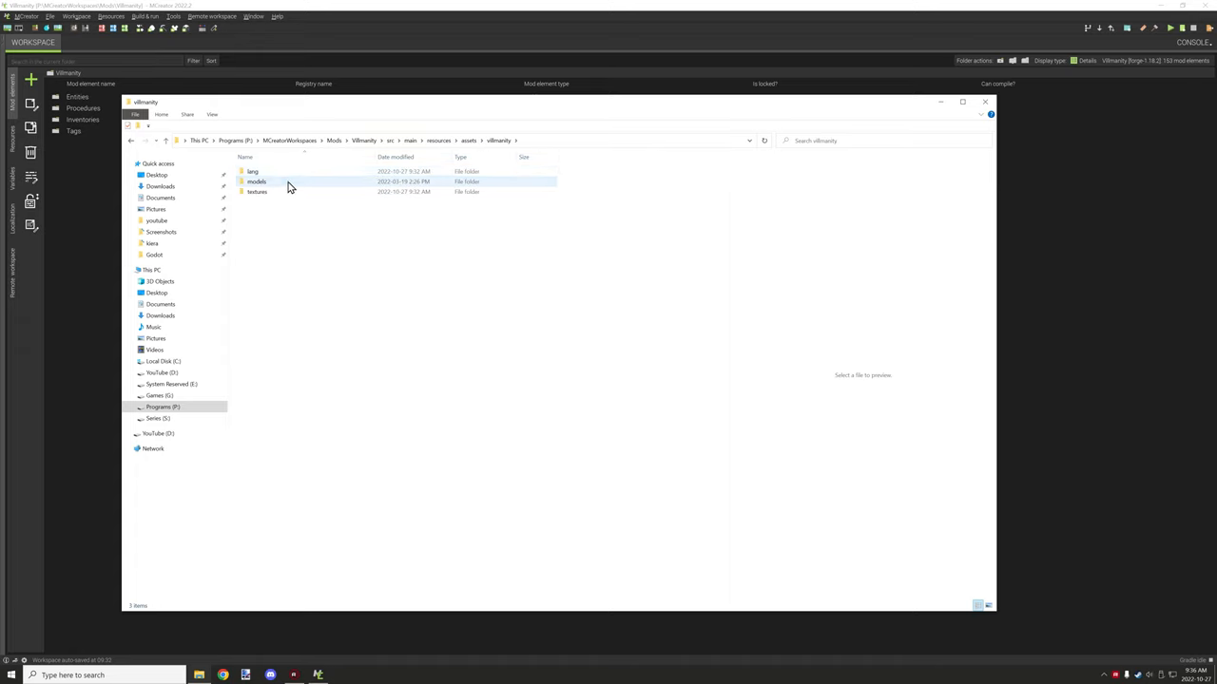
double_click(257, 181)
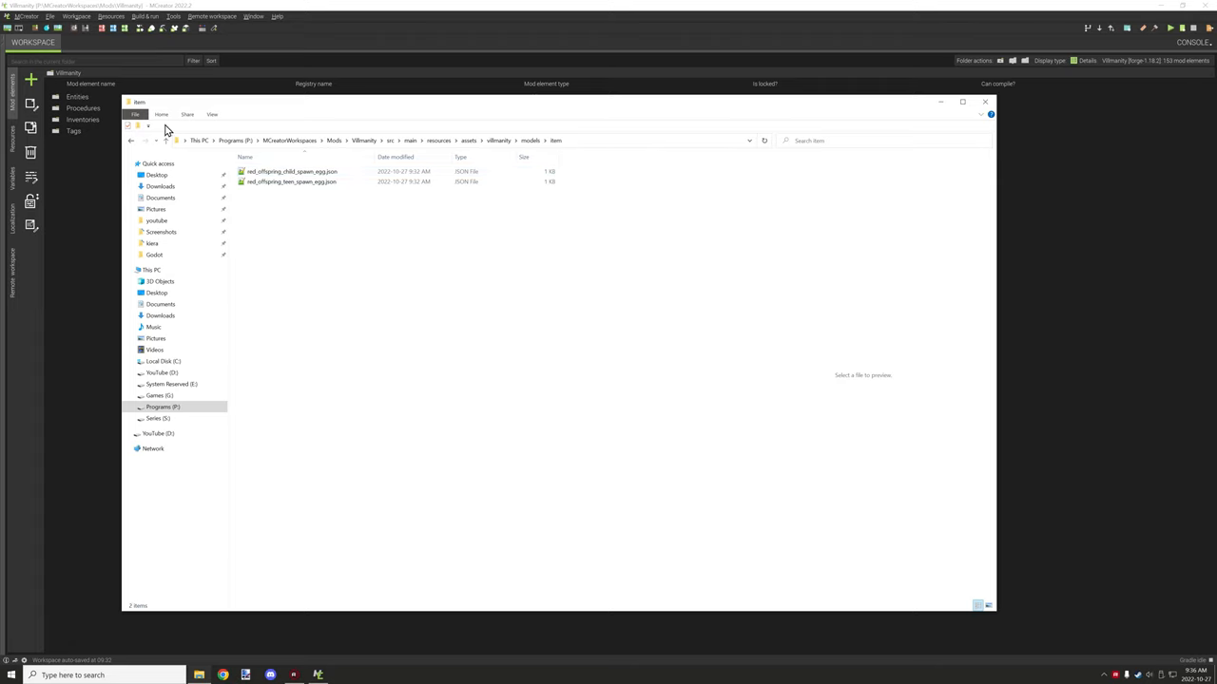
left_click(131, 140)
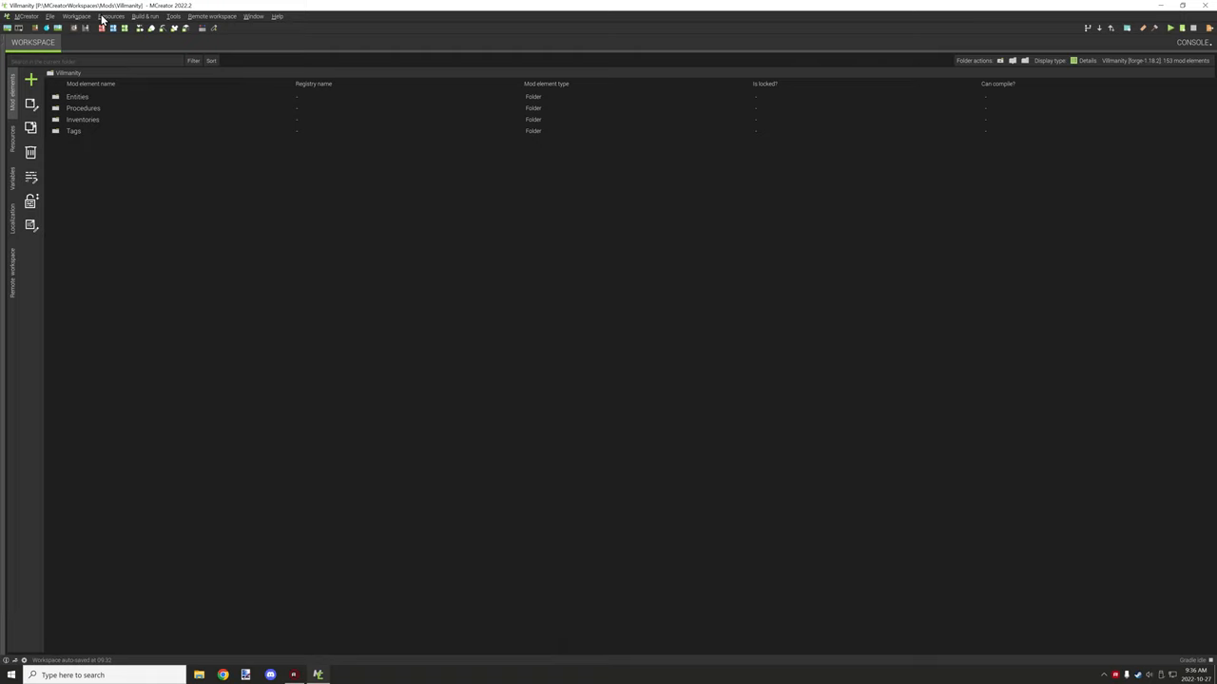
Open Workspace settings for Villmanity and view its External APIs page.
left_click(78, 16)
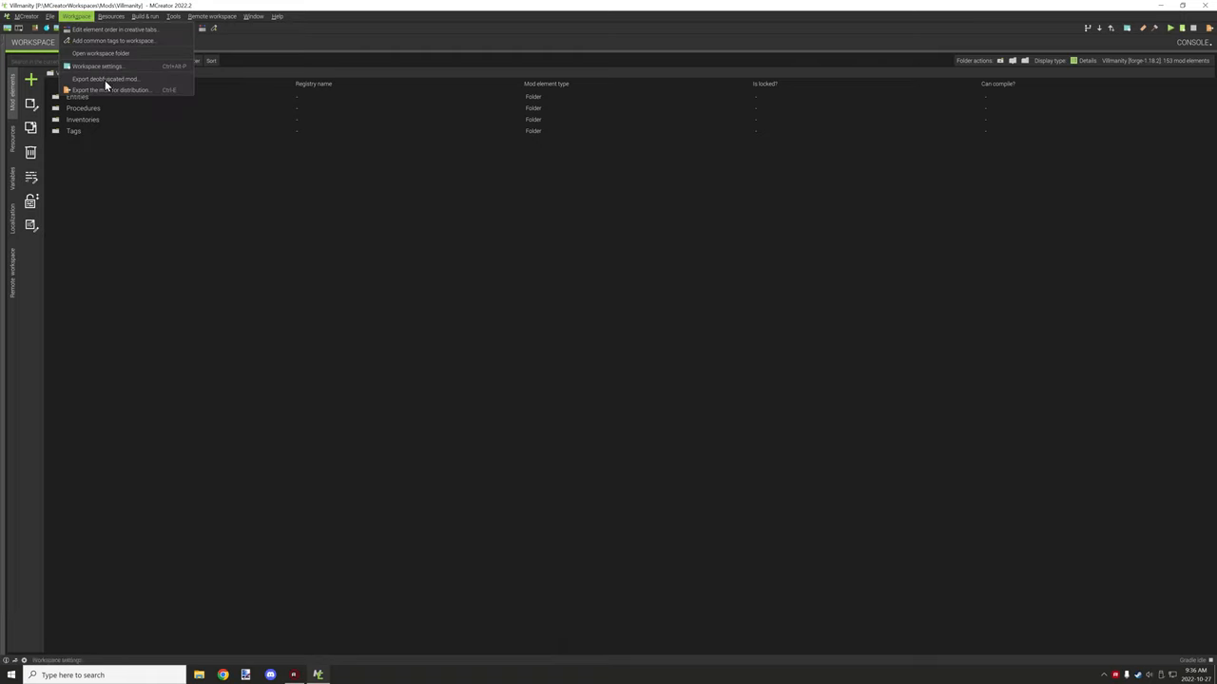
left_click(103, 66)
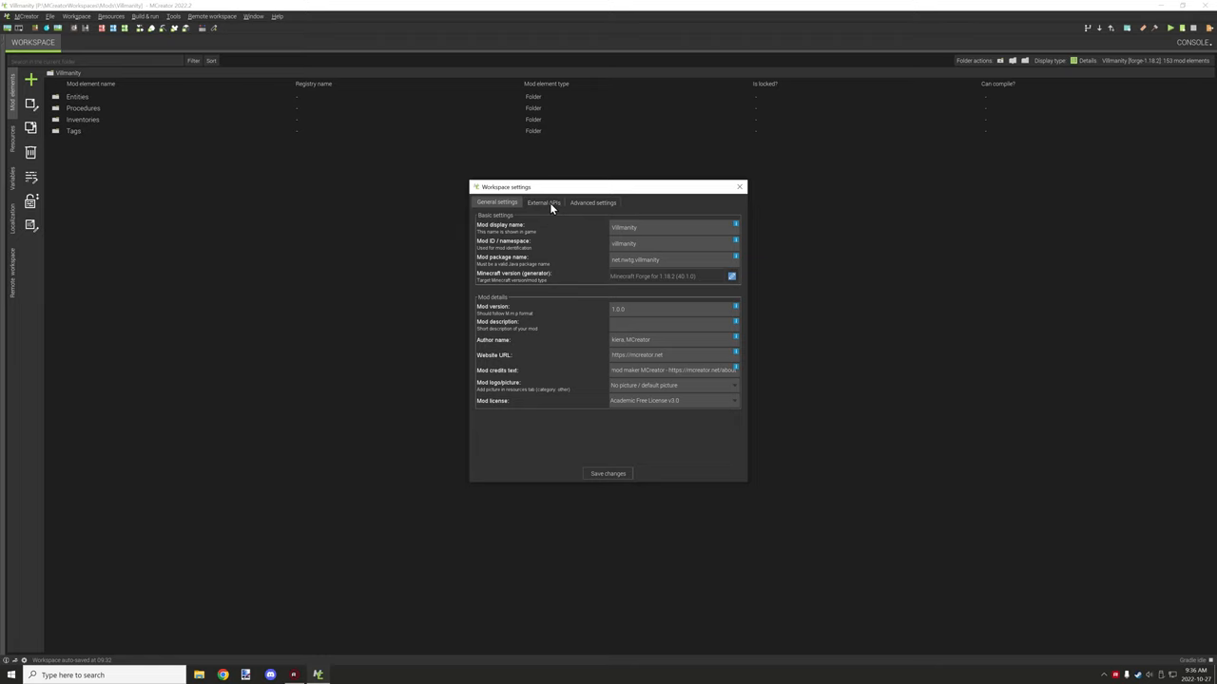
left_click(542, 202)
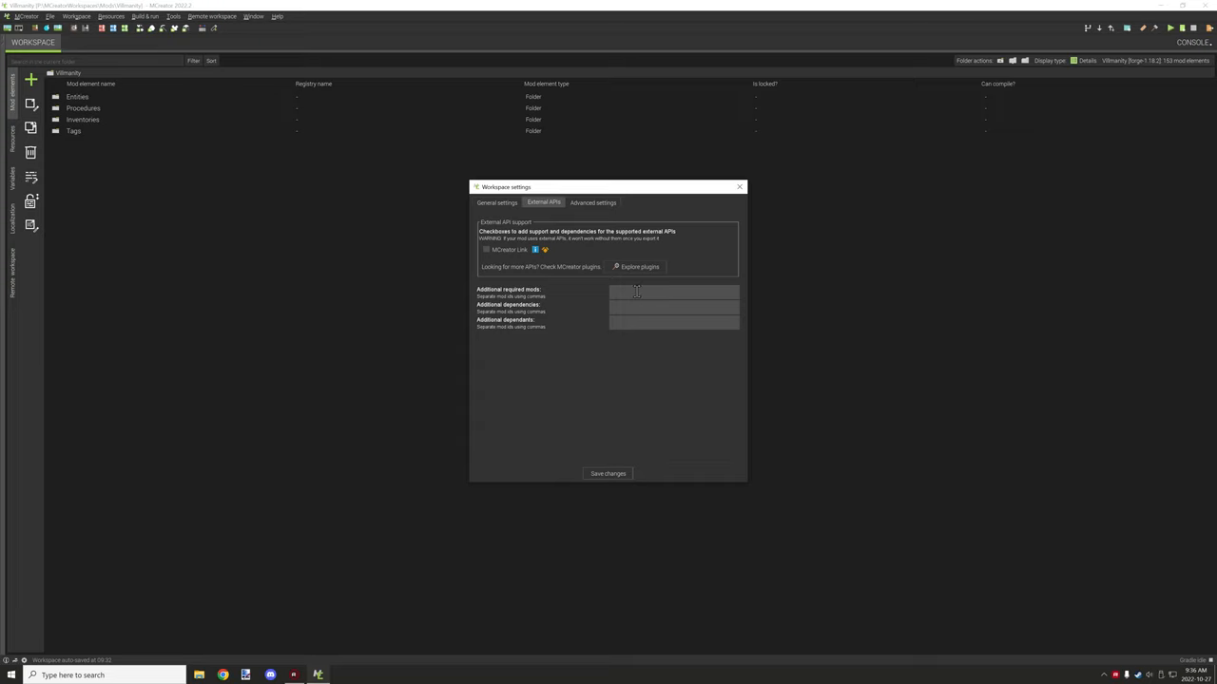
View the Advanced settings page and activate the empty Mod update JSON URL field.
left_click(593, 202)
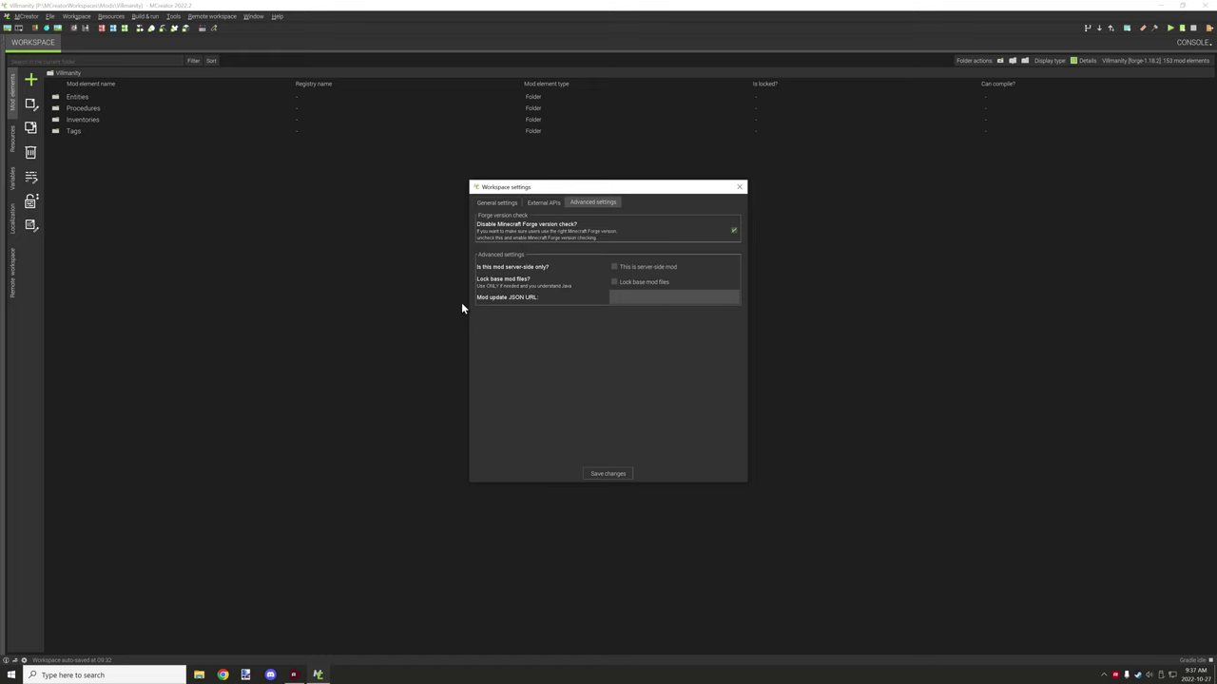
mouse_move(604, 273)
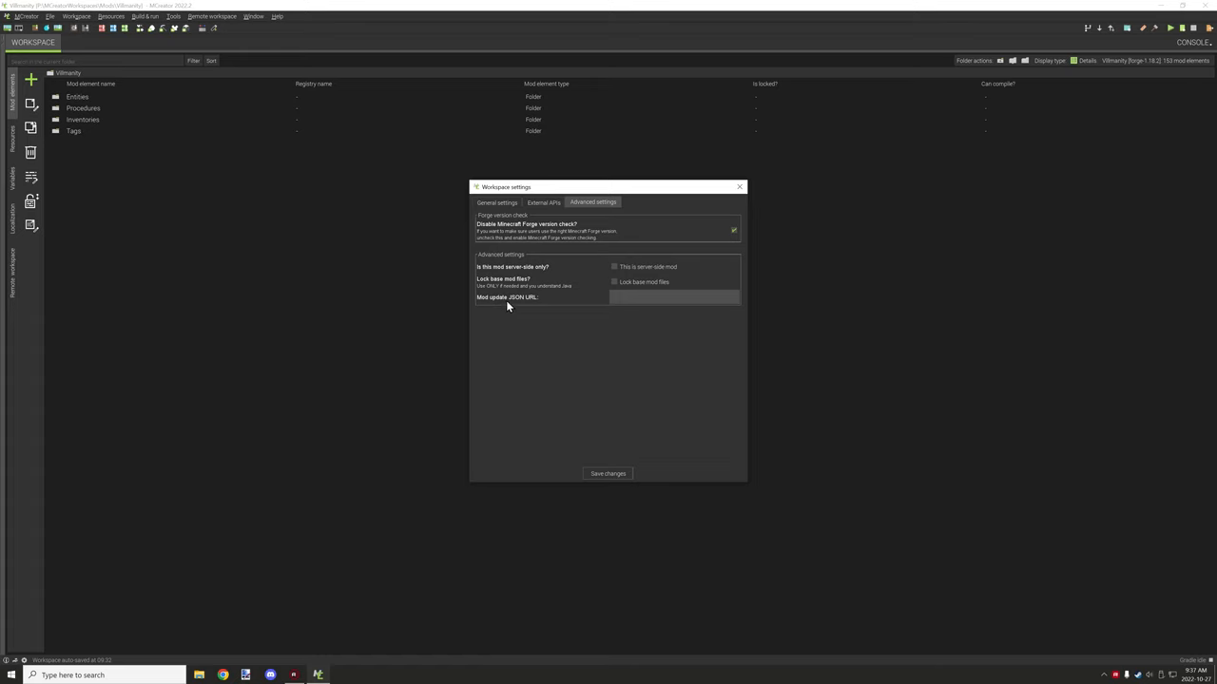
mouse_move(467, 302)
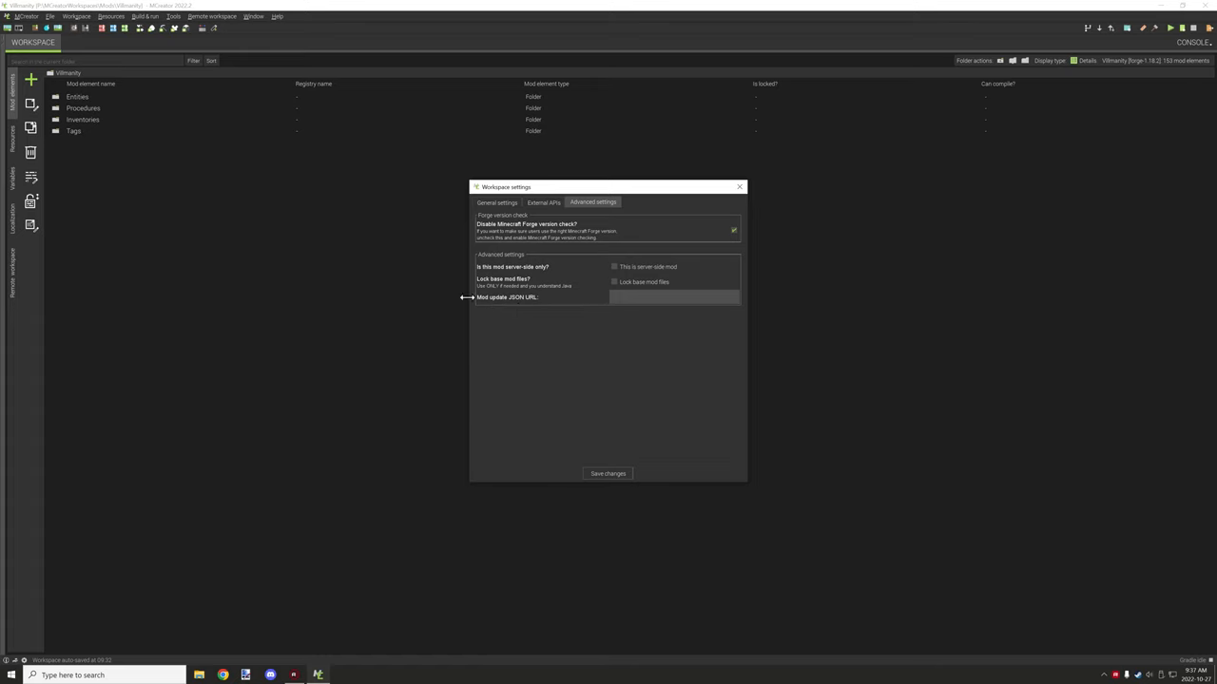
mouse_move(527, 308)
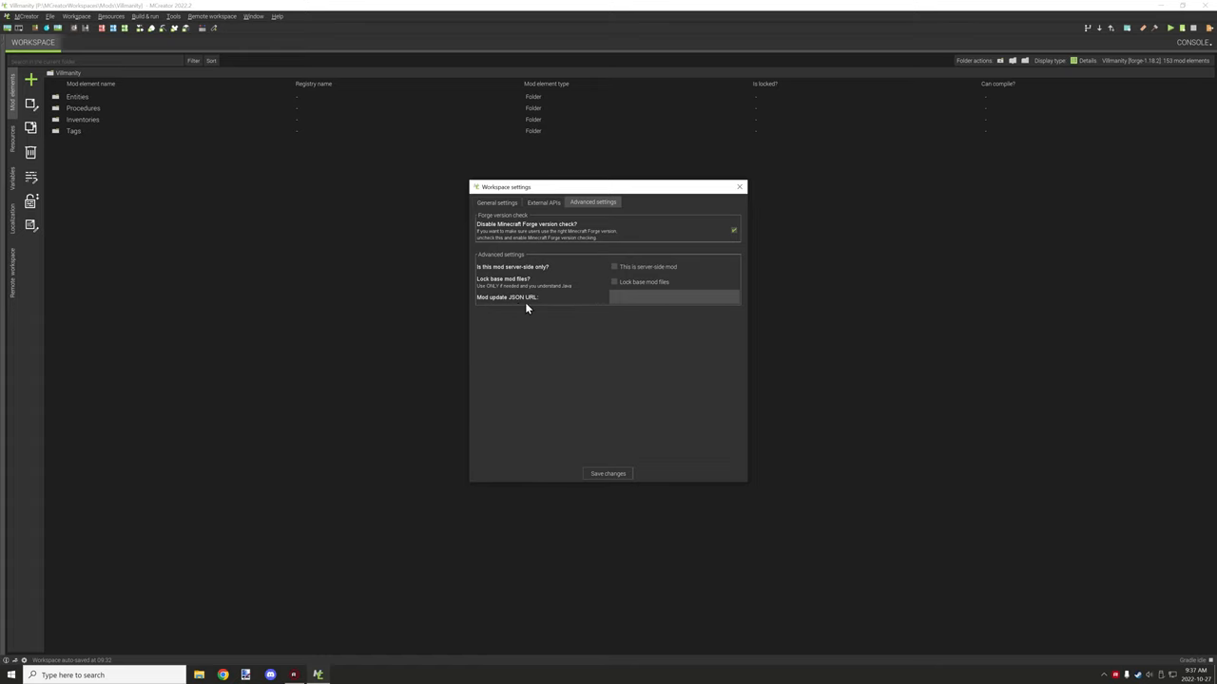
mouse_move(564, 285)
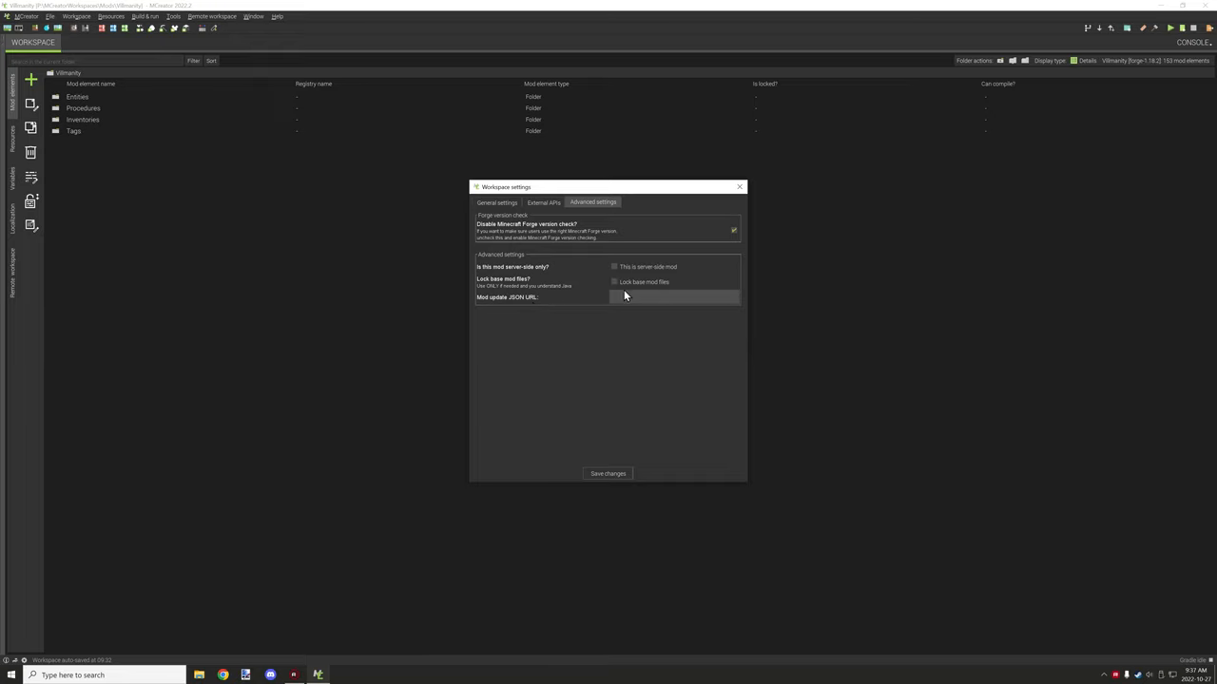
left_click(675, 297)
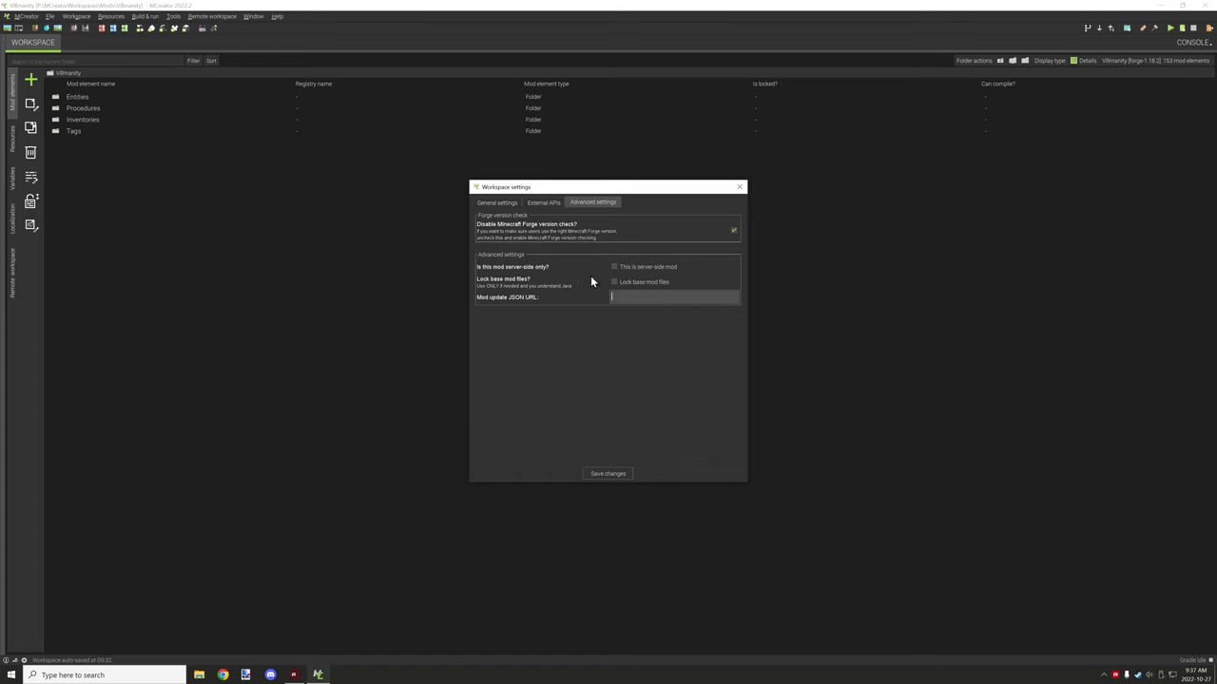
mouse_move(739, 186)
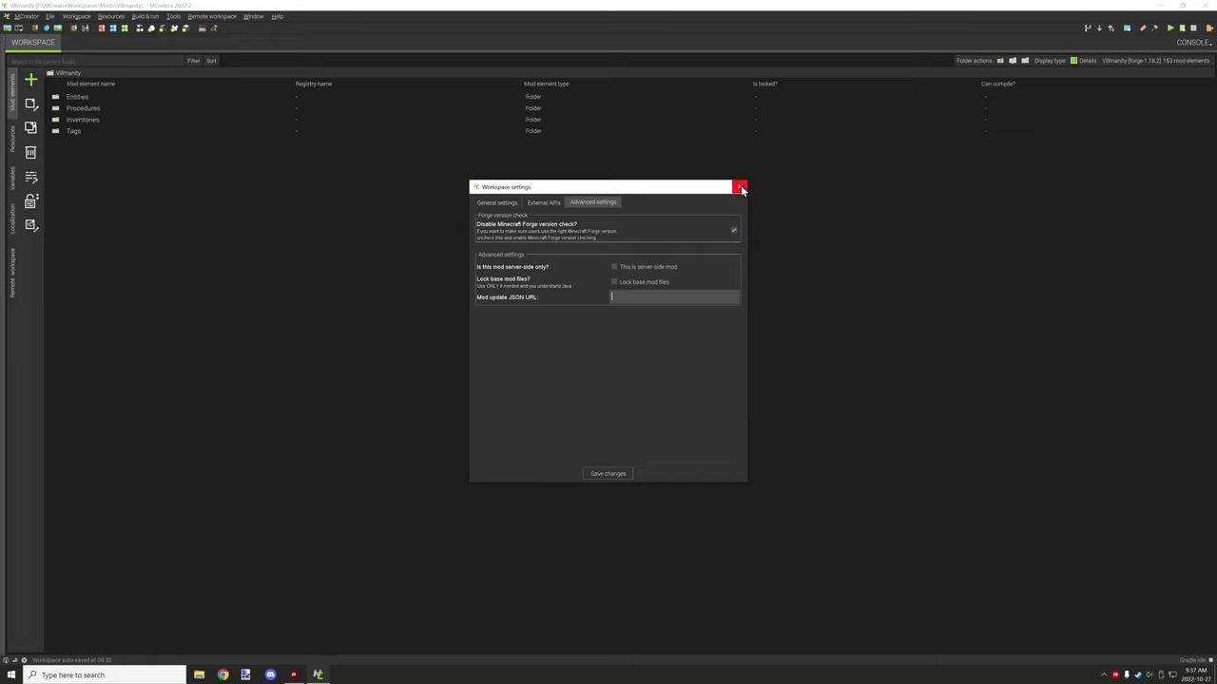
Close Workspace settings unsaved and open the Villmanity workspace folder in File Explorer.
left_click(82, 16)
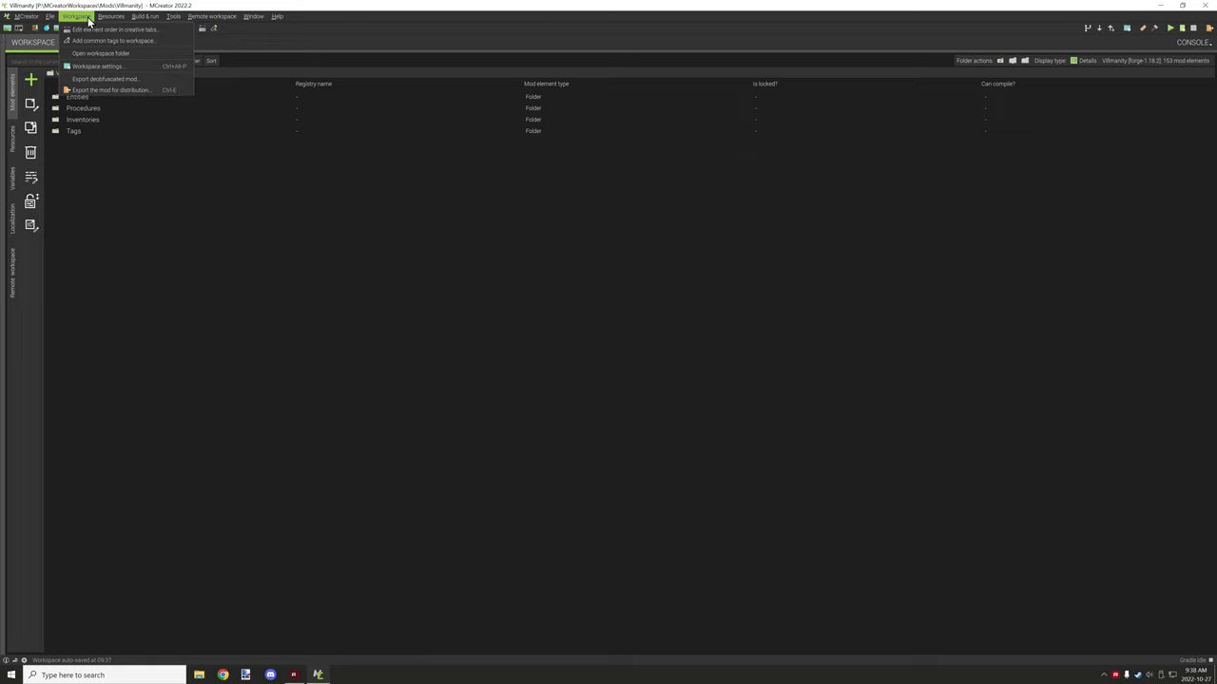
mouse_move(114, 78)
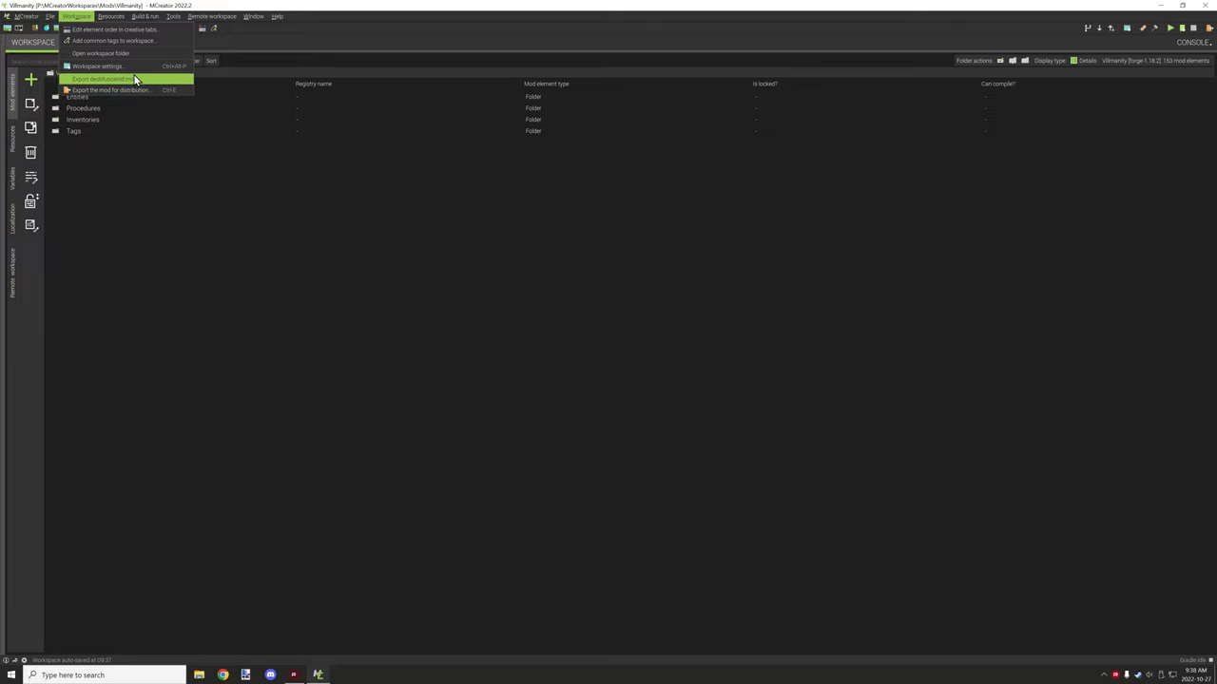
mouse_move(135, 80)
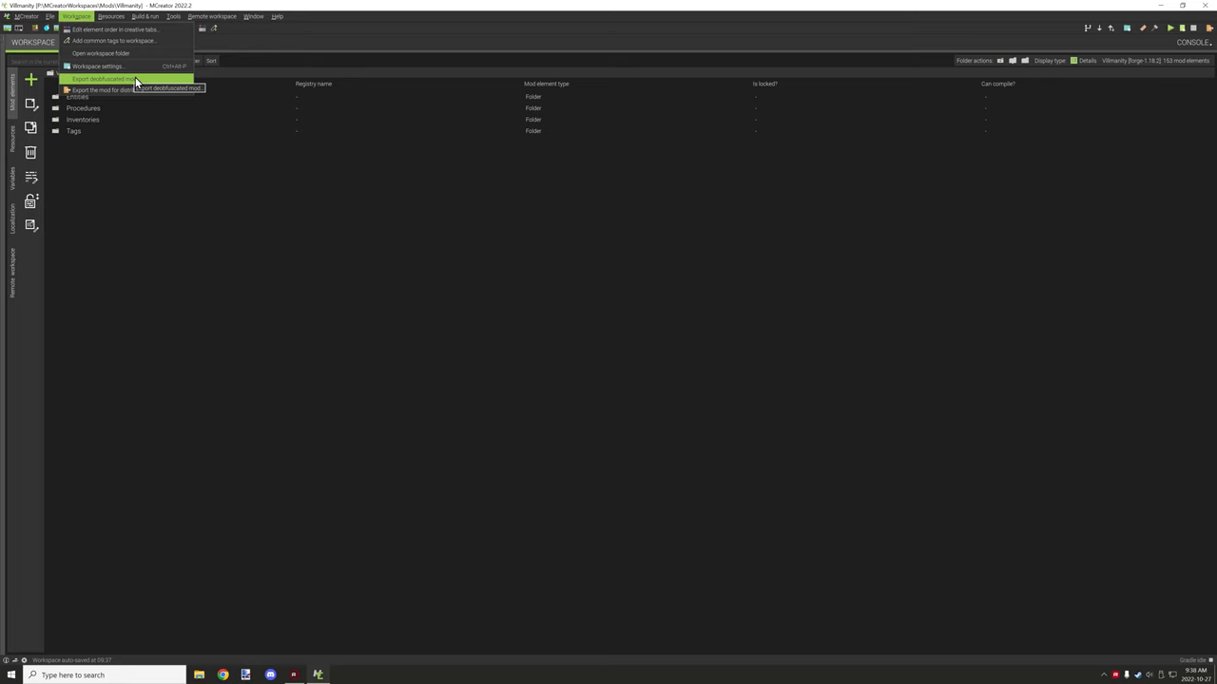
mouse_move(104, 54)
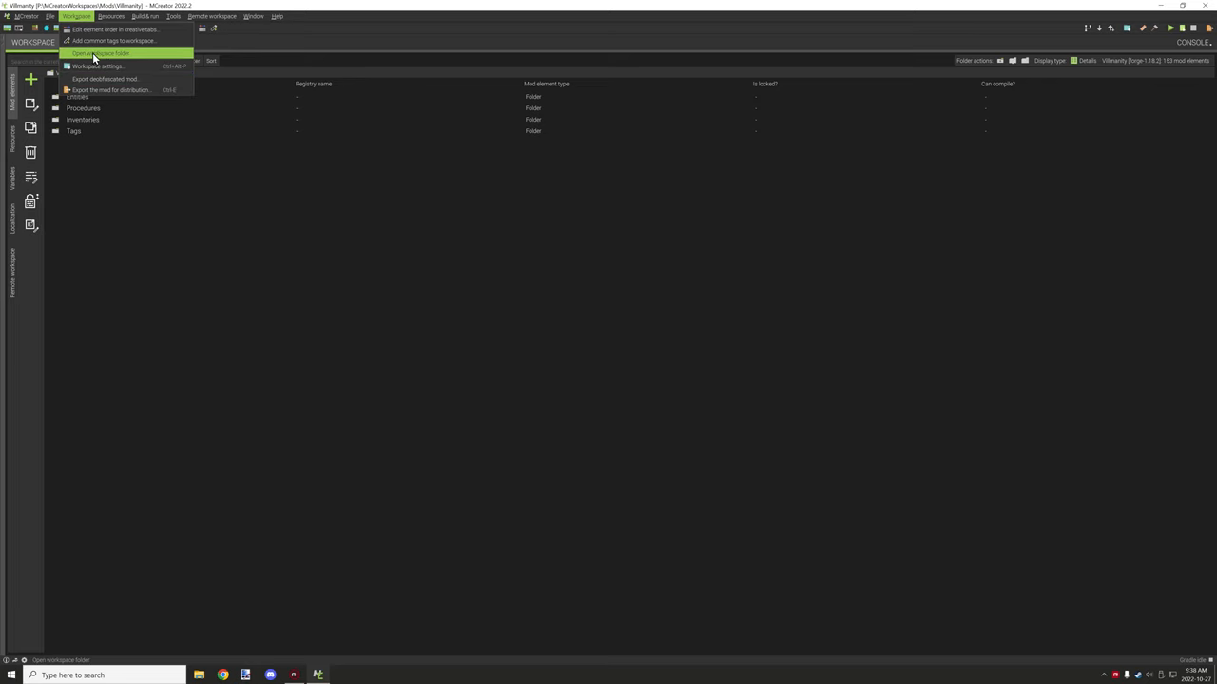
left_click(112, 57)
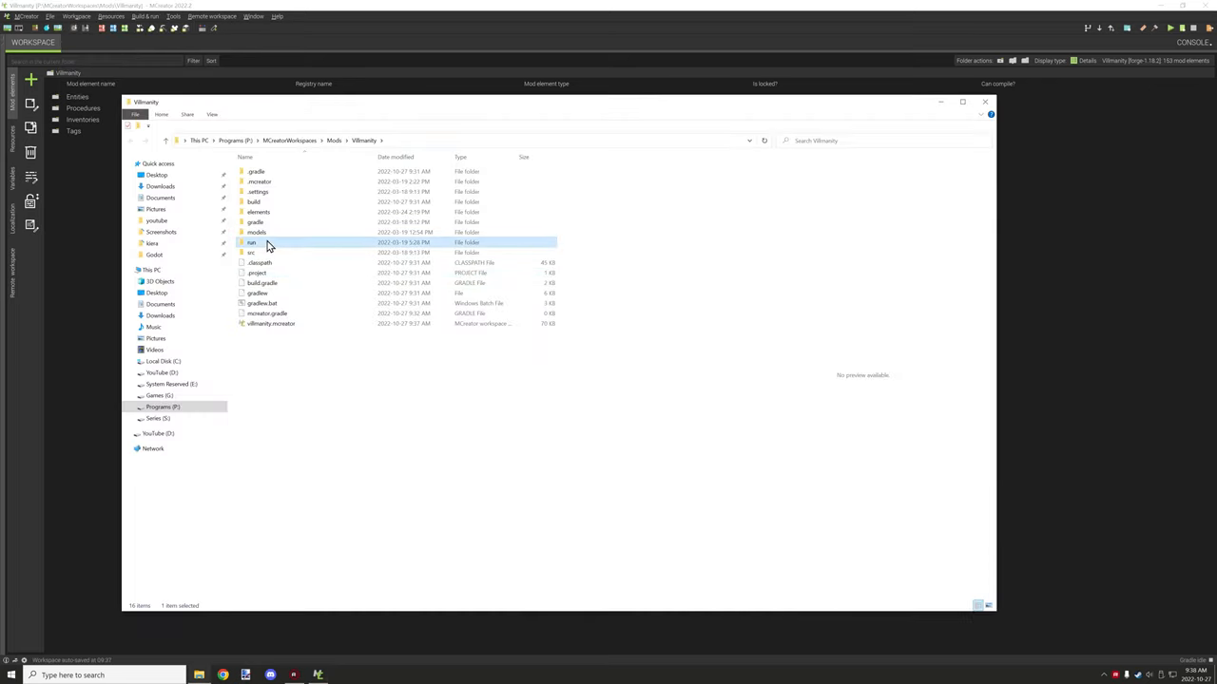
Browse into the run folder's empty mods folder, then close File Explorer.
double_click(251, 242)
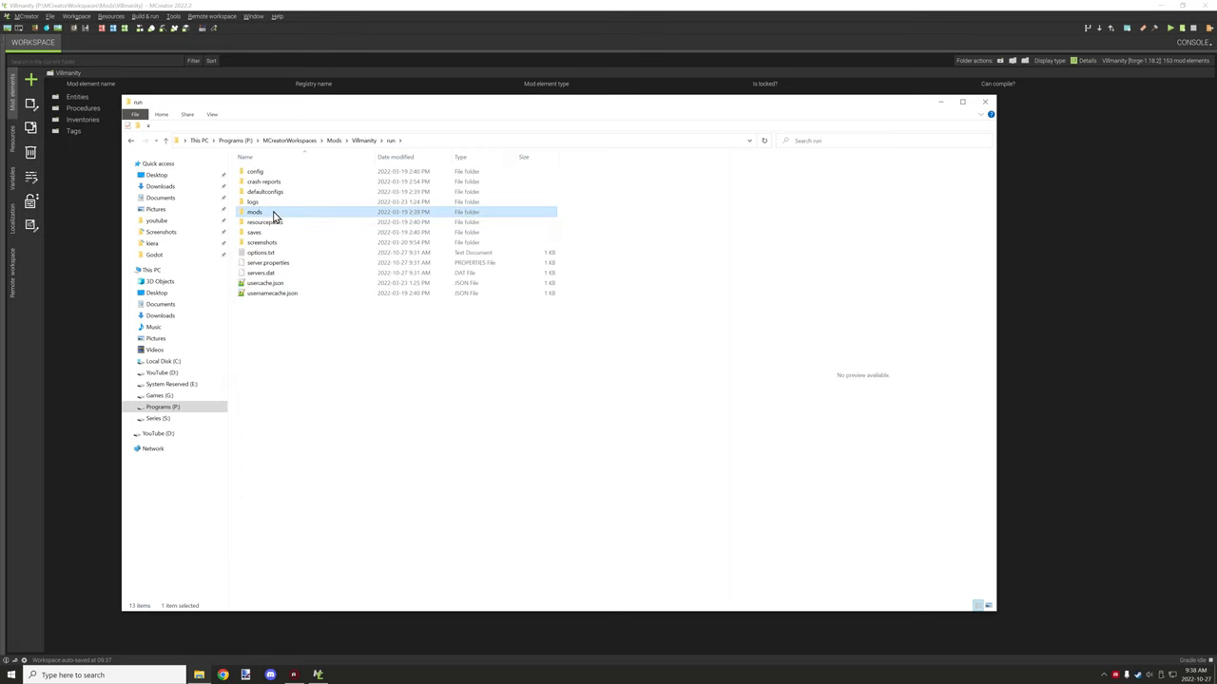
double_click(252, 211)
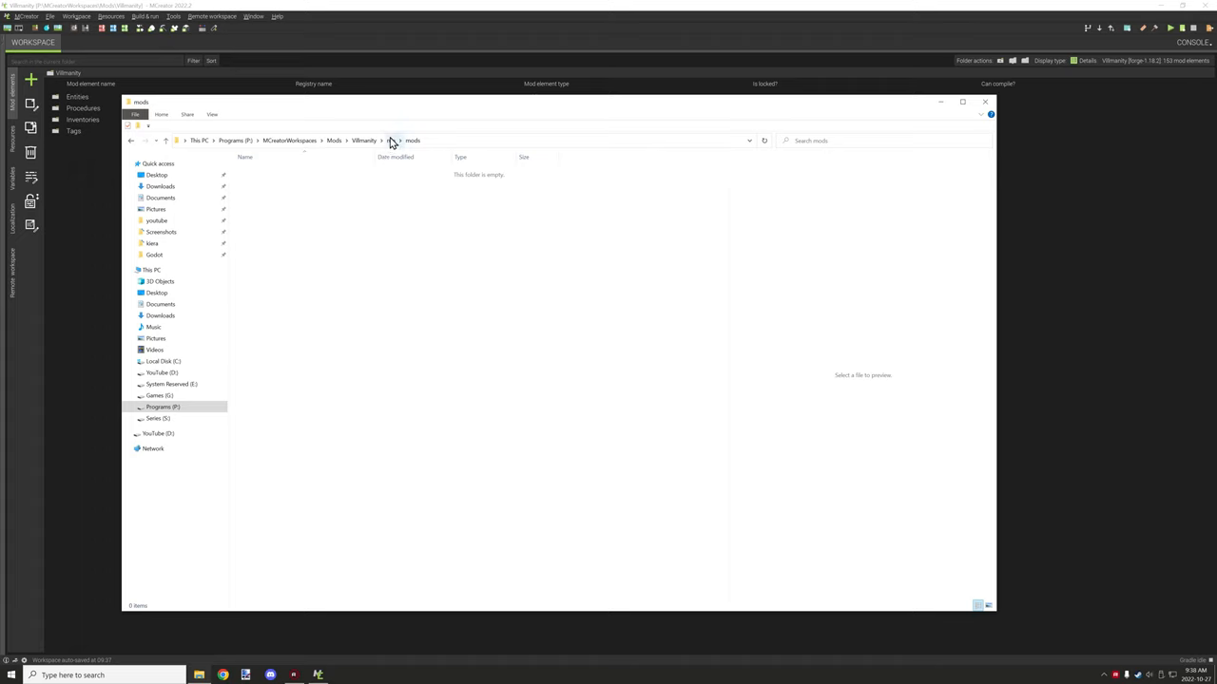
mouse_move(390, 146)
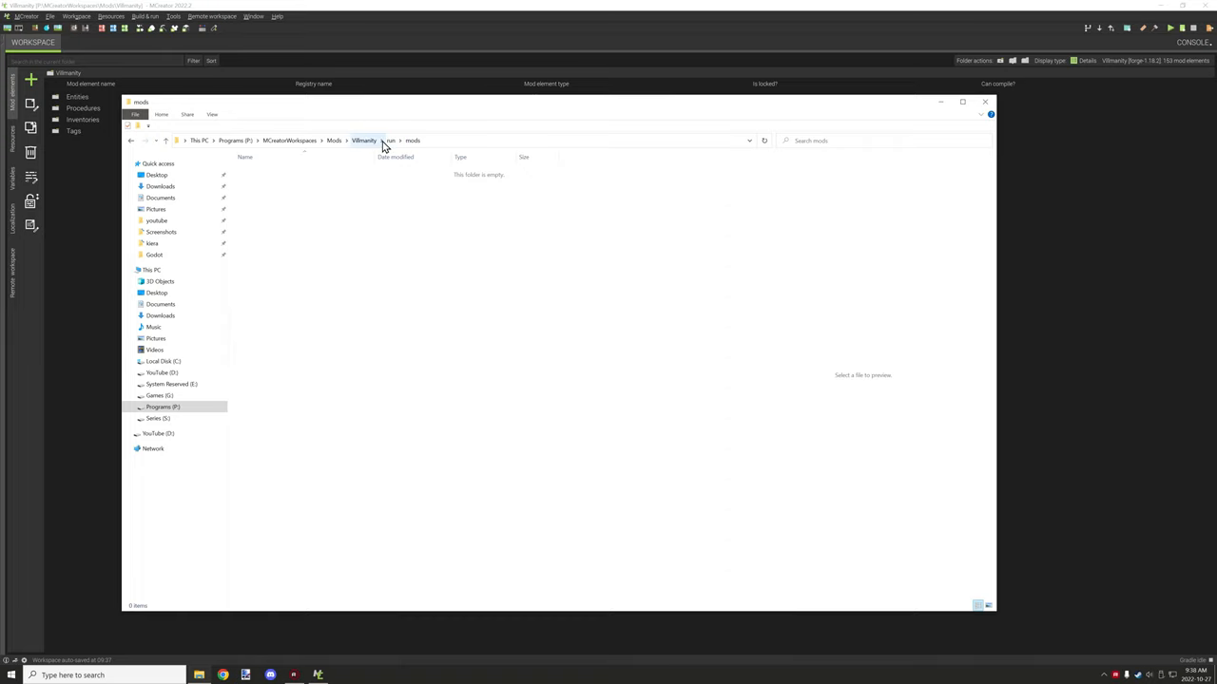
left_click(82, 16)
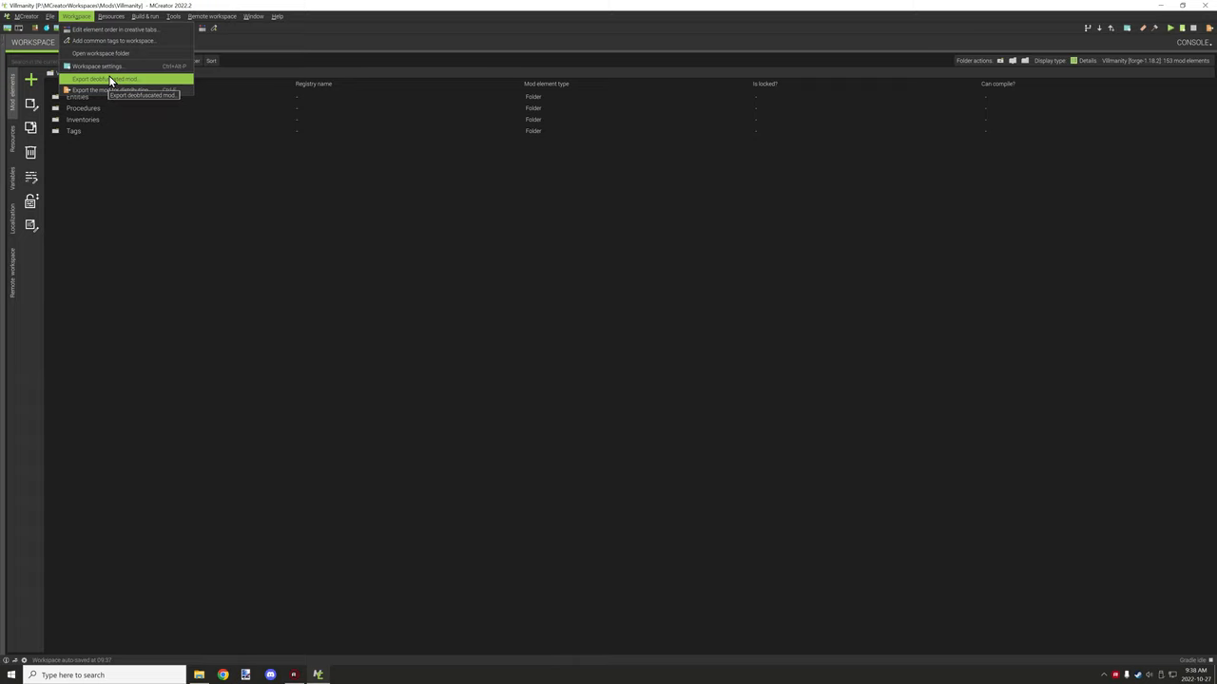
mouse_move(111, 92)
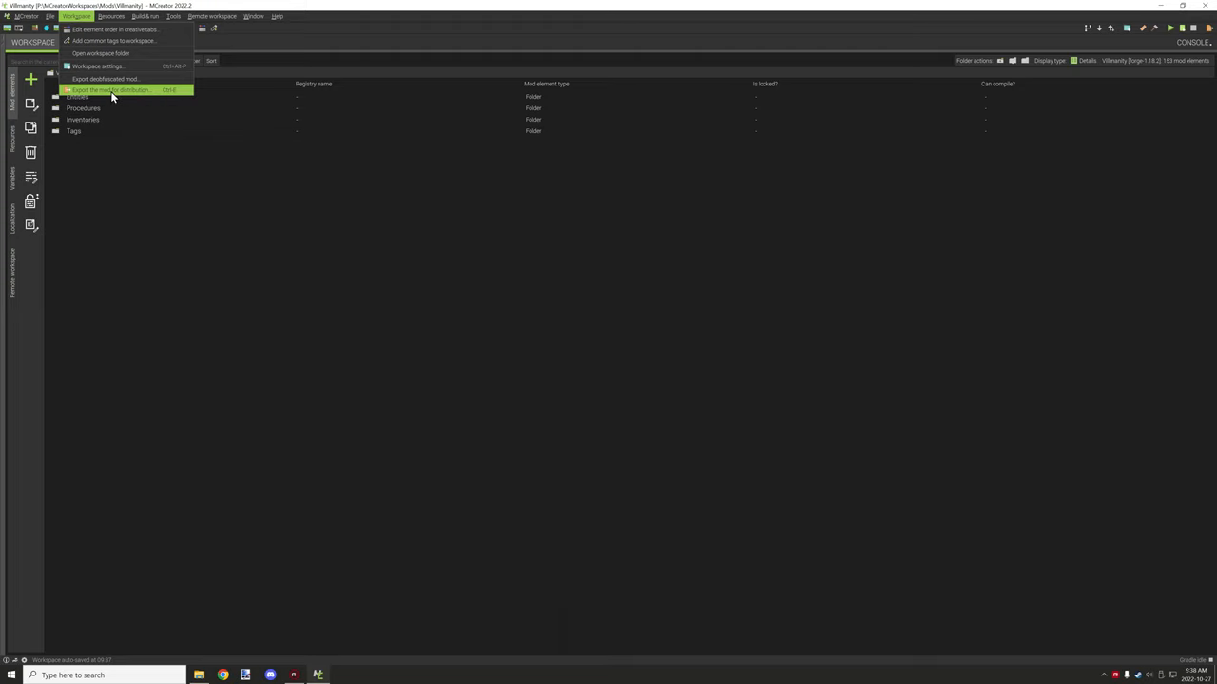
mouse_move(114, 97)
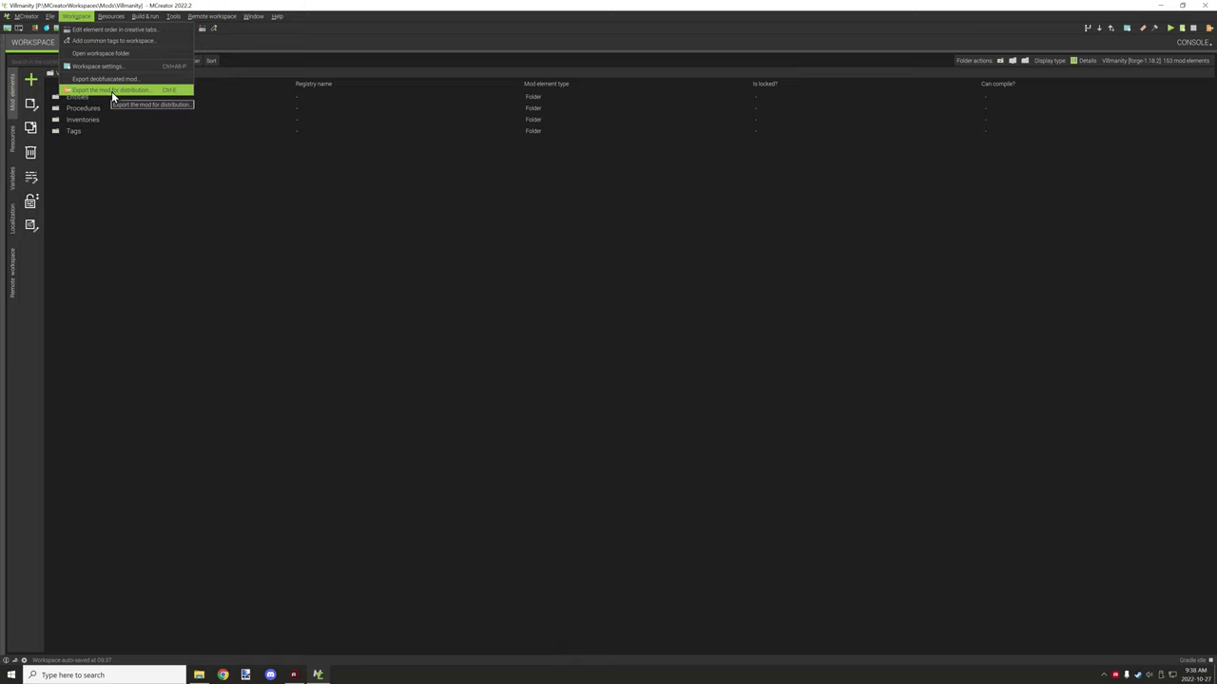
mouse_move(104, 82)
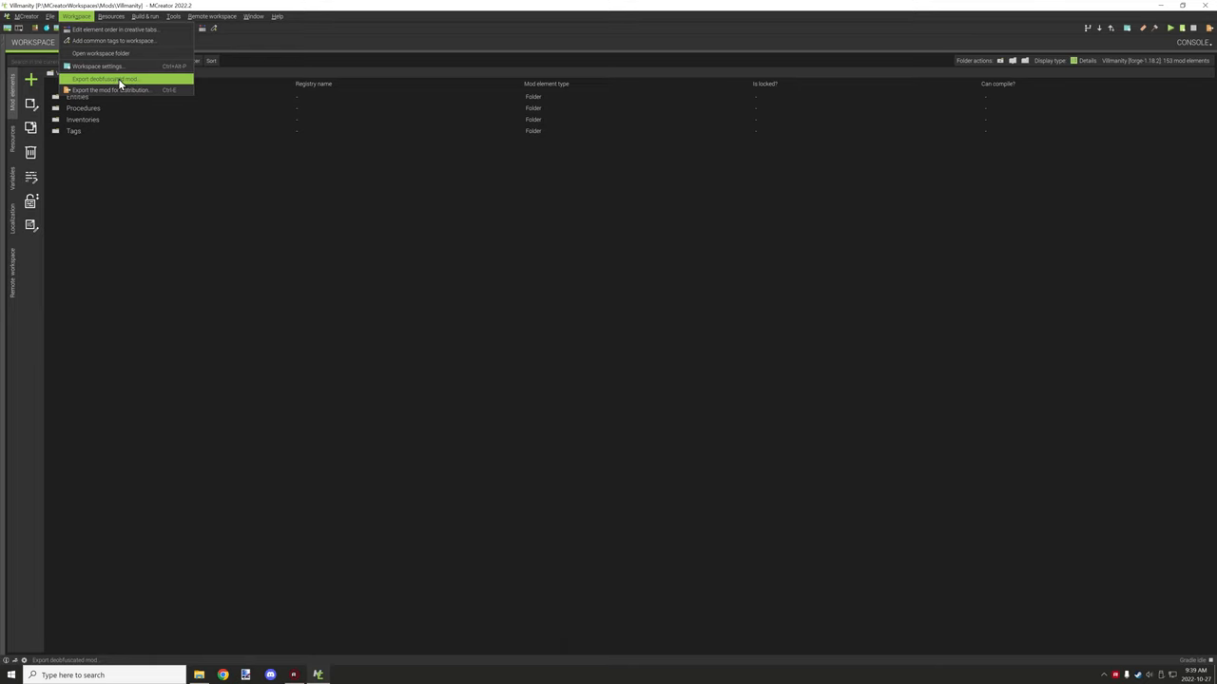
mouse_move(139, 91)
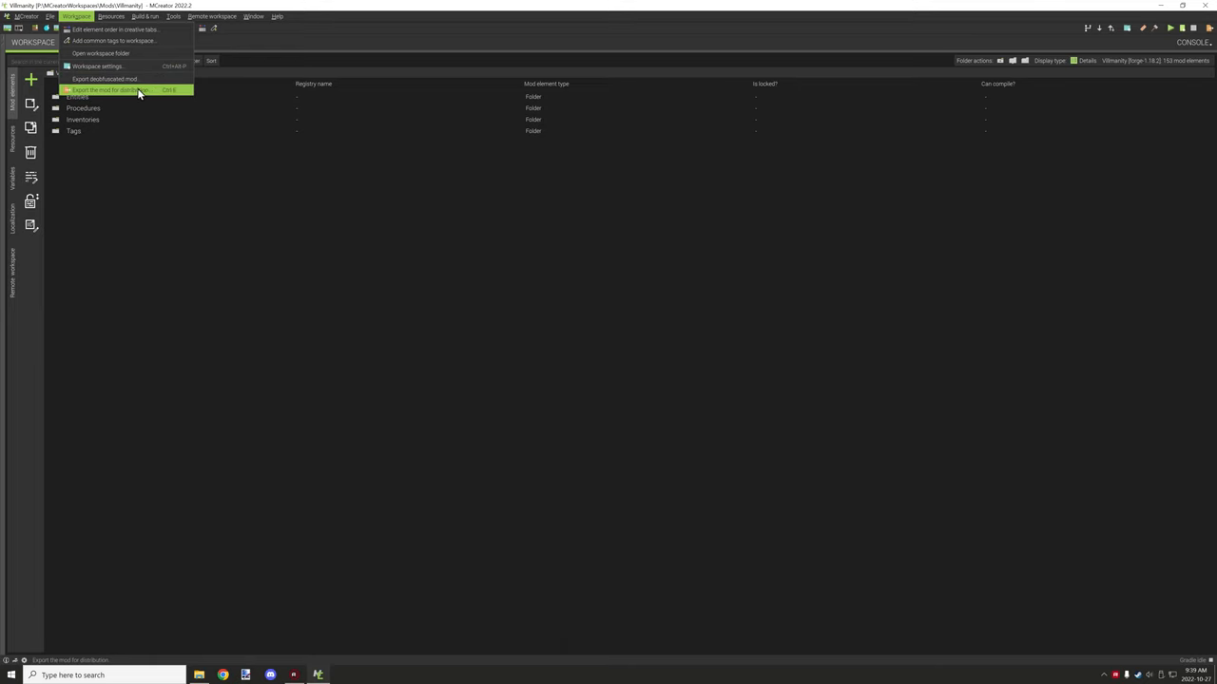
mouse_move(114, 81)
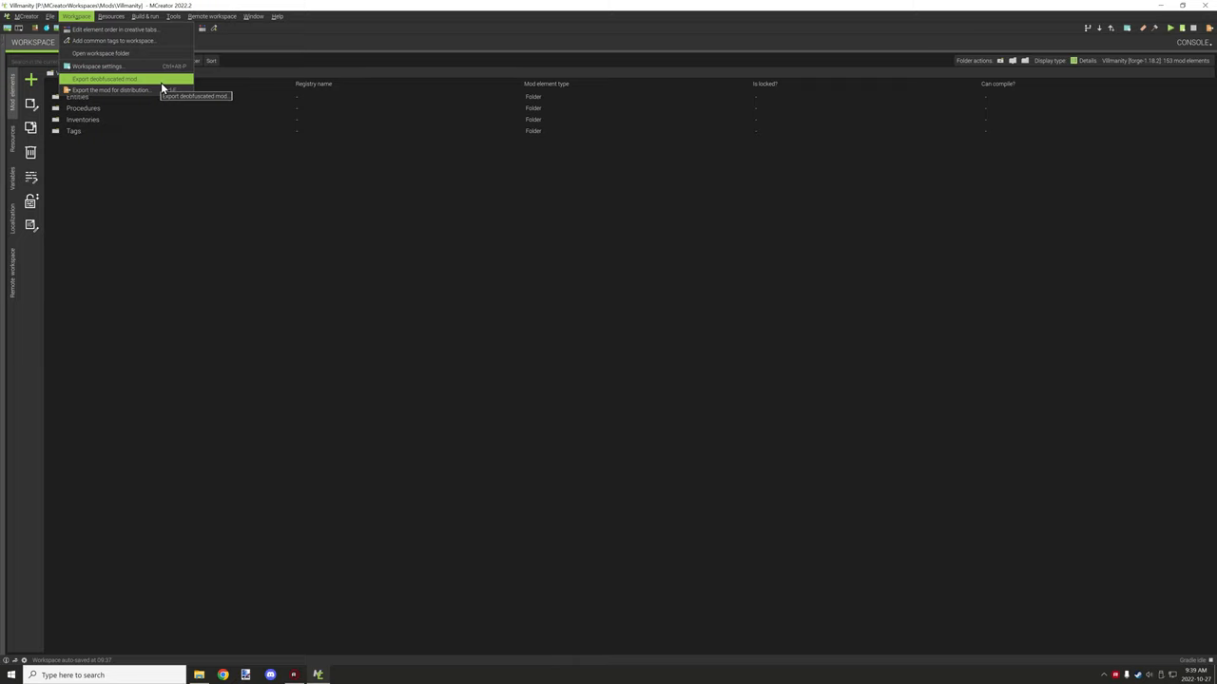
mouse_move(114, 92)
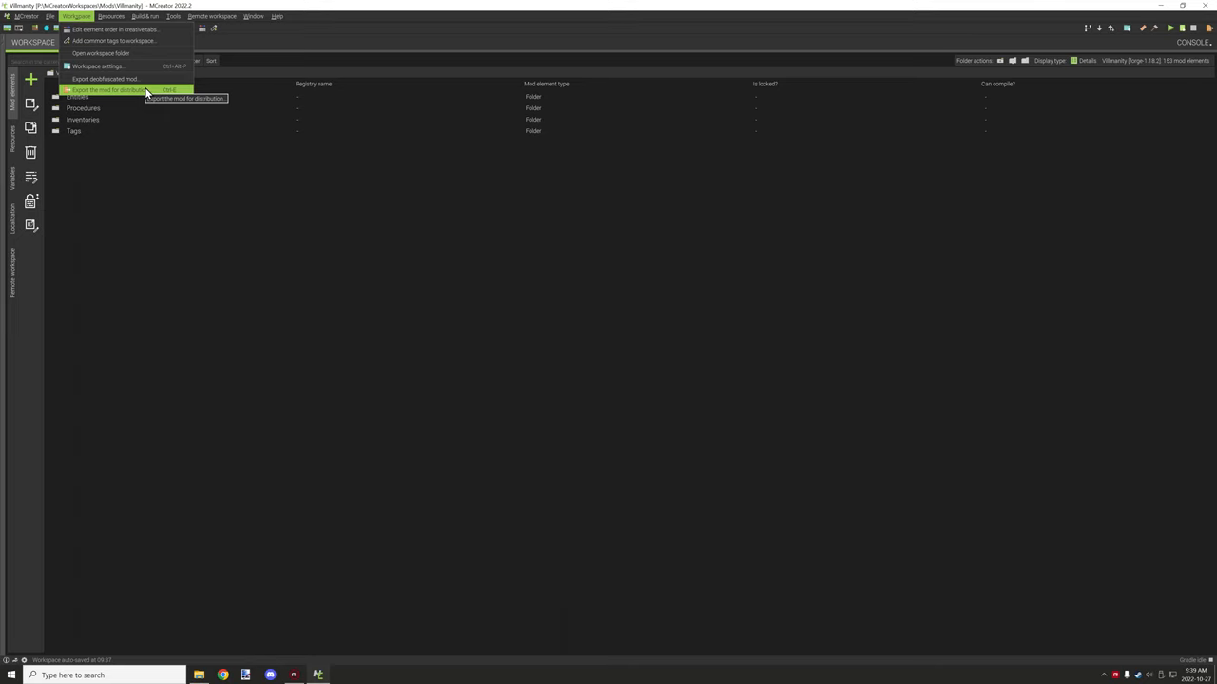
mouse_move(142, 78)
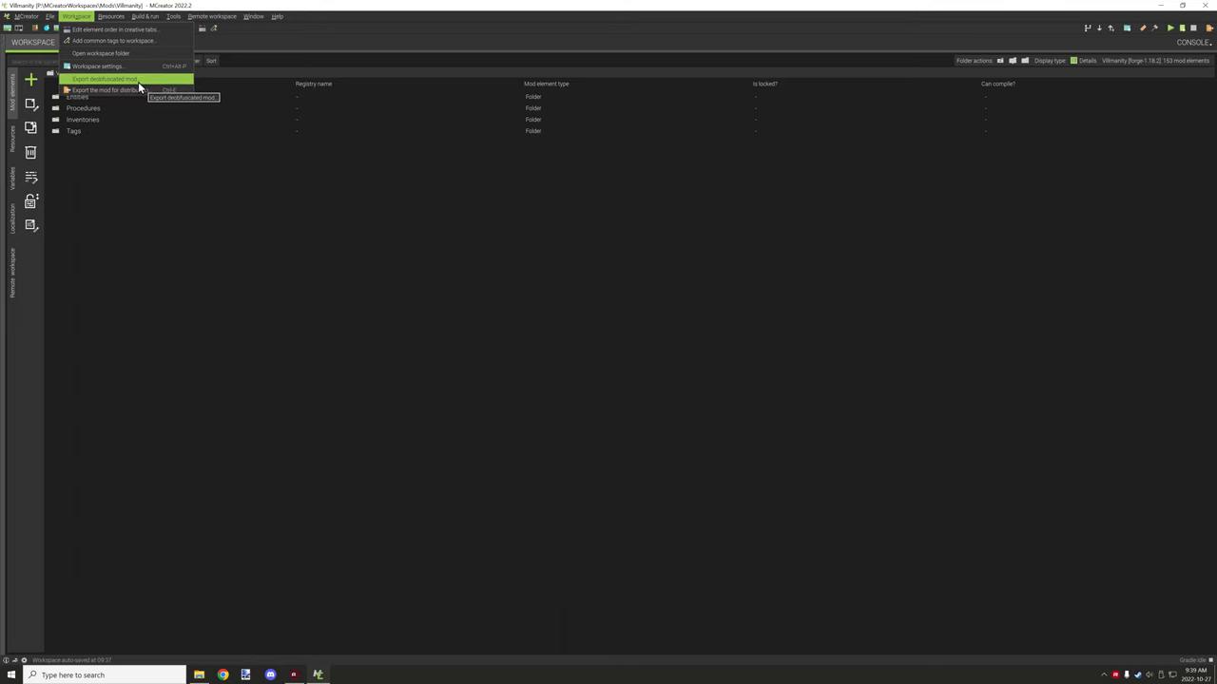
After browsing the Workspace menu's export entries, show the Build & run commands.
left_click(142, 17)
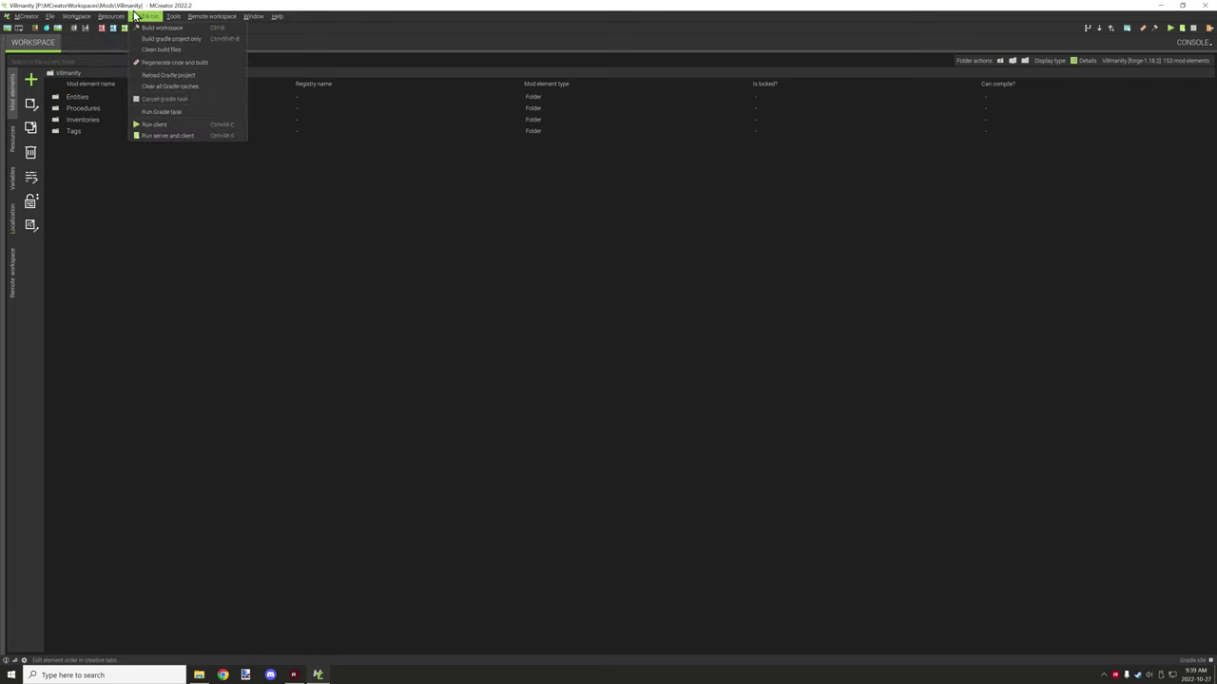
Show the Resources menu's texture, sound, structure and 3D model import options.
left_click(111, 15)
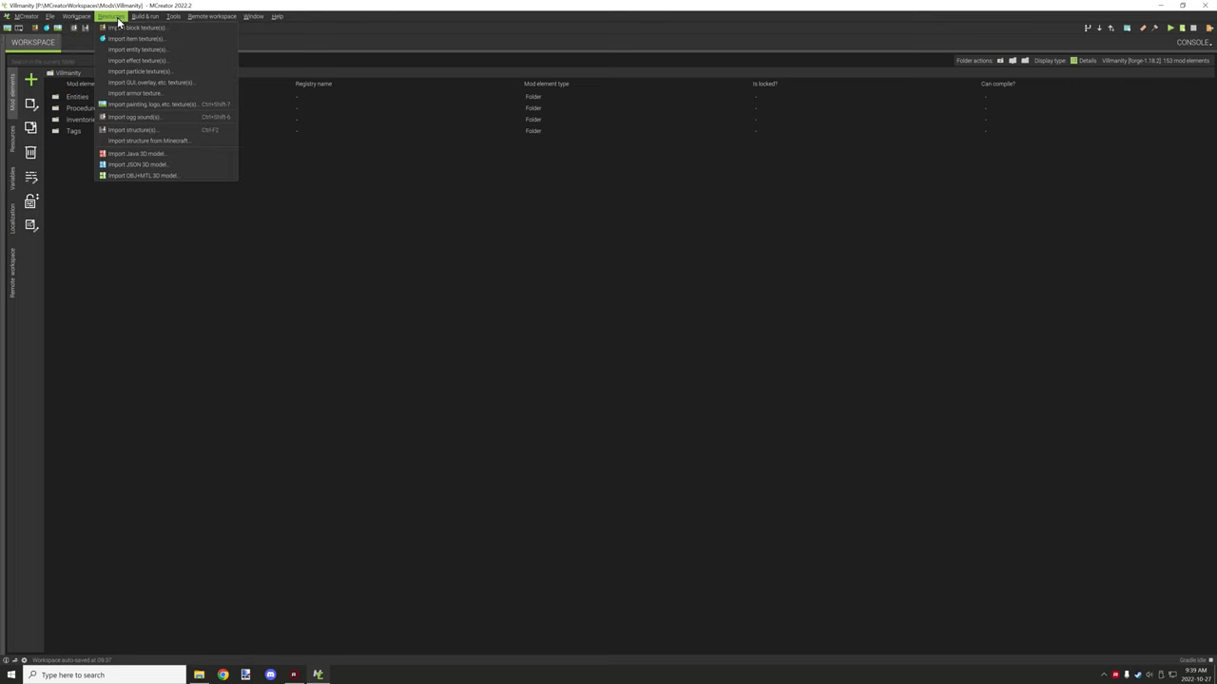
mouse_move(131, 85)
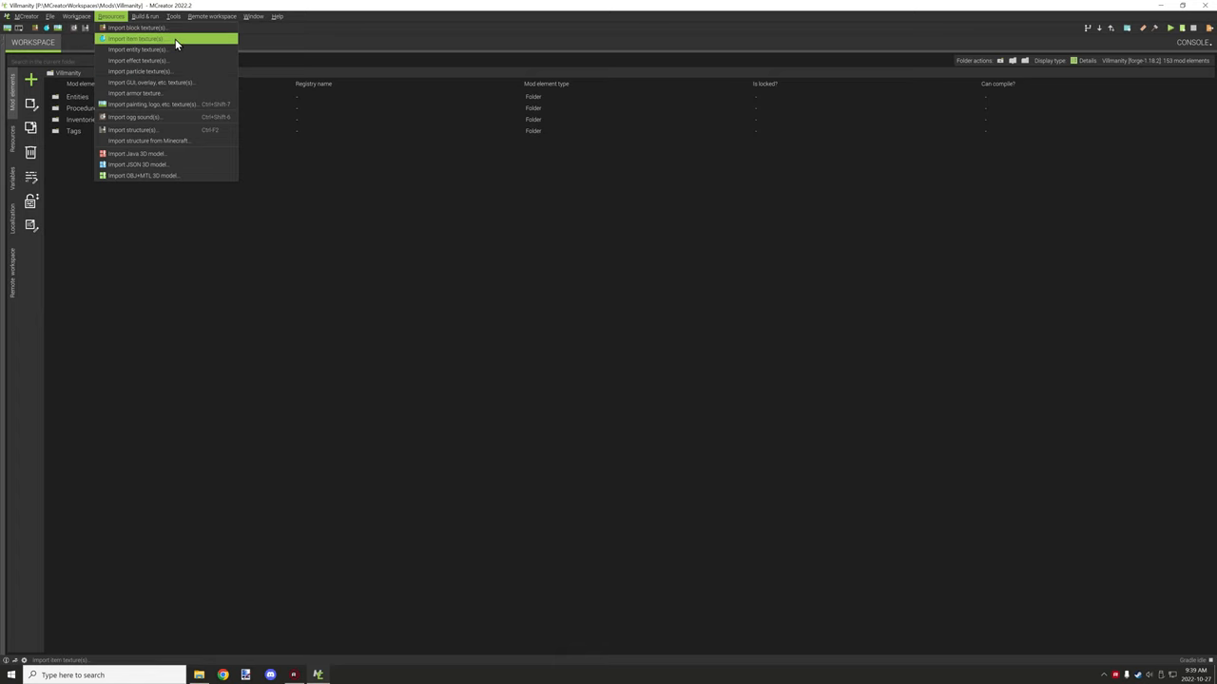
mouse_move(171, 92)
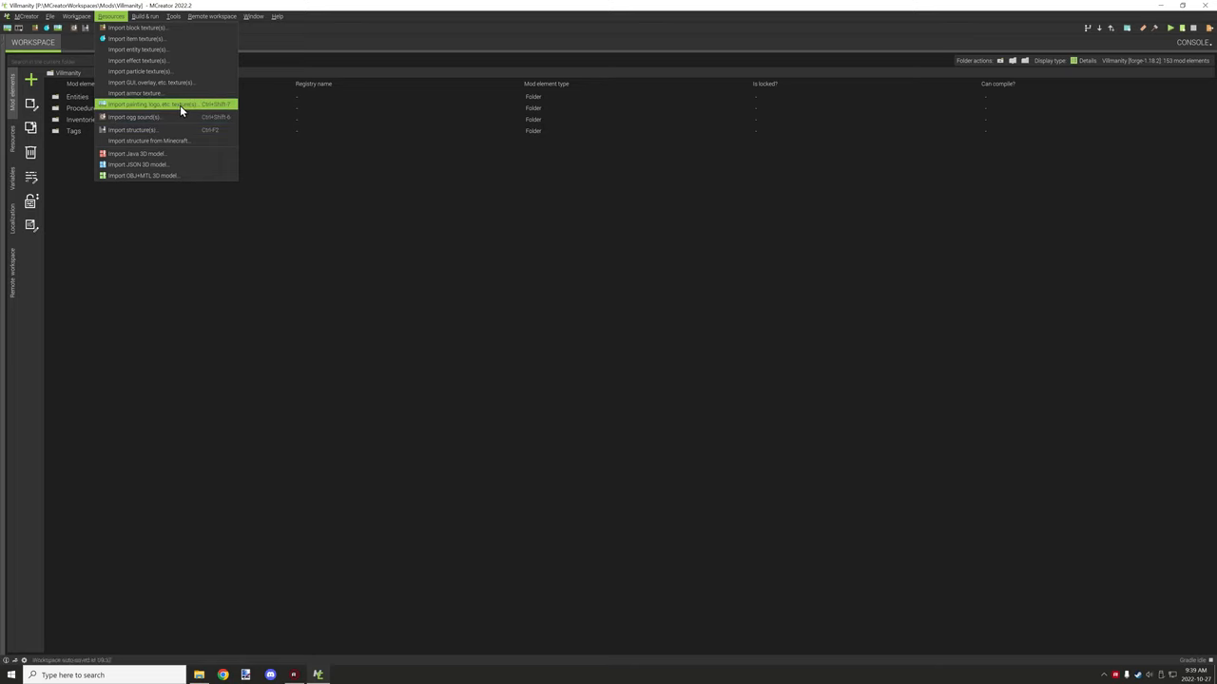
mouse_move(183, 113)
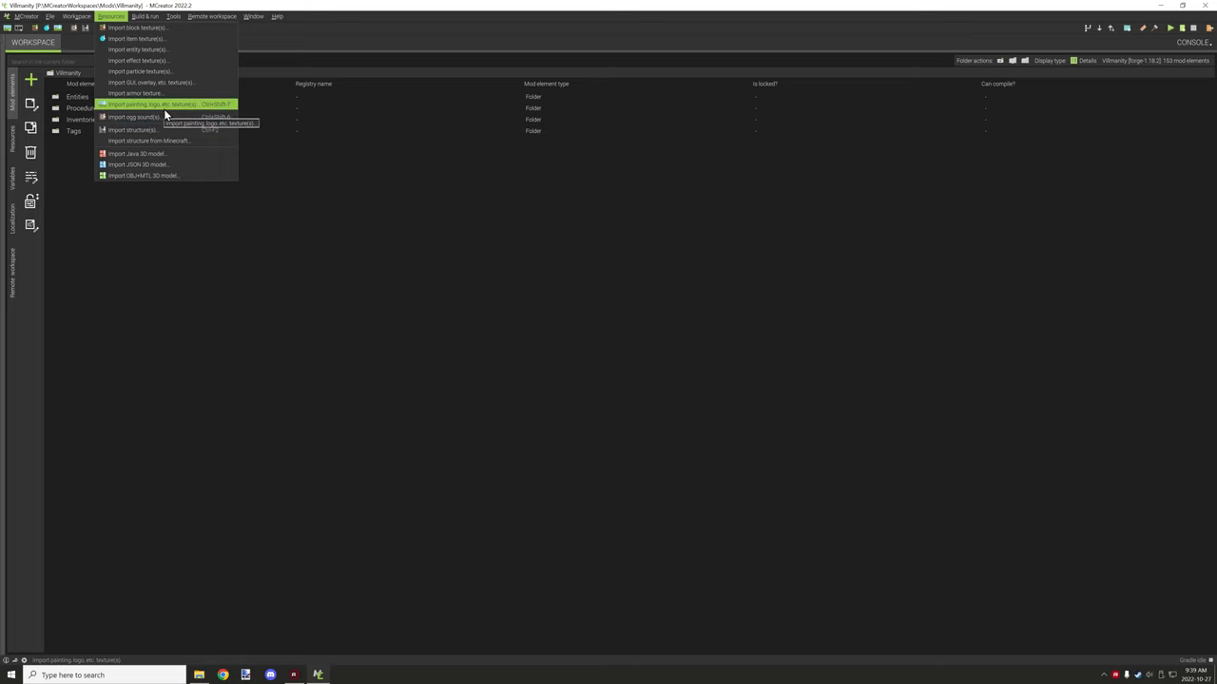
mouse_move(167, 130)
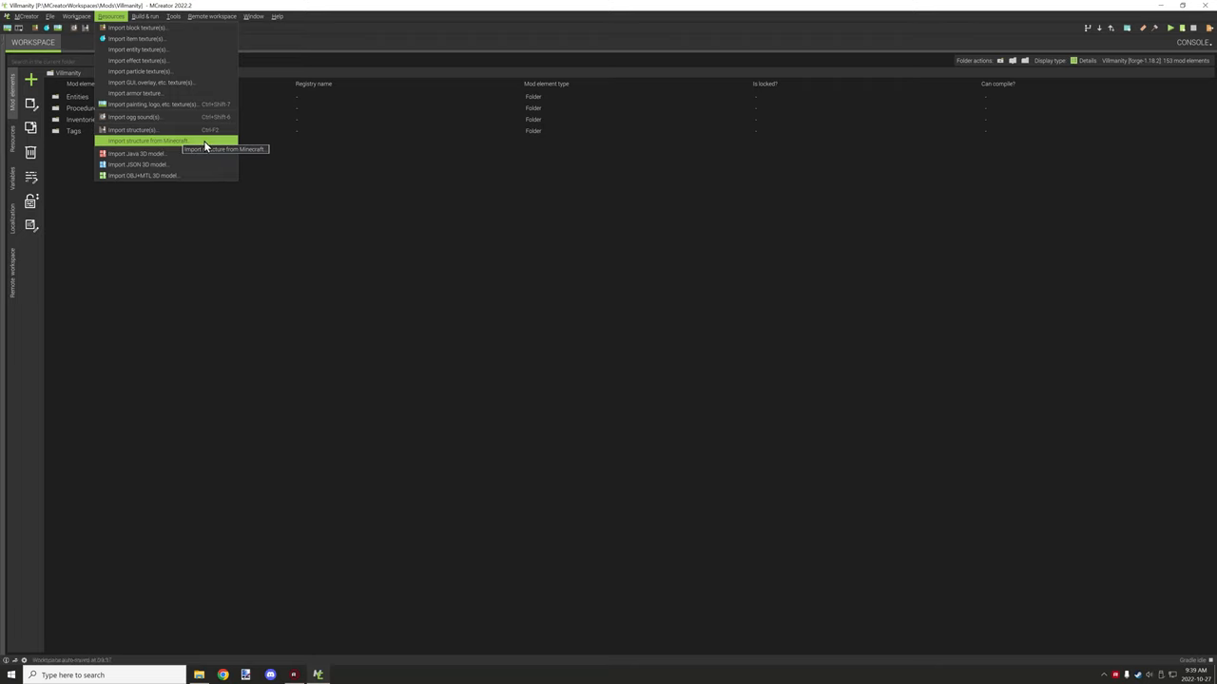
mouse_move(191, 144)
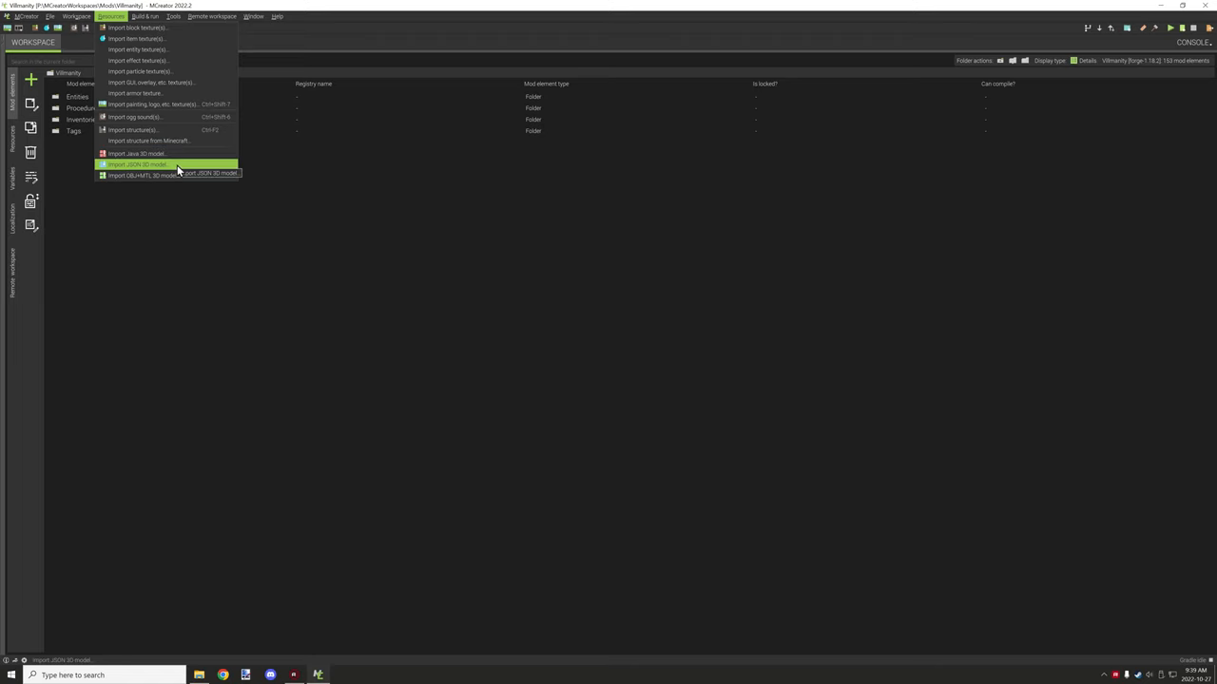
mouse_move(176, 176)
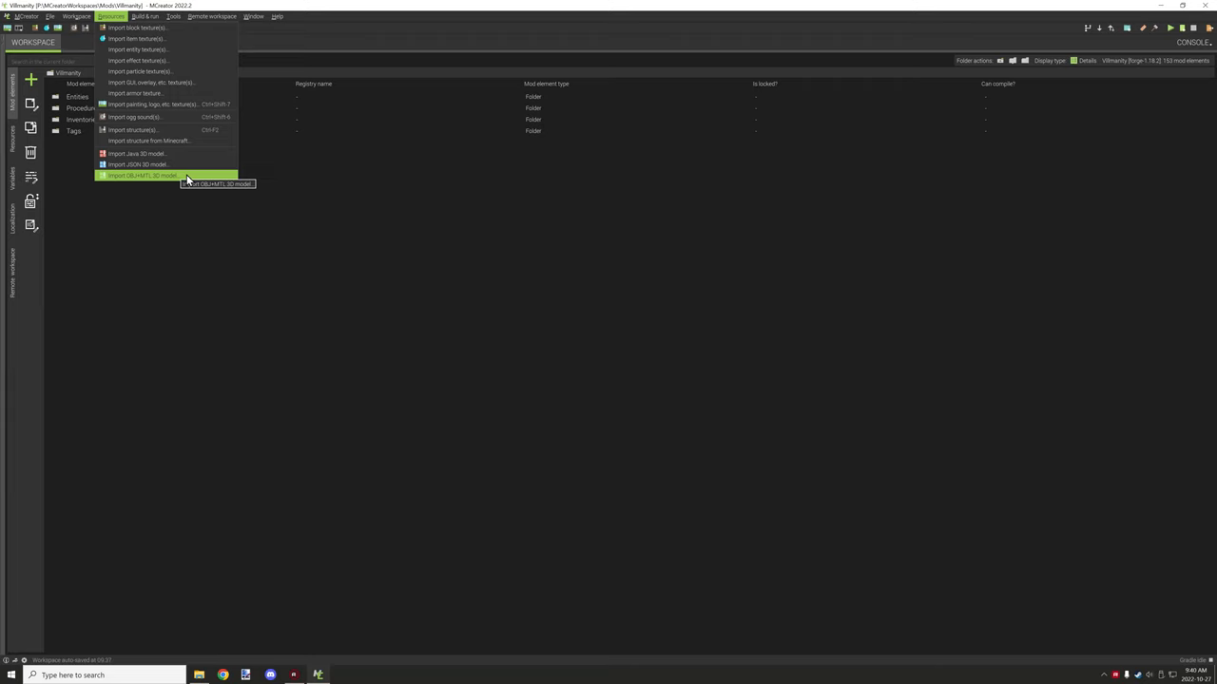
mouse_move(167, 140)
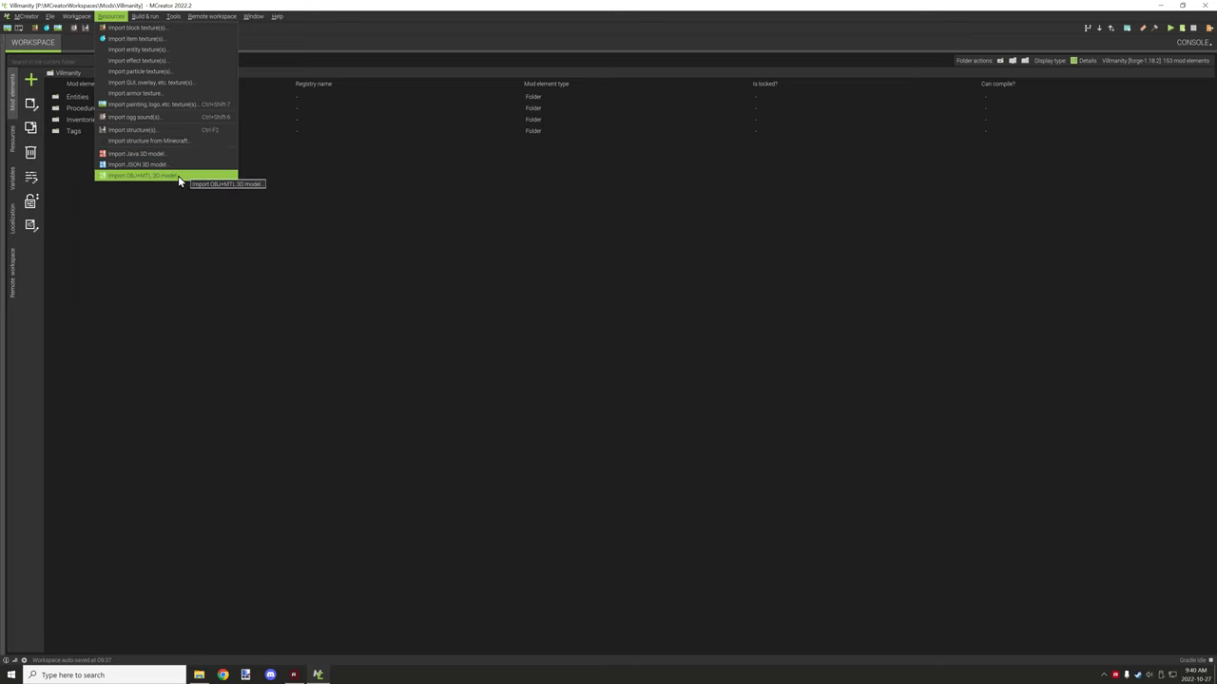
mouse_move(184, 181)
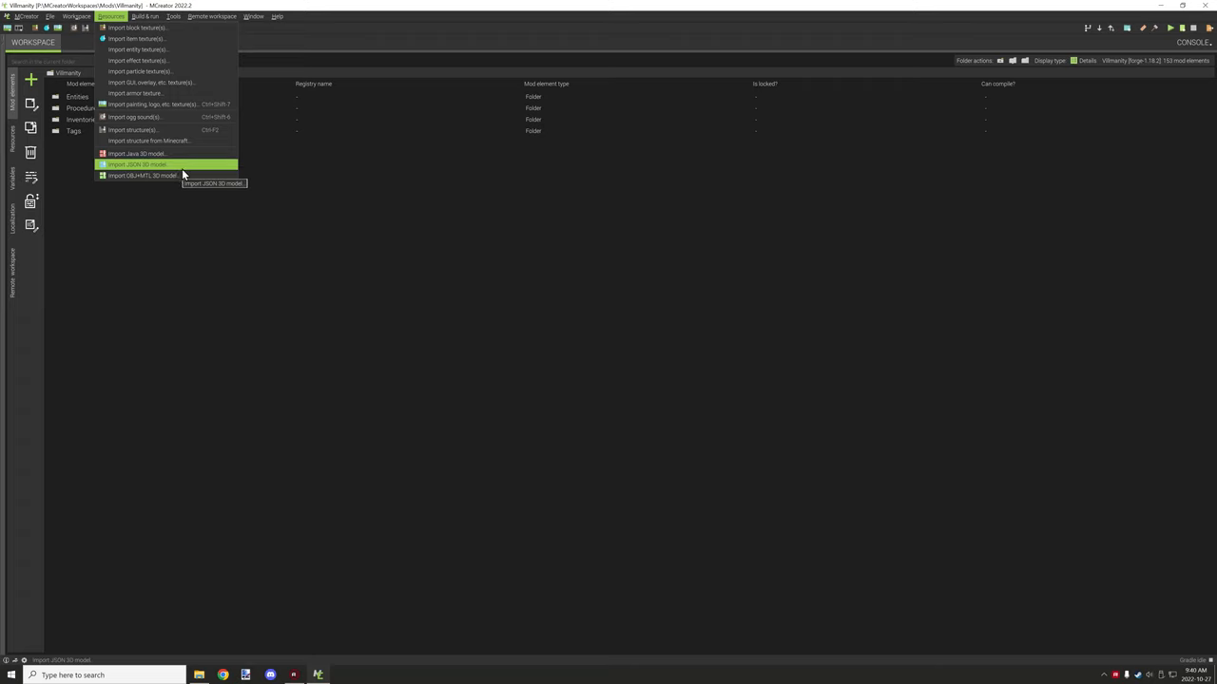
mouse_move(159, 176)
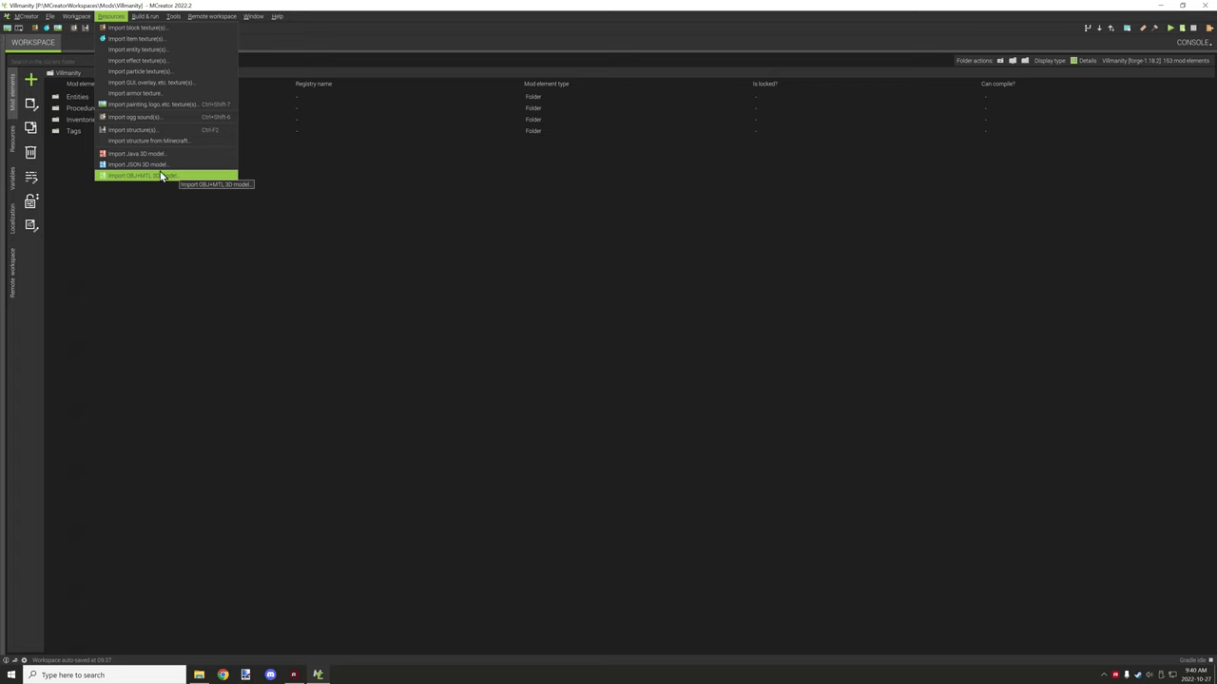
mouse_move(148, 130)
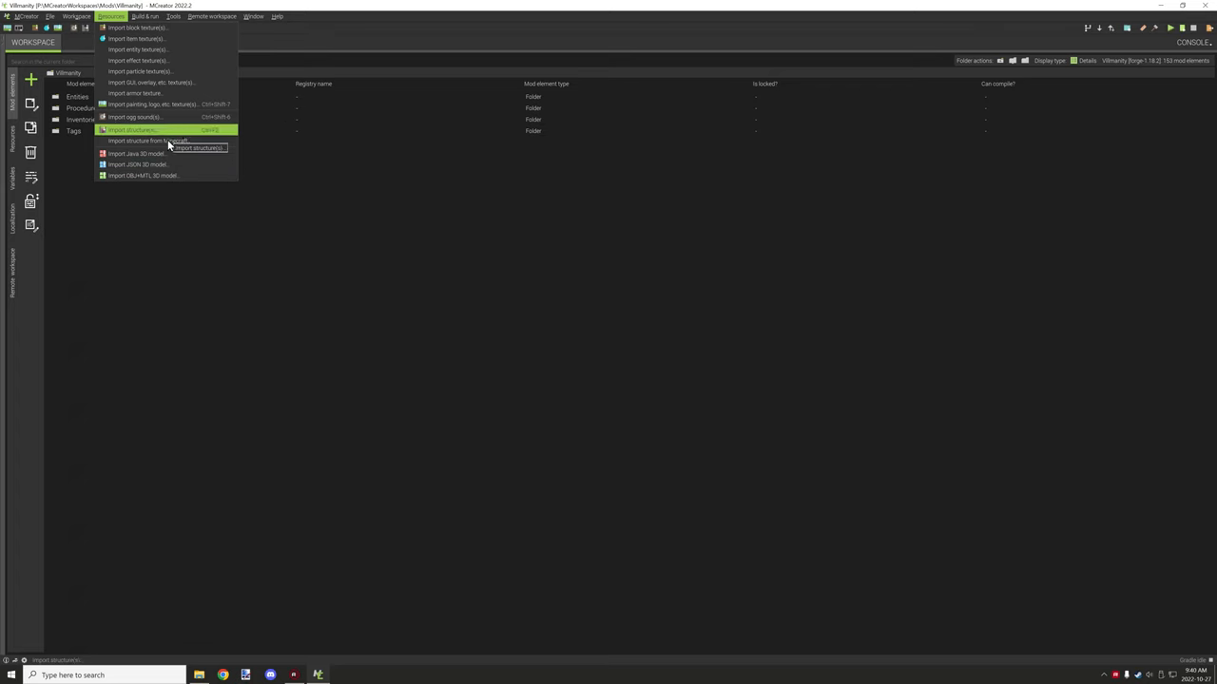
mouse_move(167, 34)
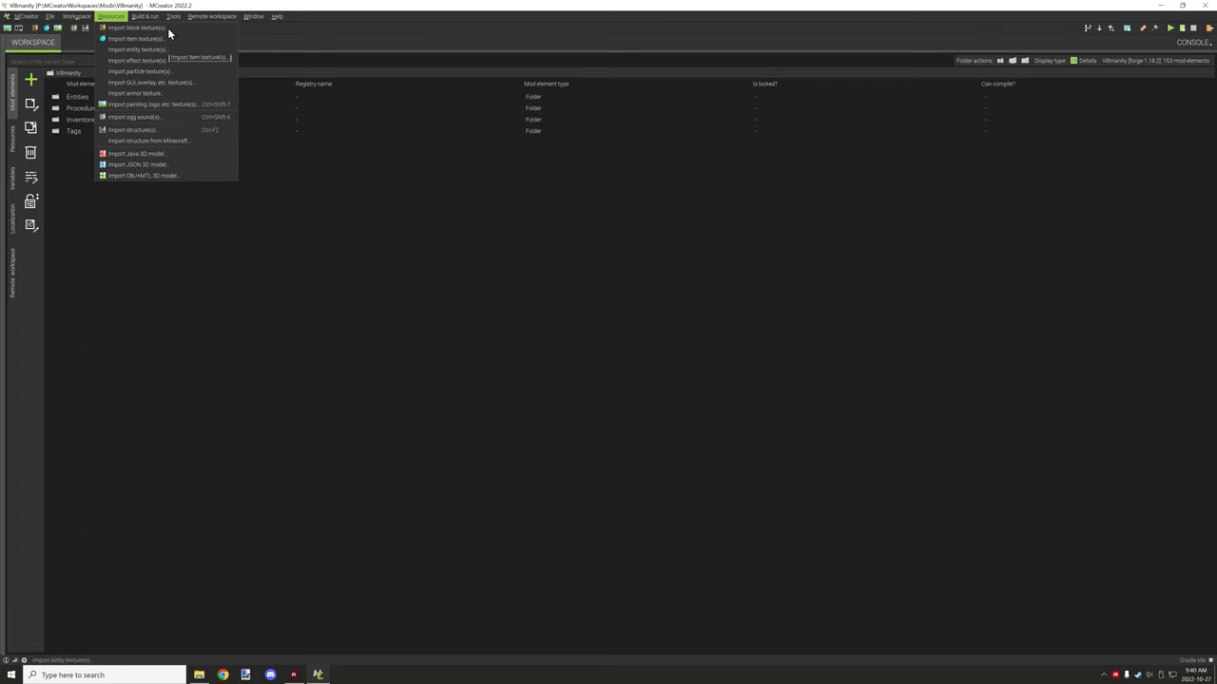
Build the Villmanity workspace successfully and show the Build & run commands again.
left_click(138, 16)
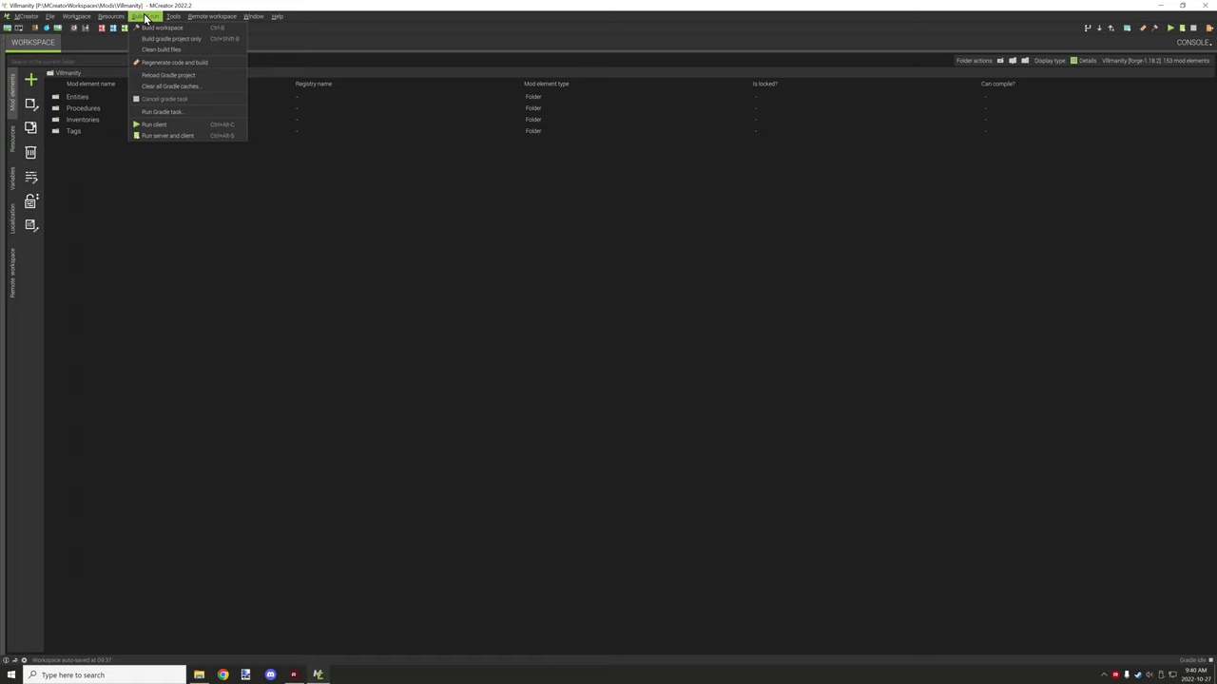
mouse_move(157, 16)
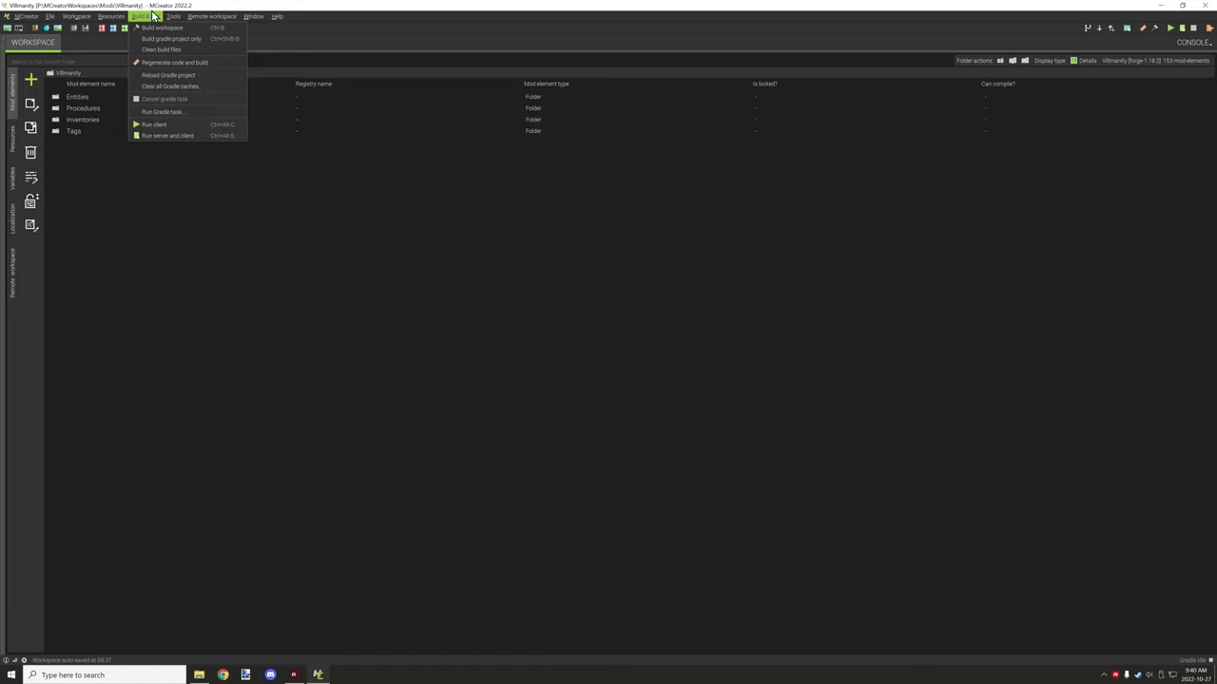
mouse_move(166, 31)
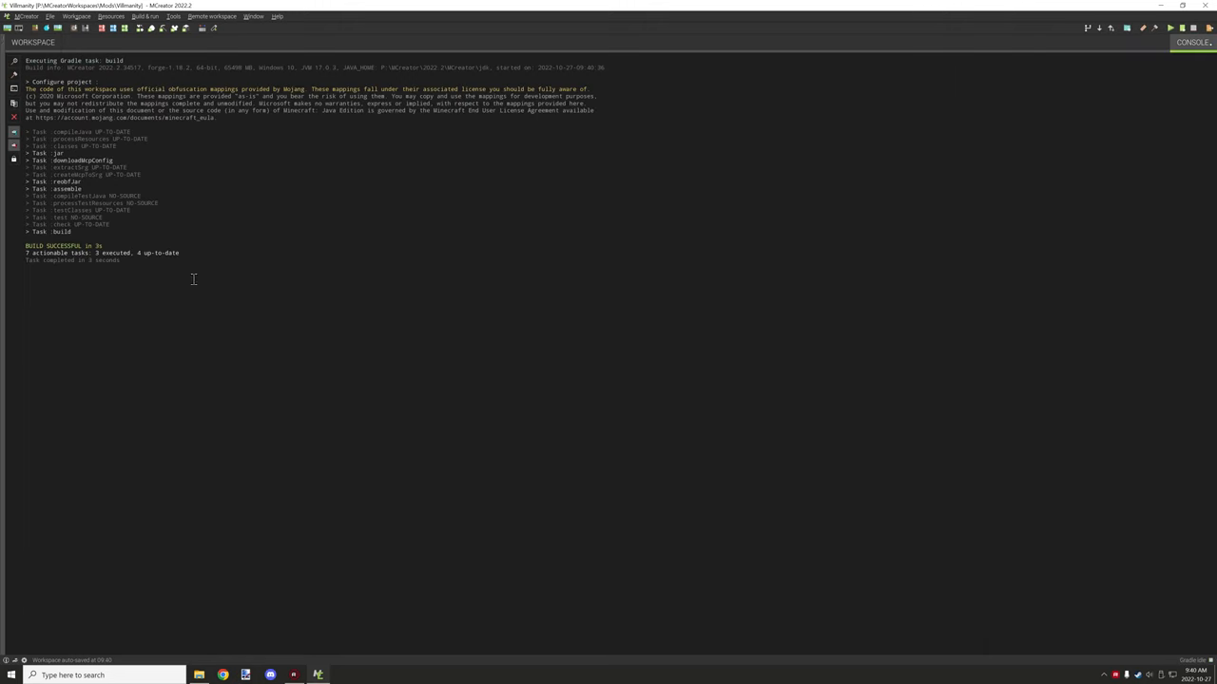
left_click(145, 16)
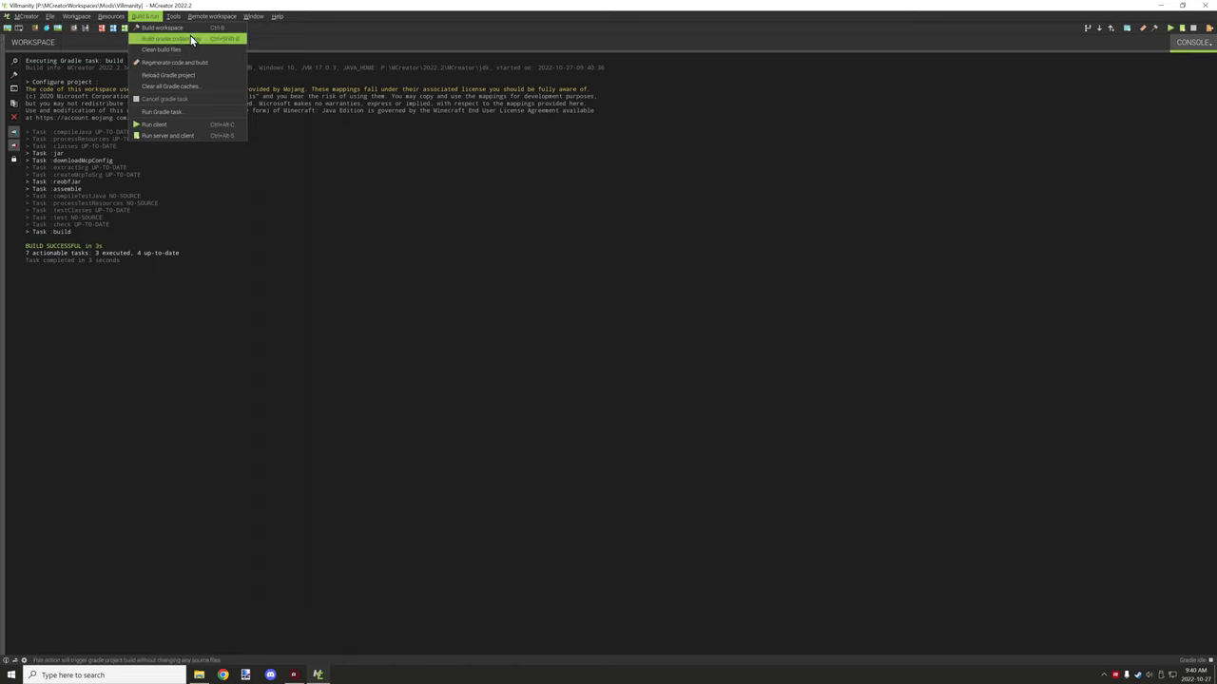
mouse_move(160, 49)
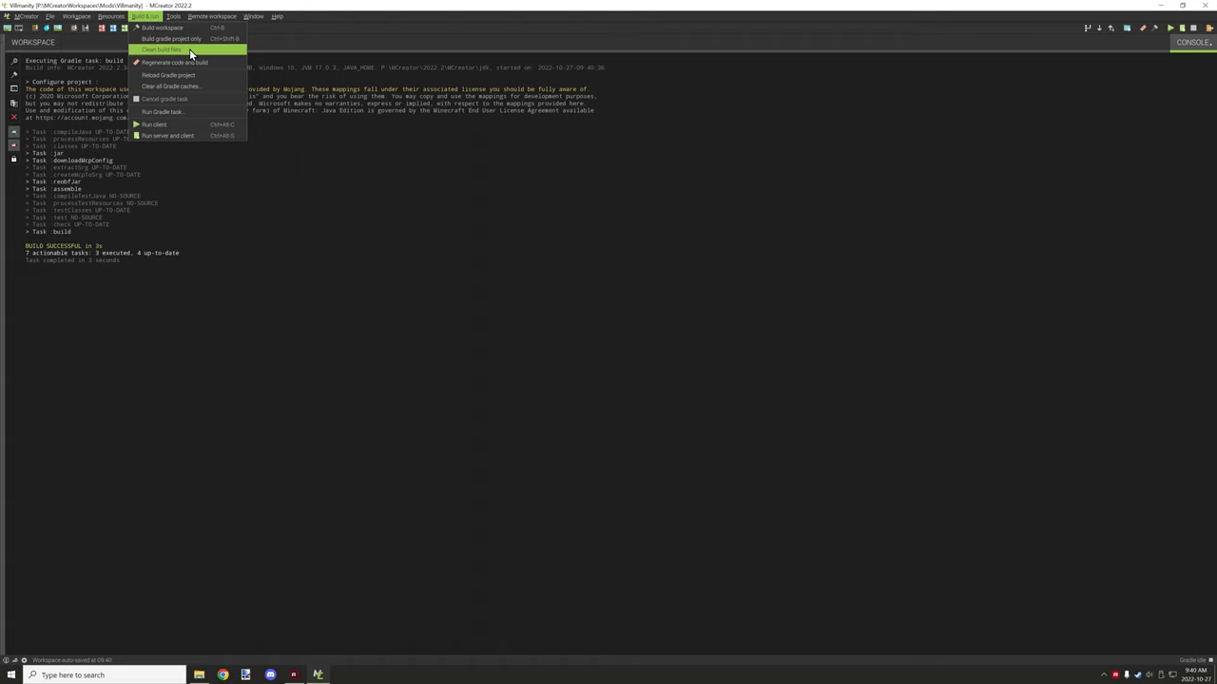
Run Clean build files for Villmanity, then show the Build & run commands again.
left_click(167, 48)
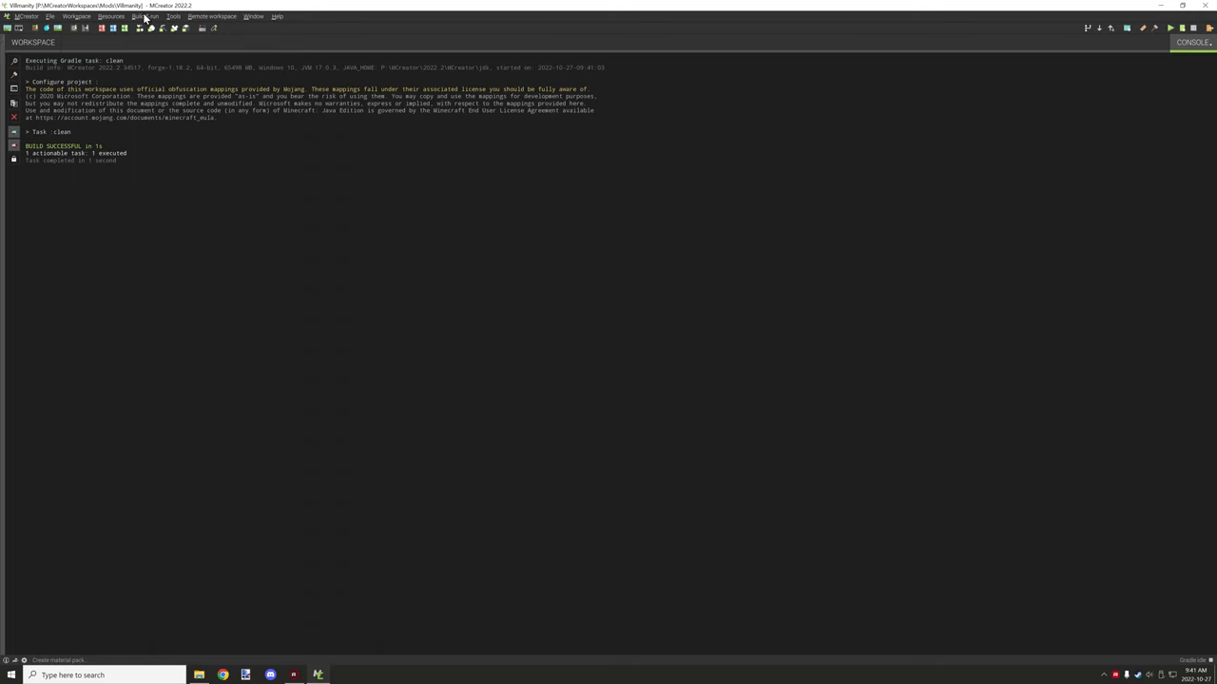
left_click(145, 16)
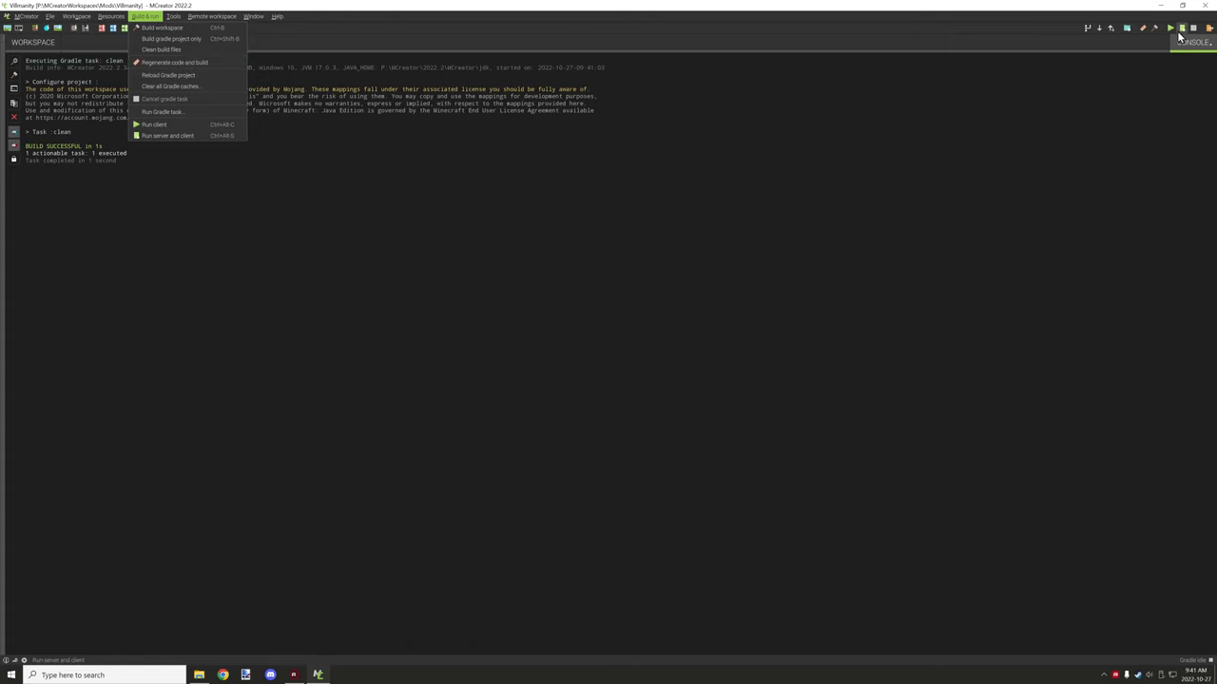
mouse_move(1140, 30)
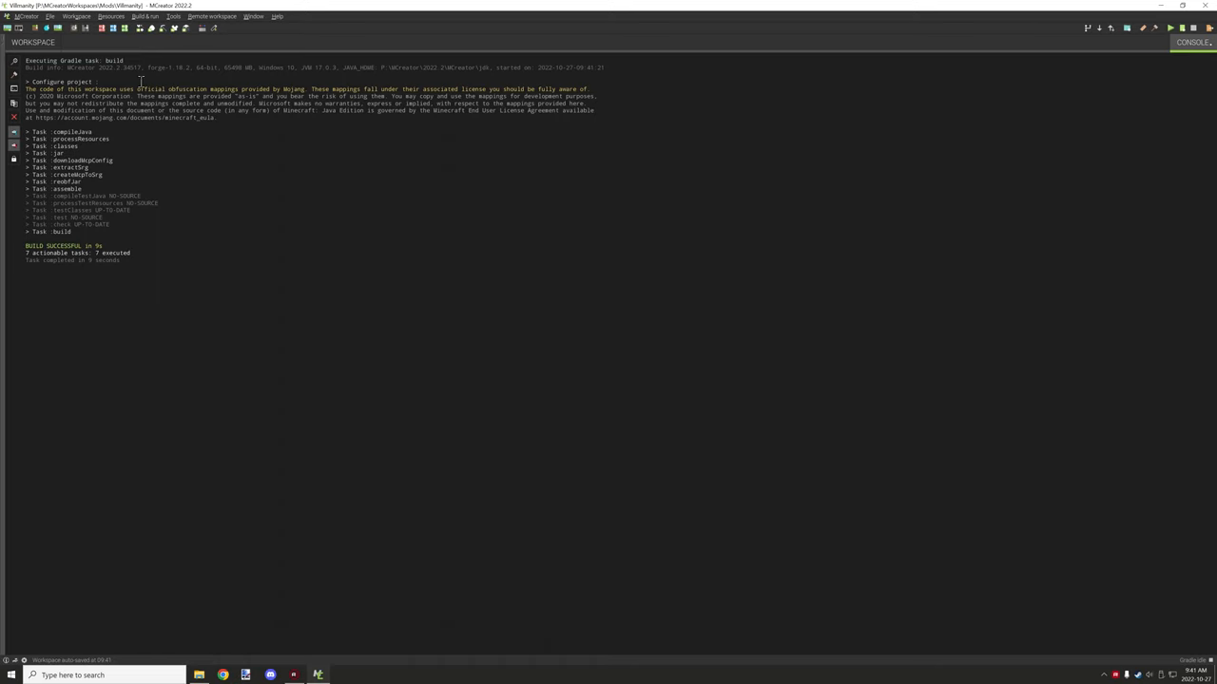
Show Build & run entries such as Reload Gradle project, Clear all Gradle caches and Run client.
left_click(145, 16)
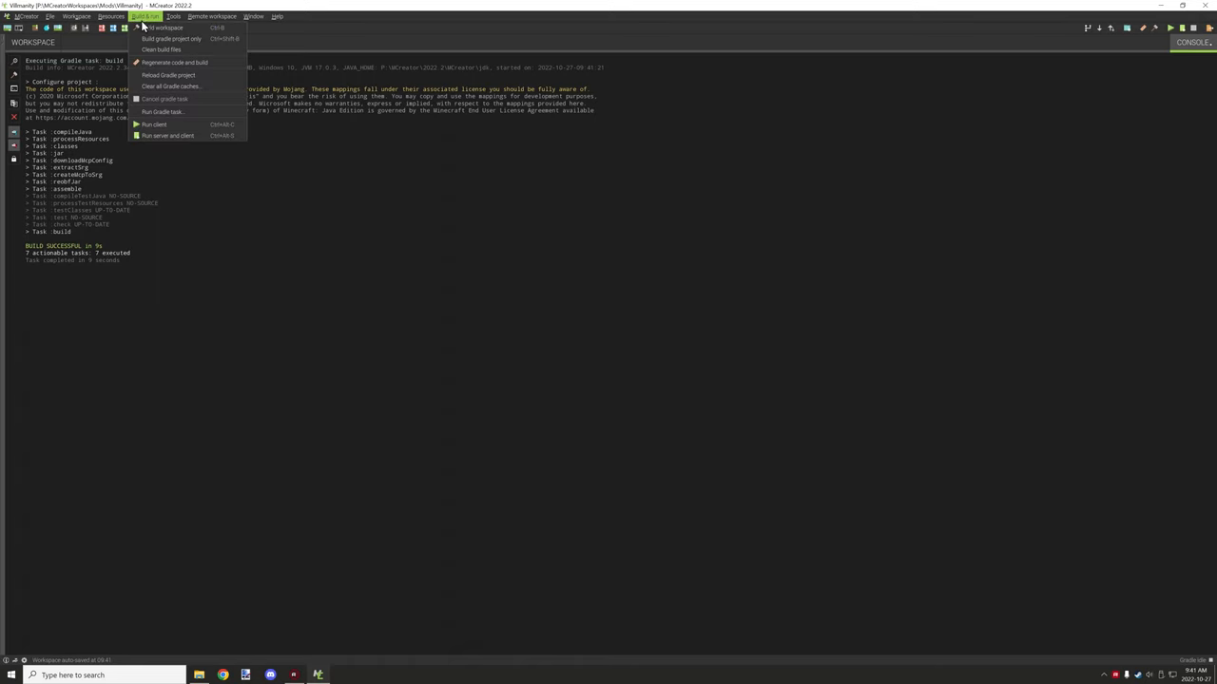
mouse_move(180, 88)
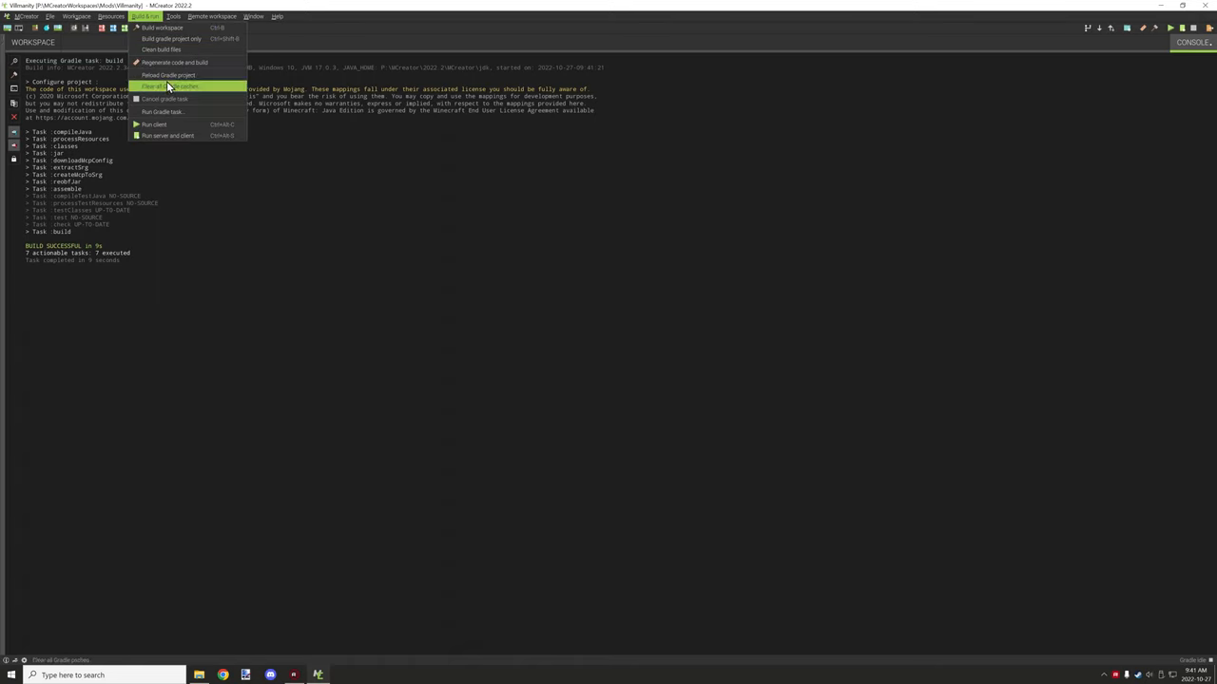
mouse_move(190, 74)
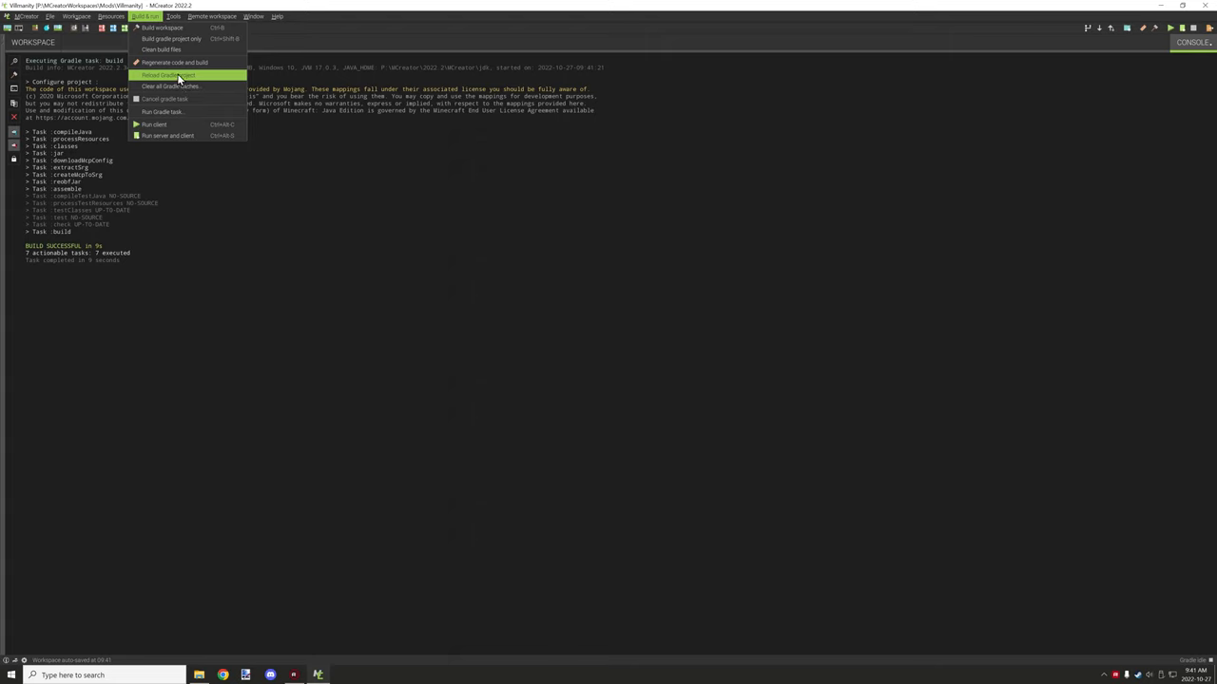
mouse_move(195, 78)
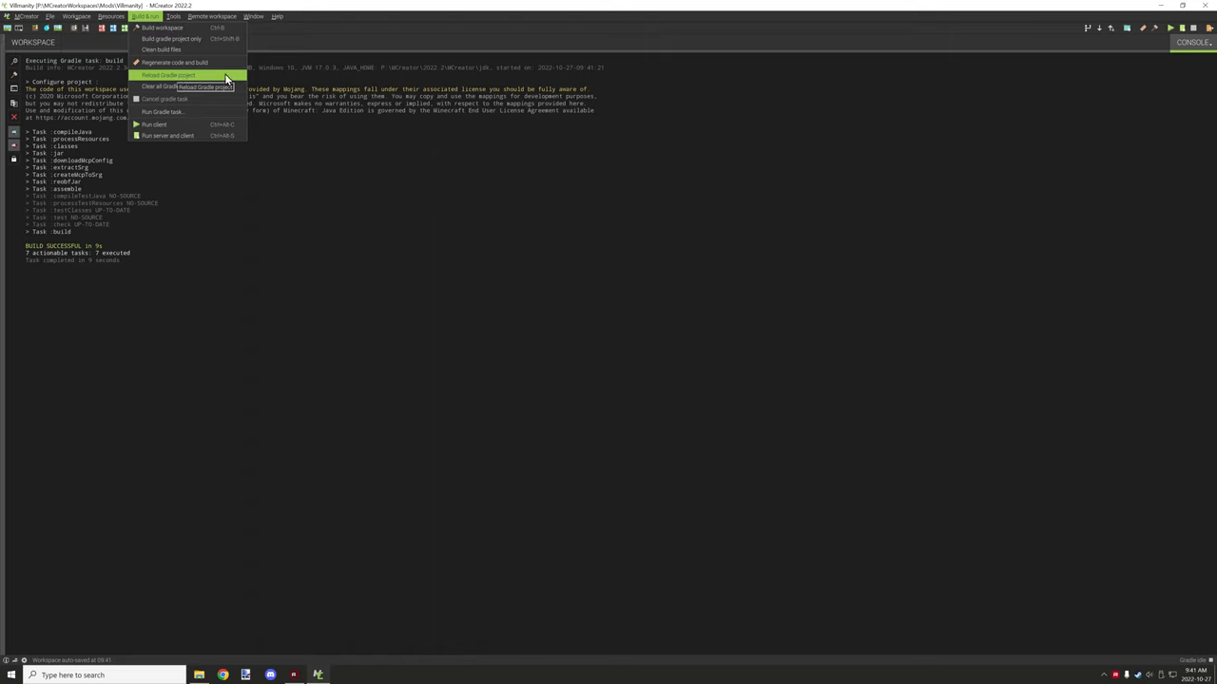
mouse_move(245, 76)
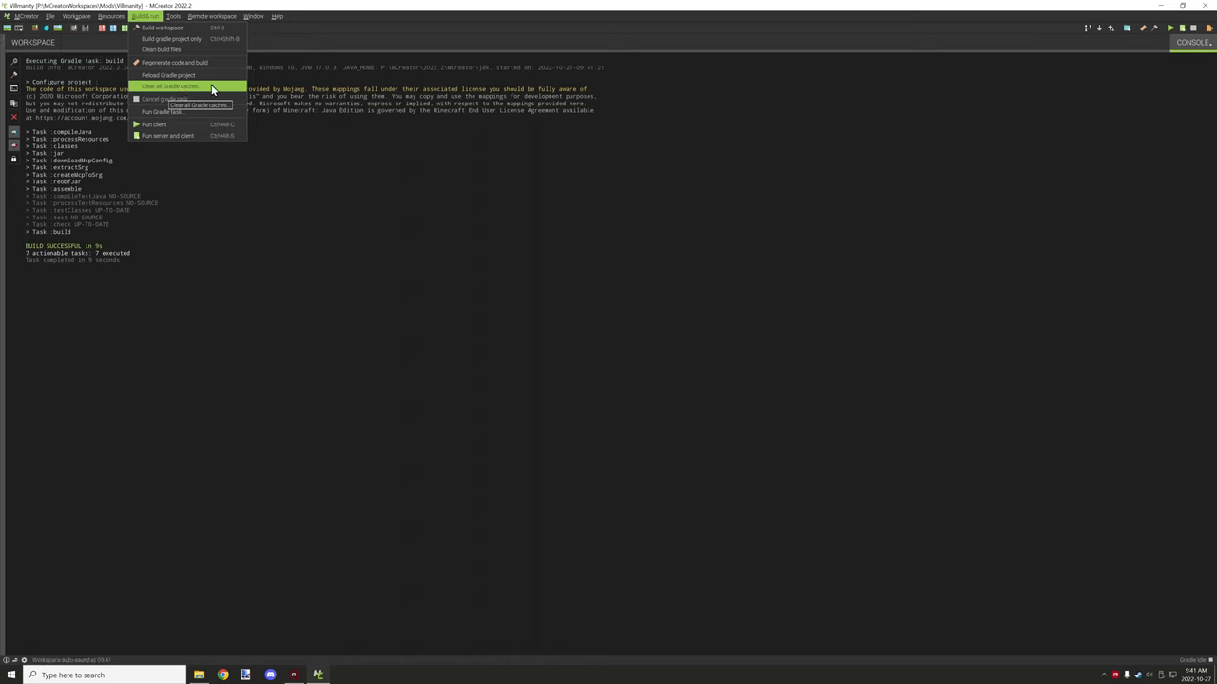
mouse_move(176, 75)
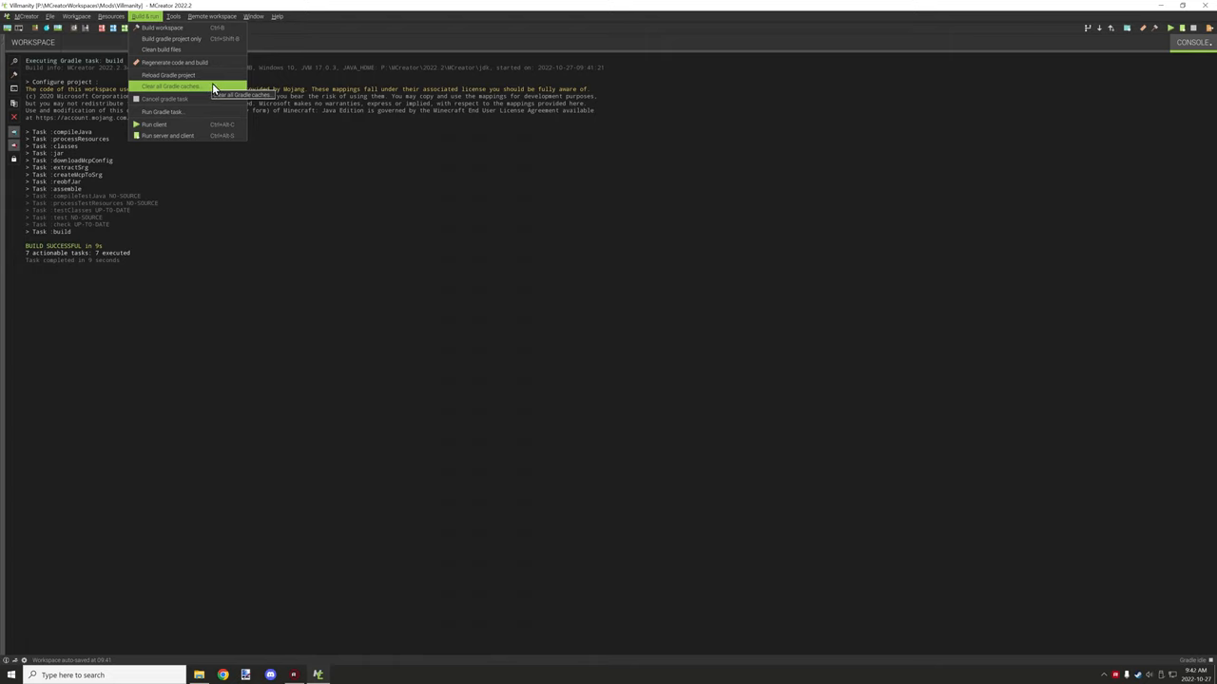
mouse_move(218, 99)
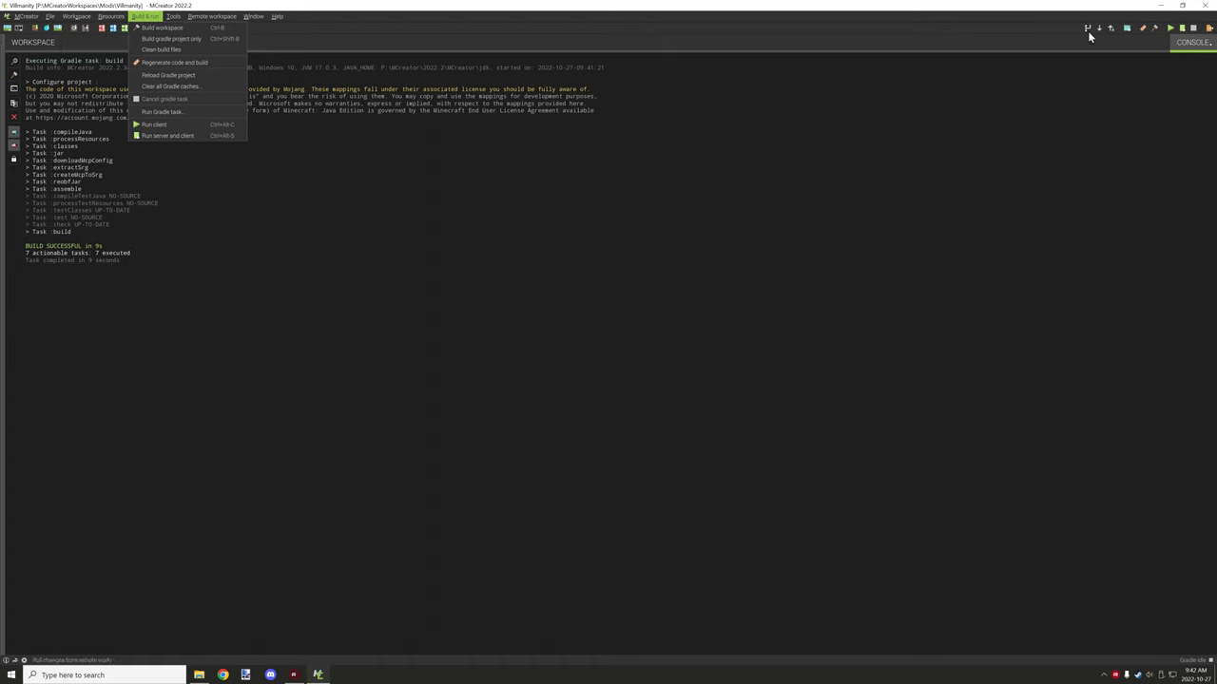
mouse_move(171, 115)
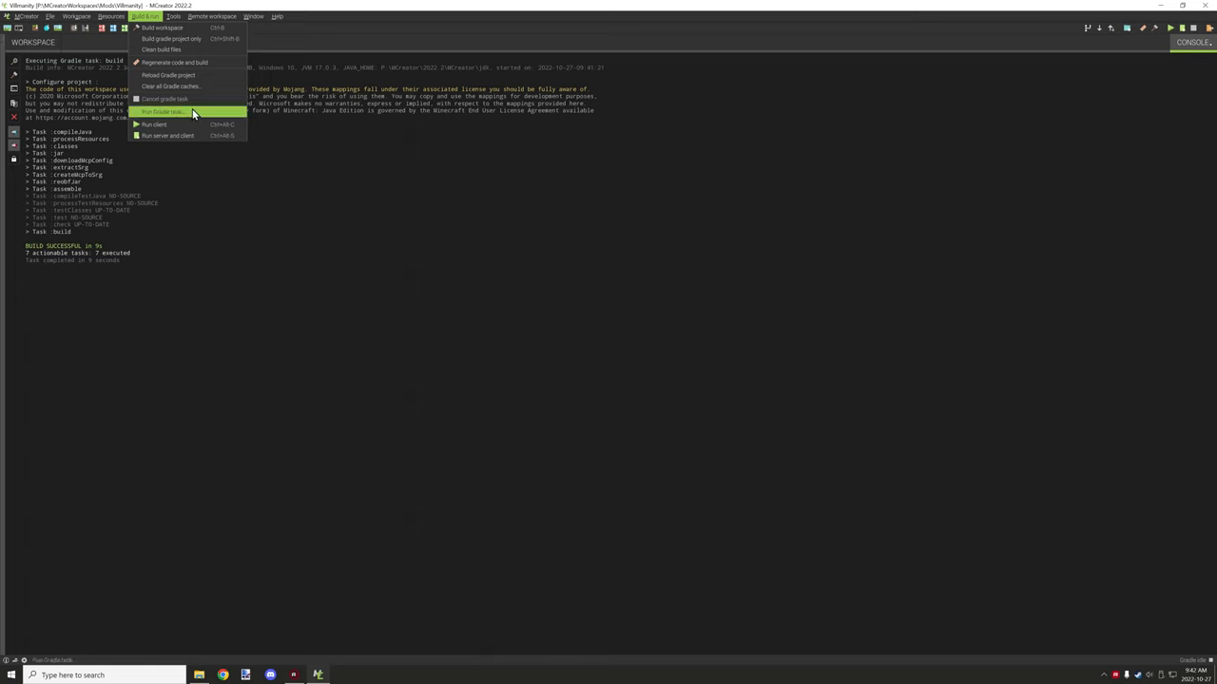
mouse_move(221, 116)
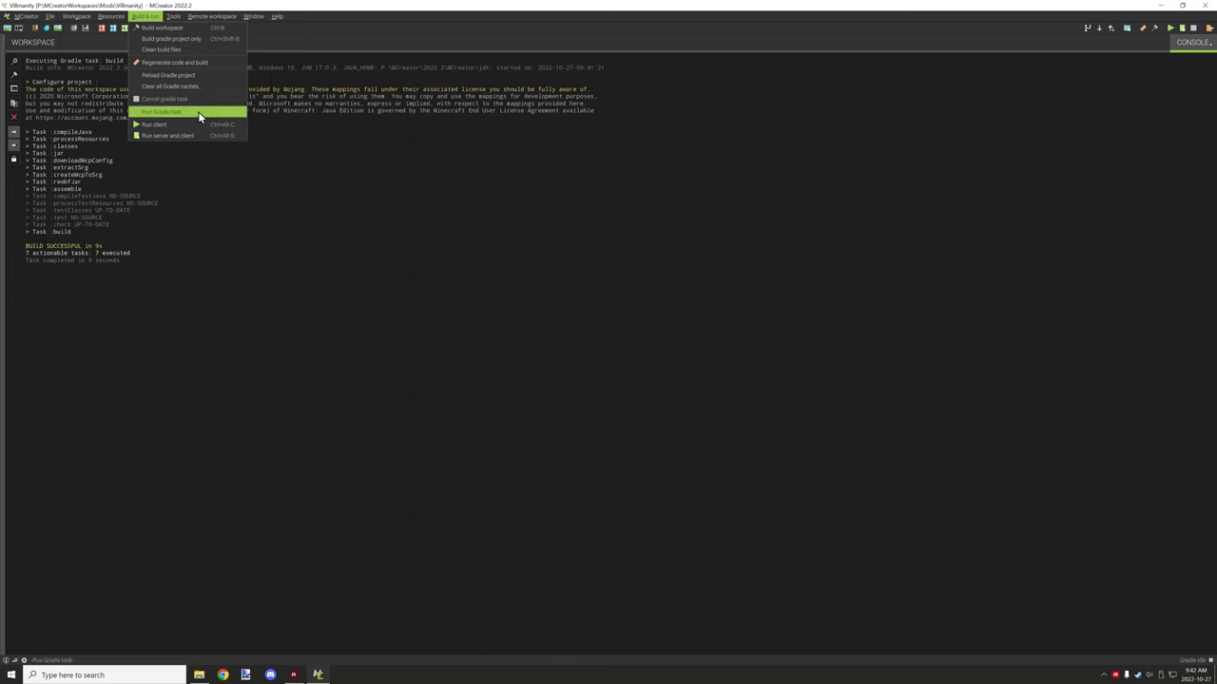
mouse_move(167, 136)
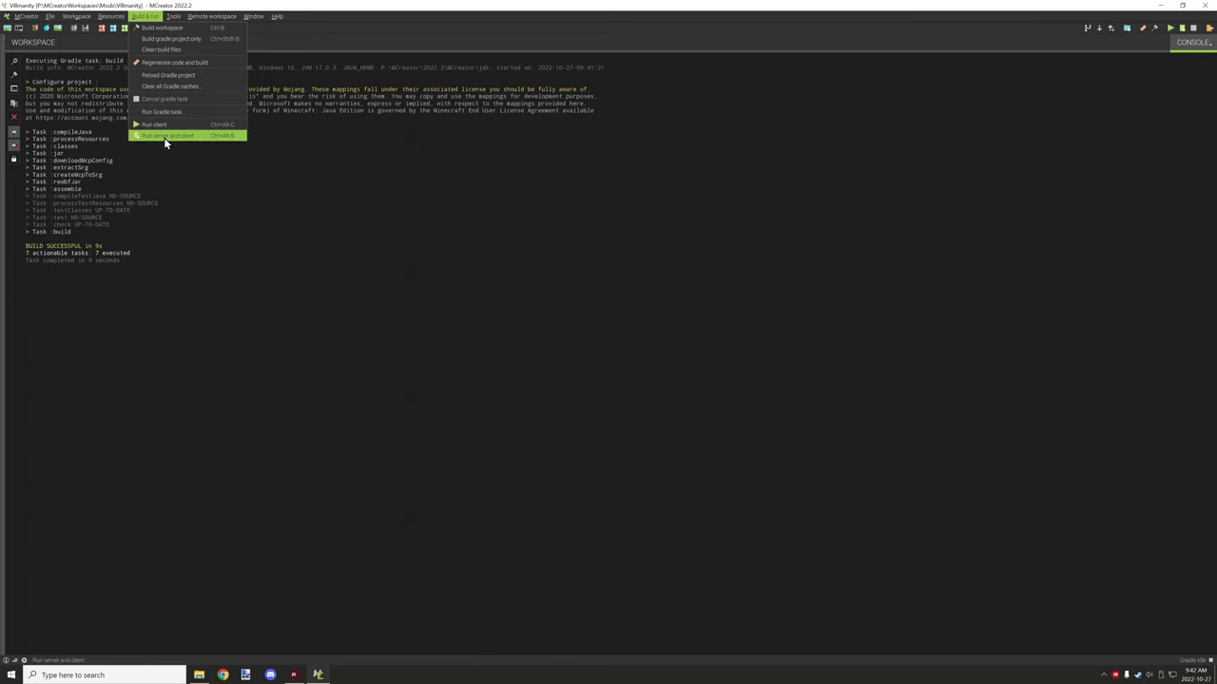
mouse_move(169, 128)
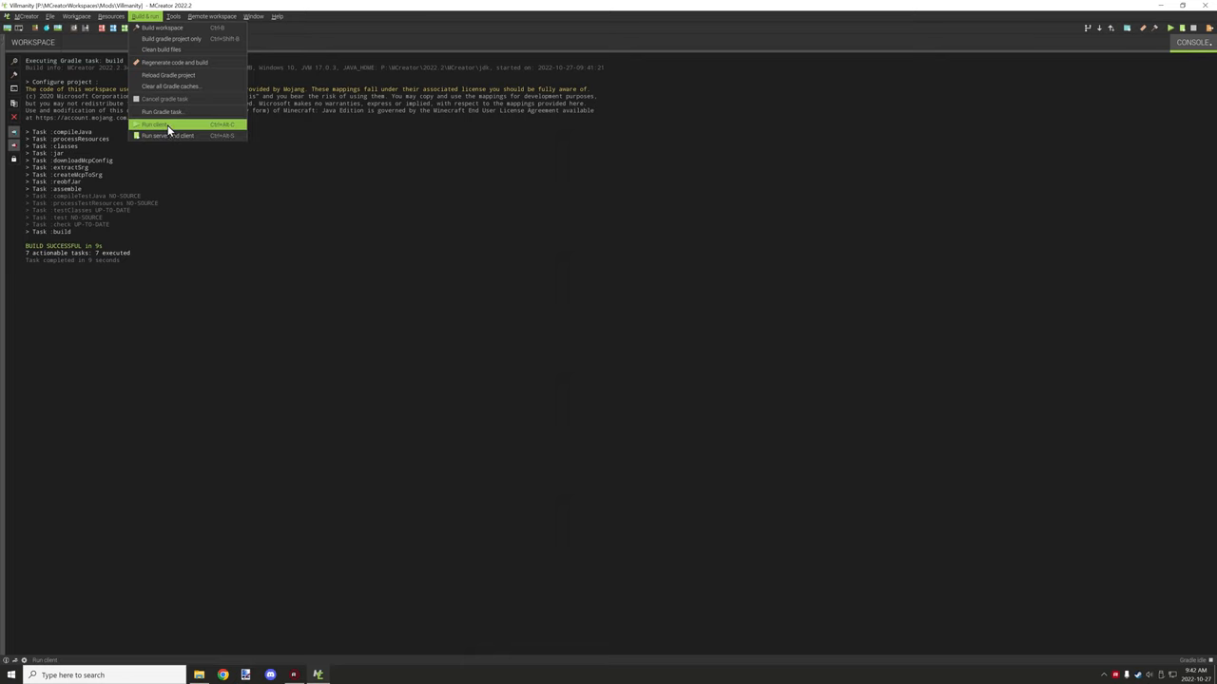
mouse_move(202, 135)
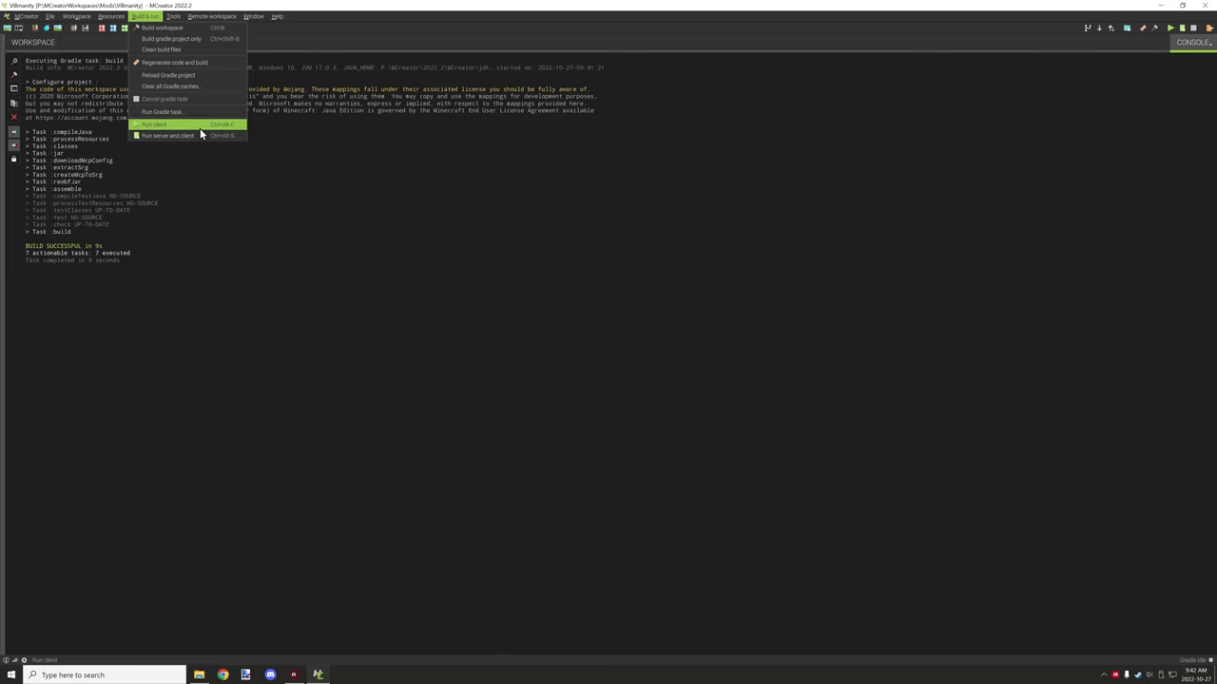
mouse_move(200, 136)
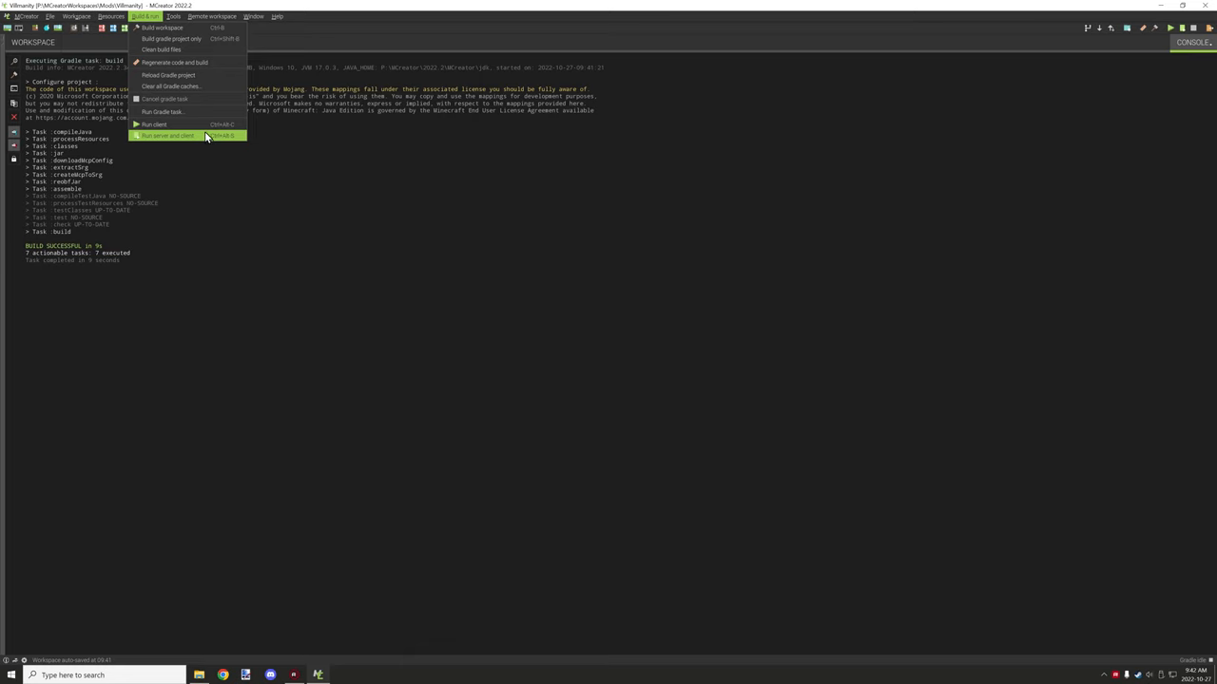
mouse_move(161, 125)
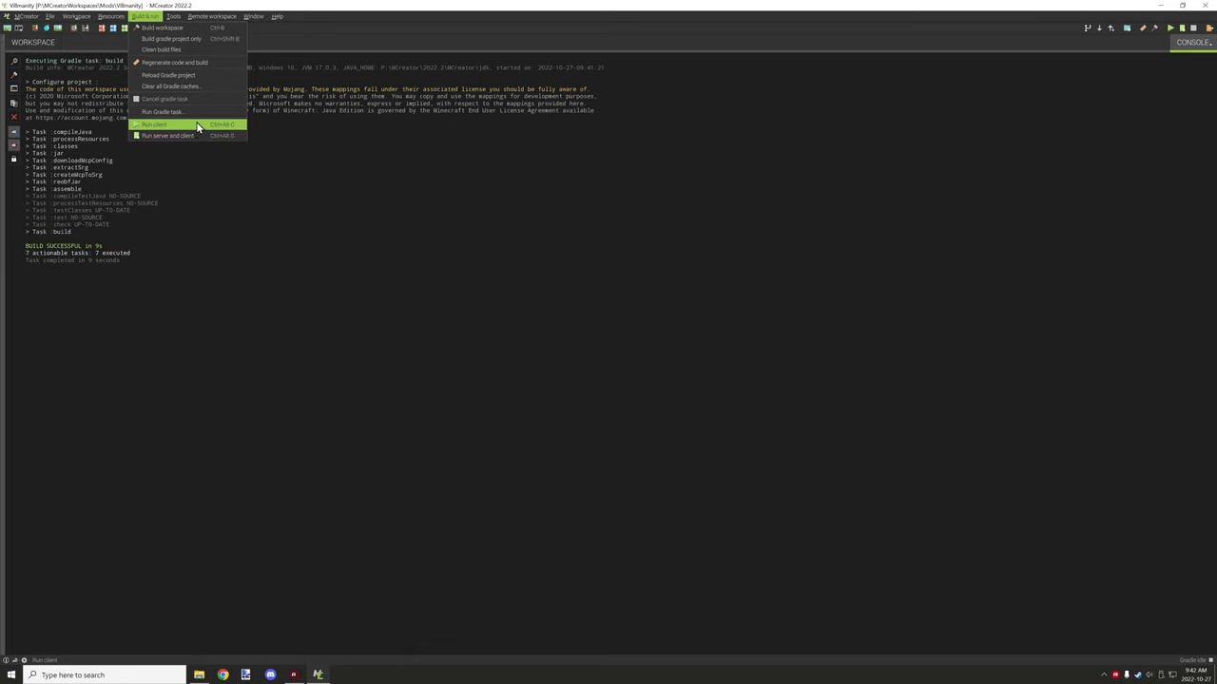
Show the Tools menu's texture, material, ore, tool and armor pack creators.
left_click(170, 17)
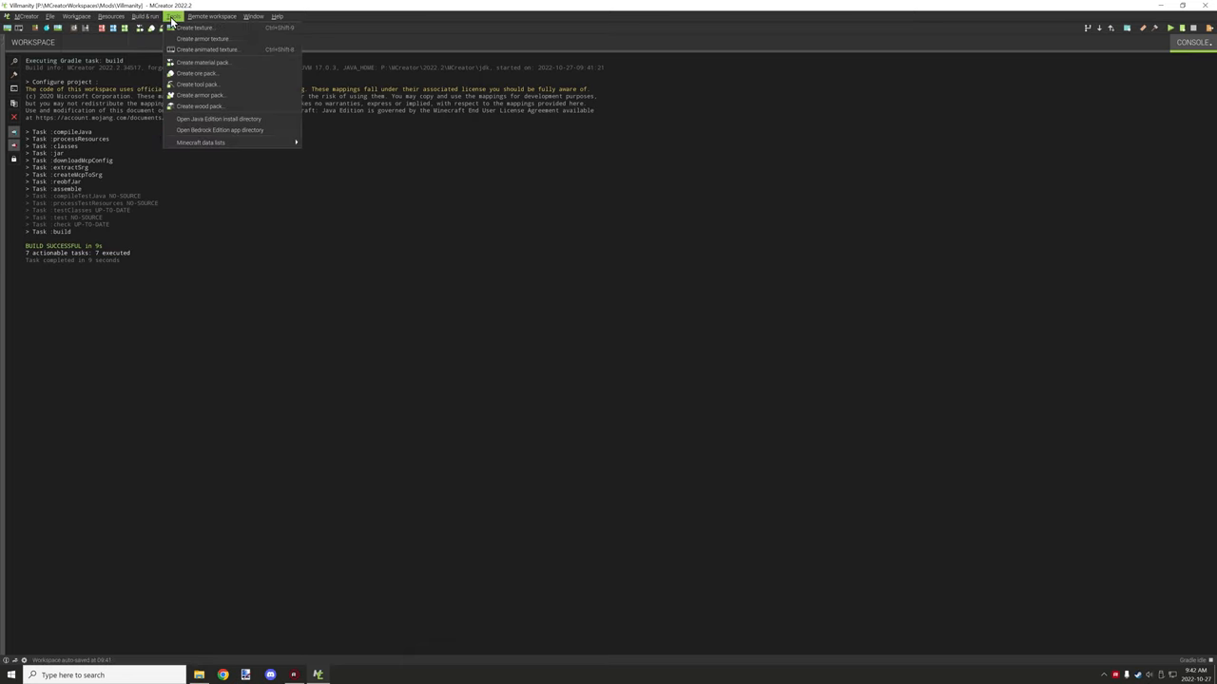
mouse_move(214, 62)
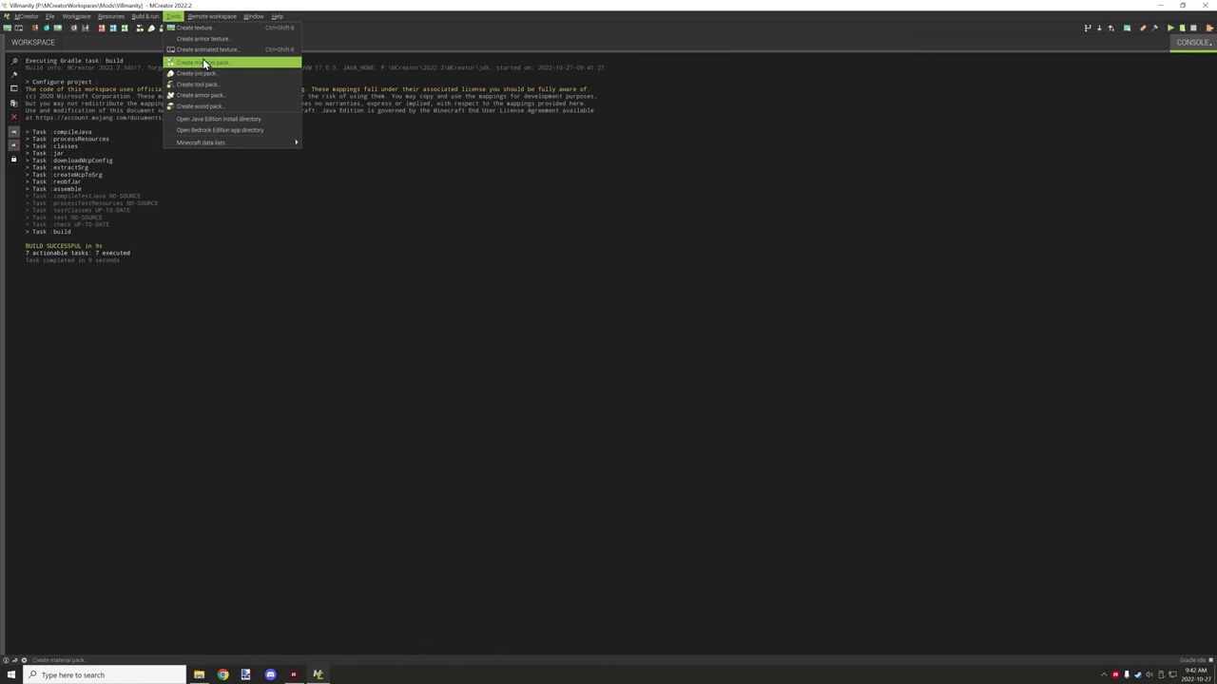
mouse_move(211, 85)
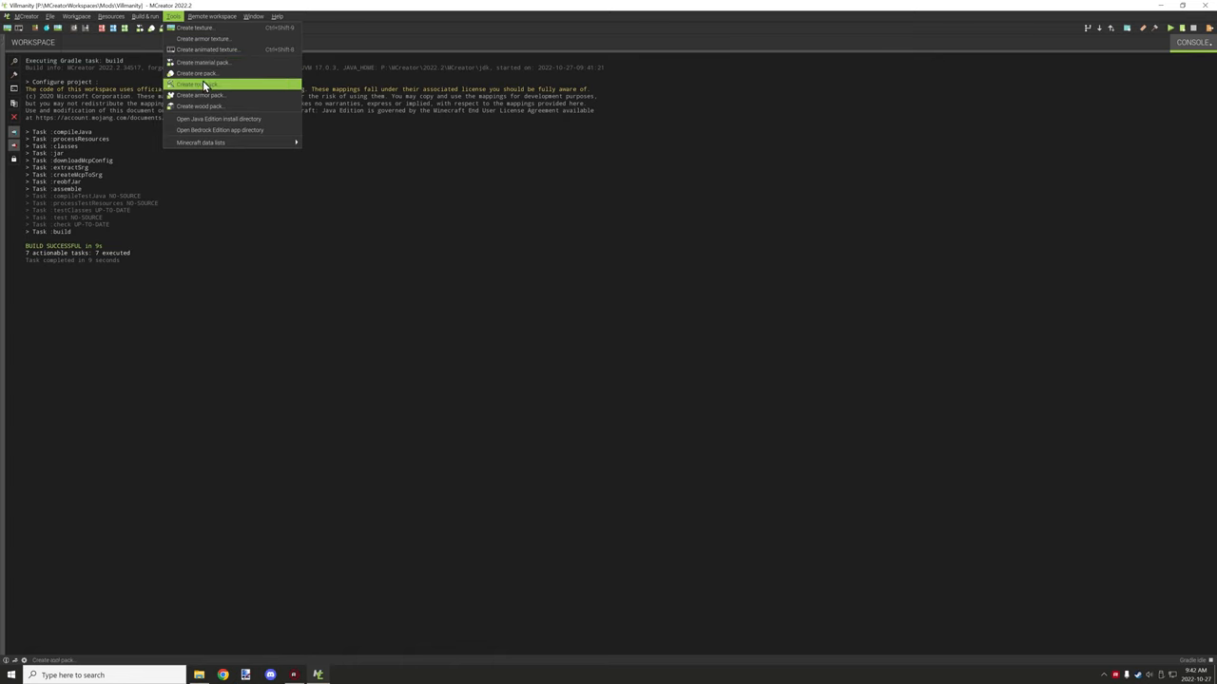
mouse_move(219, 62)
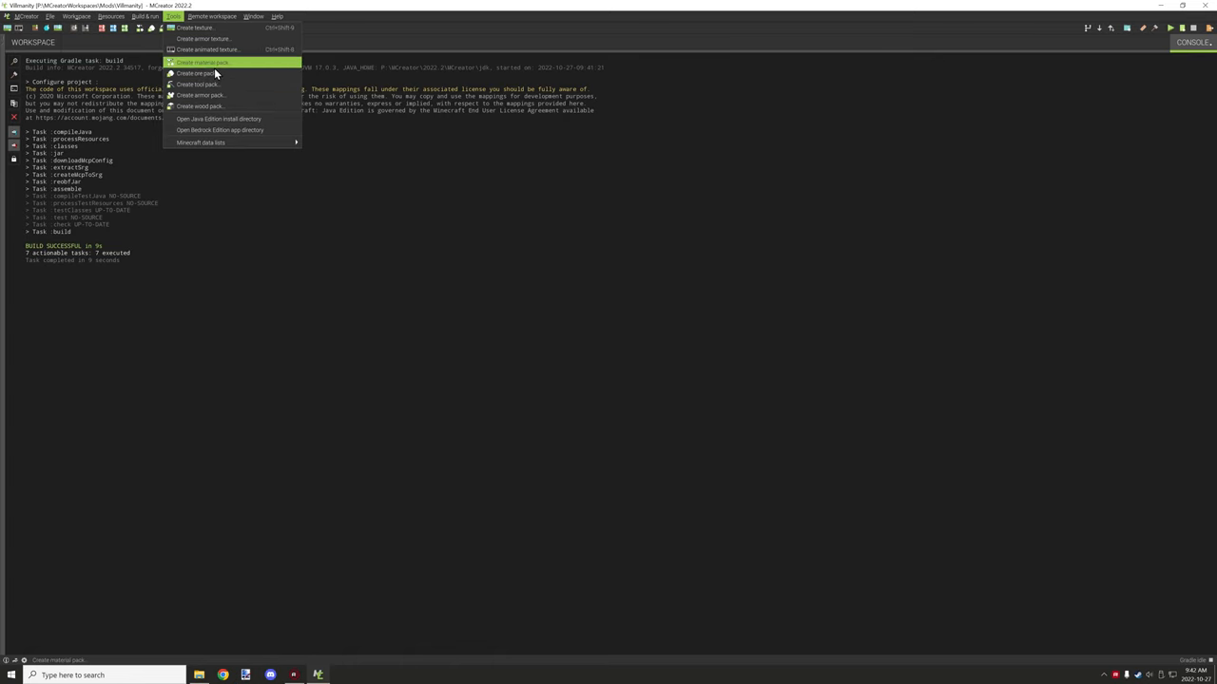
mouse_move(219, 73)
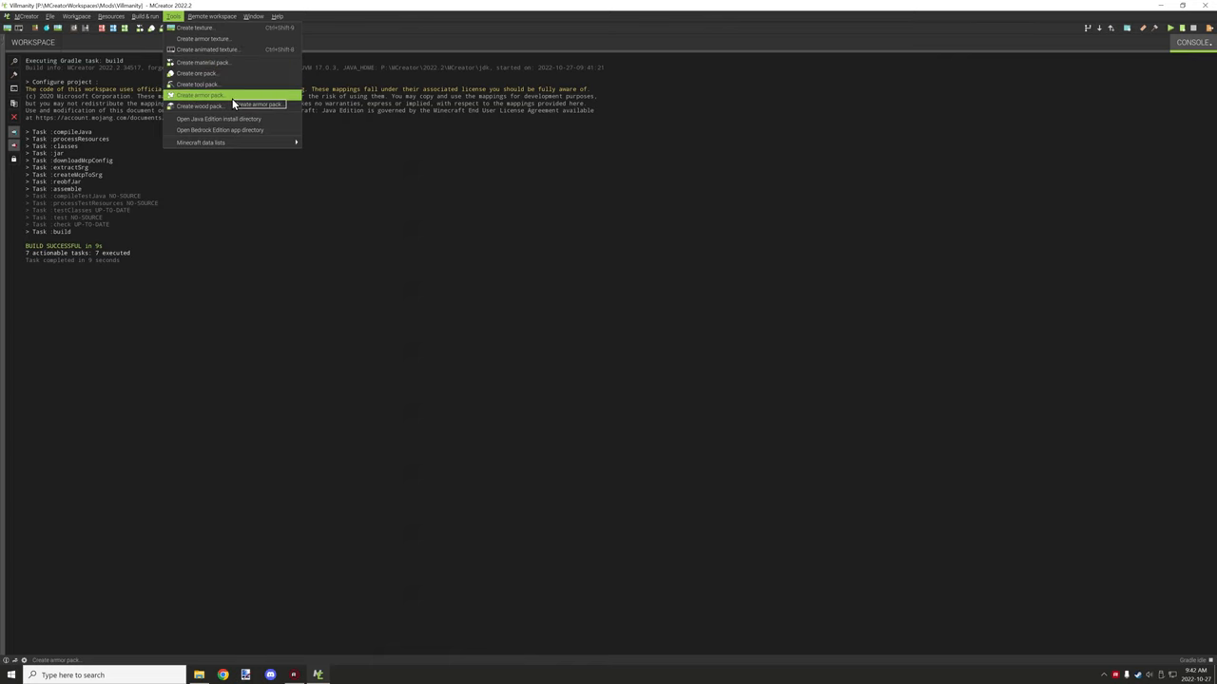
mouse_move(209, 61)
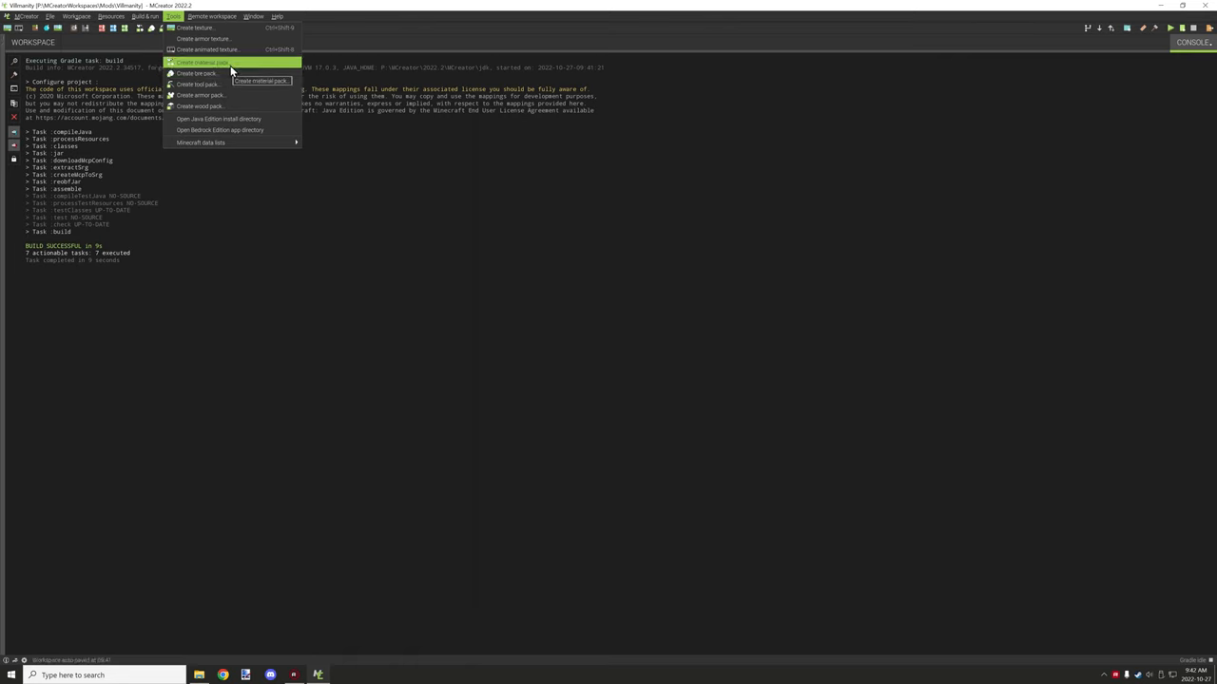
mouse_move(214, 73)
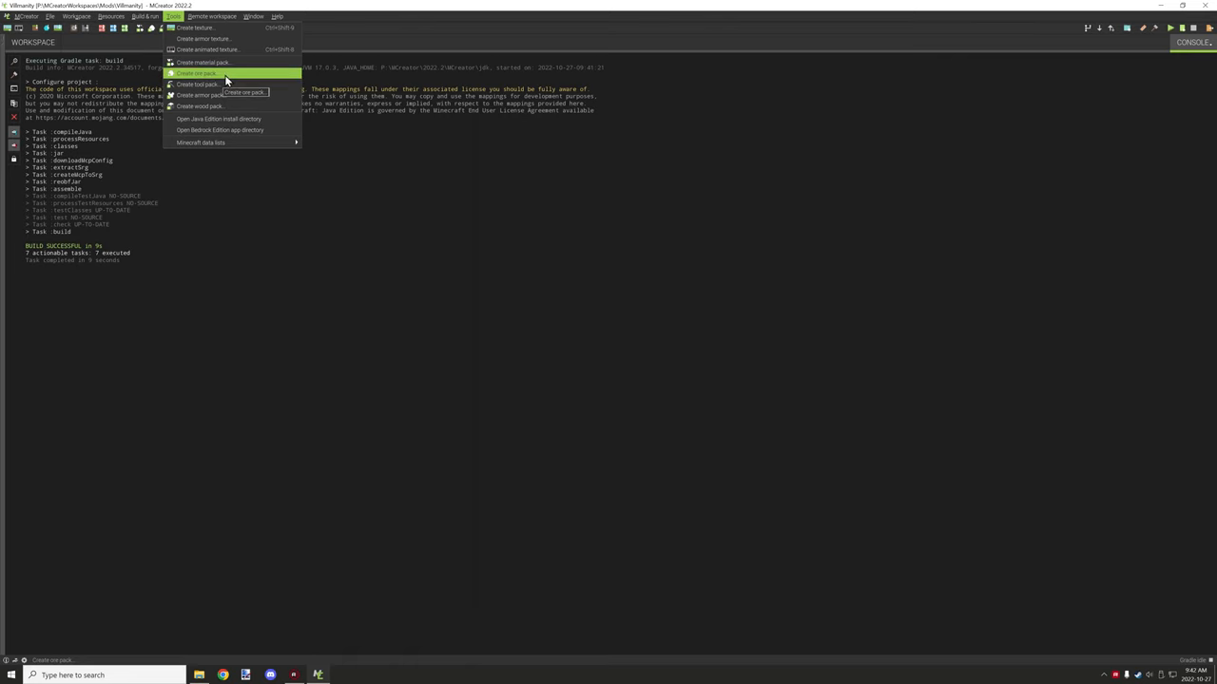
mouse_move(223, 62)
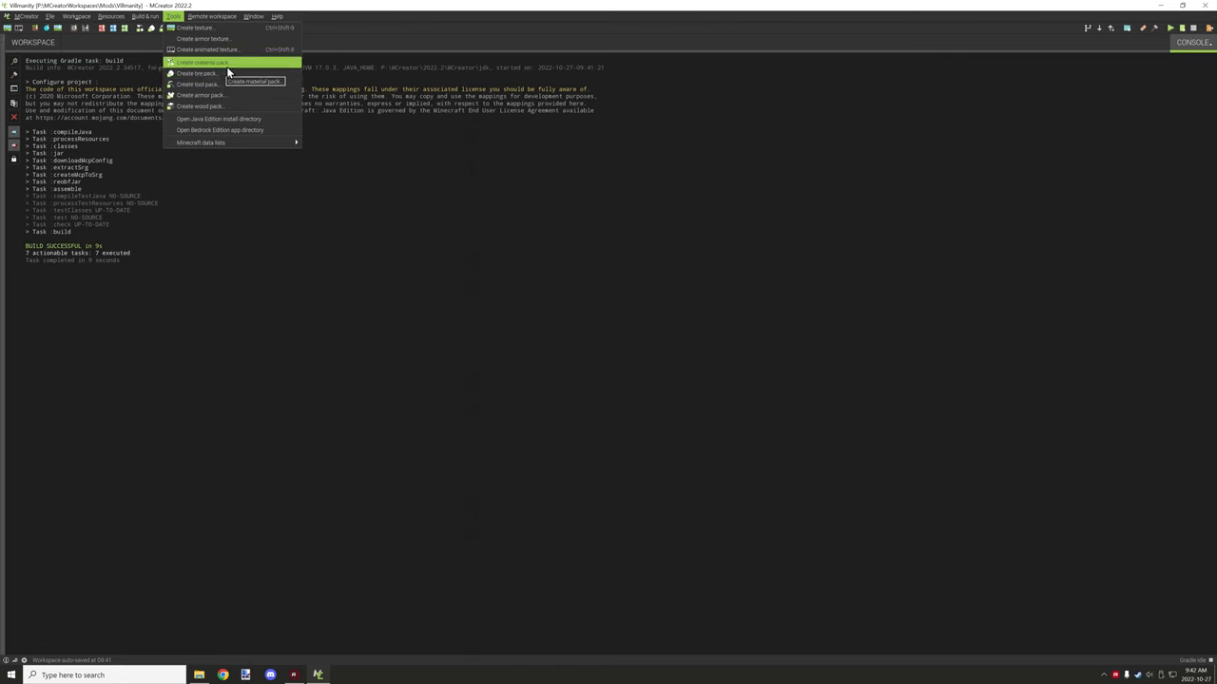
mouse_move(225, 88)
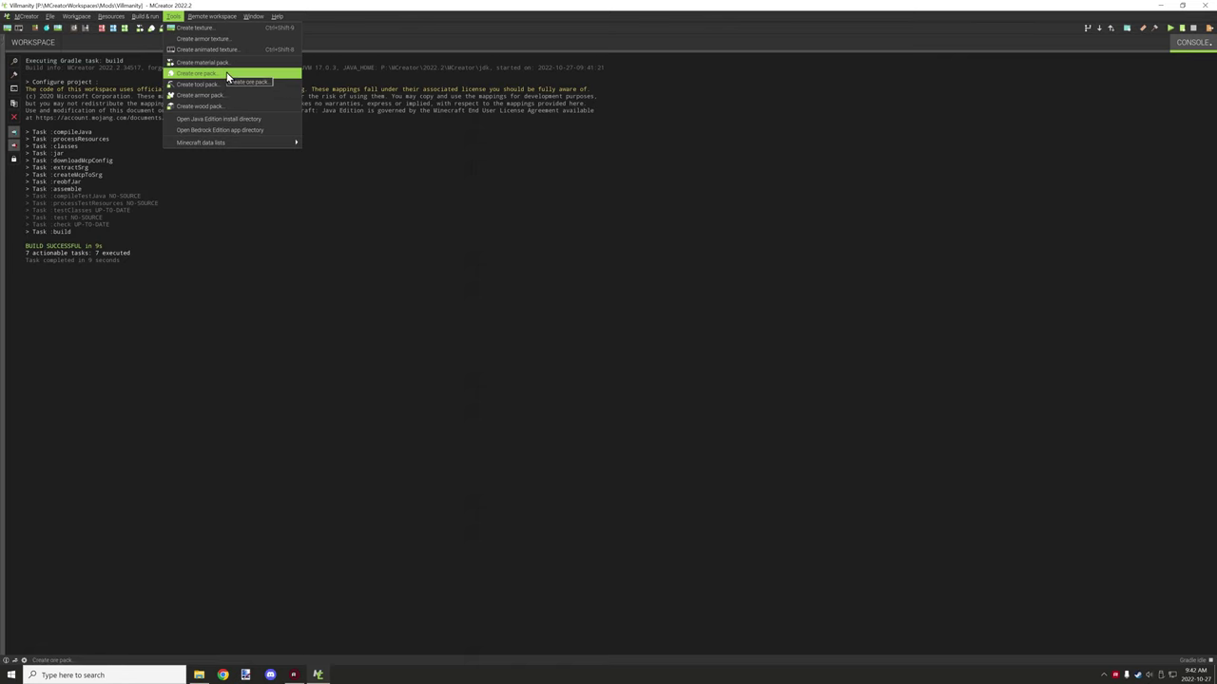
mouse_move(211, 91)
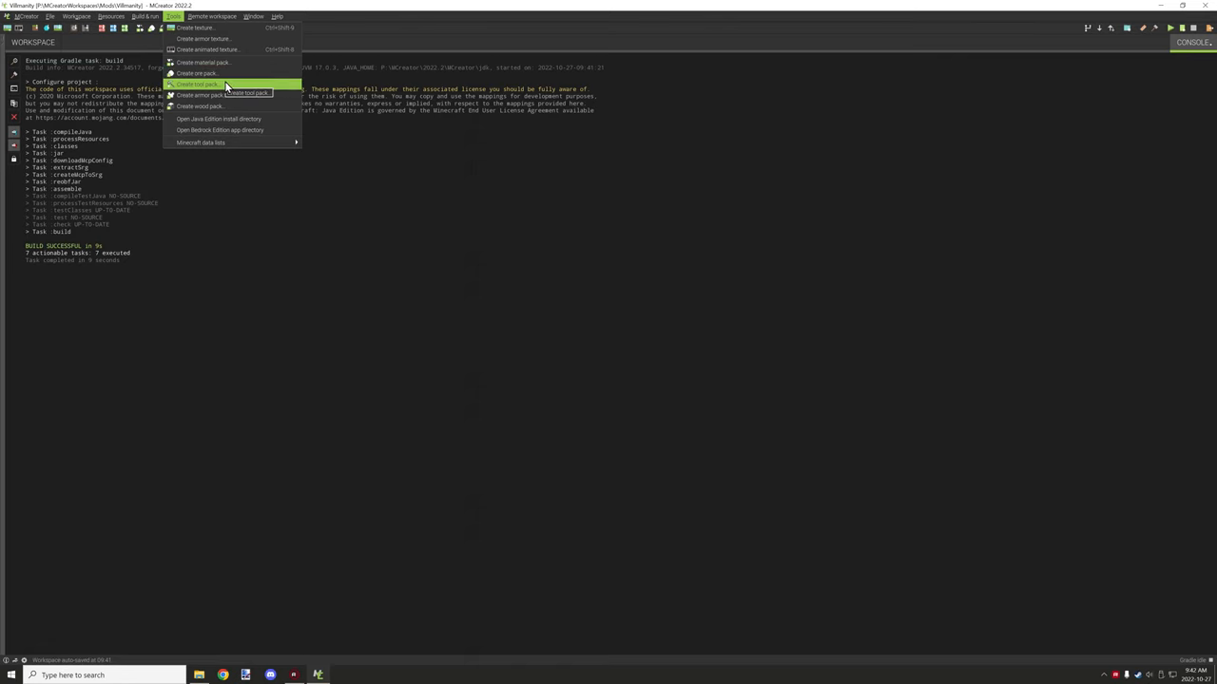
mouse_move(228, 72)
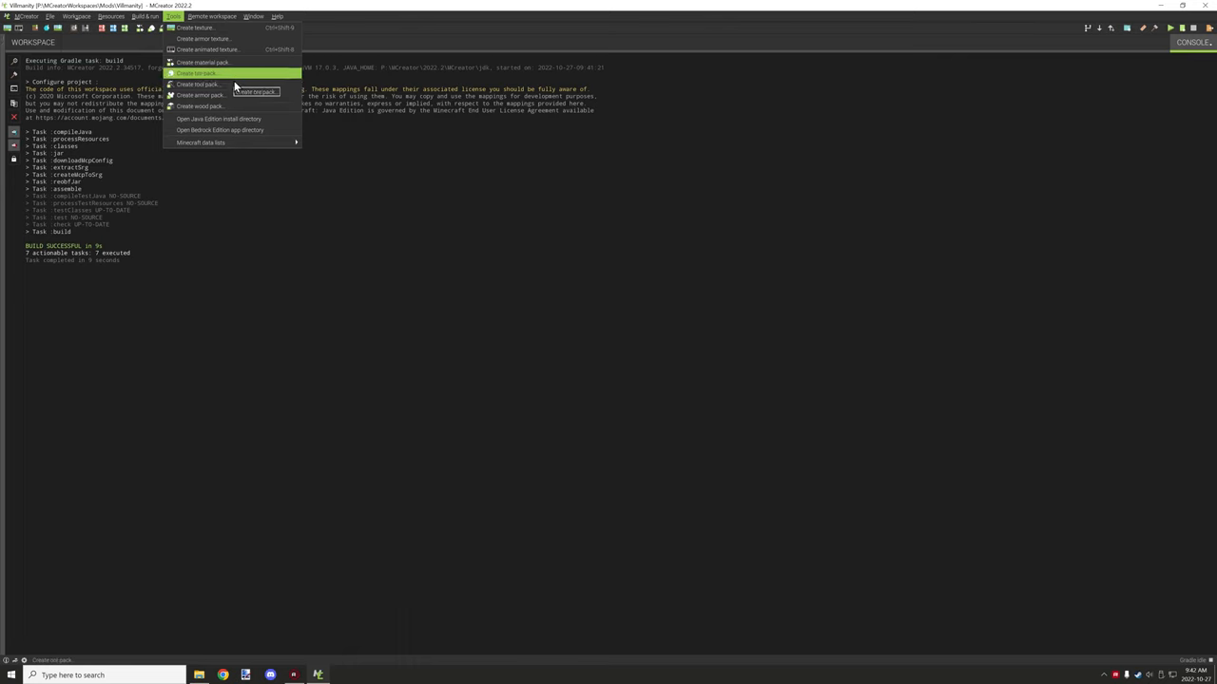
mouse_move(210, 88)
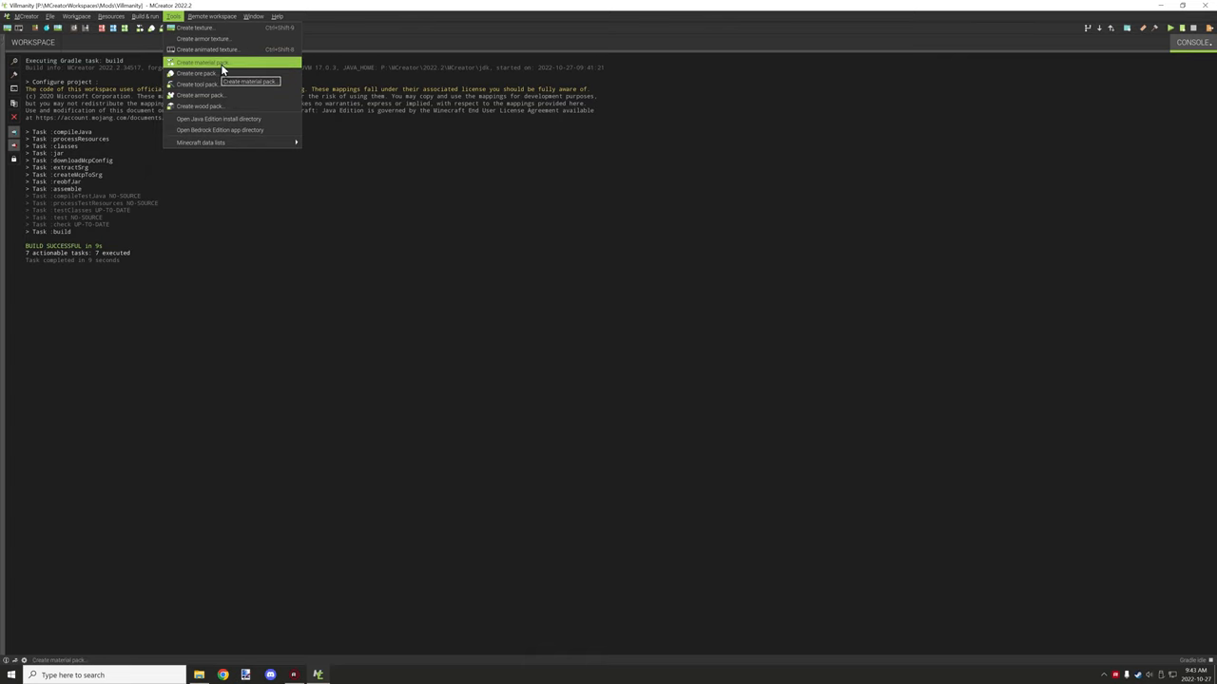
mouse_move(214, 105)
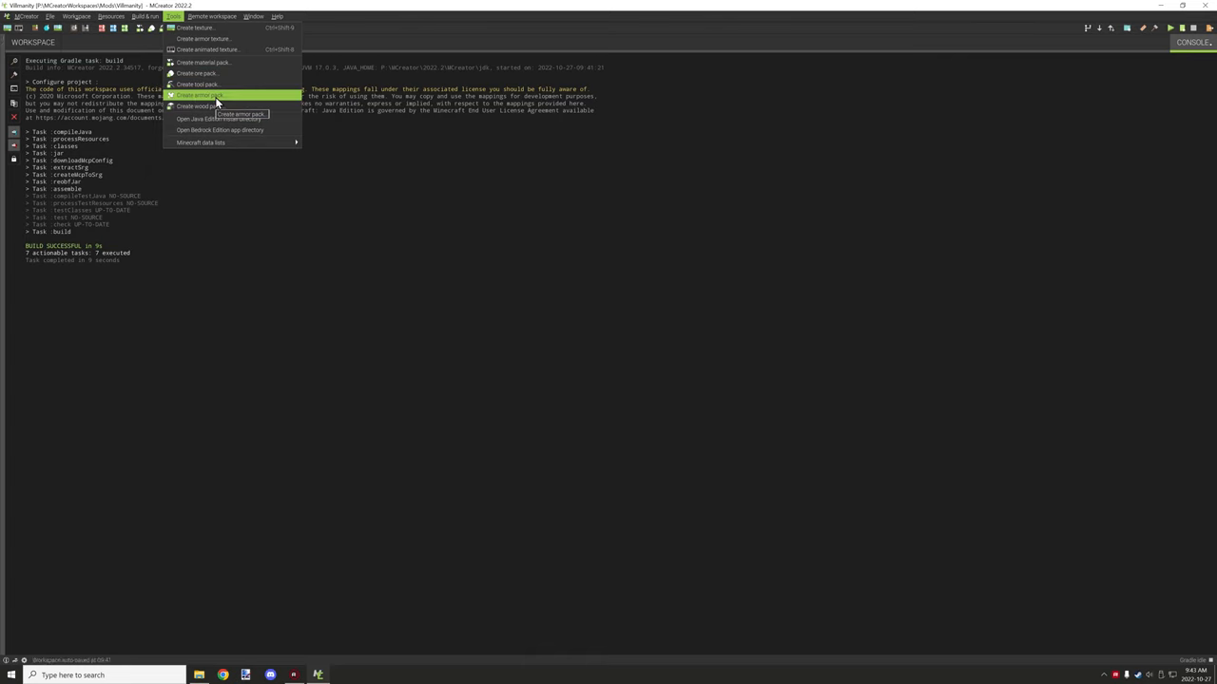
mouse_move(225, 63)
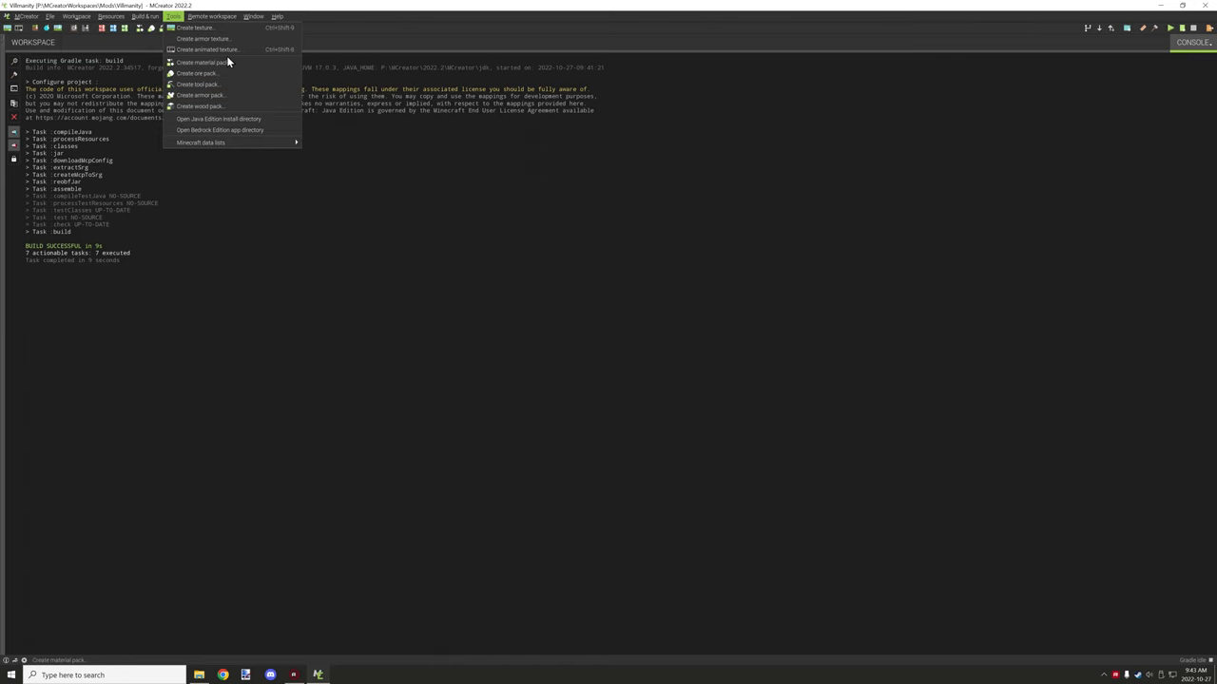
mouse_move(199, 87)
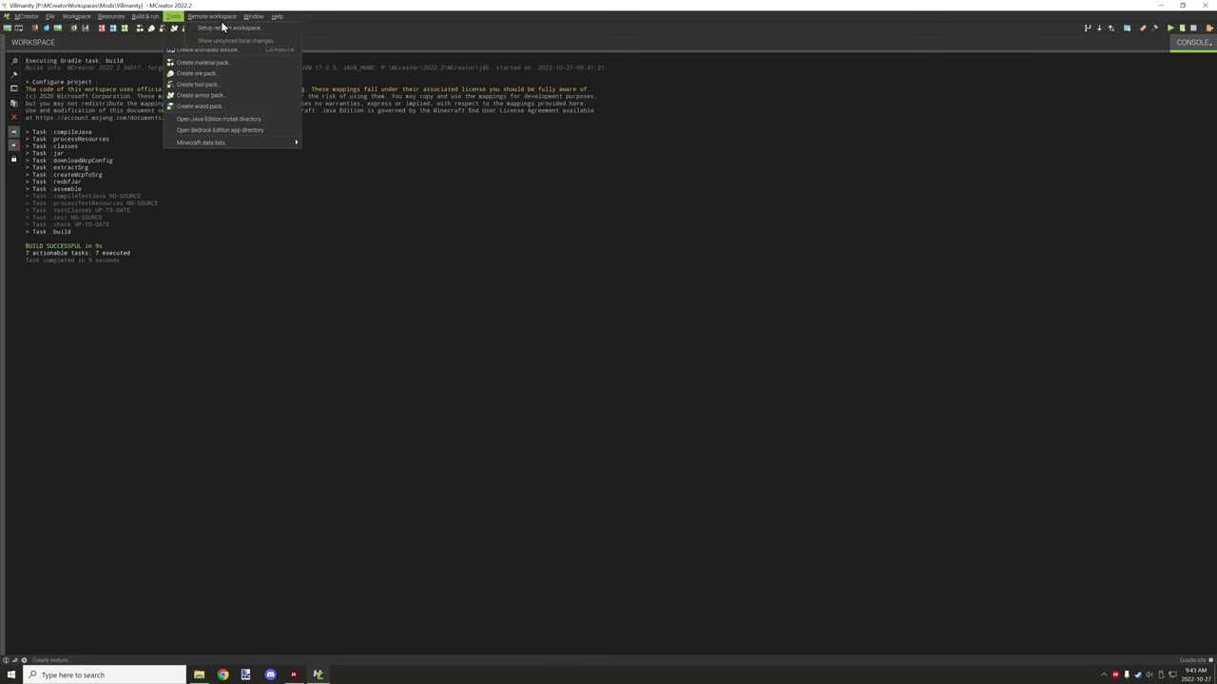
mouse_move(207, 44)
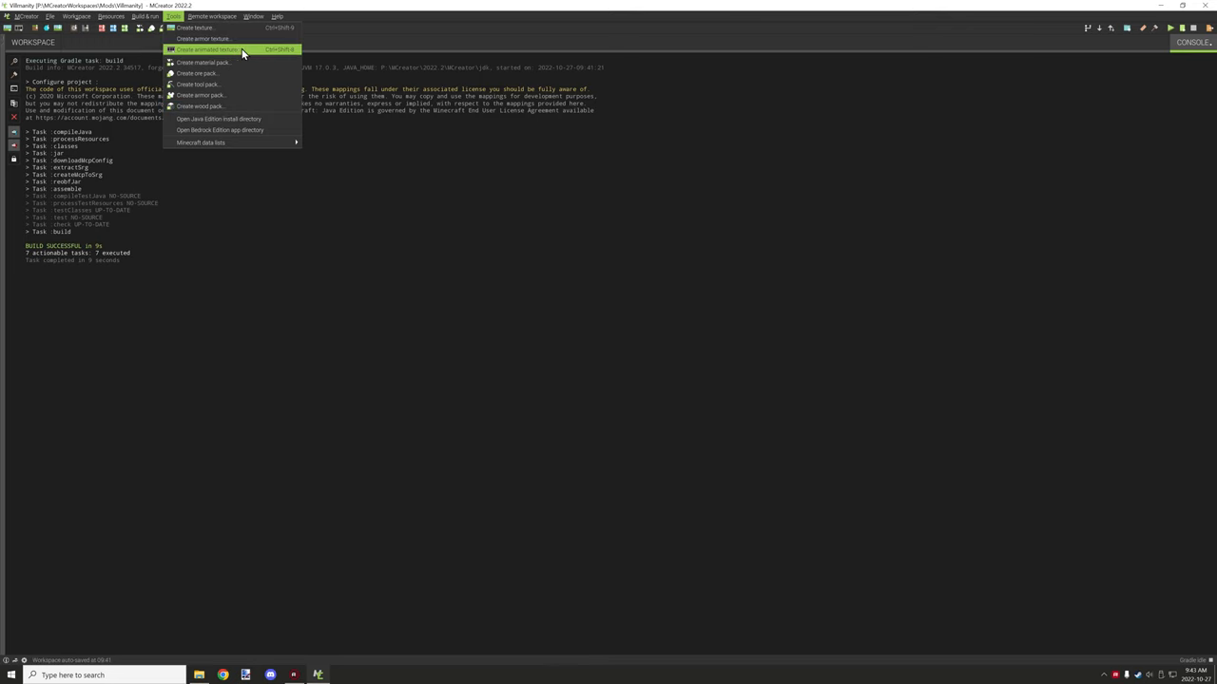
left_click(214, 50)
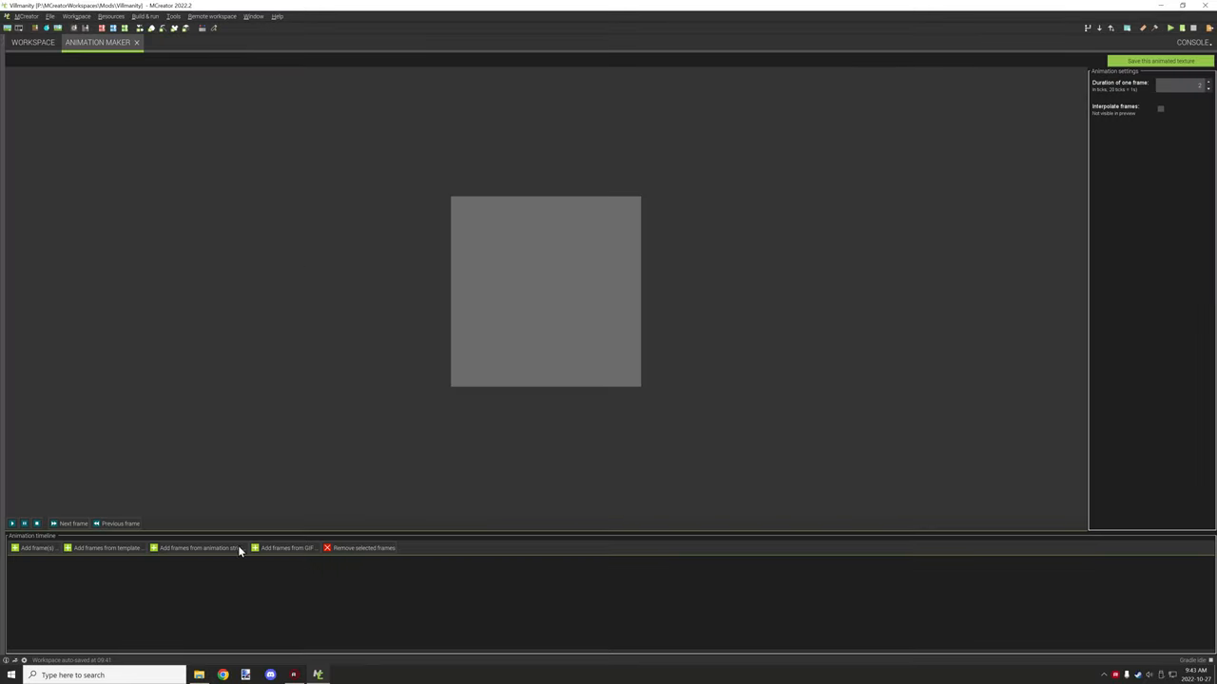
left_click(195, 549)
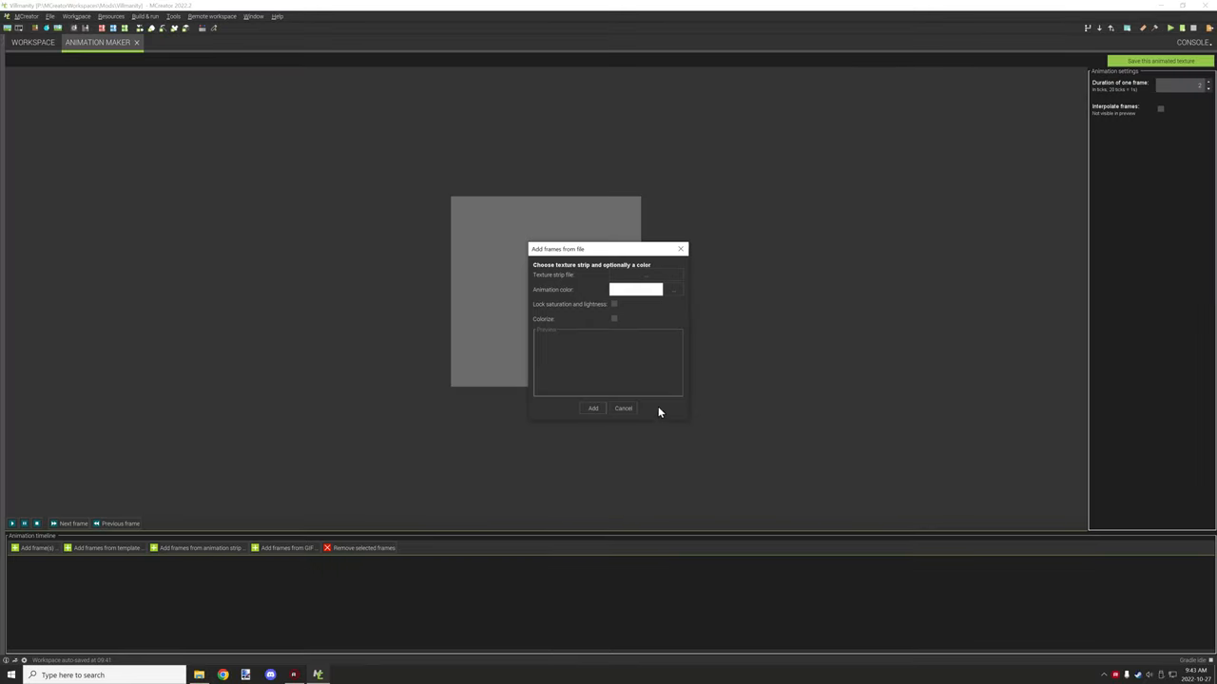
left_click(623, 408)
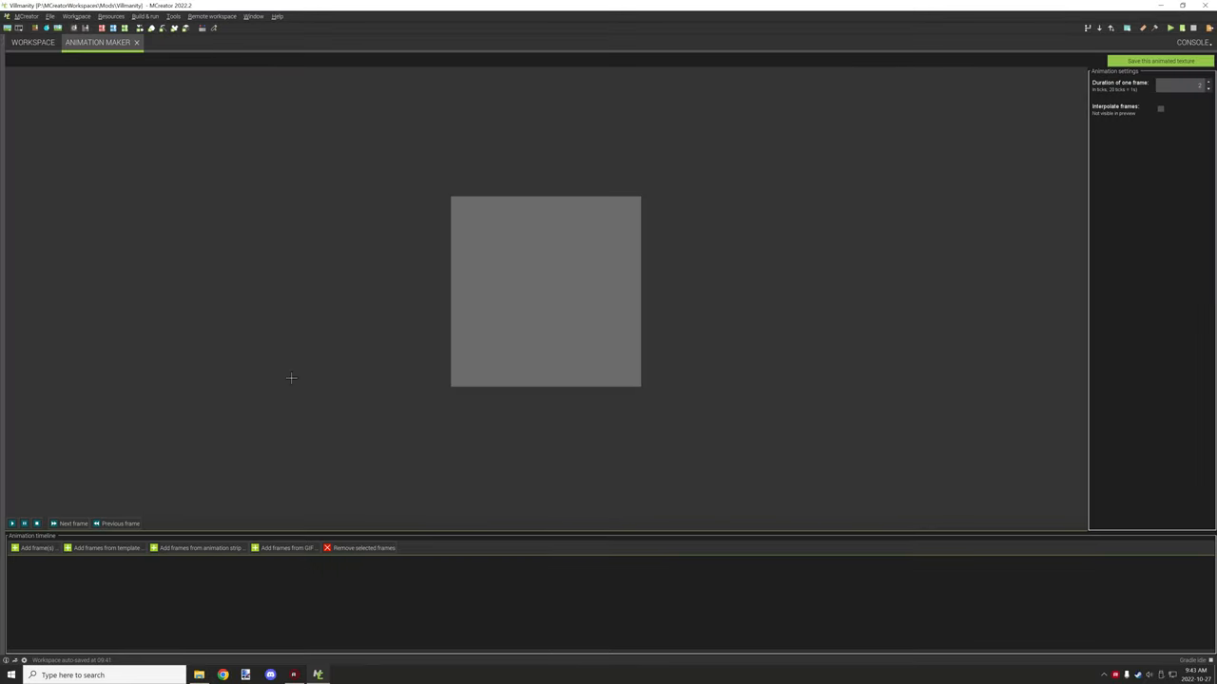
mouse_move(329, 199)
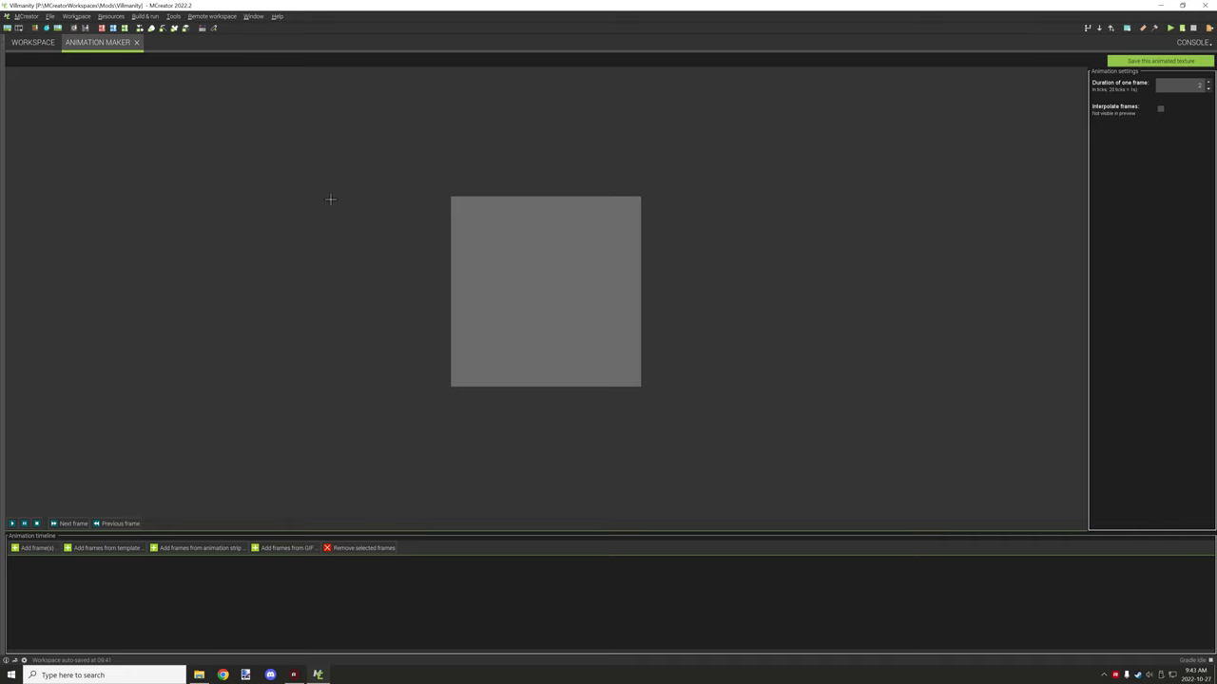
mouse_move(328, 118)
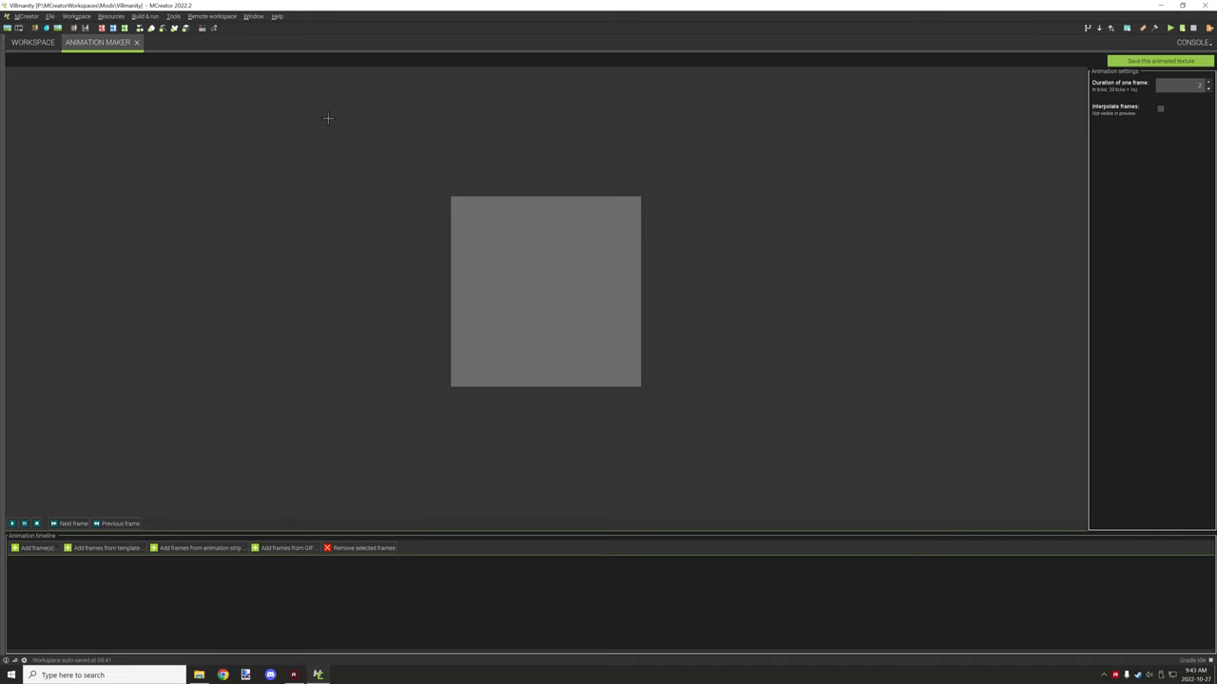
mouse_move(361, 76)
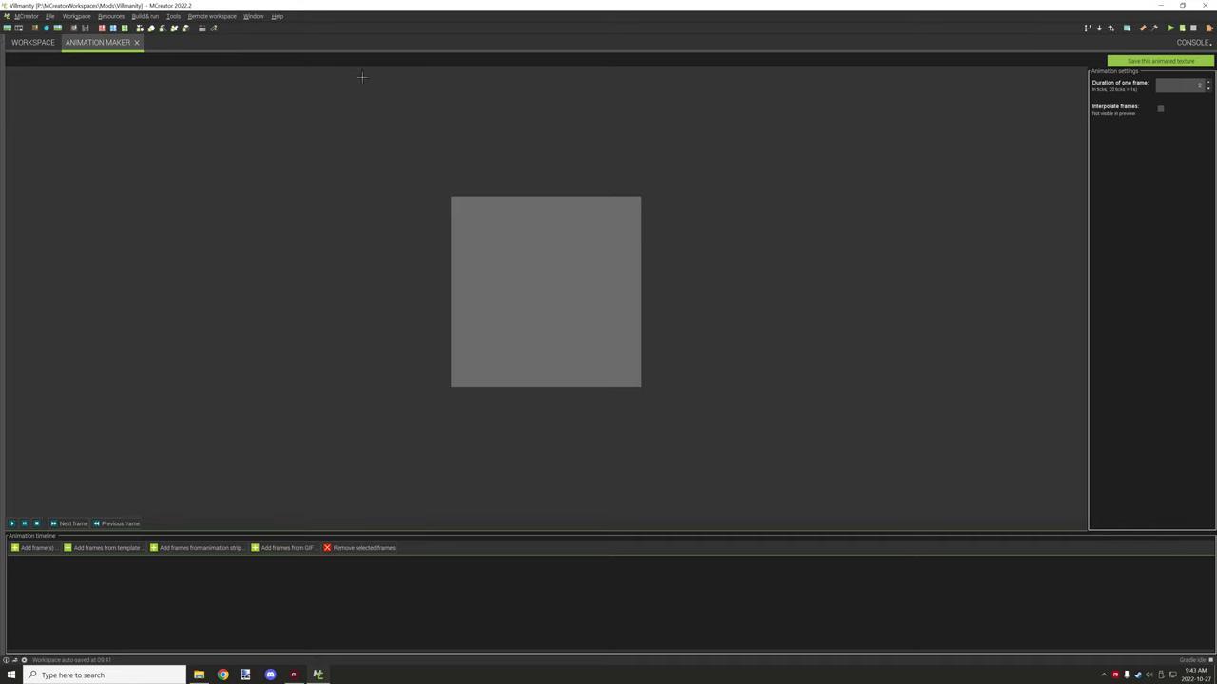
mouse_move(392, 96)
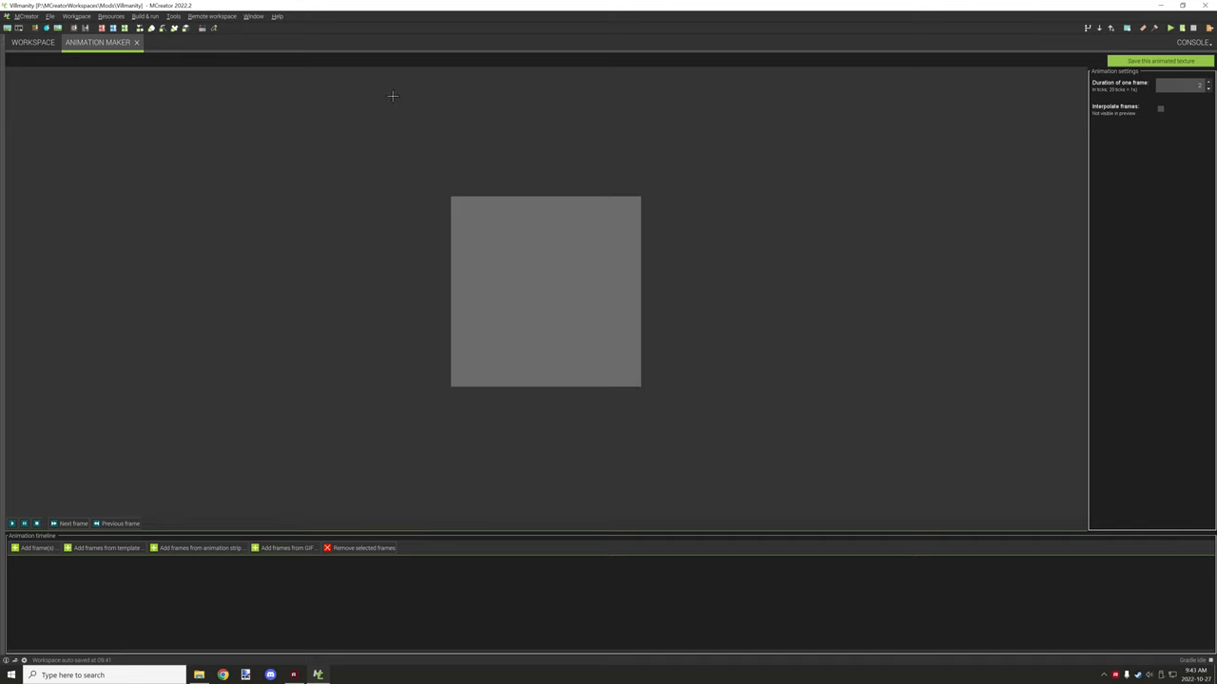
mouse_move(126, 571)
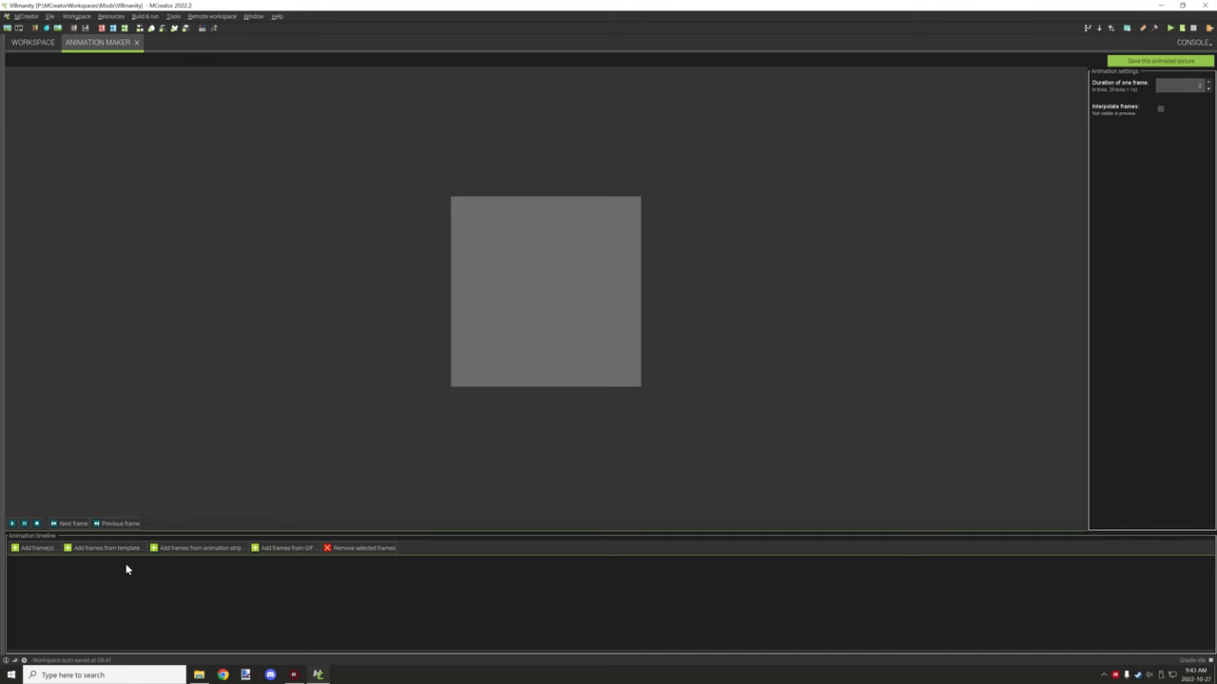
mouse_move(136, 50)
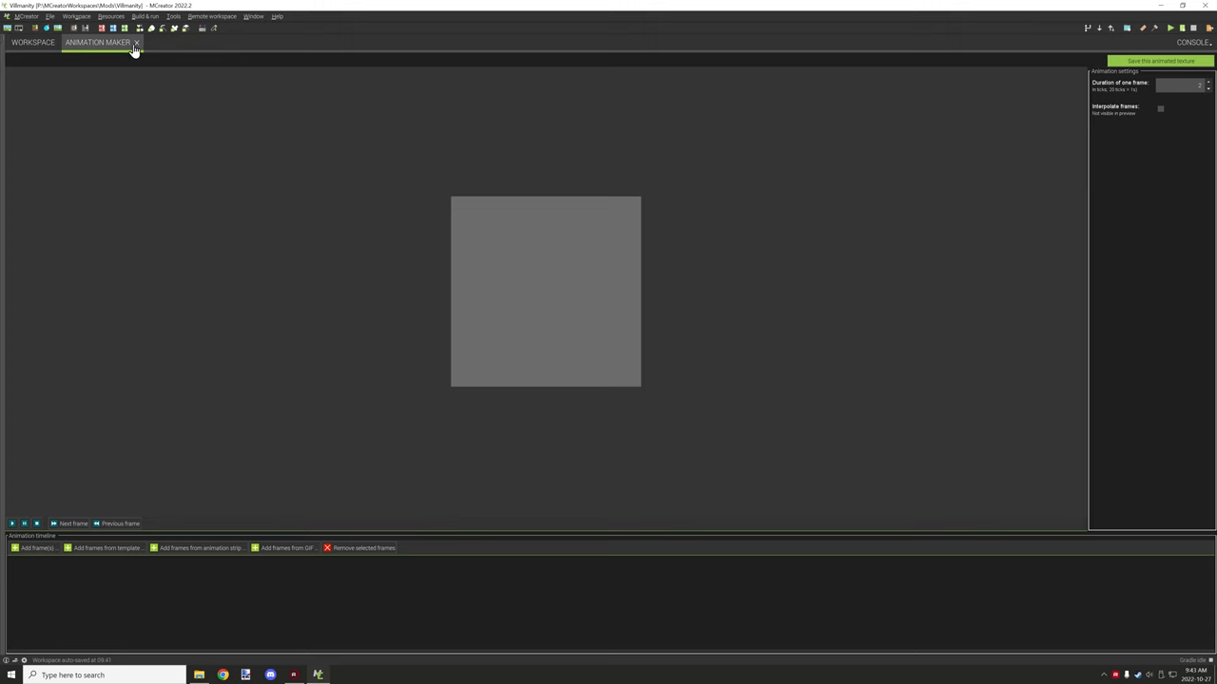
Close the Animation Maker, then browse the Build & run and Tools menus.
left_click(136, 42)
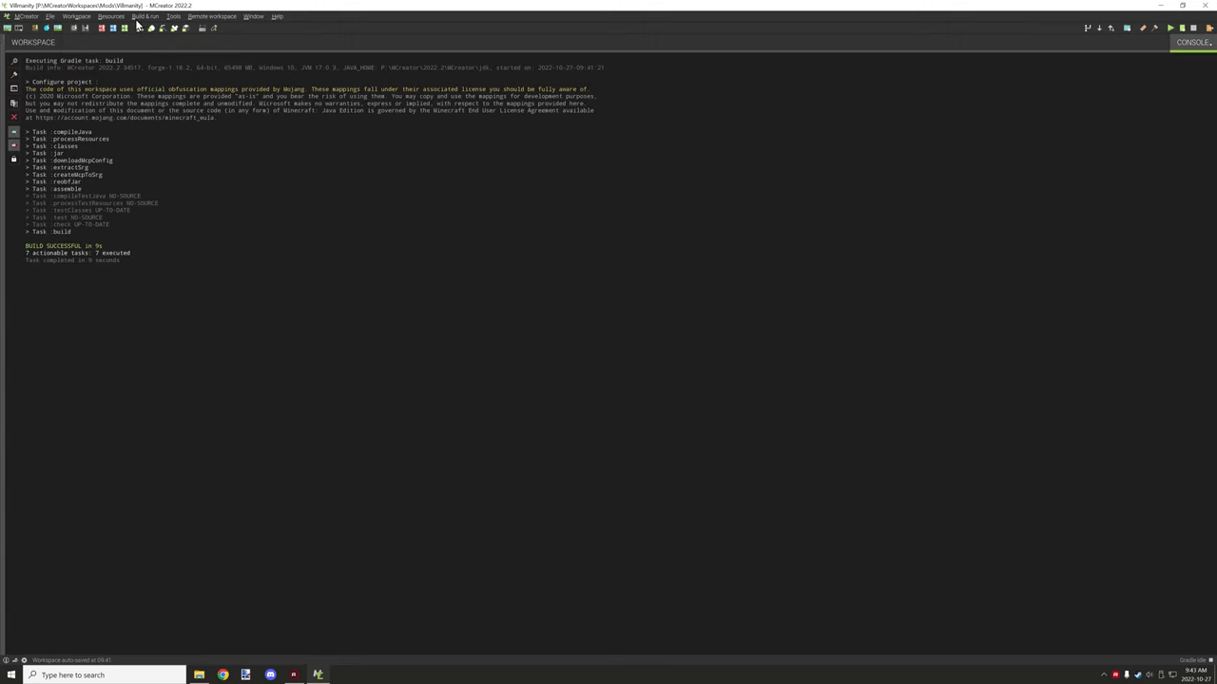
left_click(146, 16)
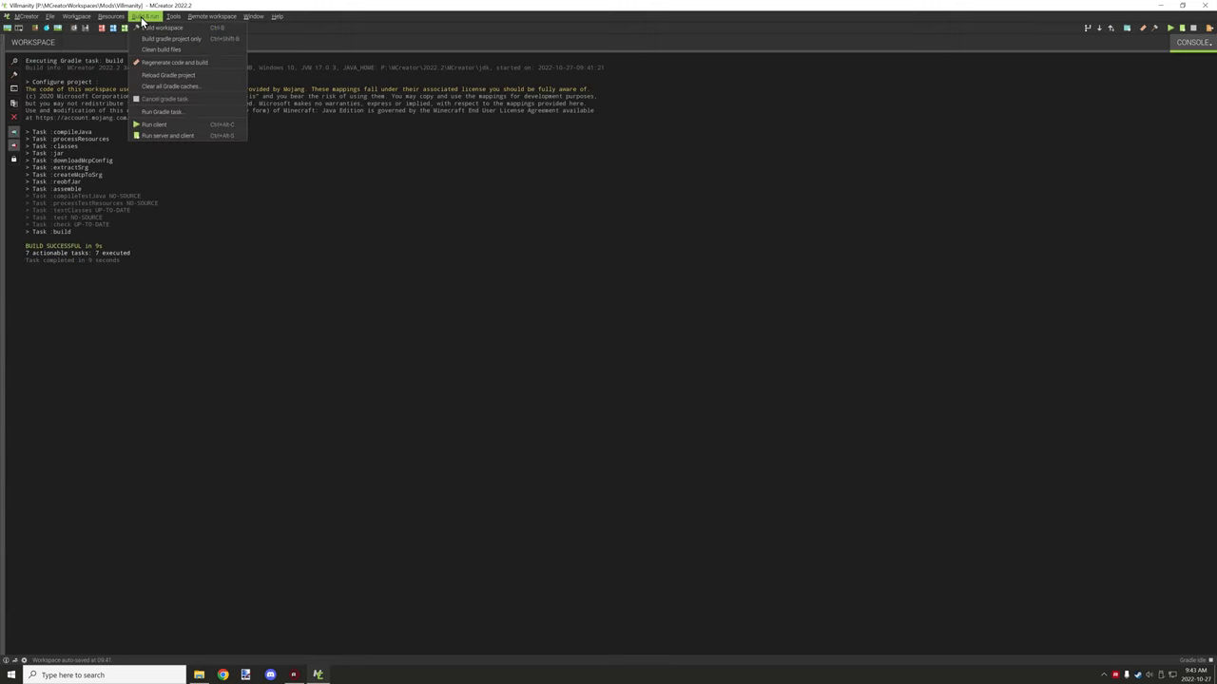
left_click(168, 15)
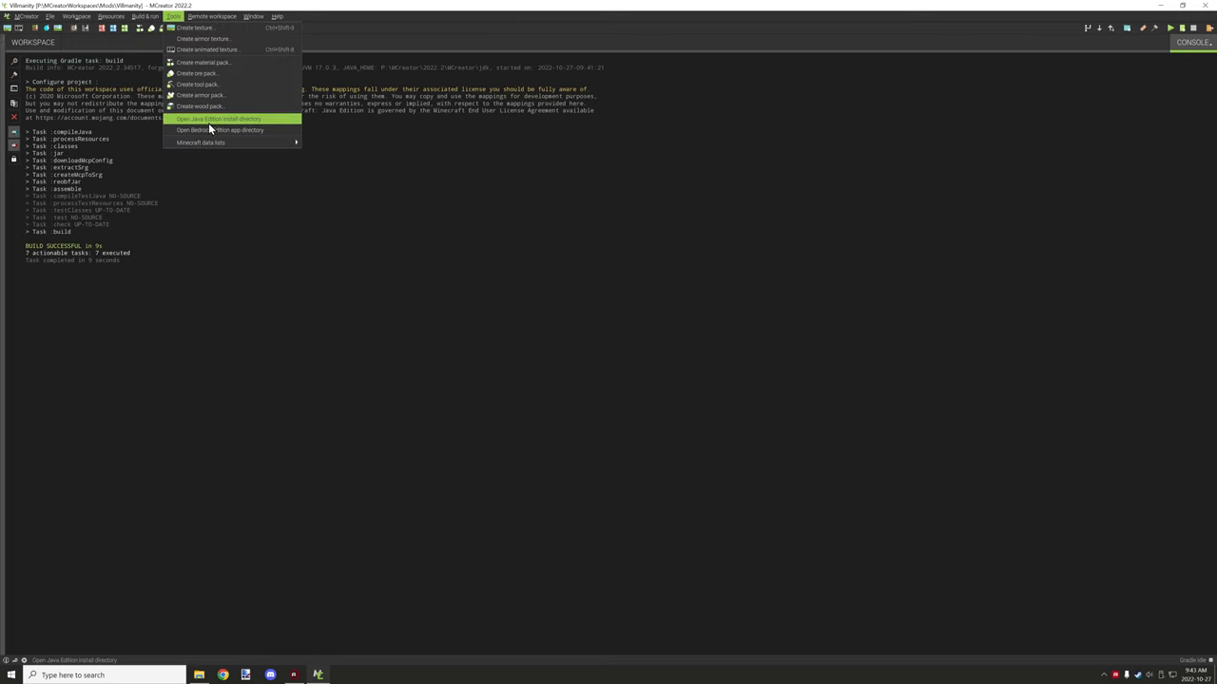
mouse_move(219, 143)
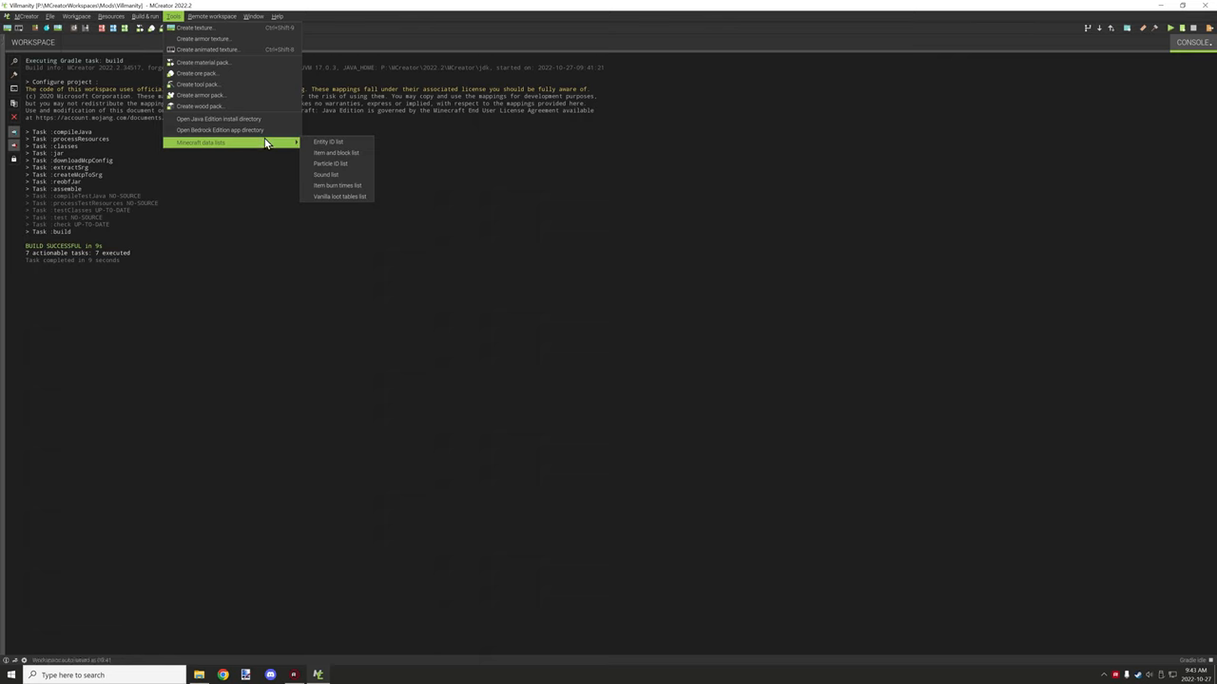
mouse_move(261, 131)
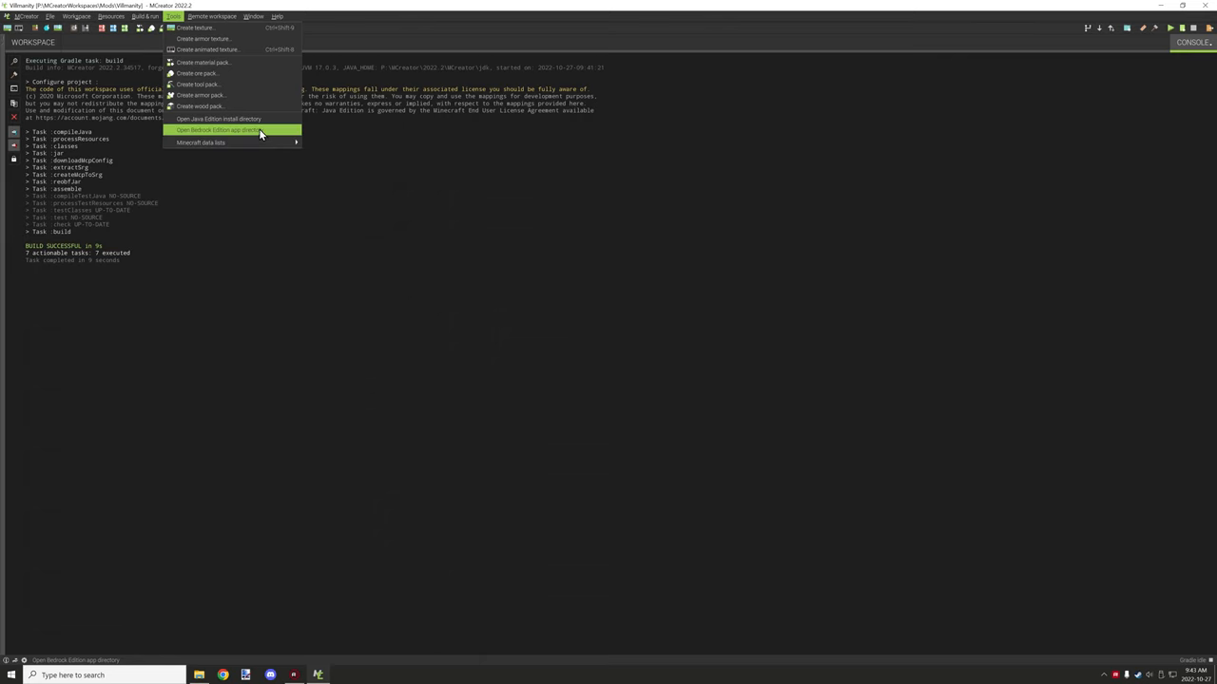
mouse_move(262, 118)
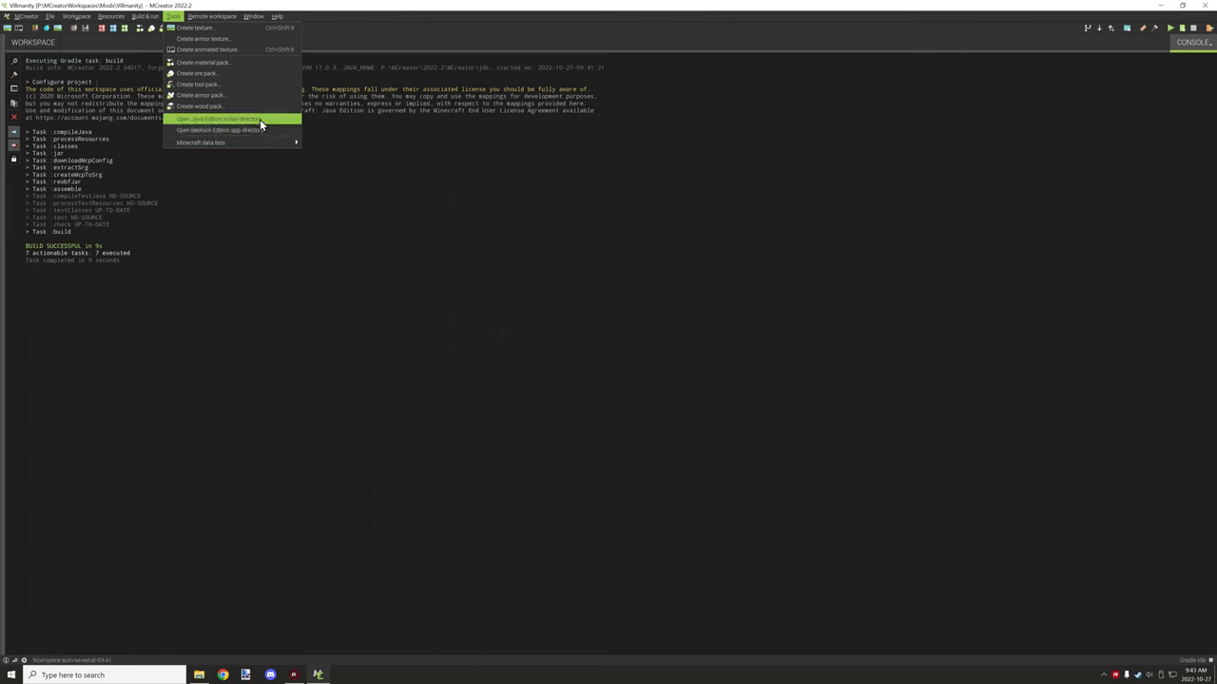
mouse_move(231, 143)
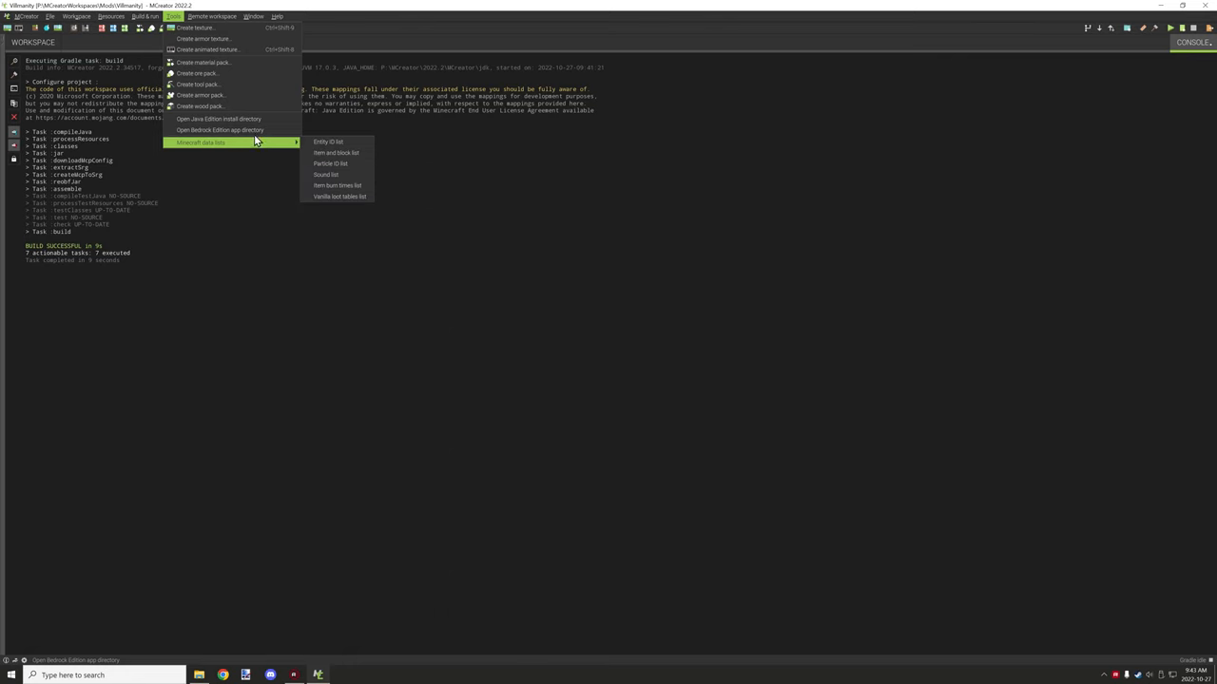
mouse_move(253, 131)
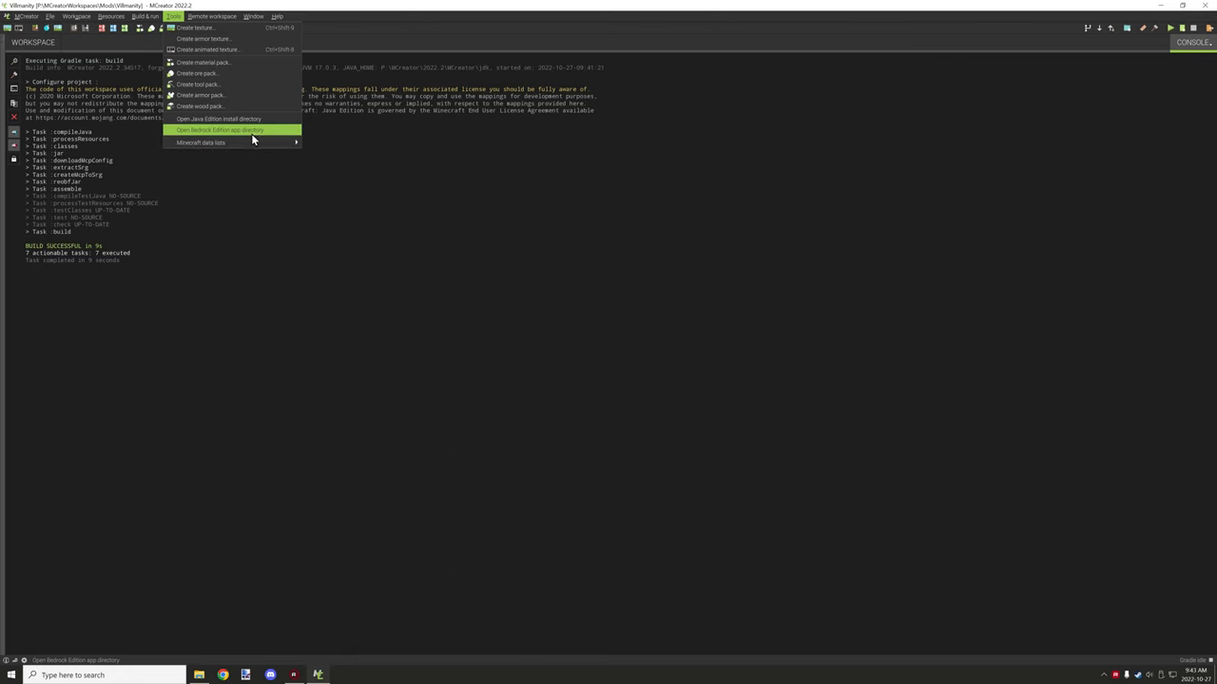
mouse_move(255, 130)
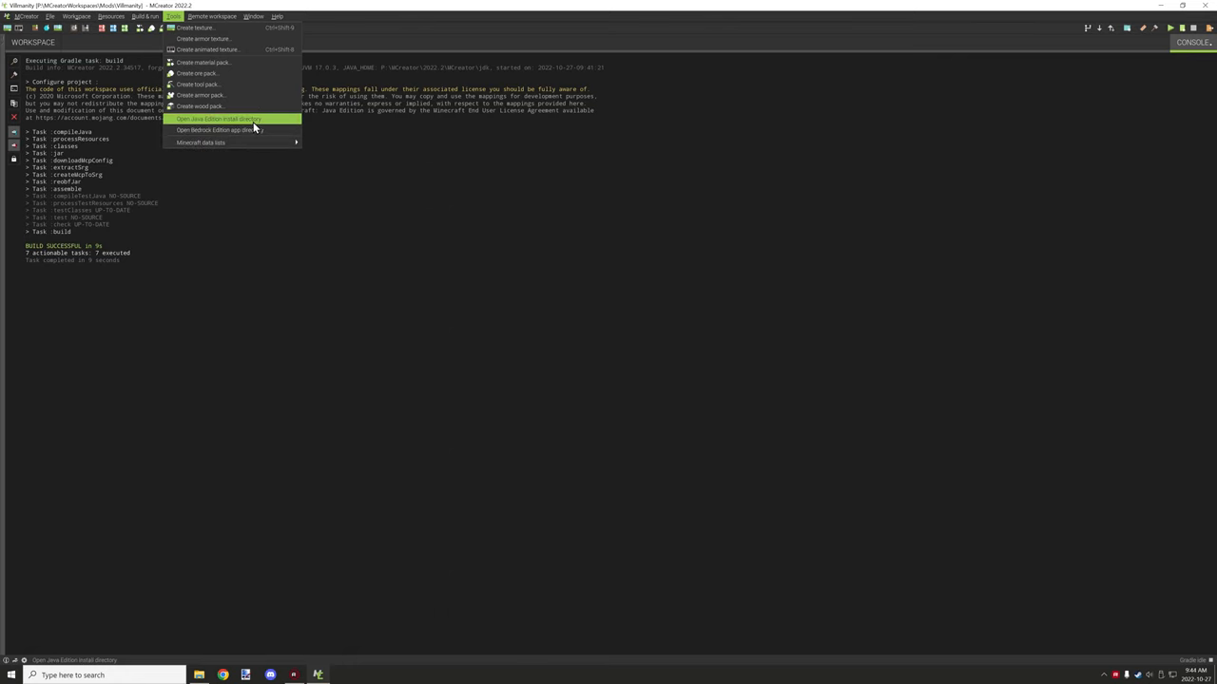
mouse_move(256, 128)
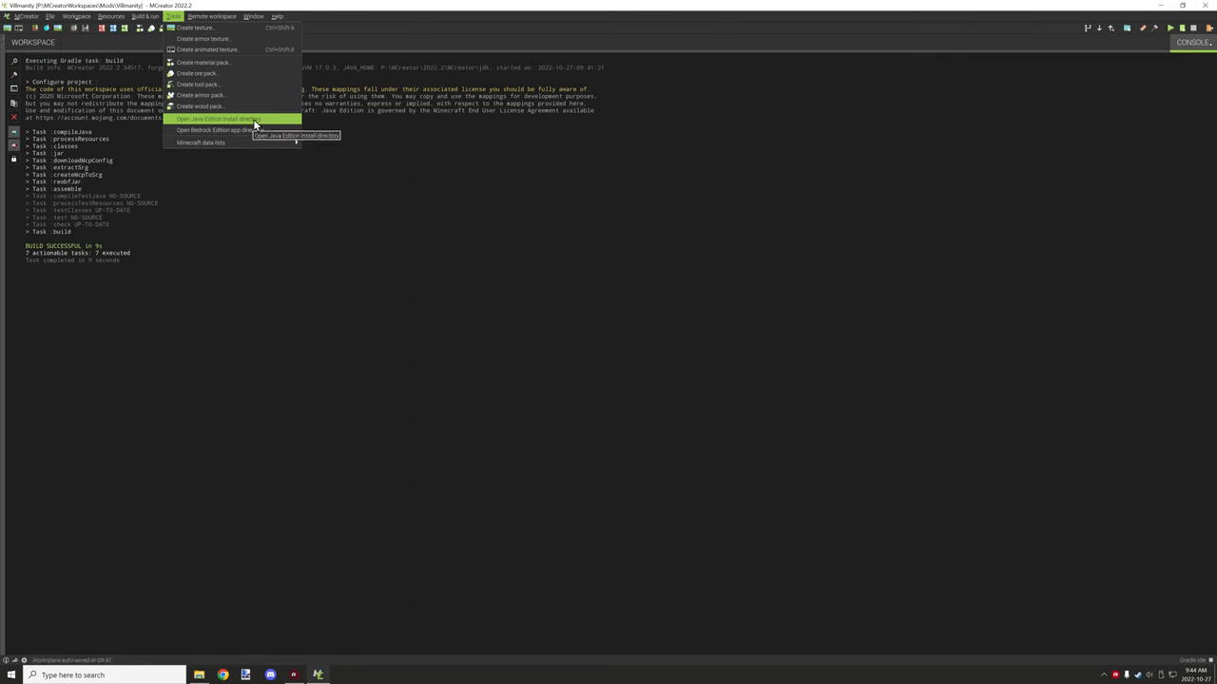
mouse_move(223, 143)
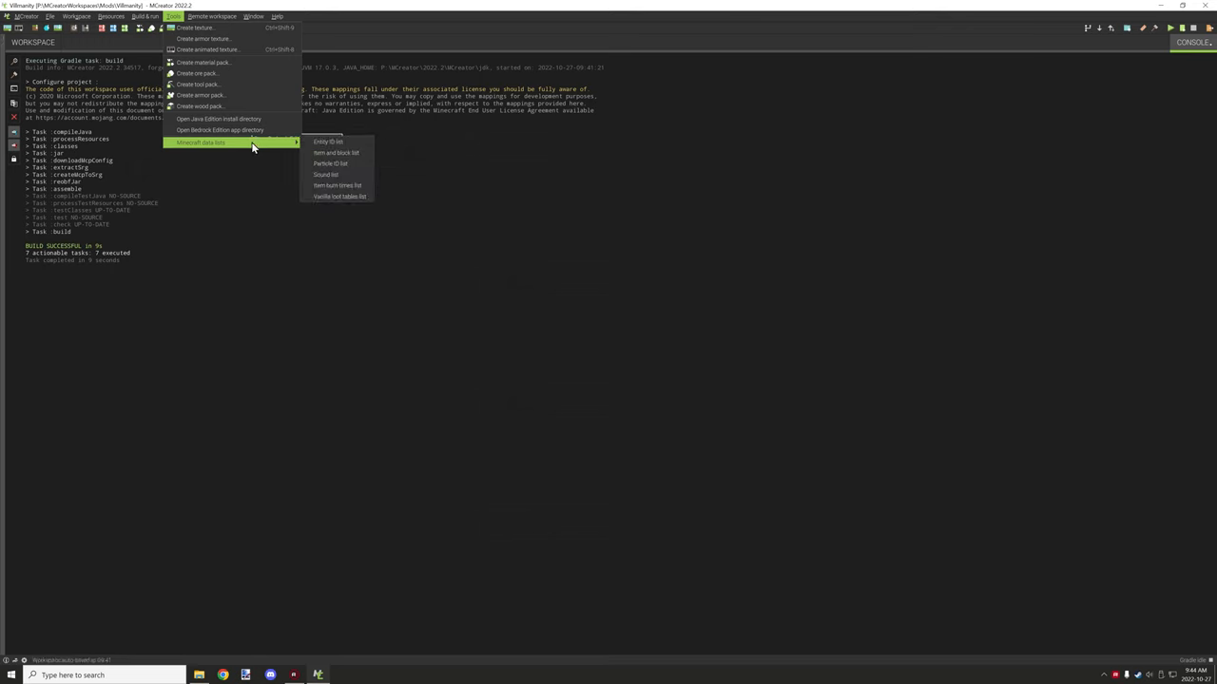
mouse_move(214, 107)
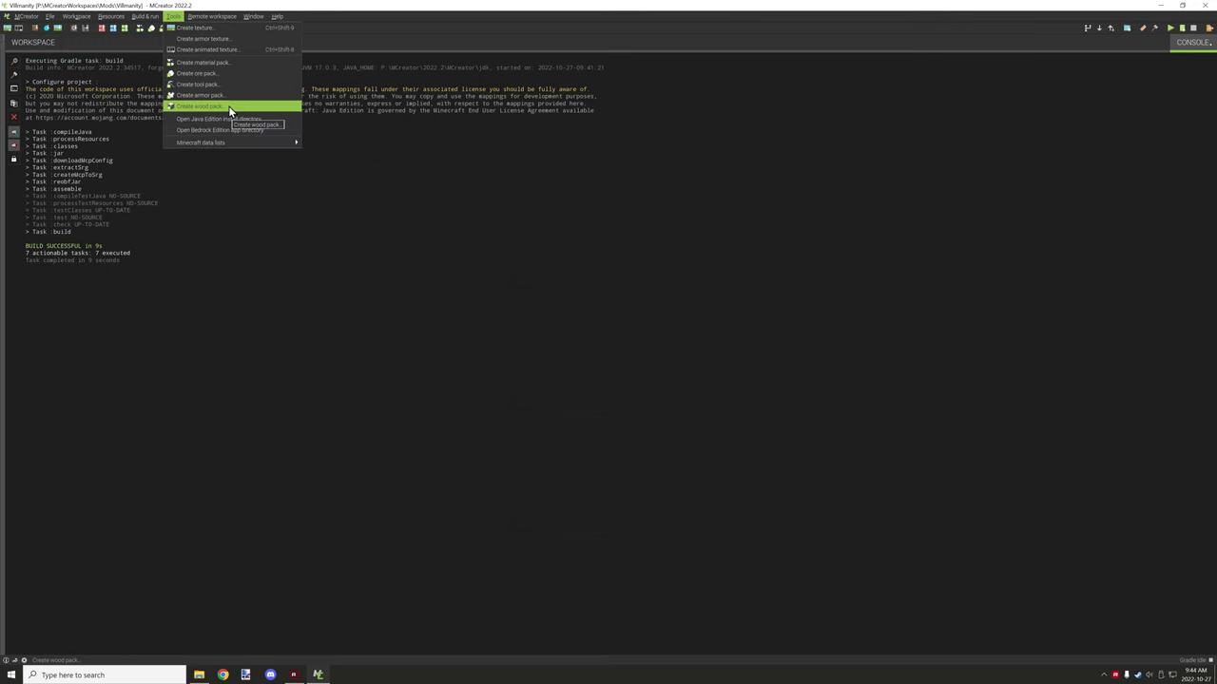
mouse_move(219, 142)
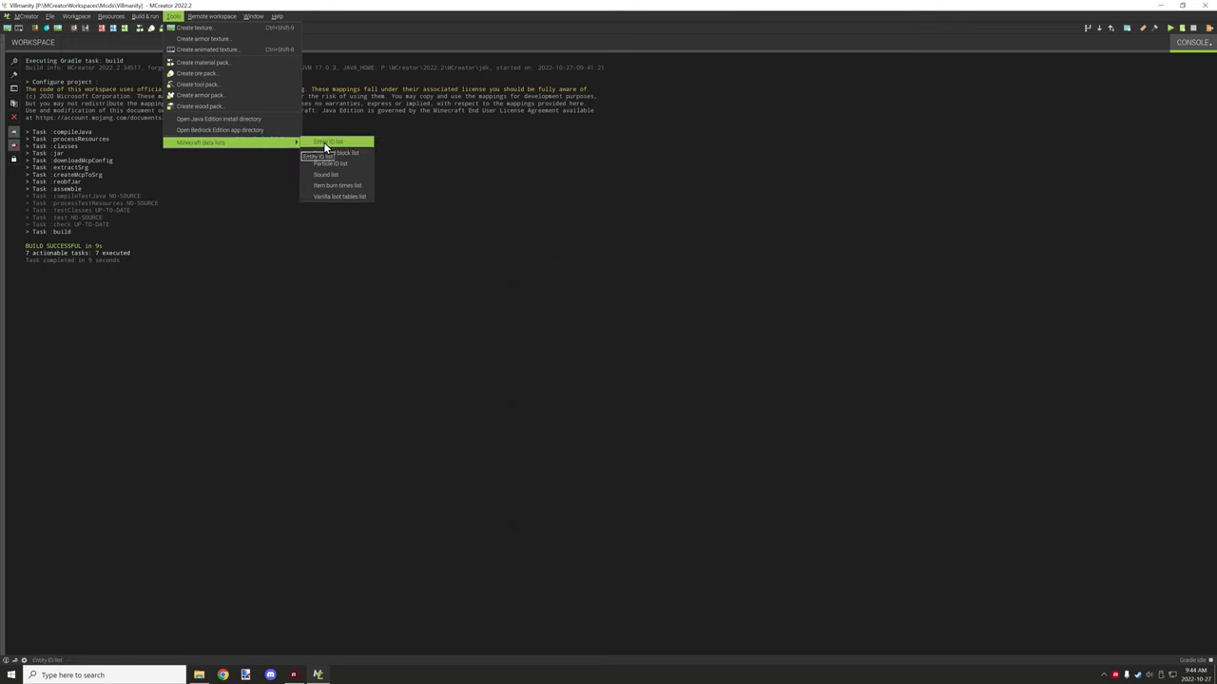
mouse_move(331, 142)
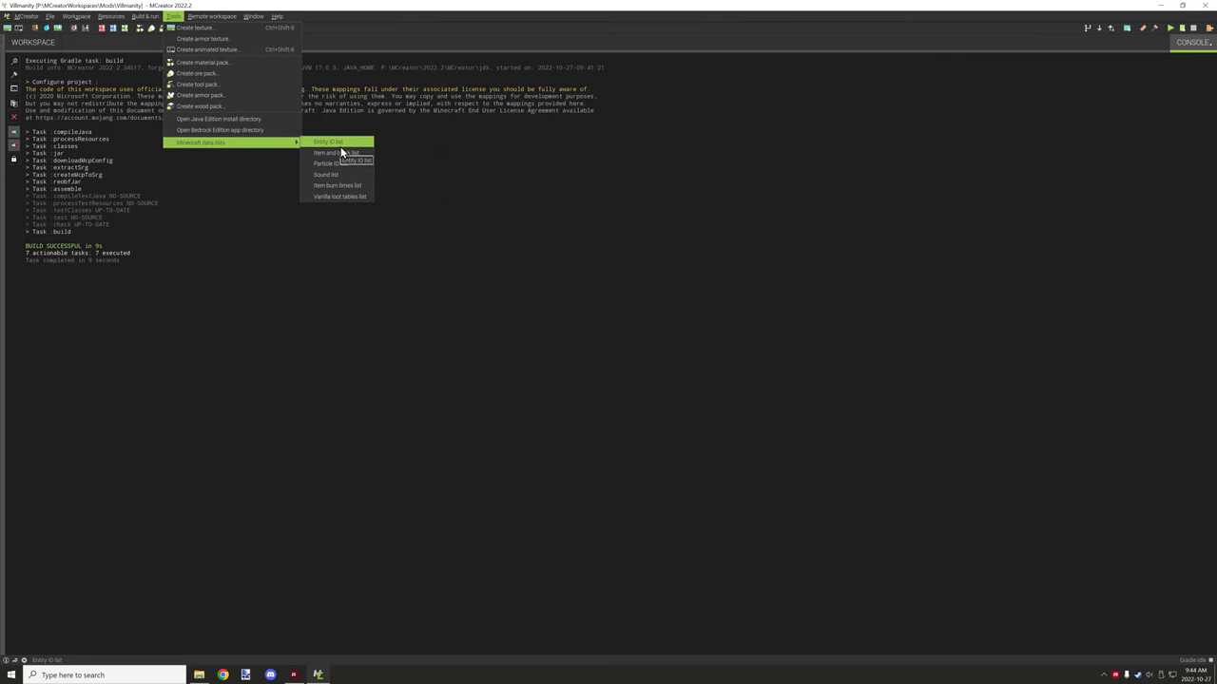
mouse_move(335, 197)
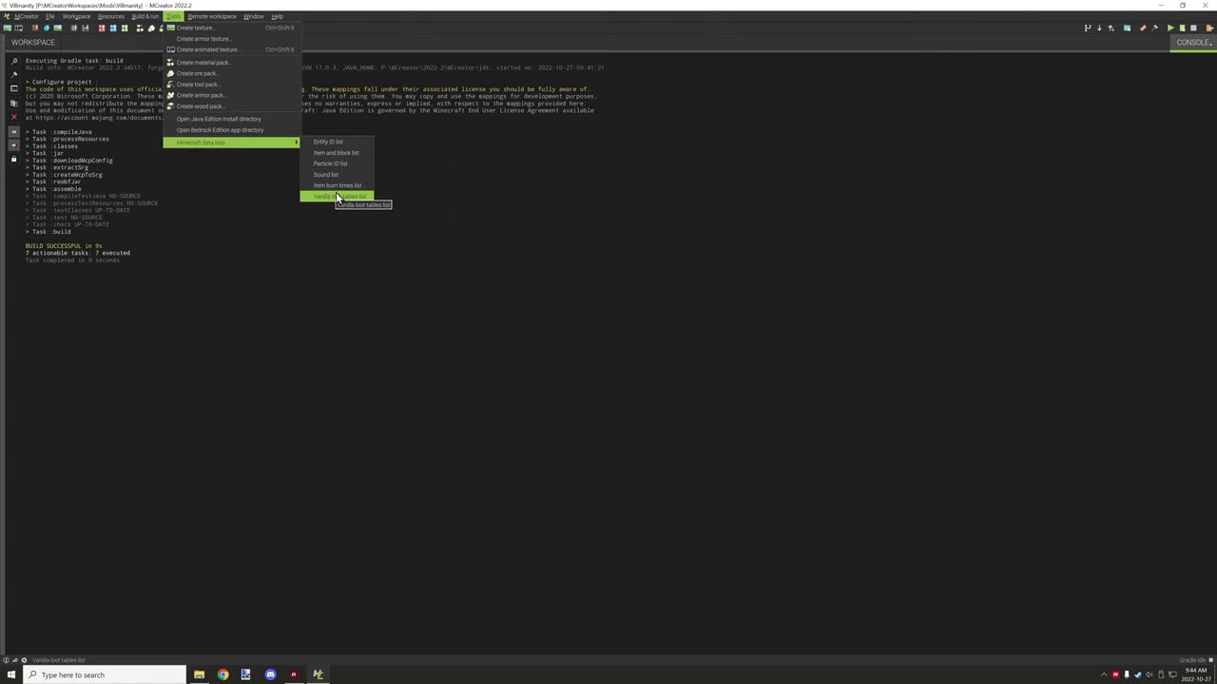
mouse_move(334, 185)
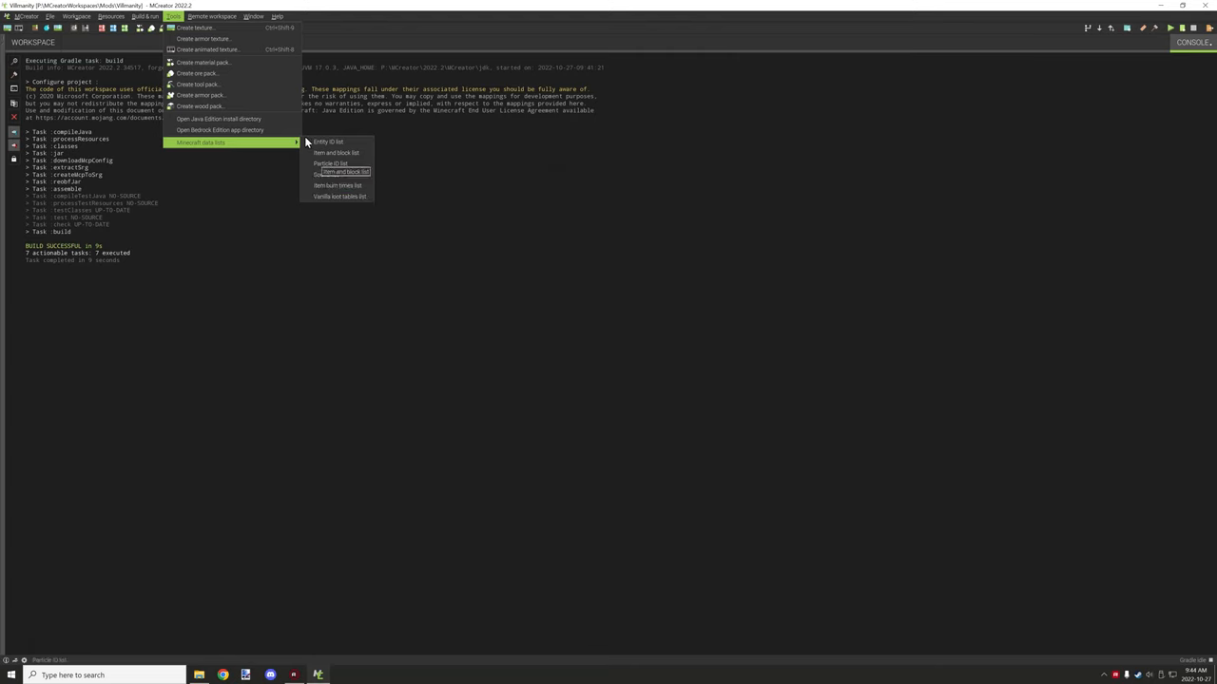
Browse the Remote workspace, Window and Help menus, then return to the Workspace tab.
left_click(216, 15)
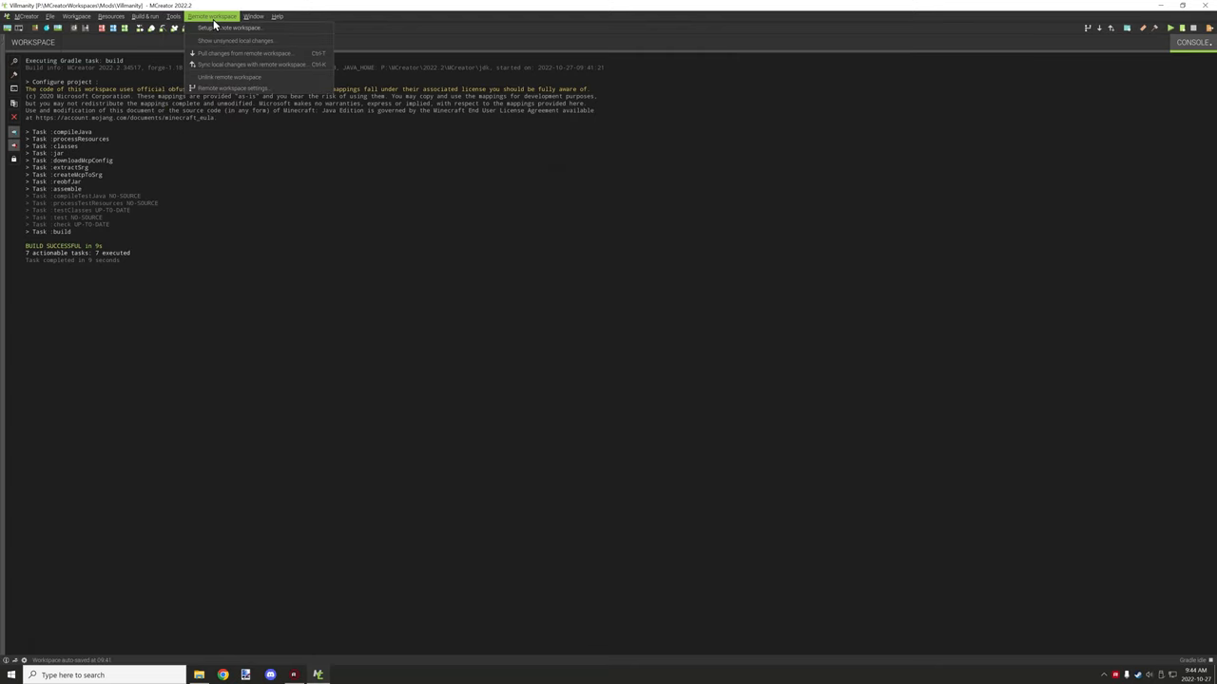
mouse_move(237, 30)
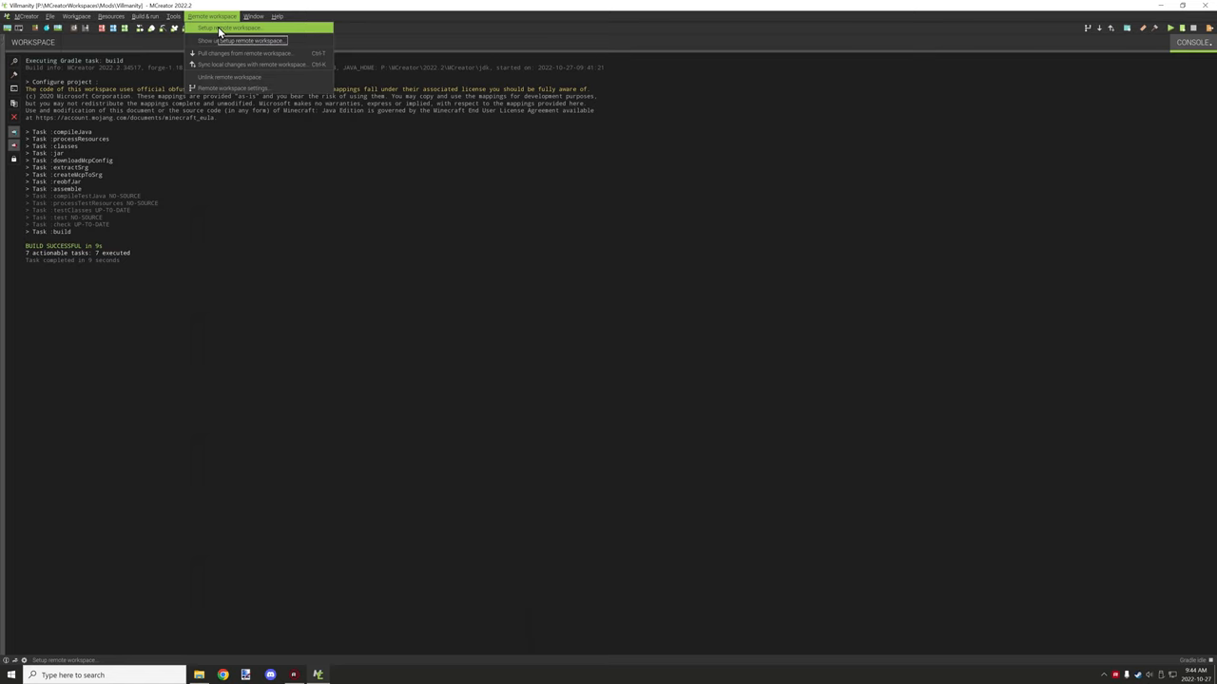
mouse_move(243, 74)
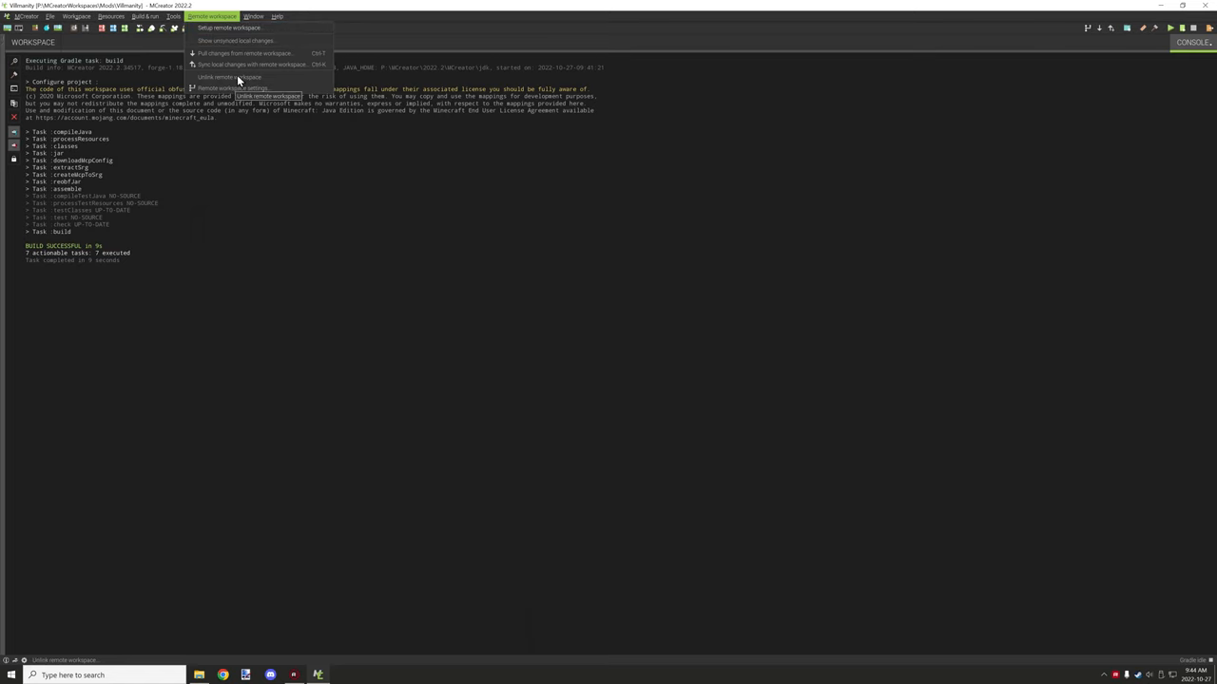
mouse_move(236, 67)
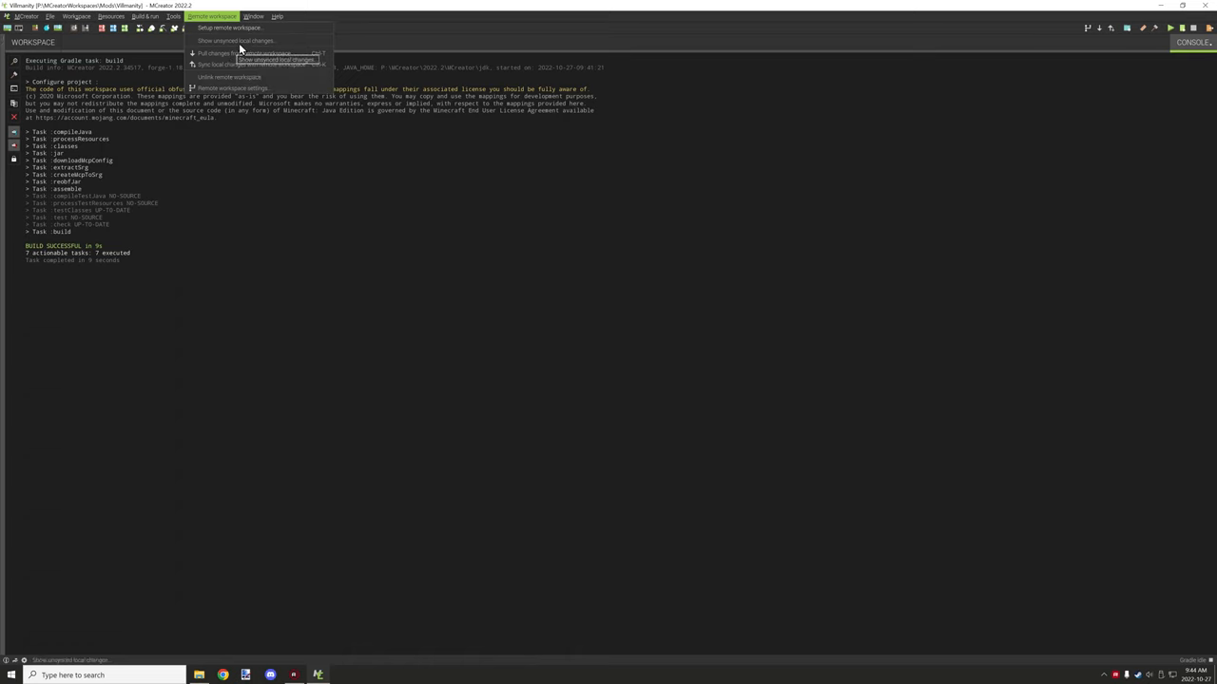
left_click(280, 16)
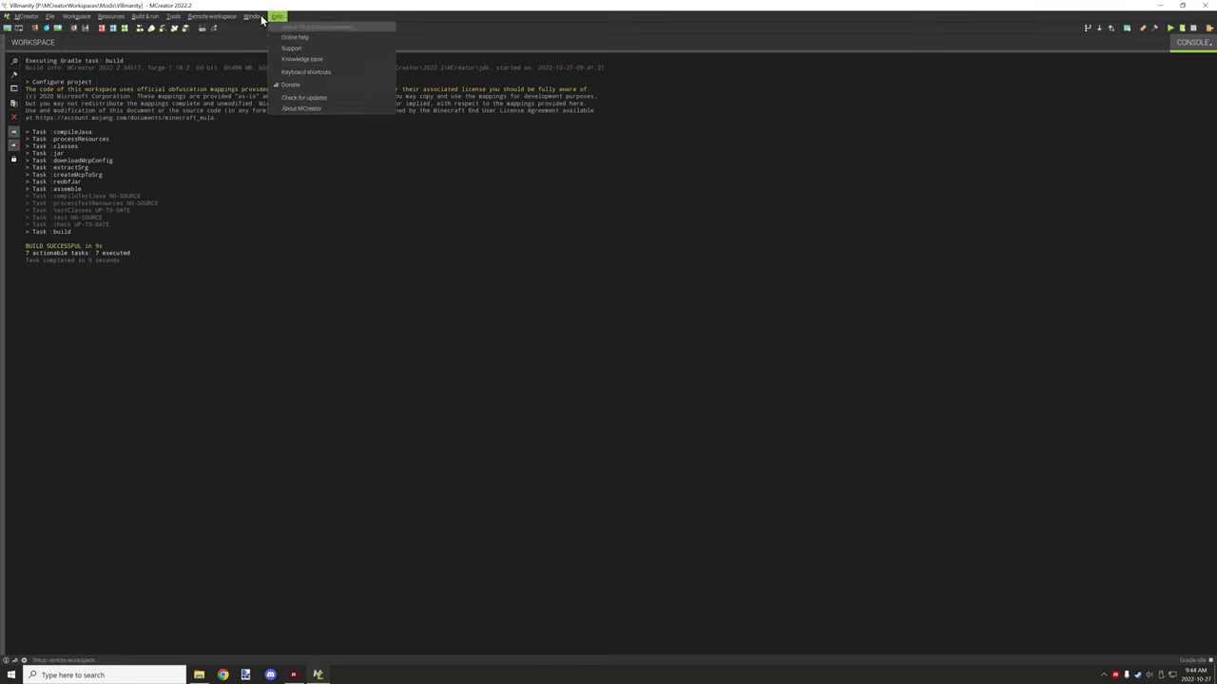
left_click(216, 16)
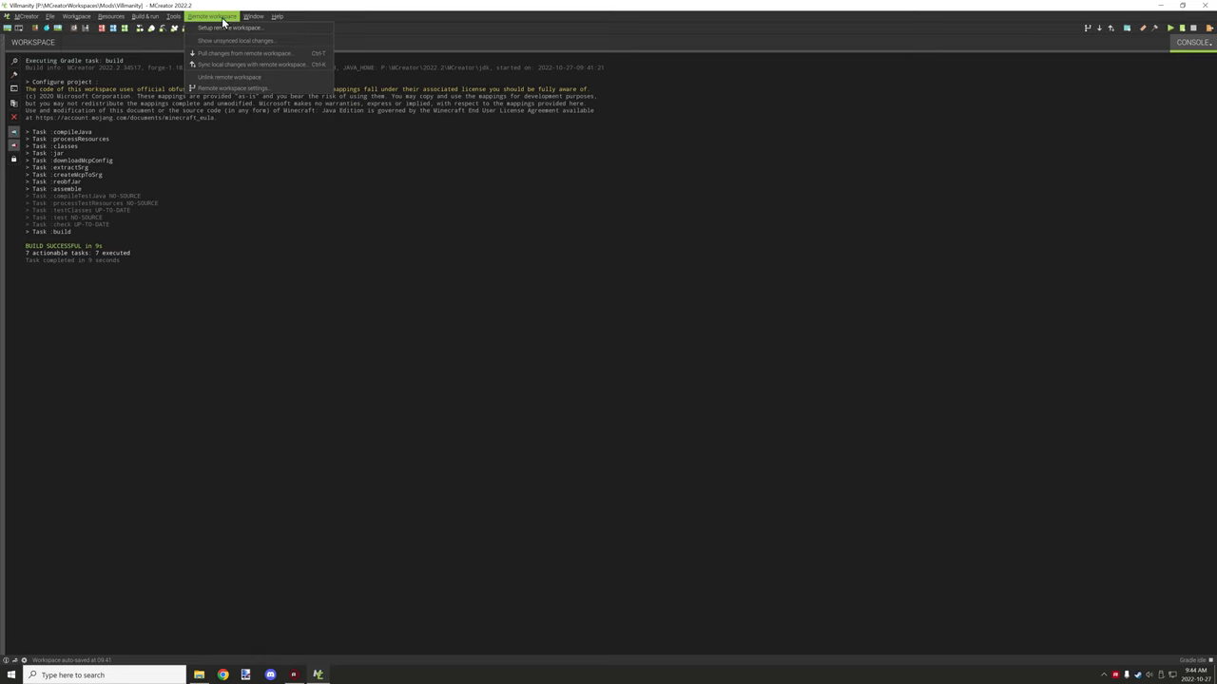
mouse_move(219, 19)
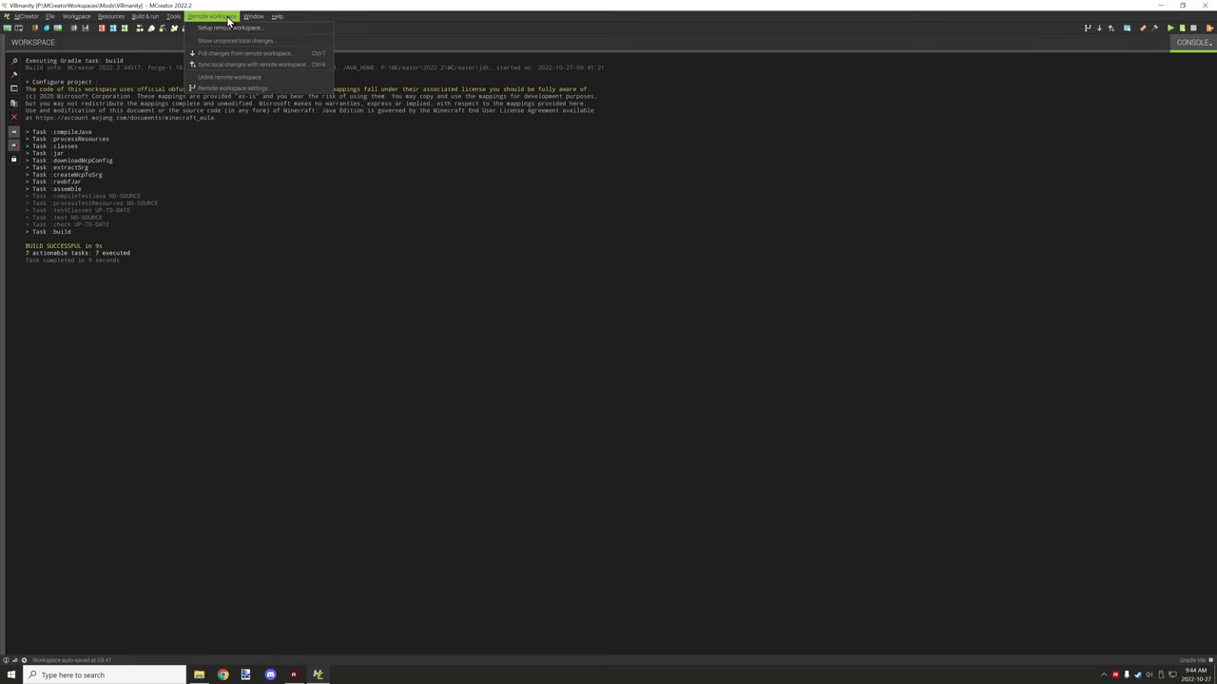
mouse_move(224, 40)
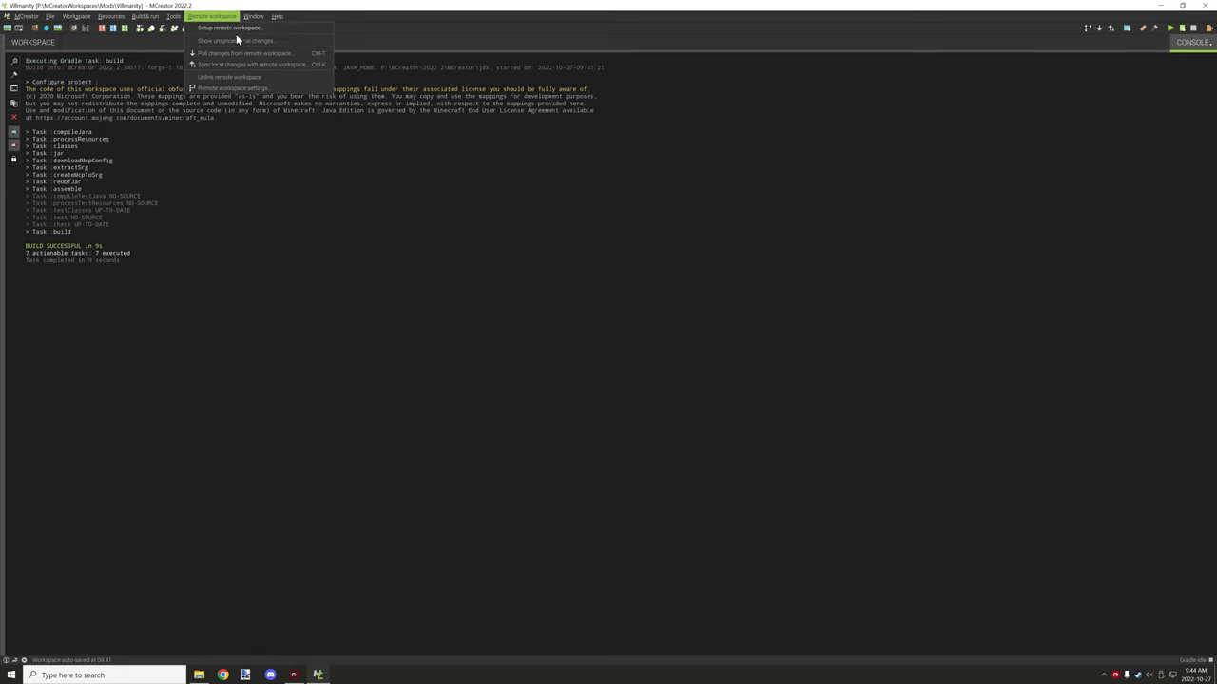
mouse_move(233, 29)
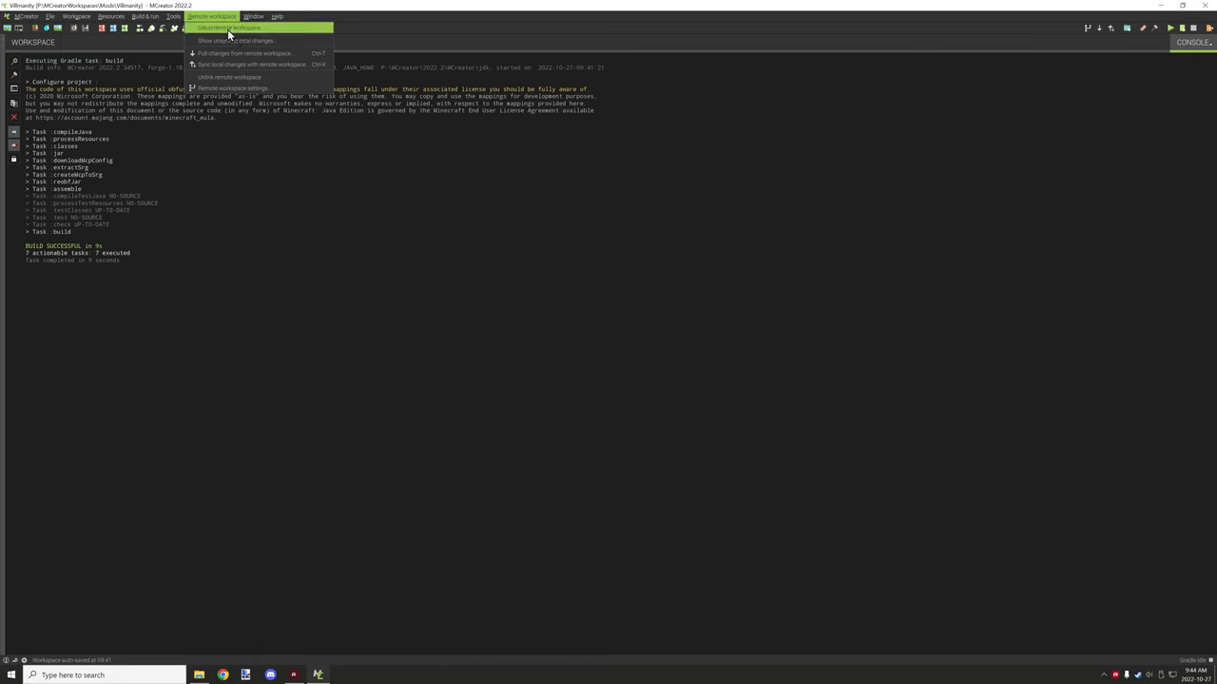
mouse_move(238, 45)
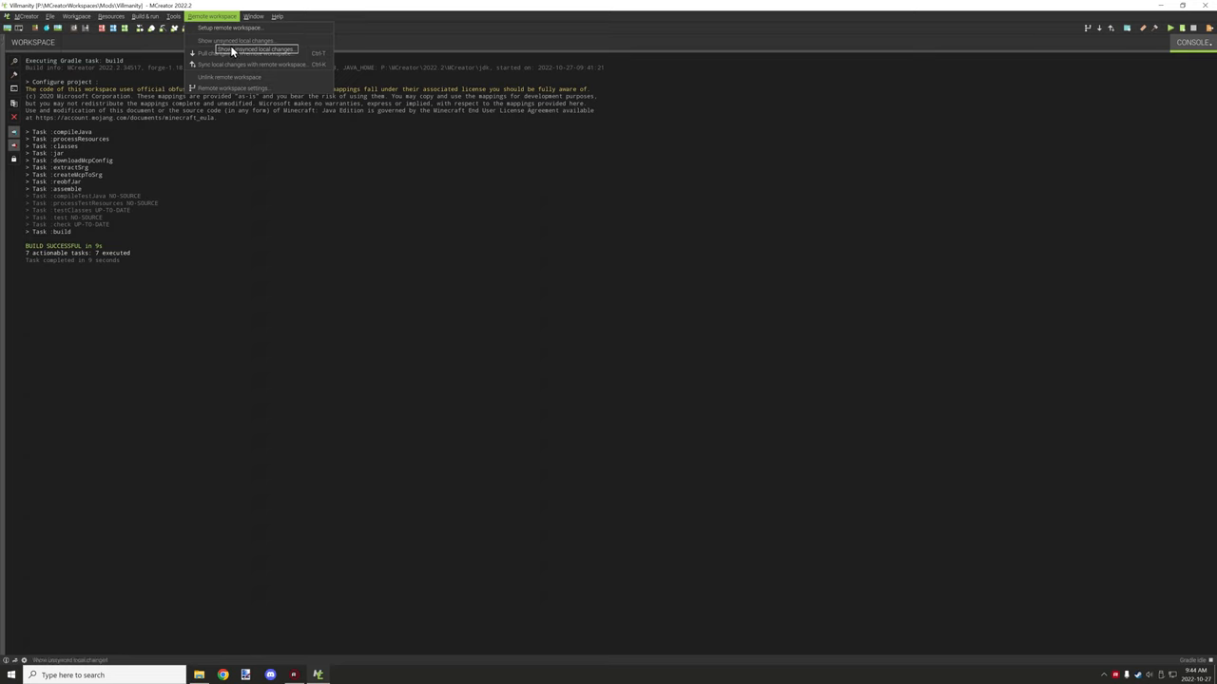
left_click(251, 16)
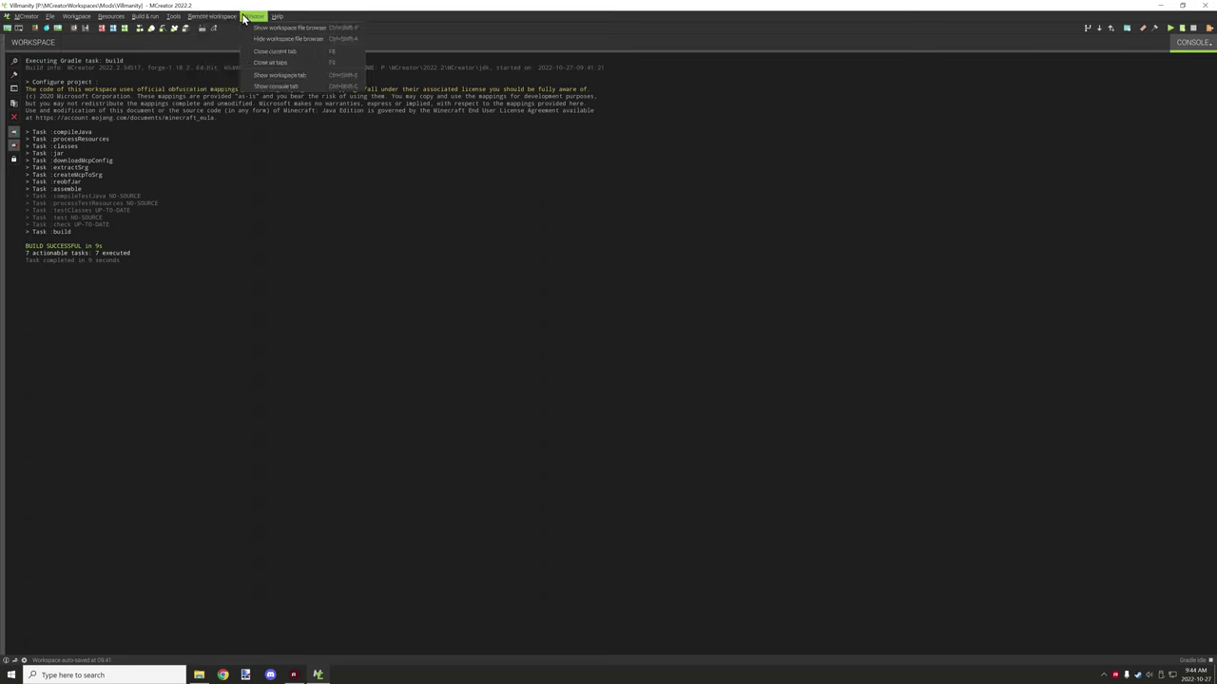
mouse_move(302, 28)
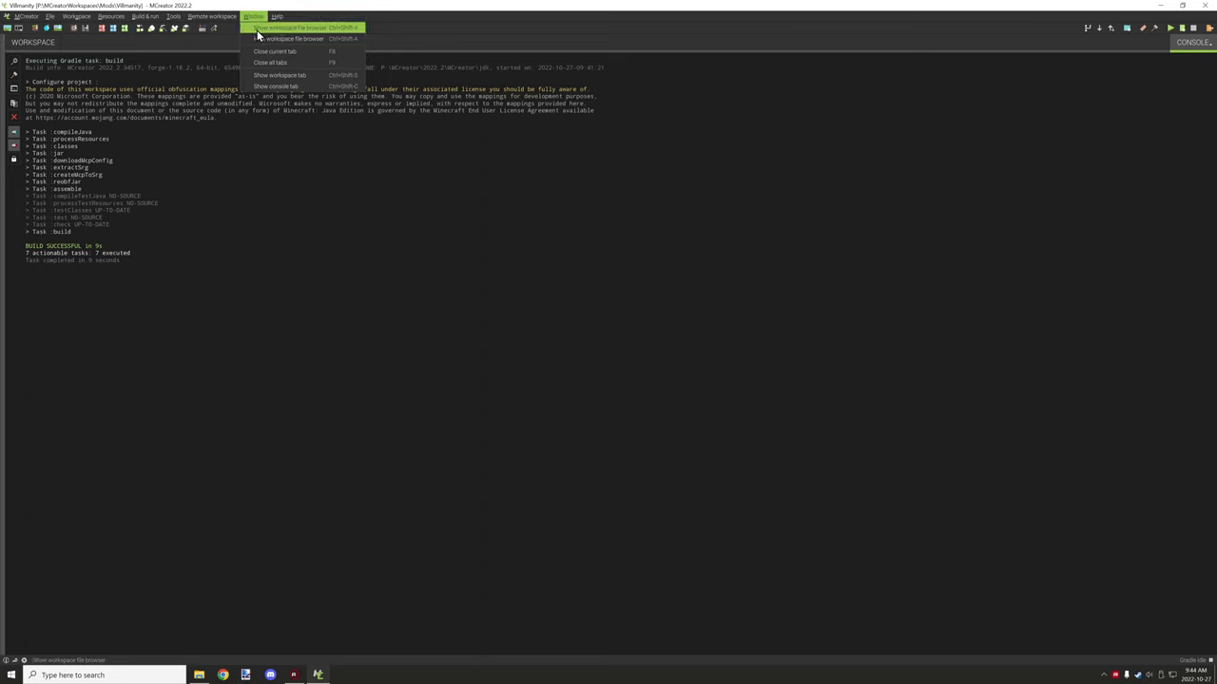
mouse_move(285, 39)
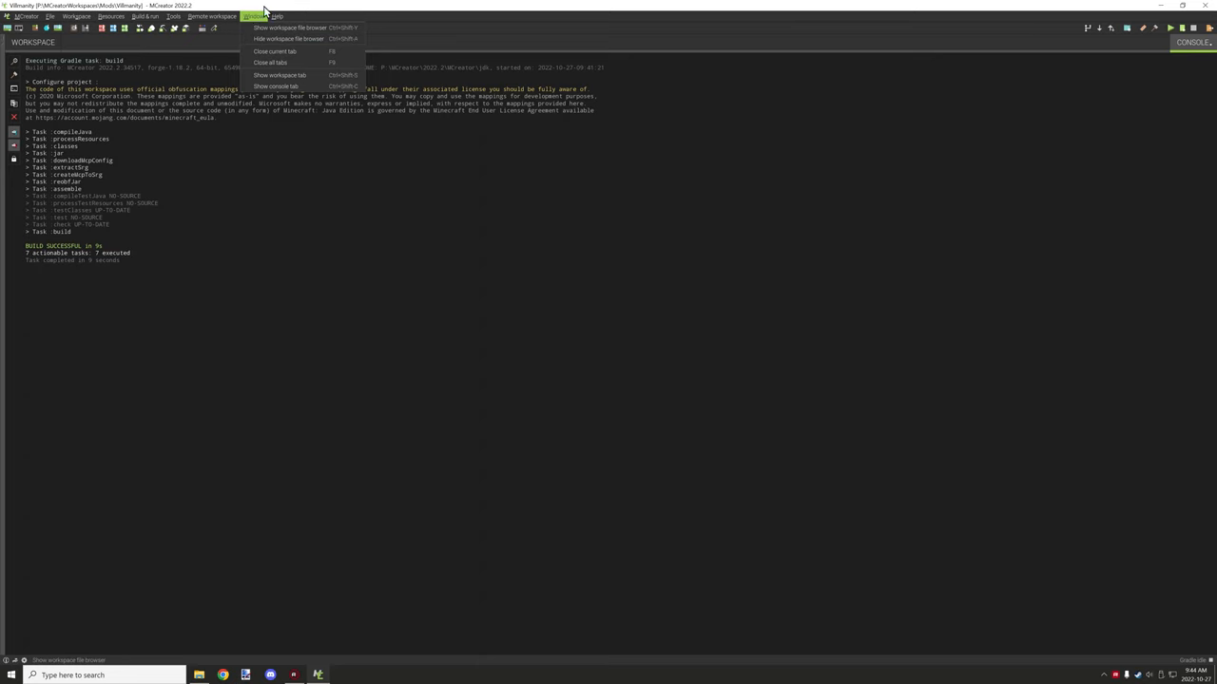
left_click(279, 16)
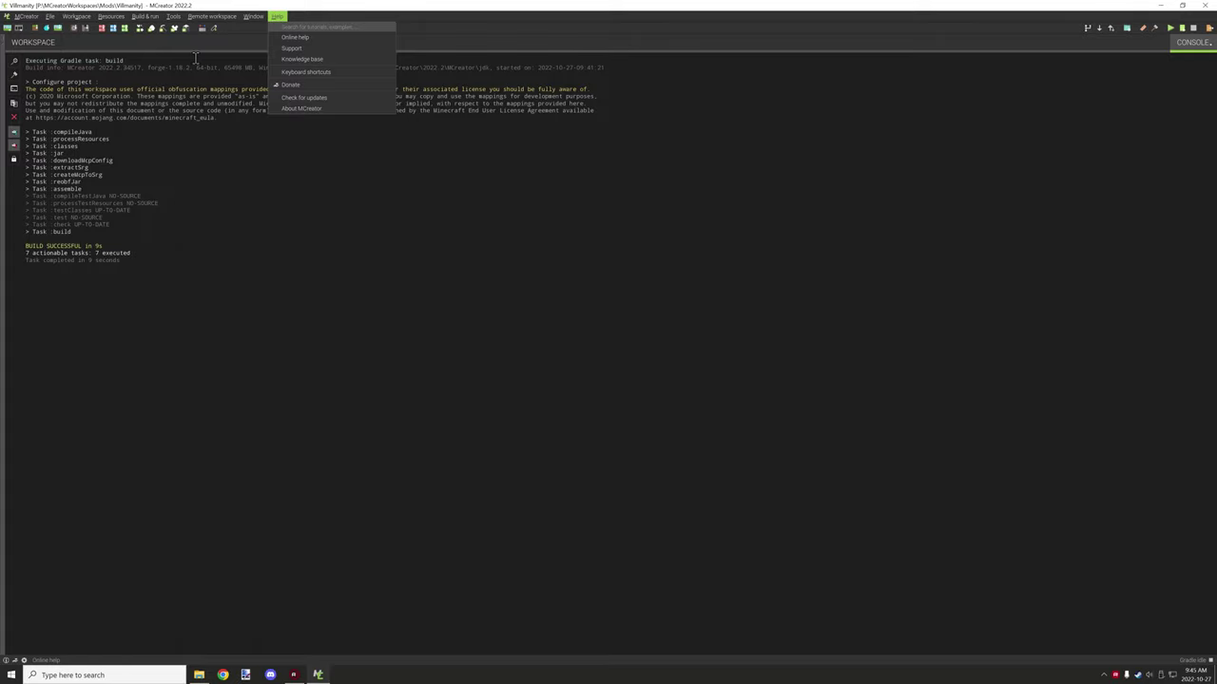
left_click(33, 42)
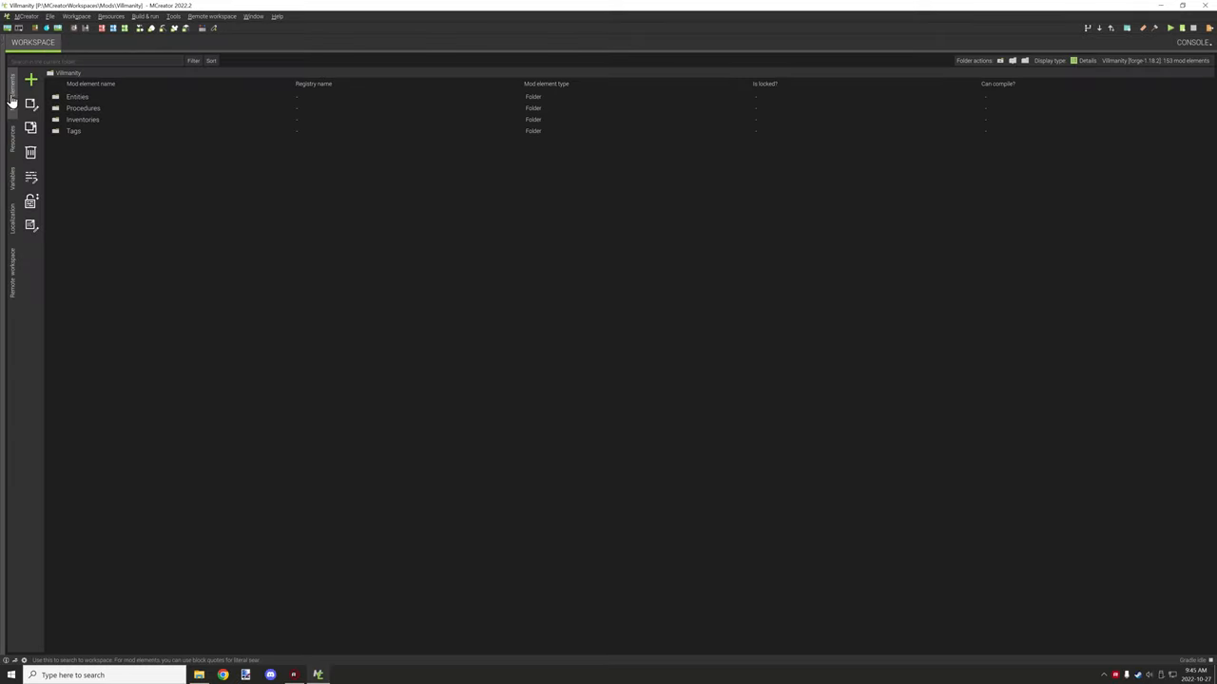
mouse_move(33, 81)
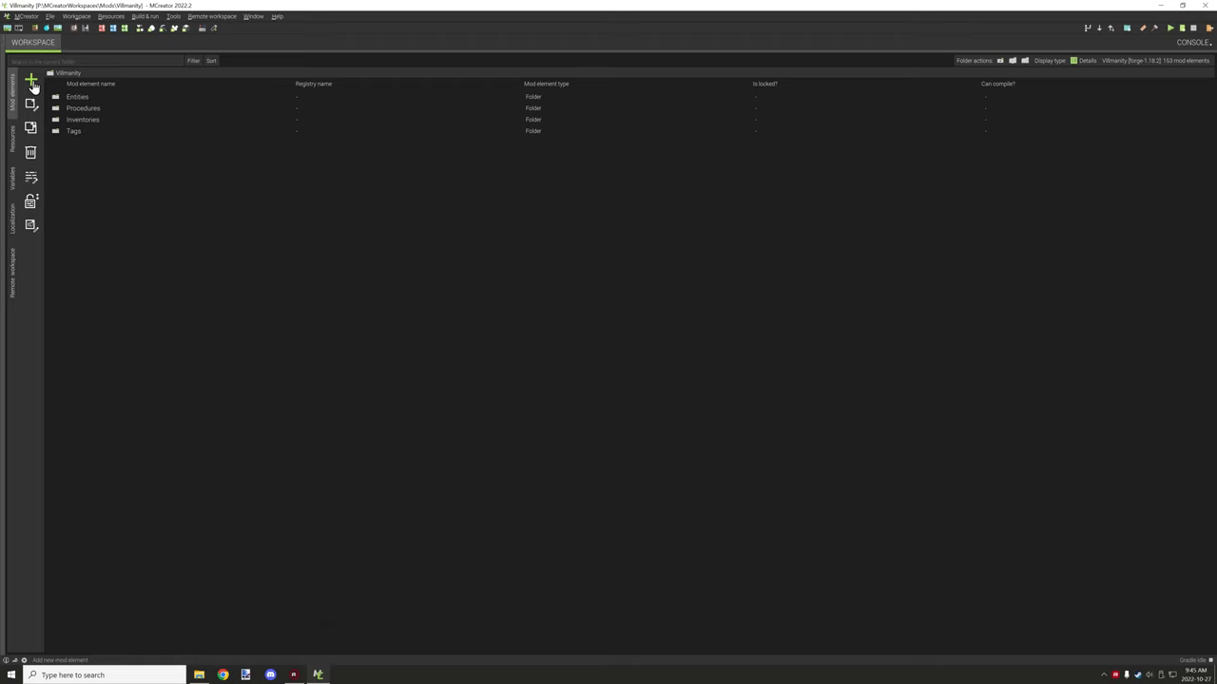
Open Entities > Children and cancel duplicating the RedOffspringChild element.
left_click(32, 78)
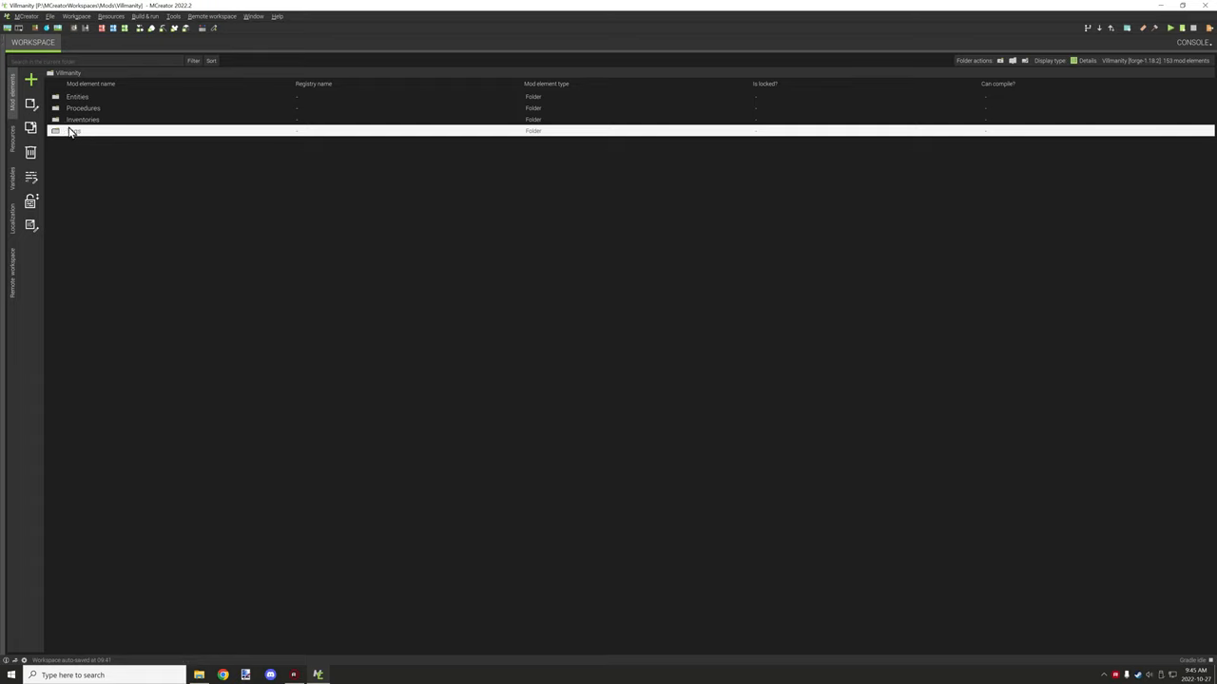
double_click(73, 95)
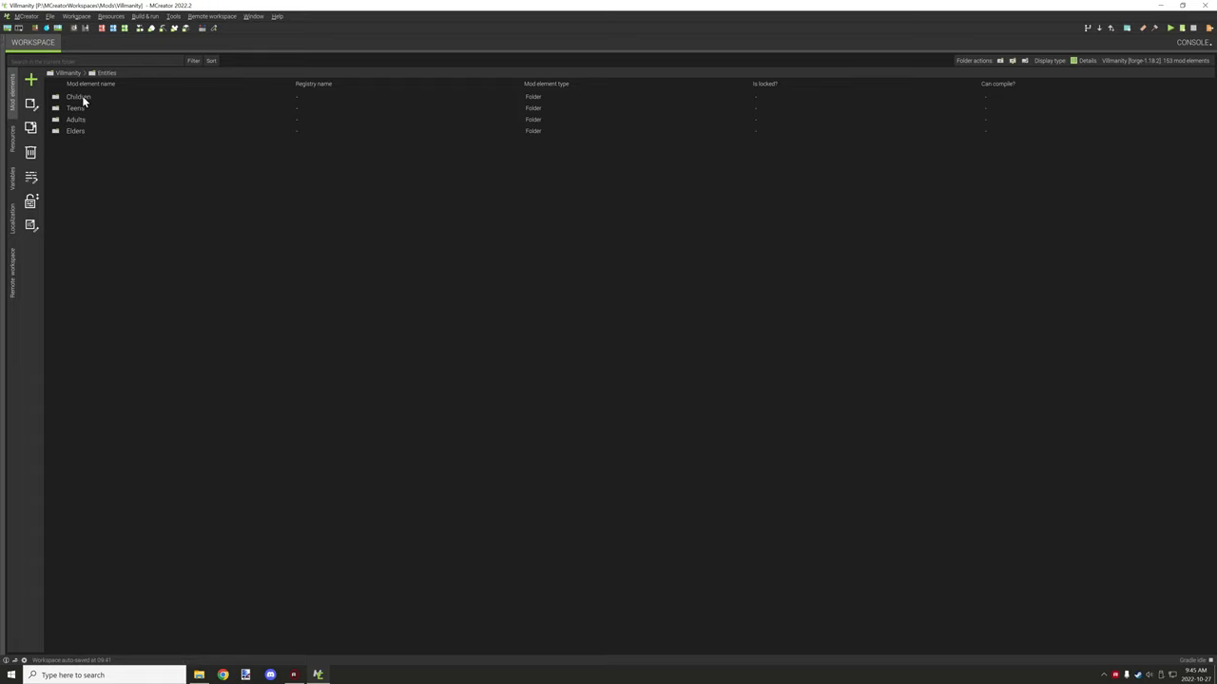
double_click(73, 95)
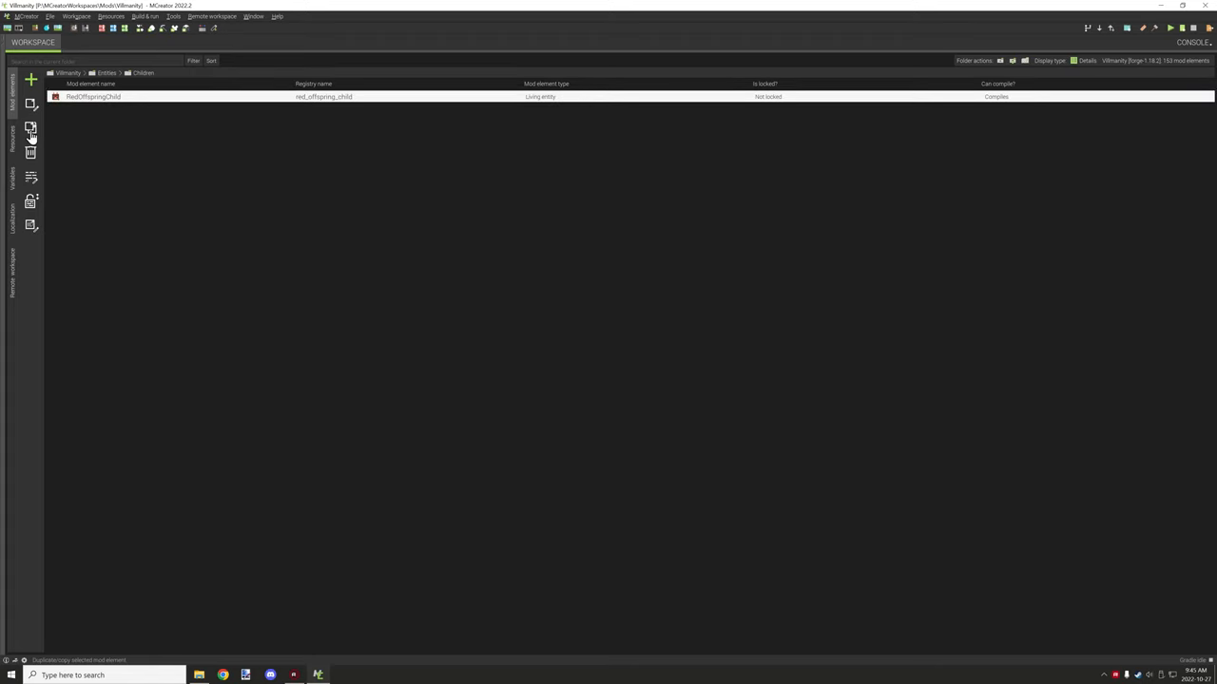
left_click(35, 129)
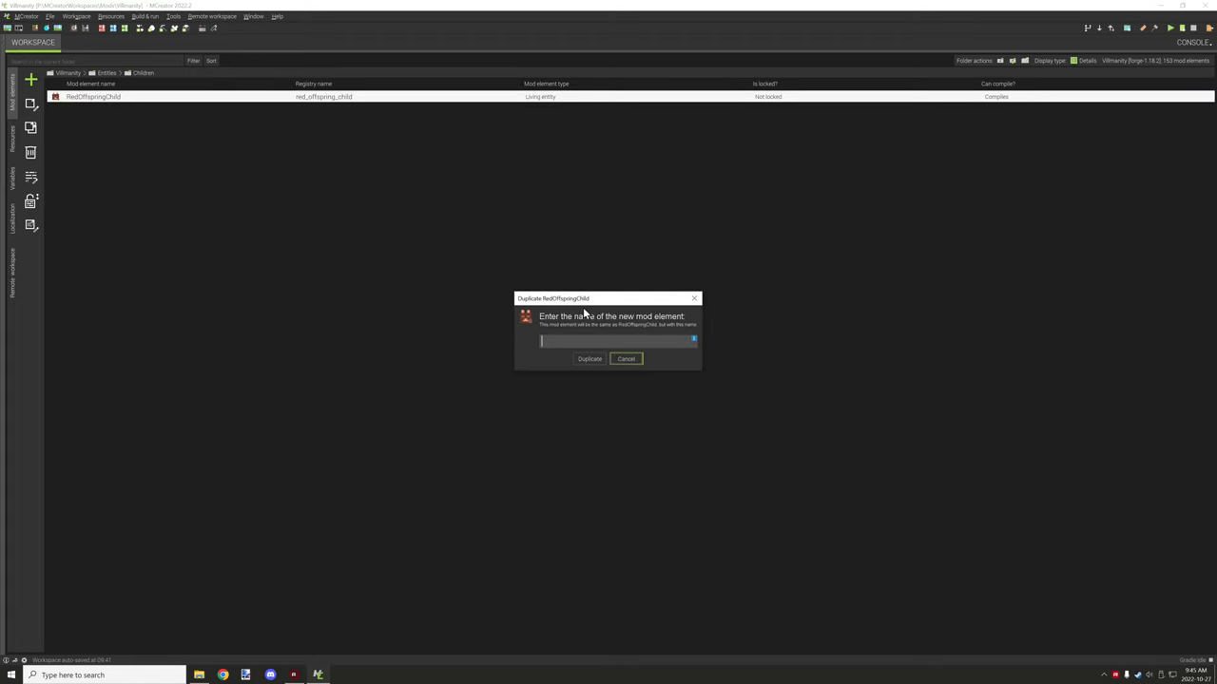
left_click(626, 358)
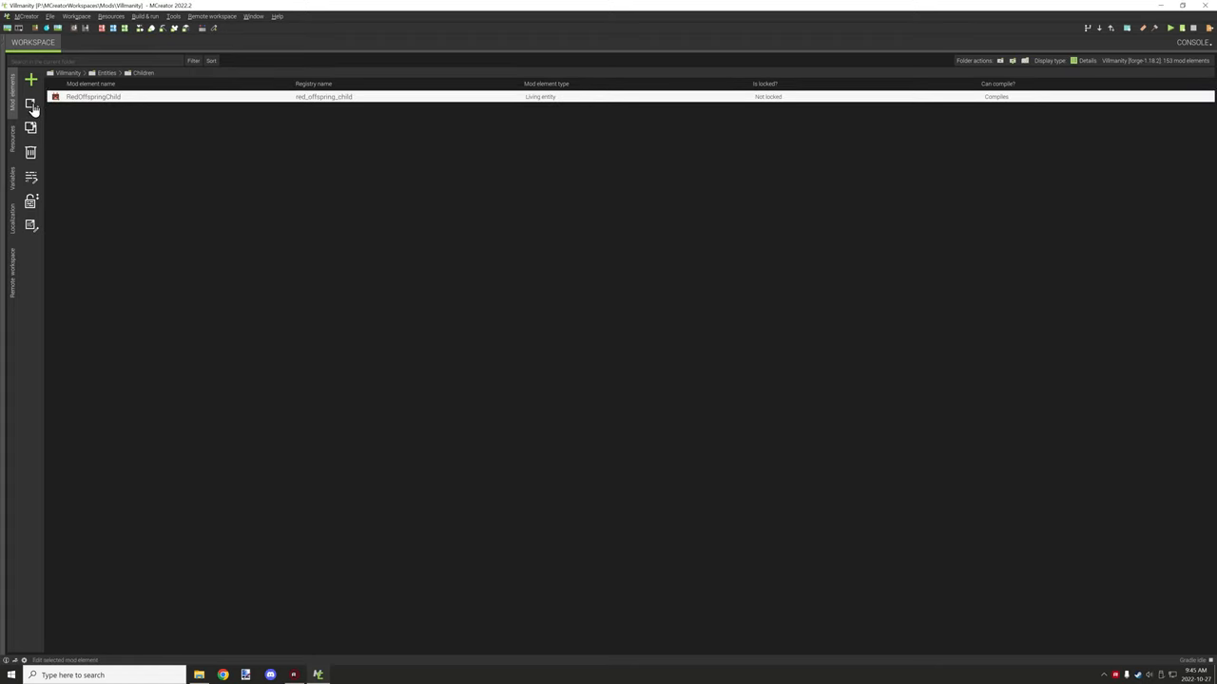
List RedOffspringChild's generated code files and dismiss its registry name dialog unchanged.
double_click(86, 95)
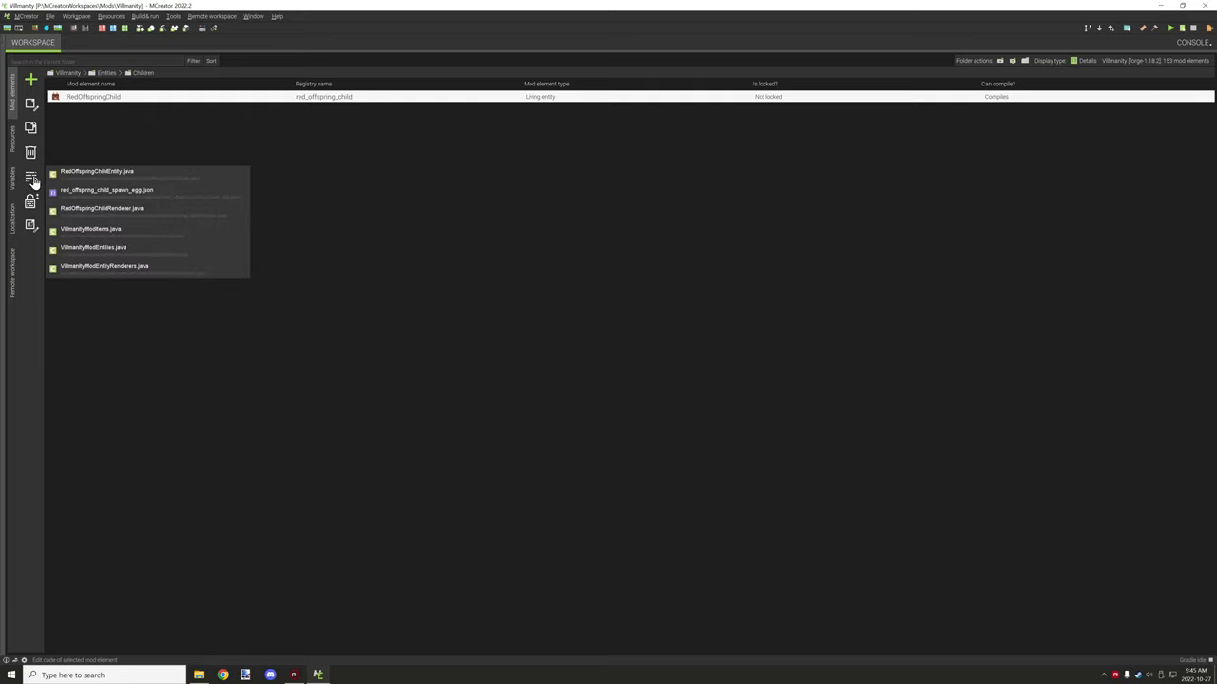
left_click(100, 172)
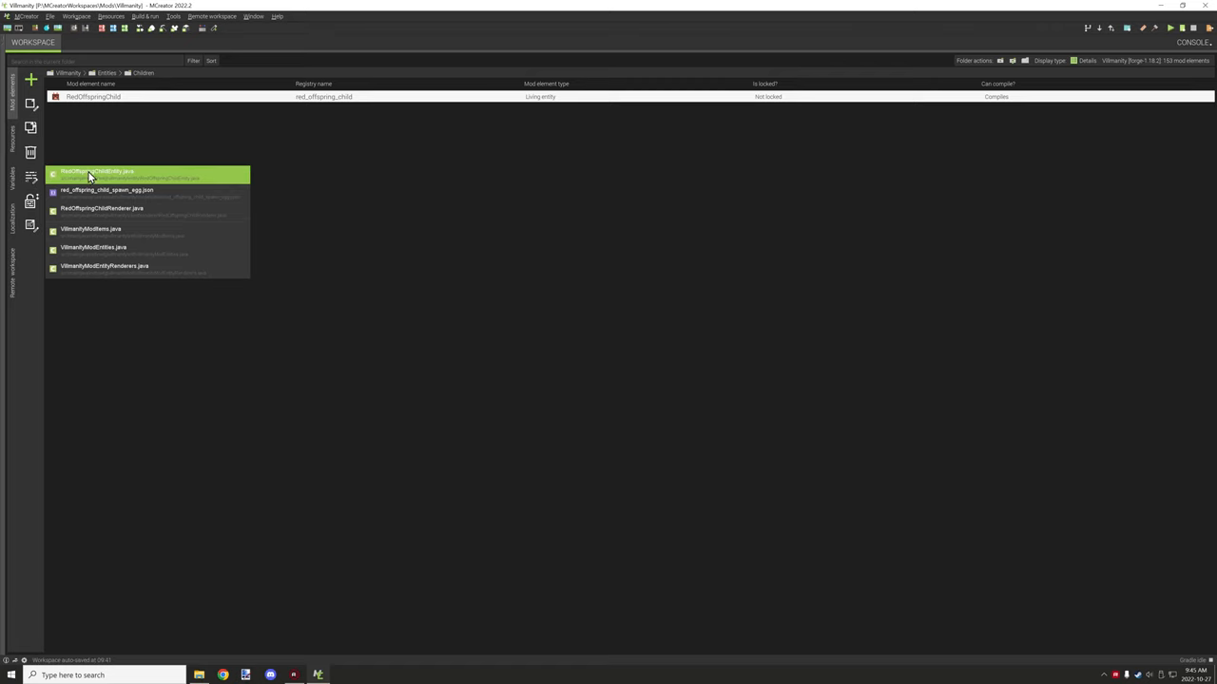
left_click(90, 272)
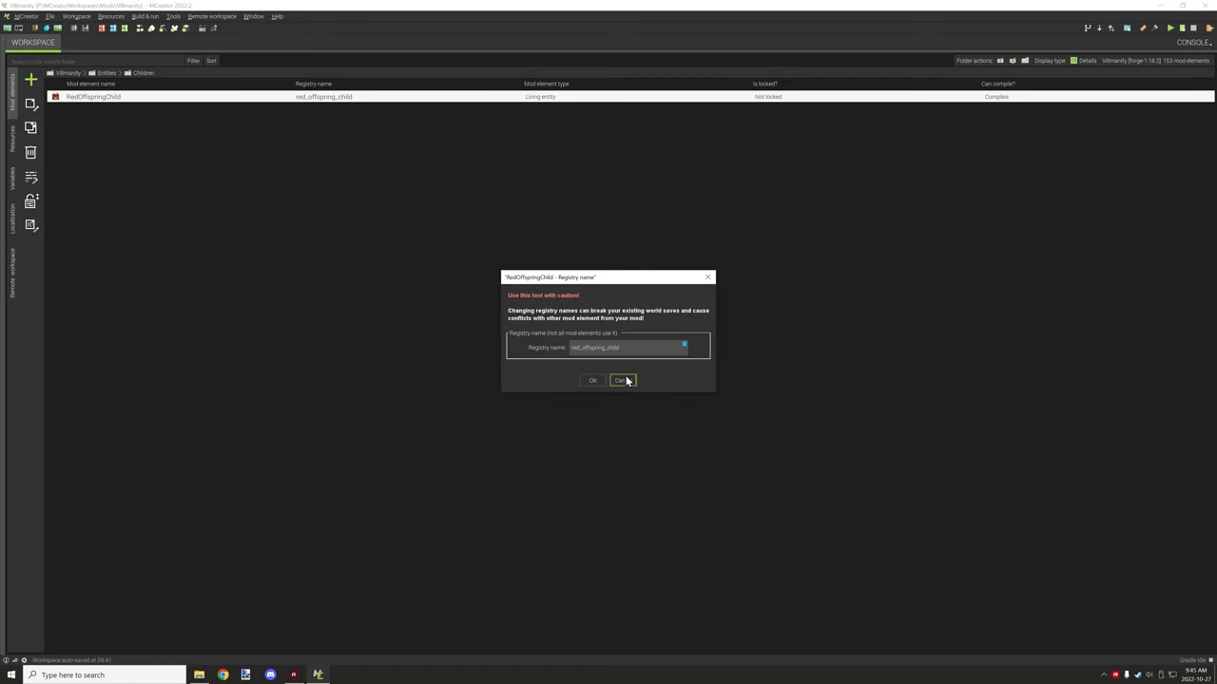
mouse_move(644, 412)
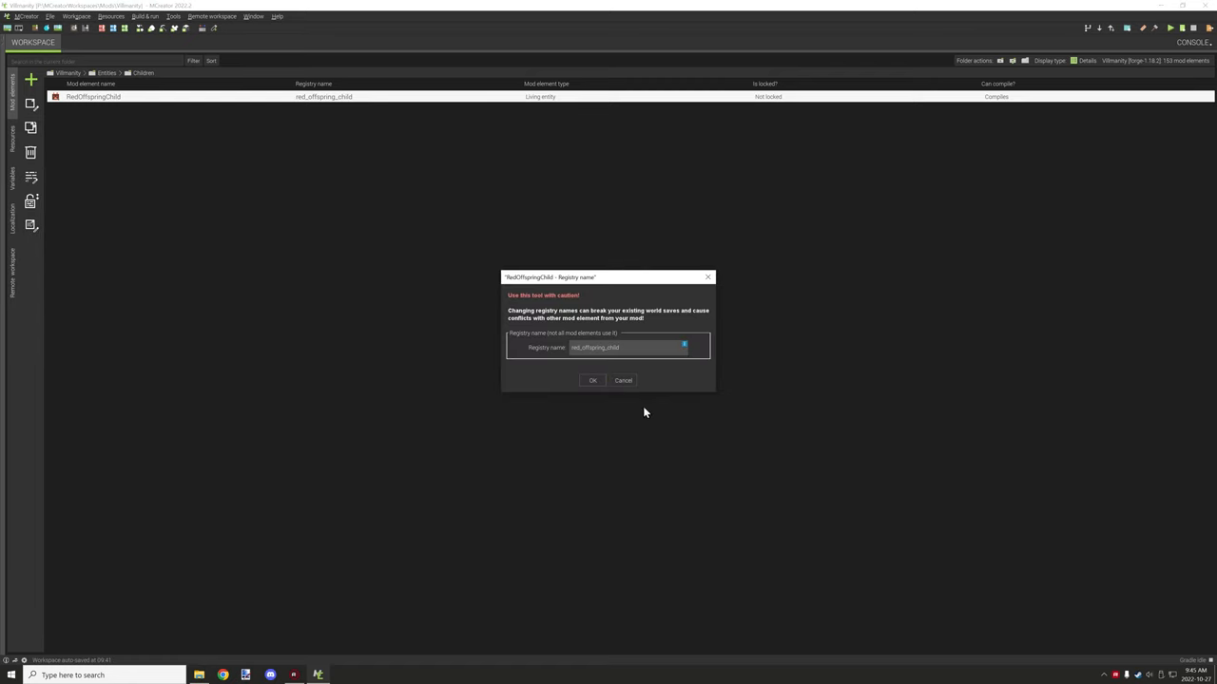
left_click(591, 380)
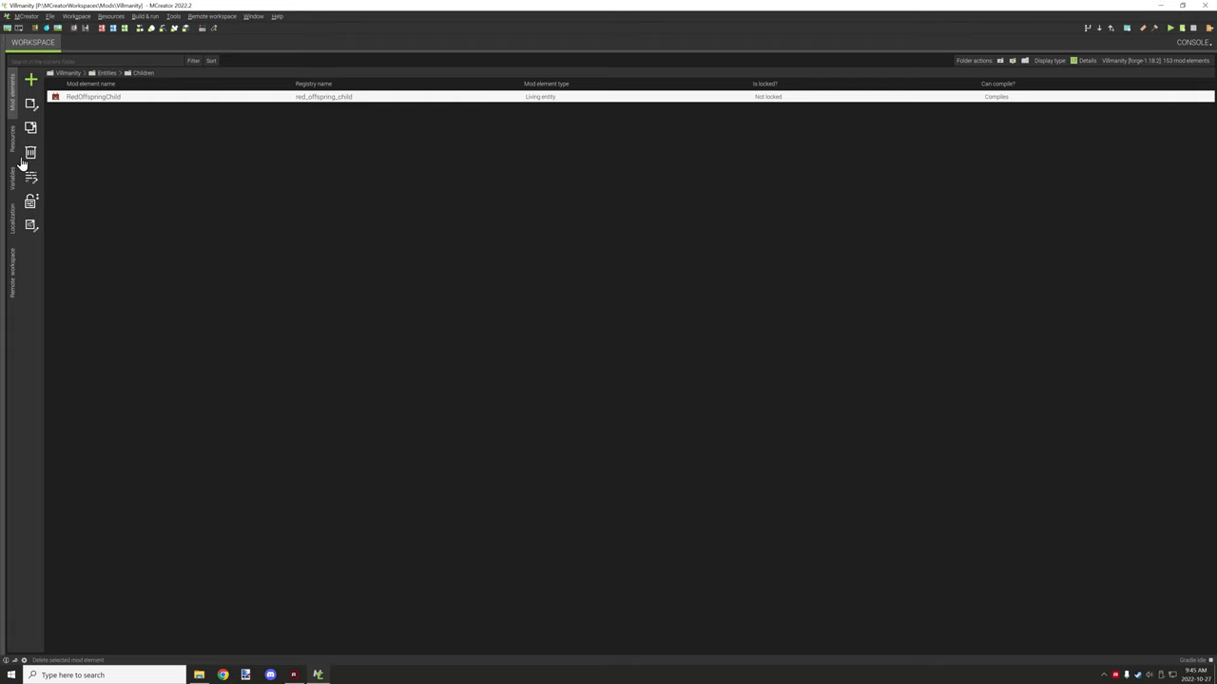
left_click(11, 138)
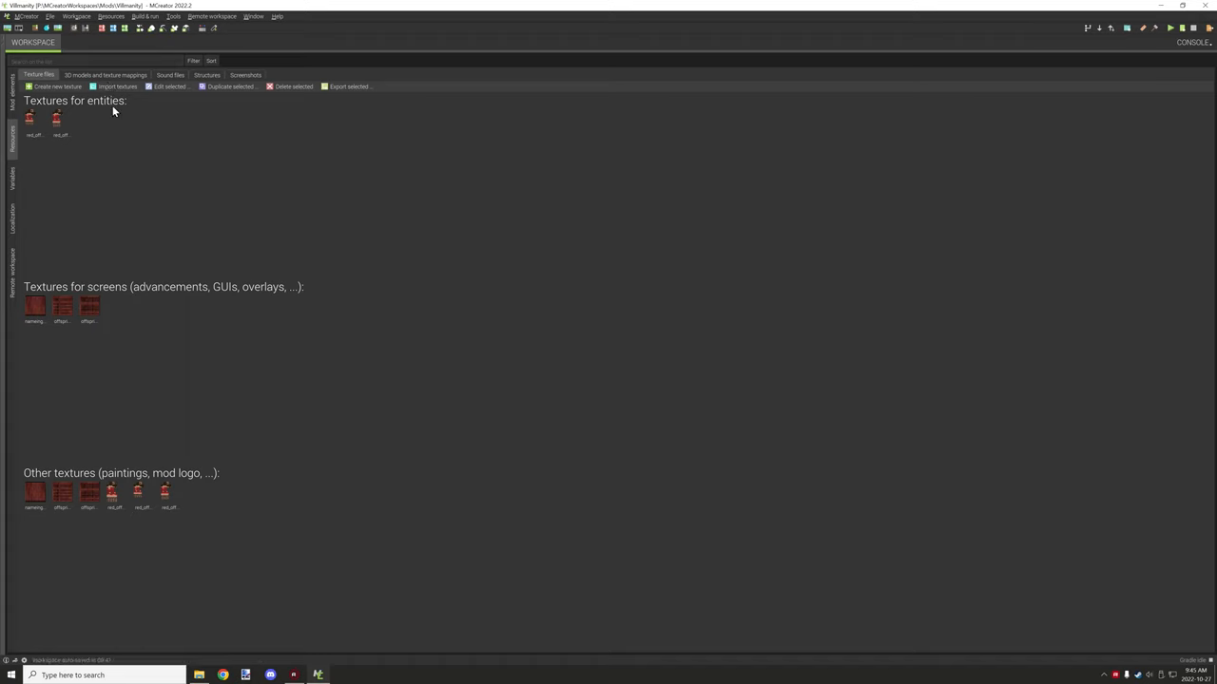
Preview the new-texture options, then open and close the red_offspring_child texture editor.
left_click(59, 86)
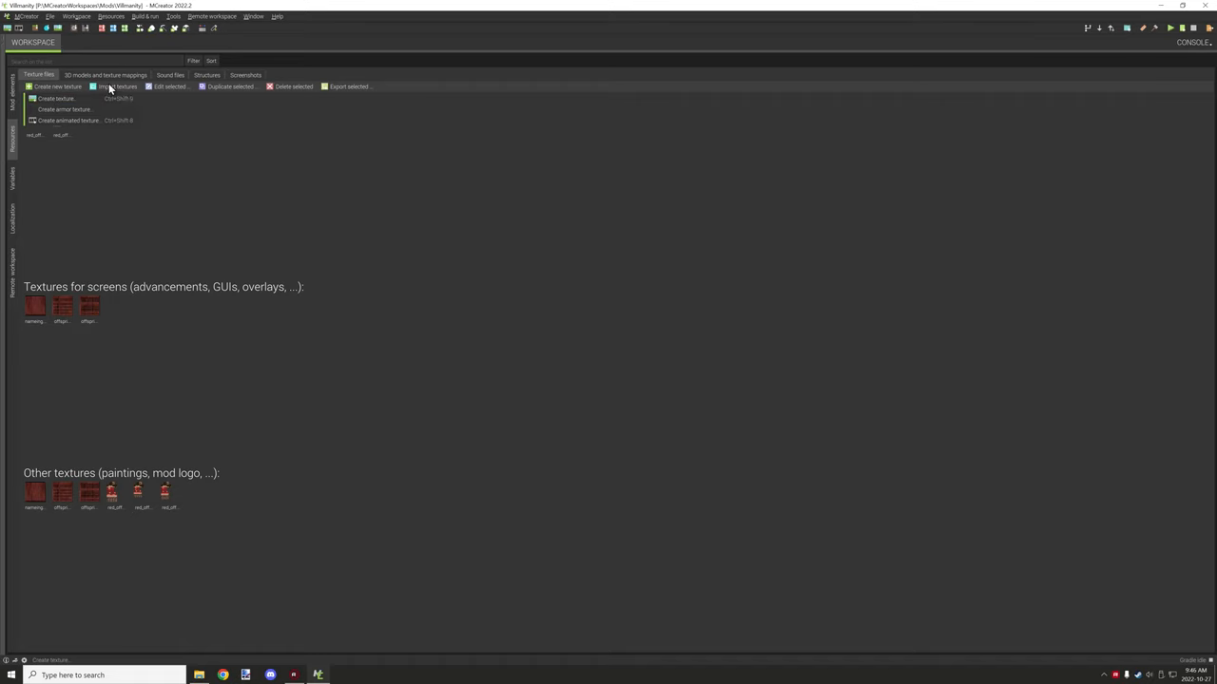
left_click(117, 87)
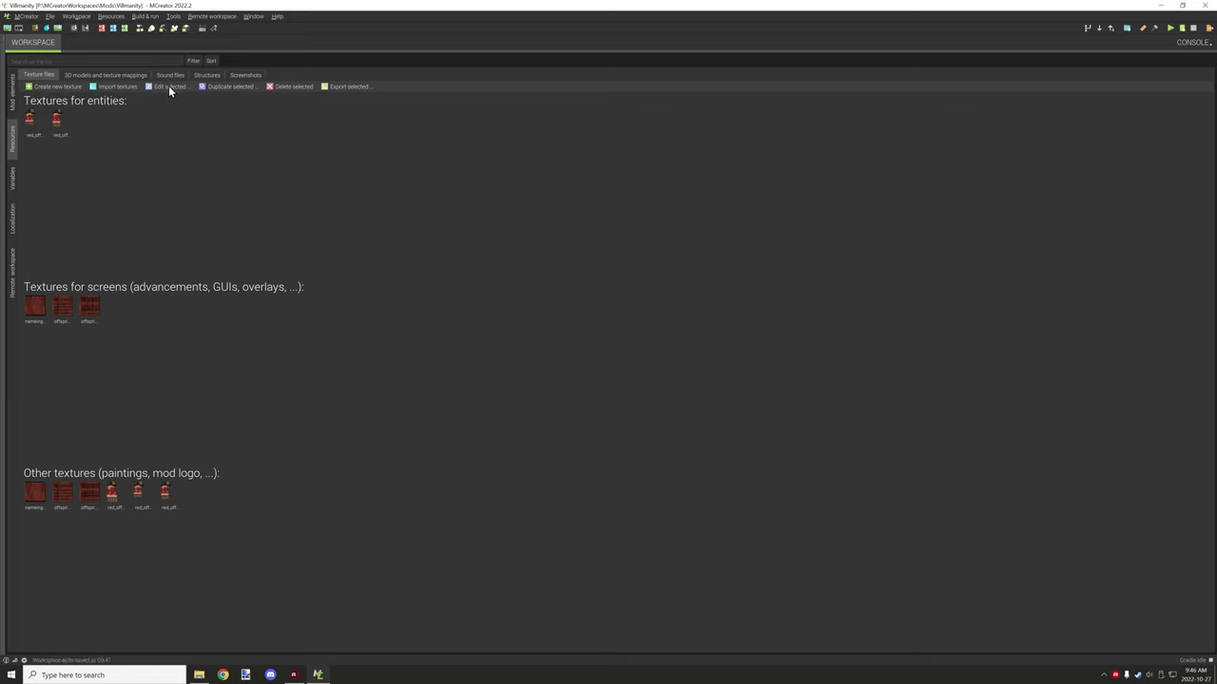
left_click(30, 120)
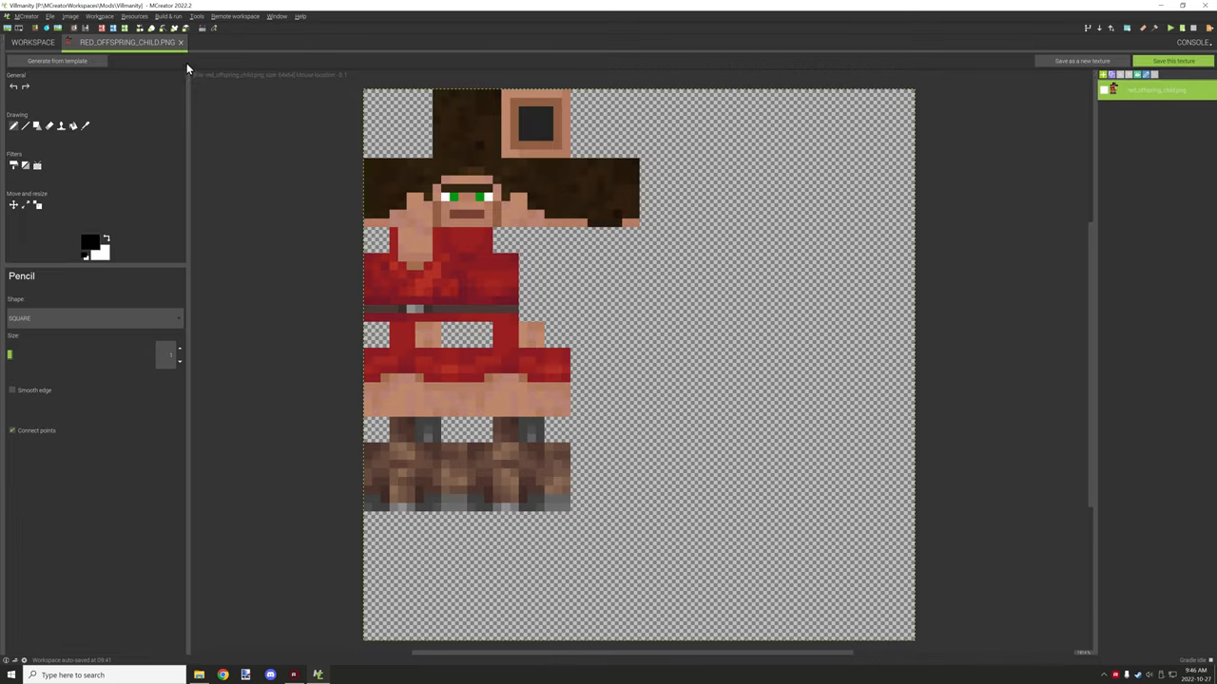
left_click(182, 42)
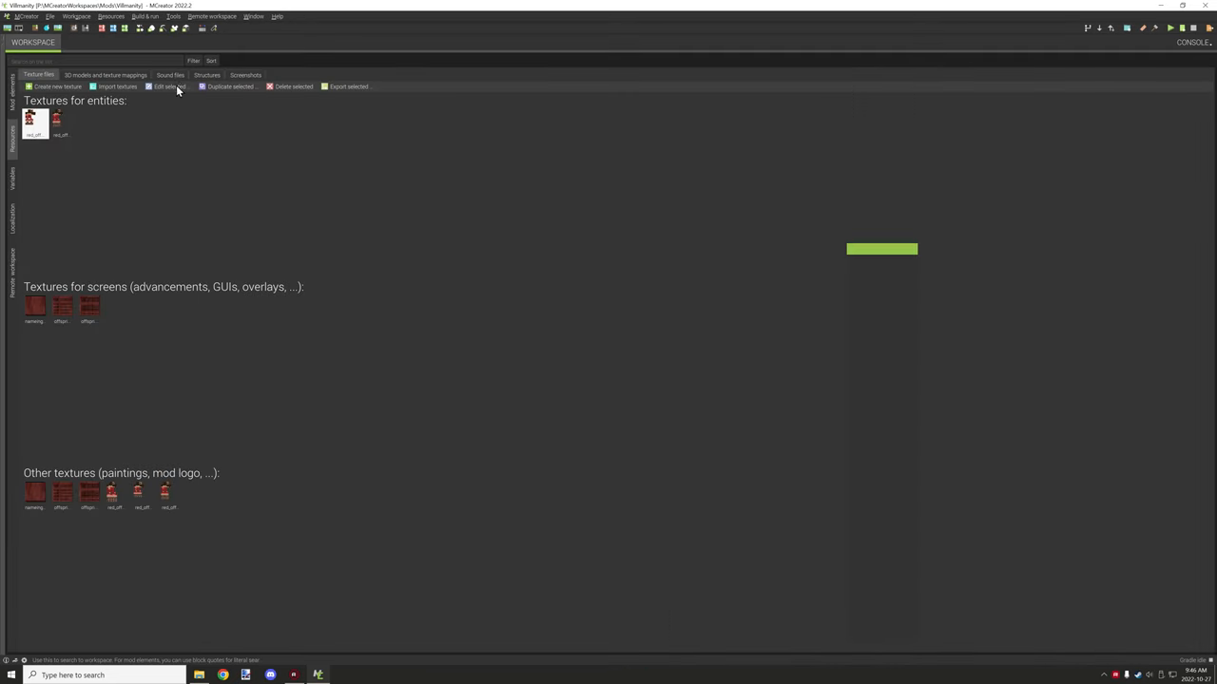
left_click(106, 75)
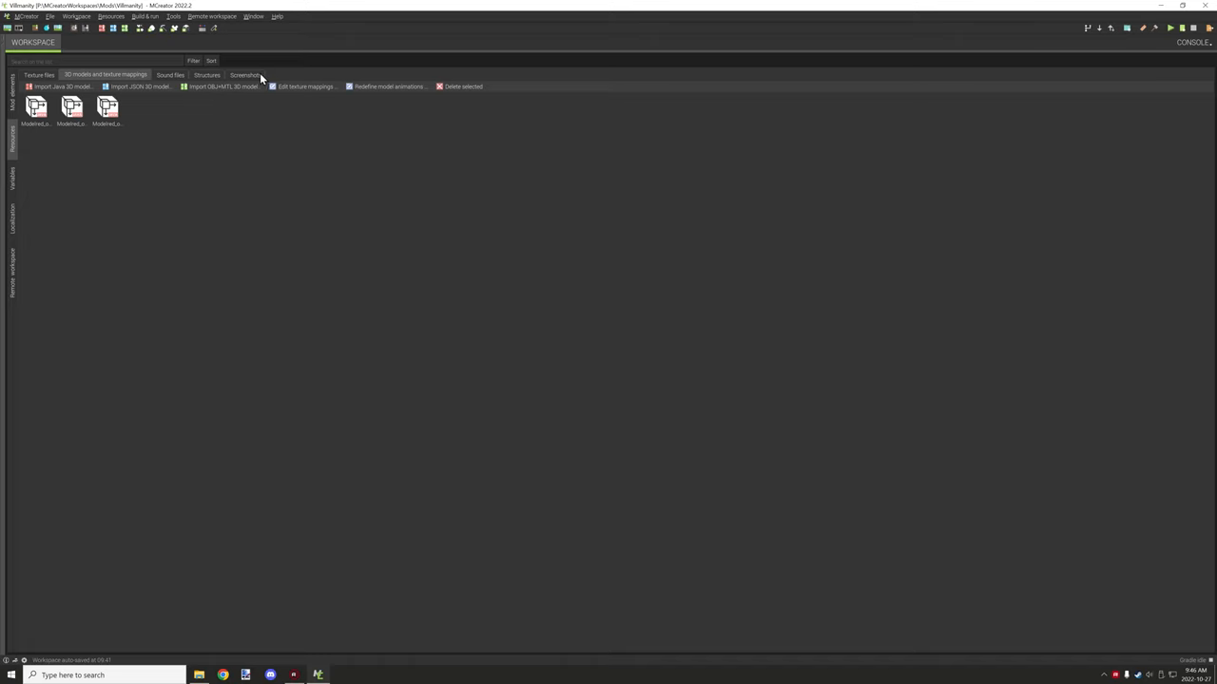
Browse the empty Sound files, Structures and Screenshots resource lists.
left_click(169, 75)
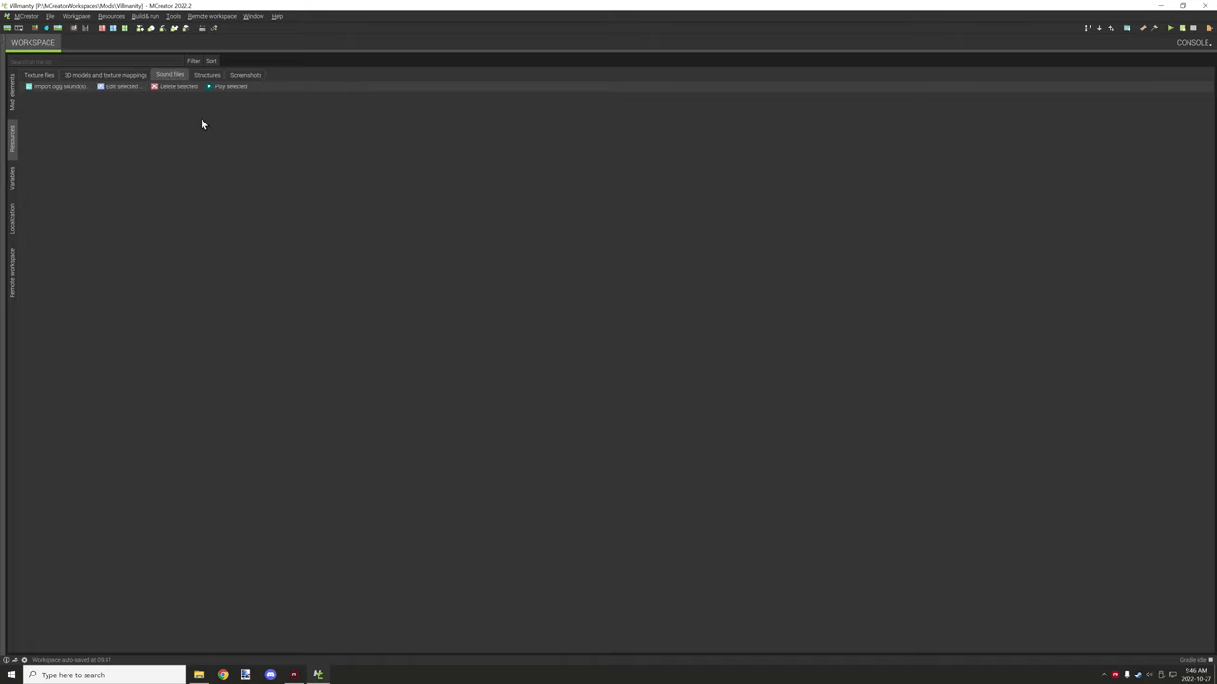
mouse_move(211, 86)
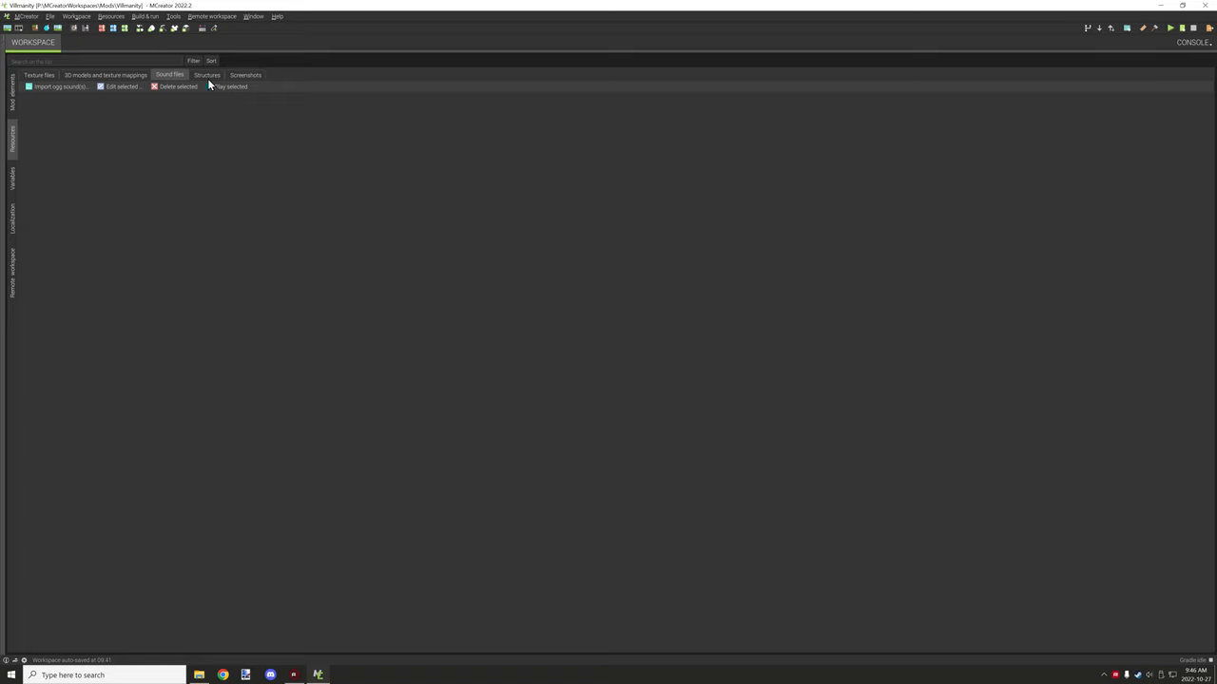
left_click(206, 75)
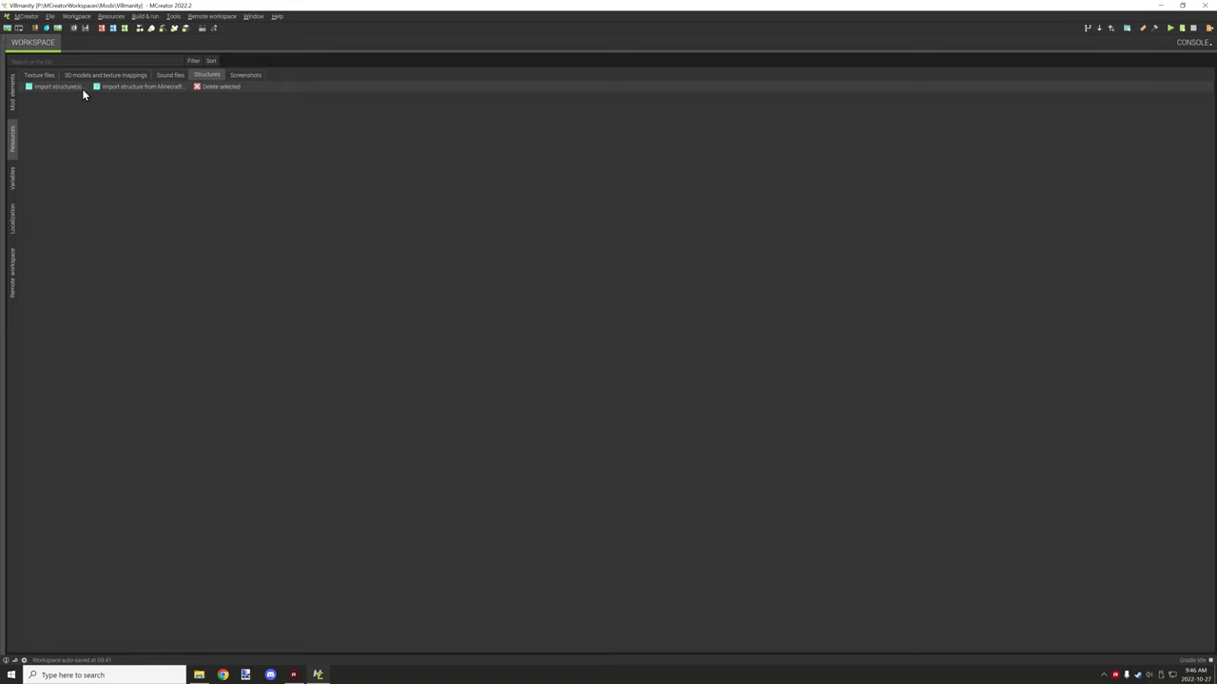
mouse_move(108, 100)
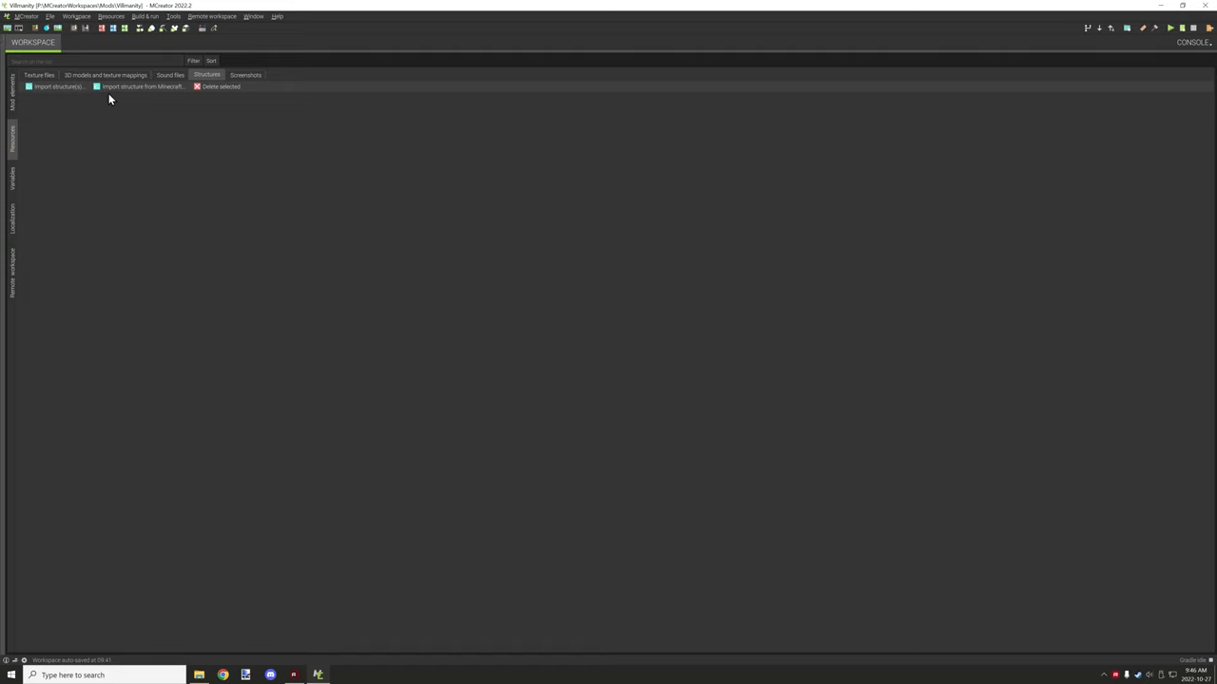
mouse_move(211, 86)
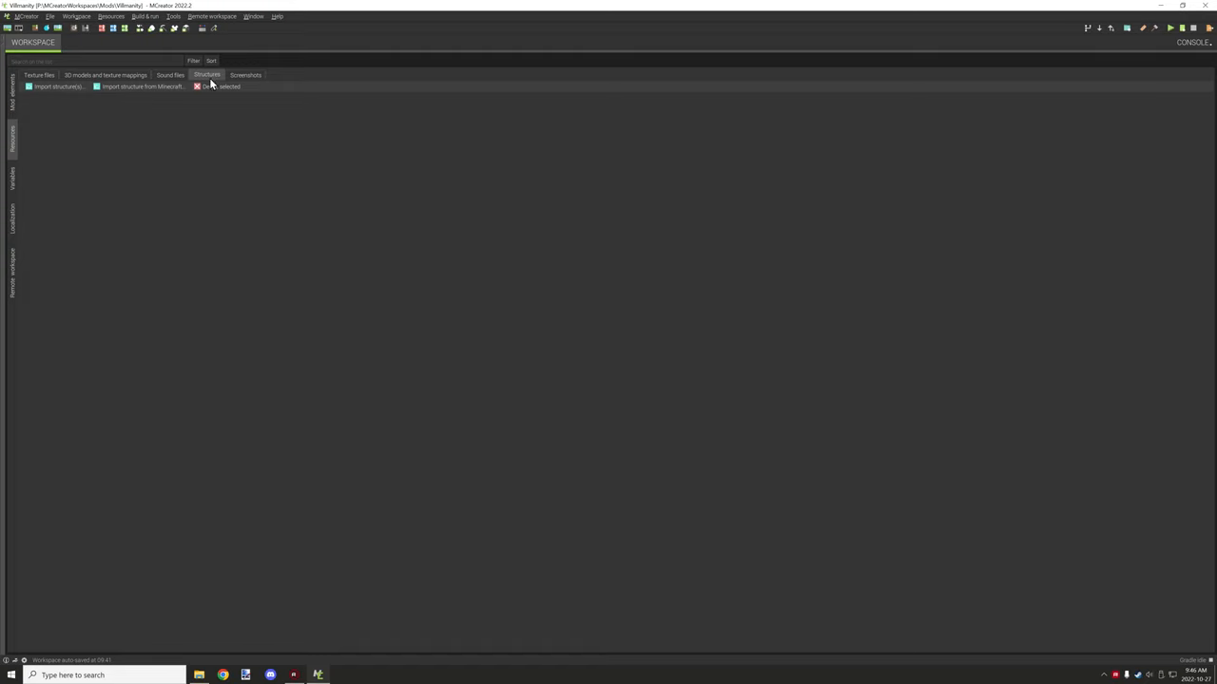
left_click(246, 74)
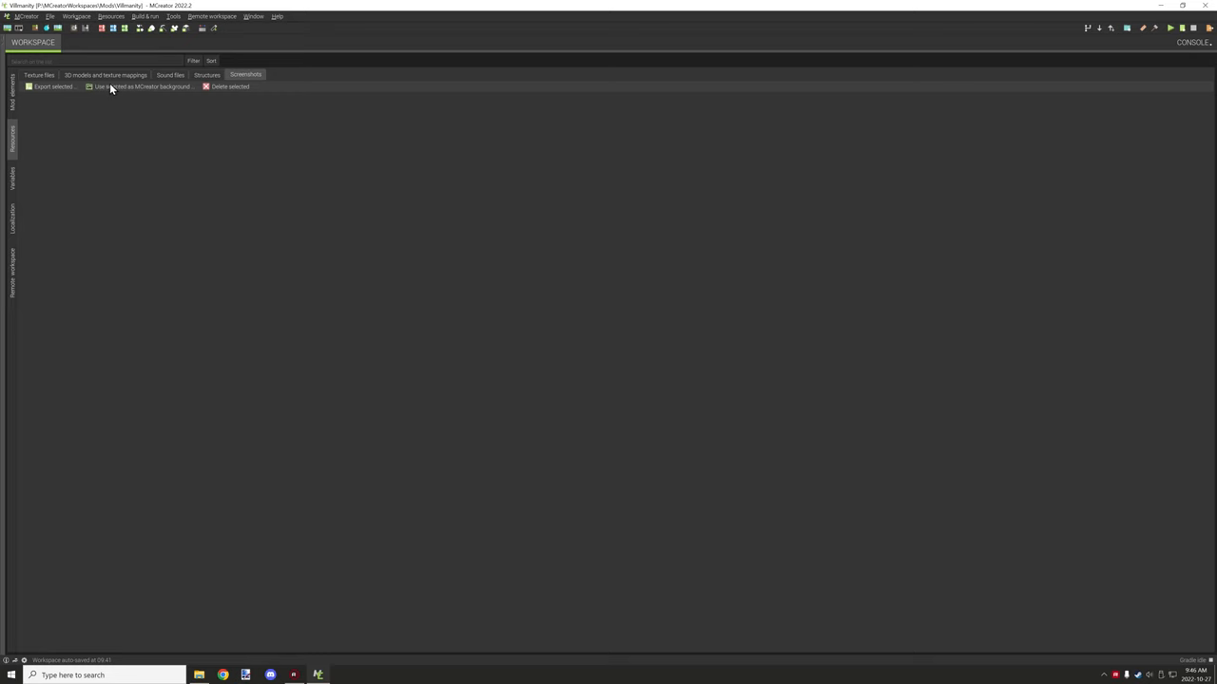
mouse_move(28, 167)
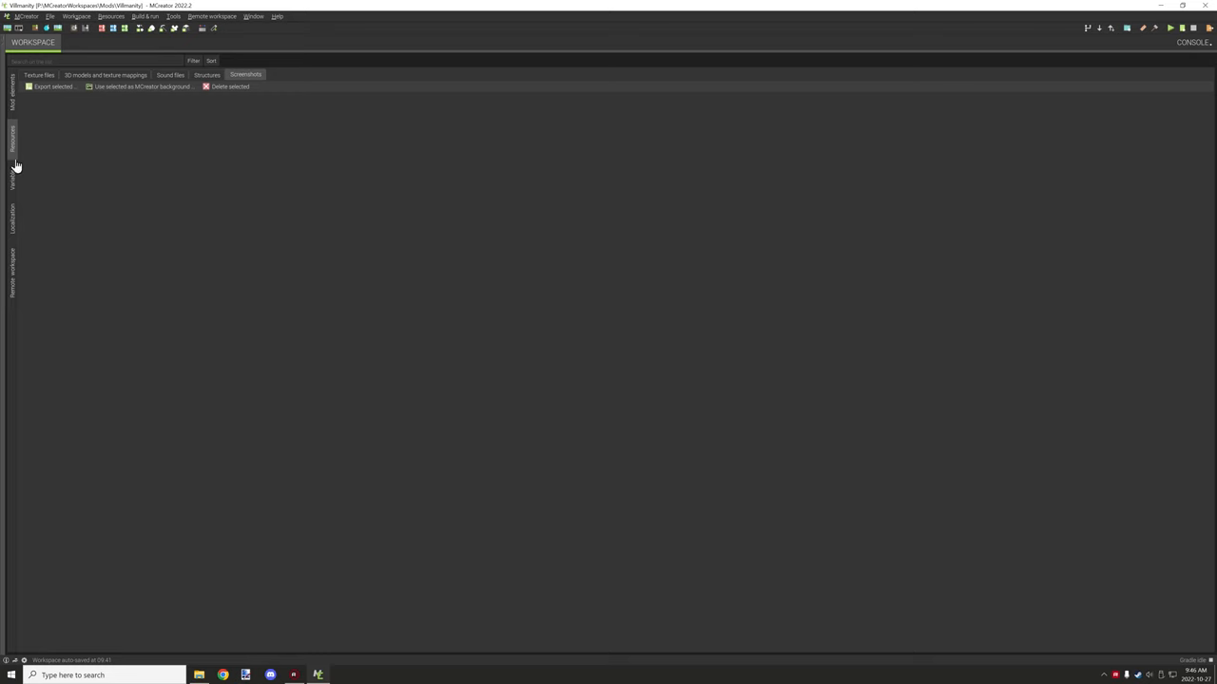
left_click(14, 185)
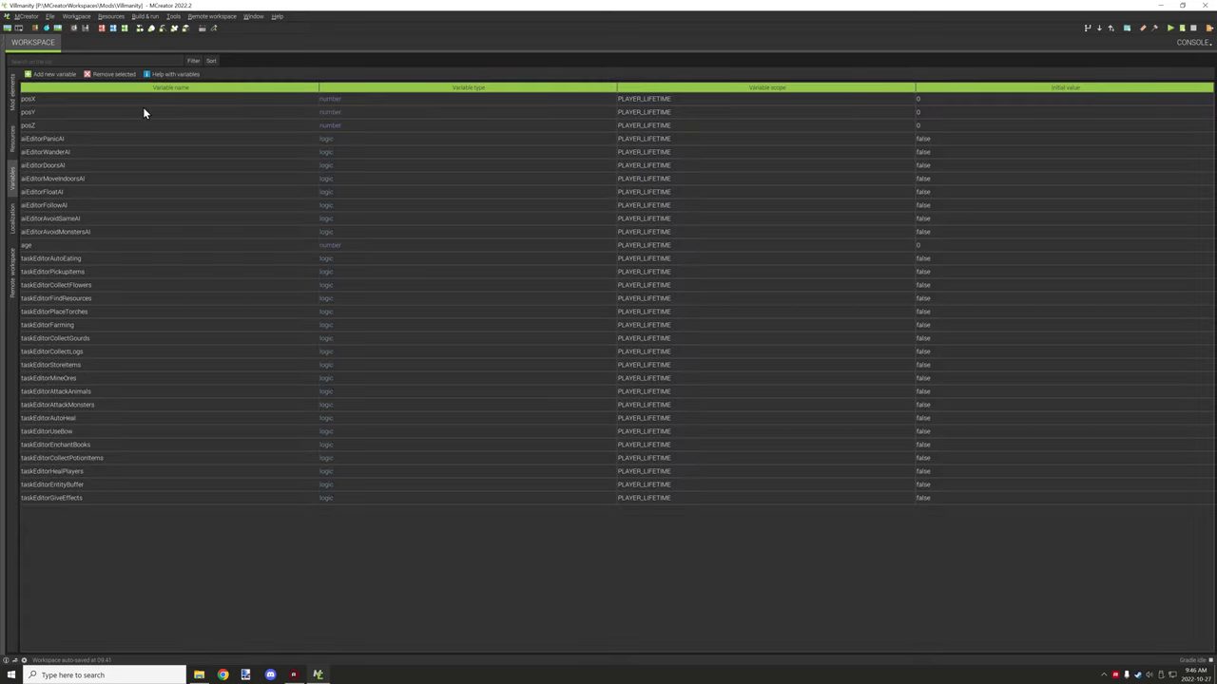
mouse_move(125, 114)
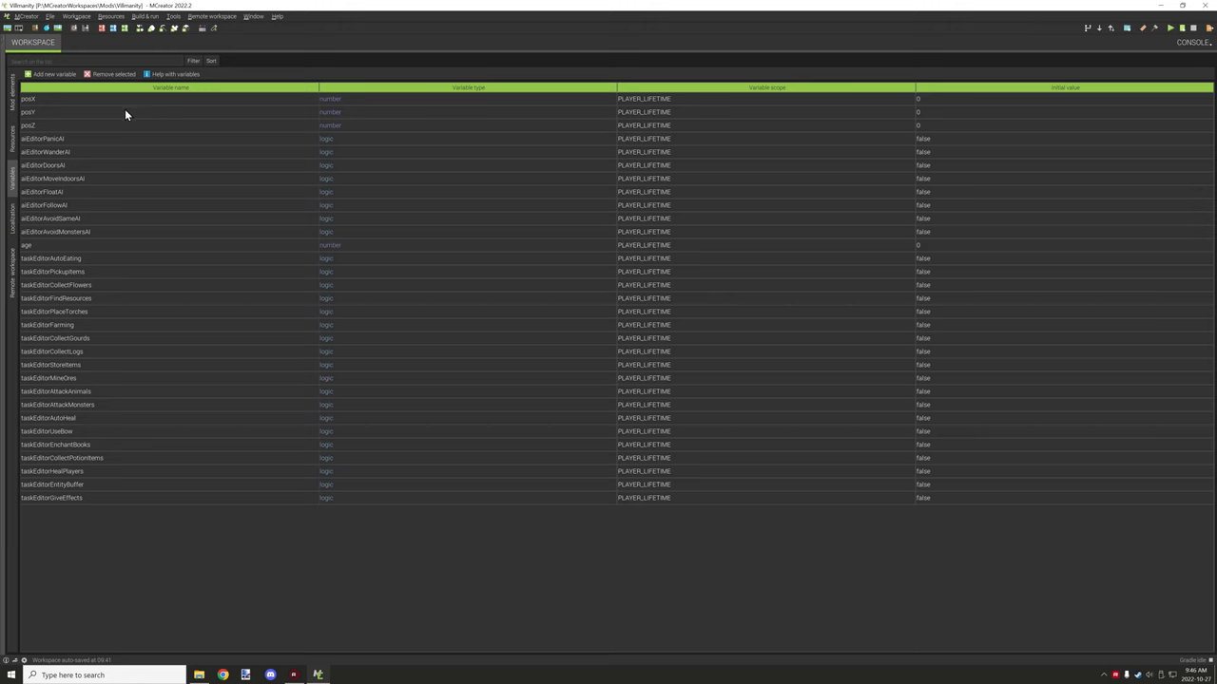
mouse_move(132, 104)
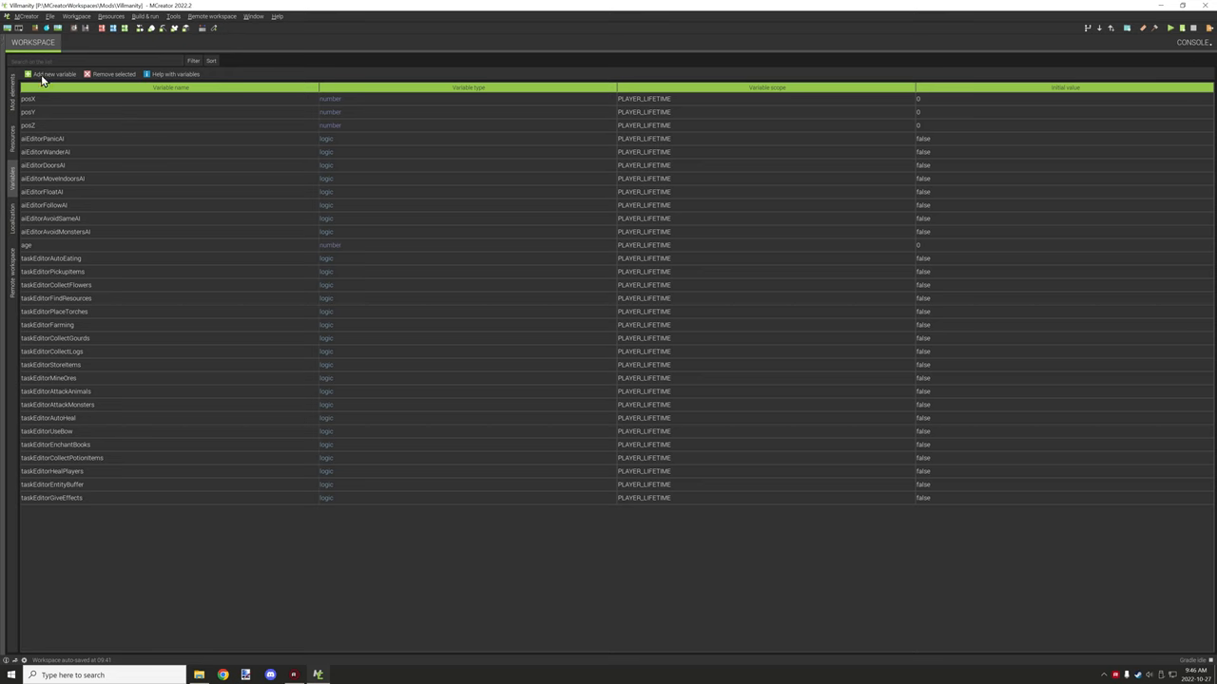
left_click(48, 74)
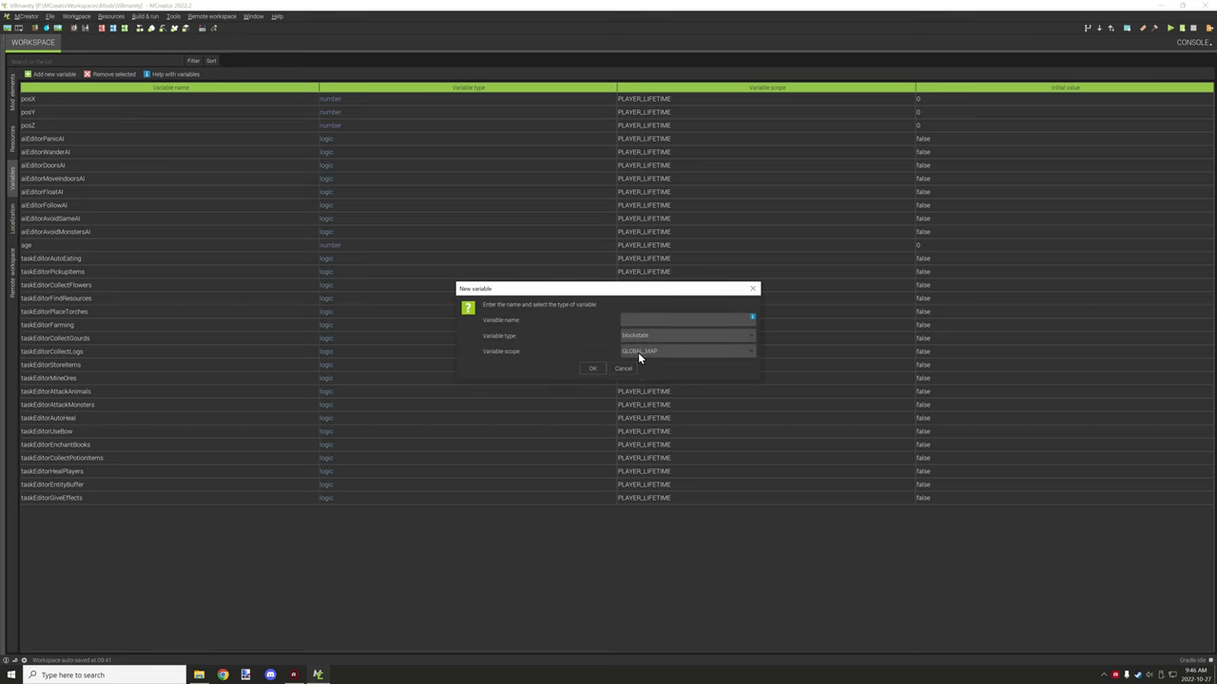
left_click(683, 351)
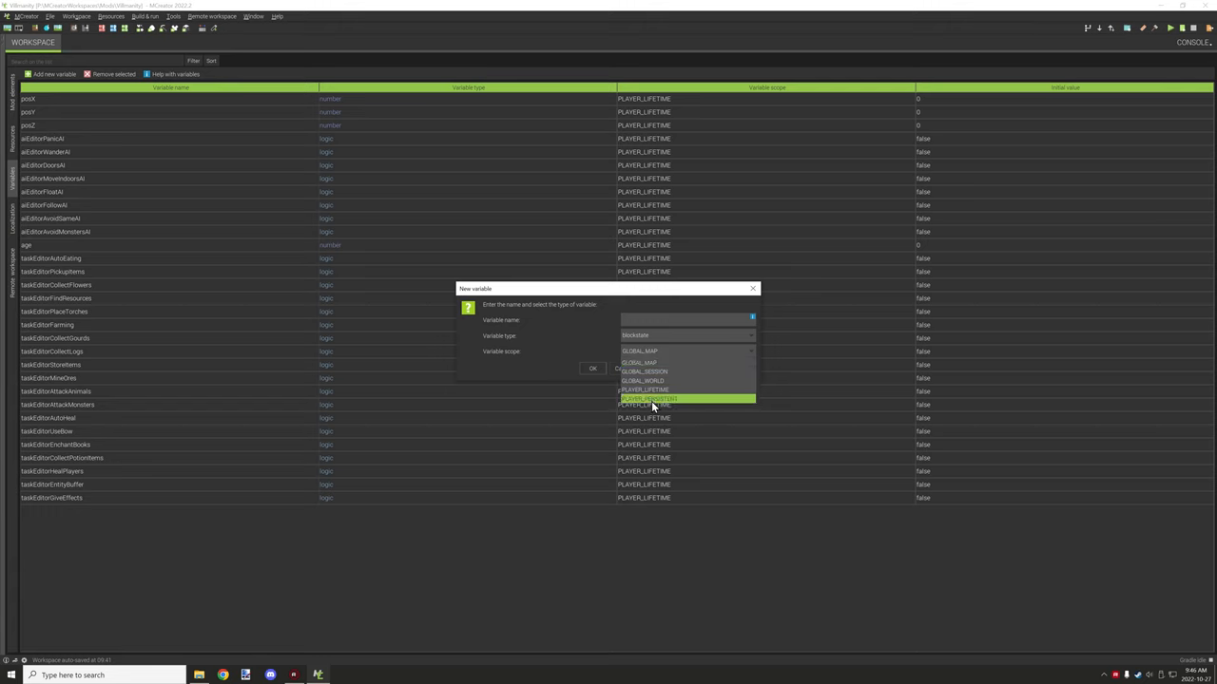
mouse_move(665, 381)
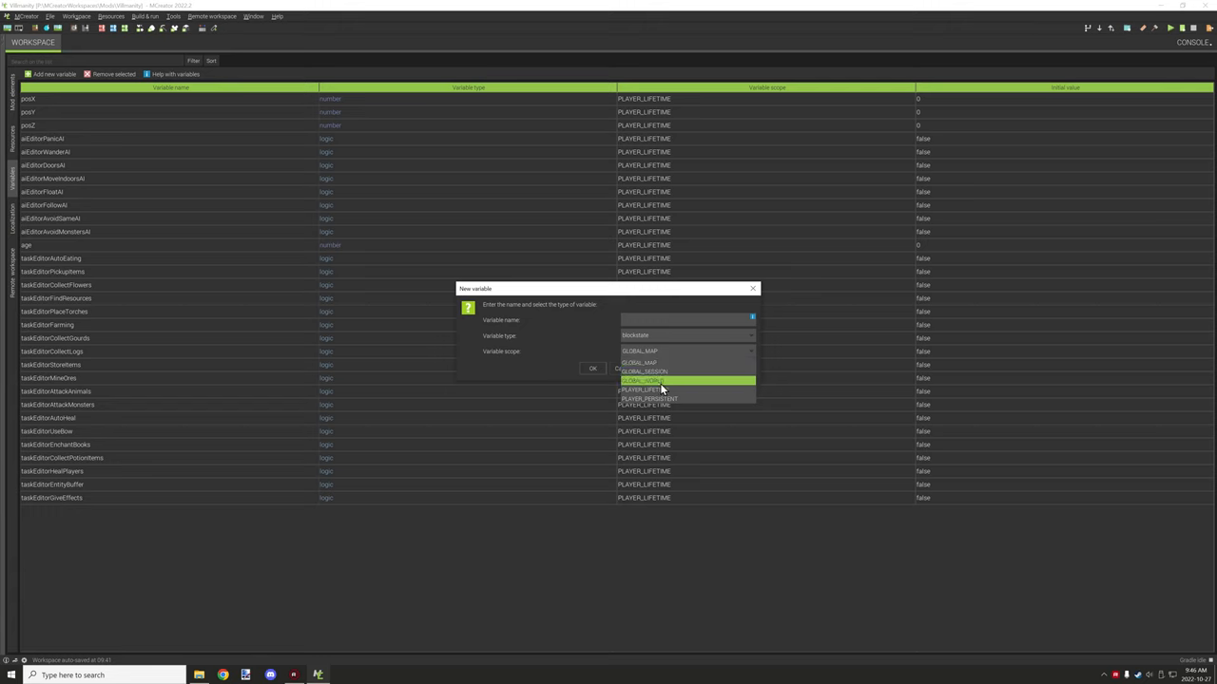
mouse_move(674, 390)
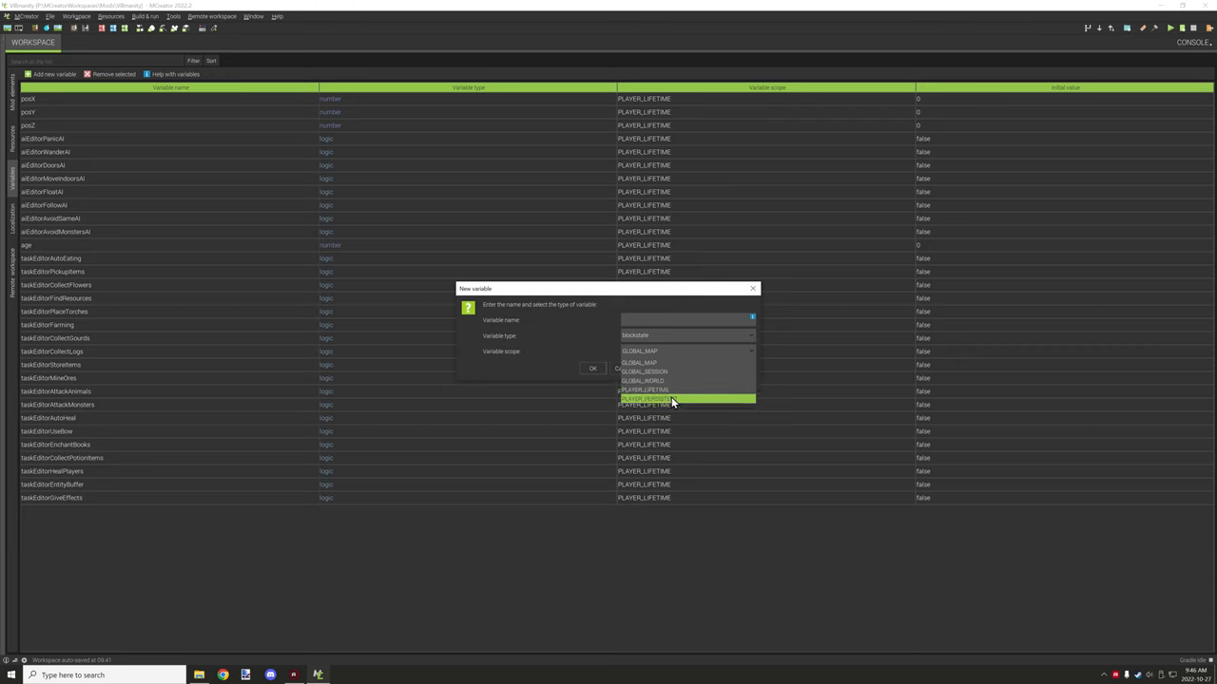
mouse_move(672, 389)
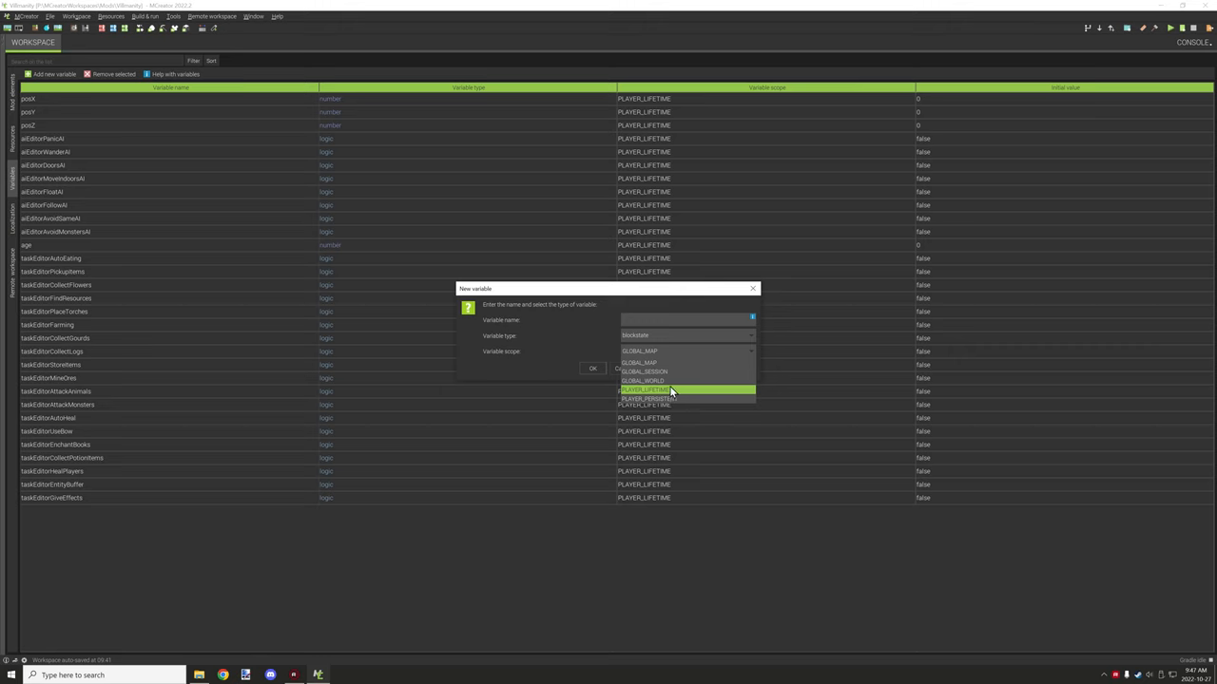
mouse_move(670, 402)
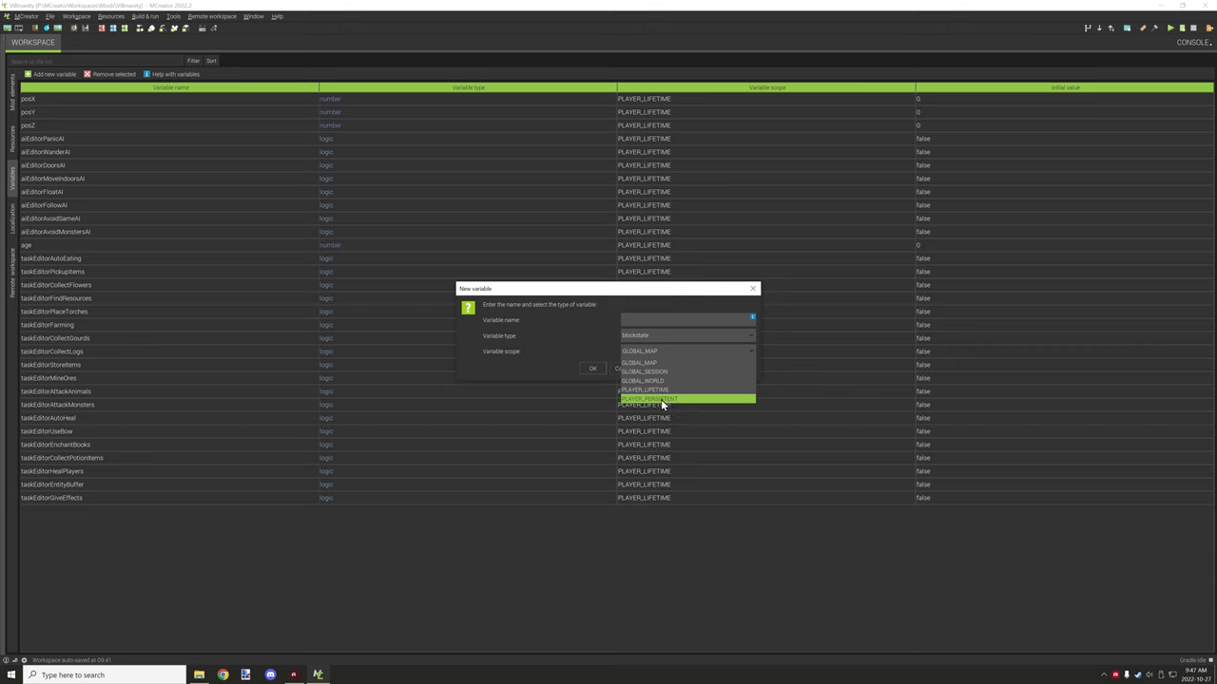
mouse_move(663, 400)
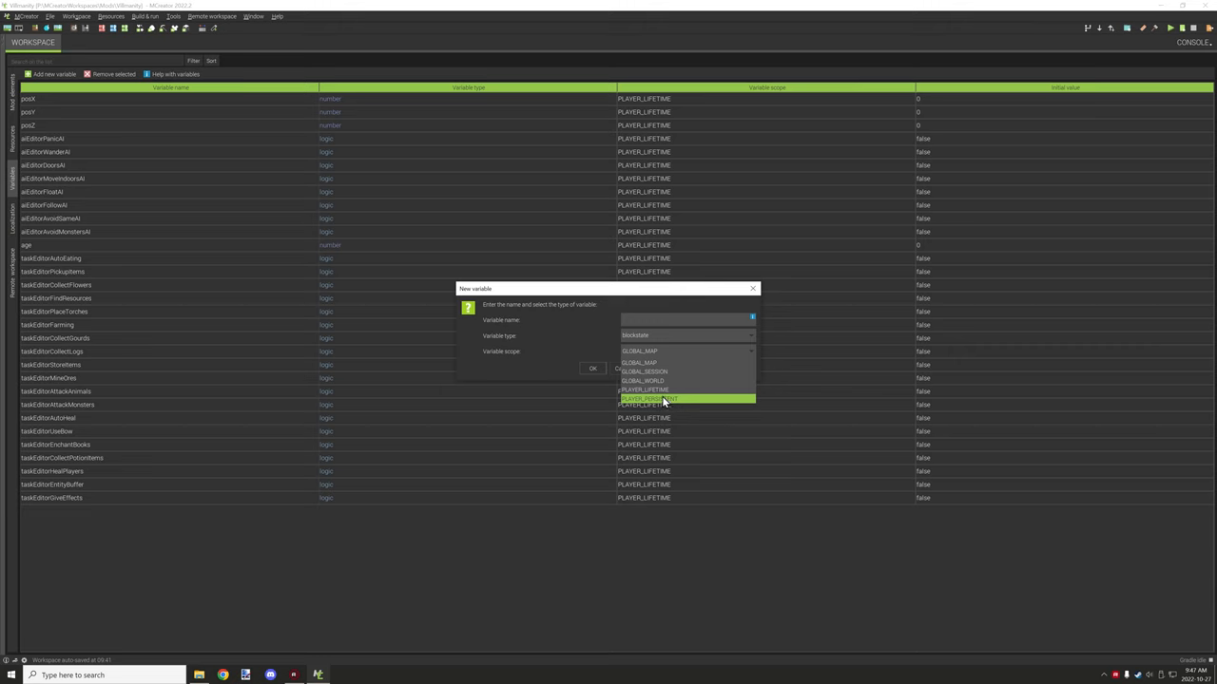
mouse_move(662, 371)
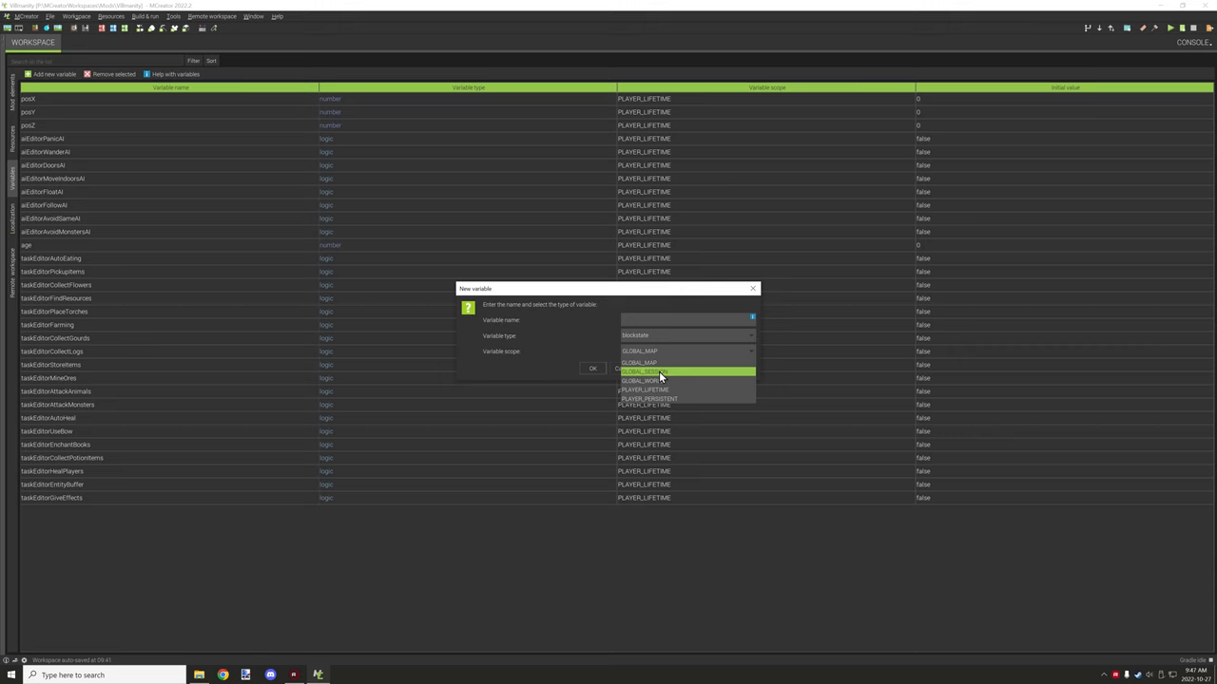
mouse_move(675, 362)
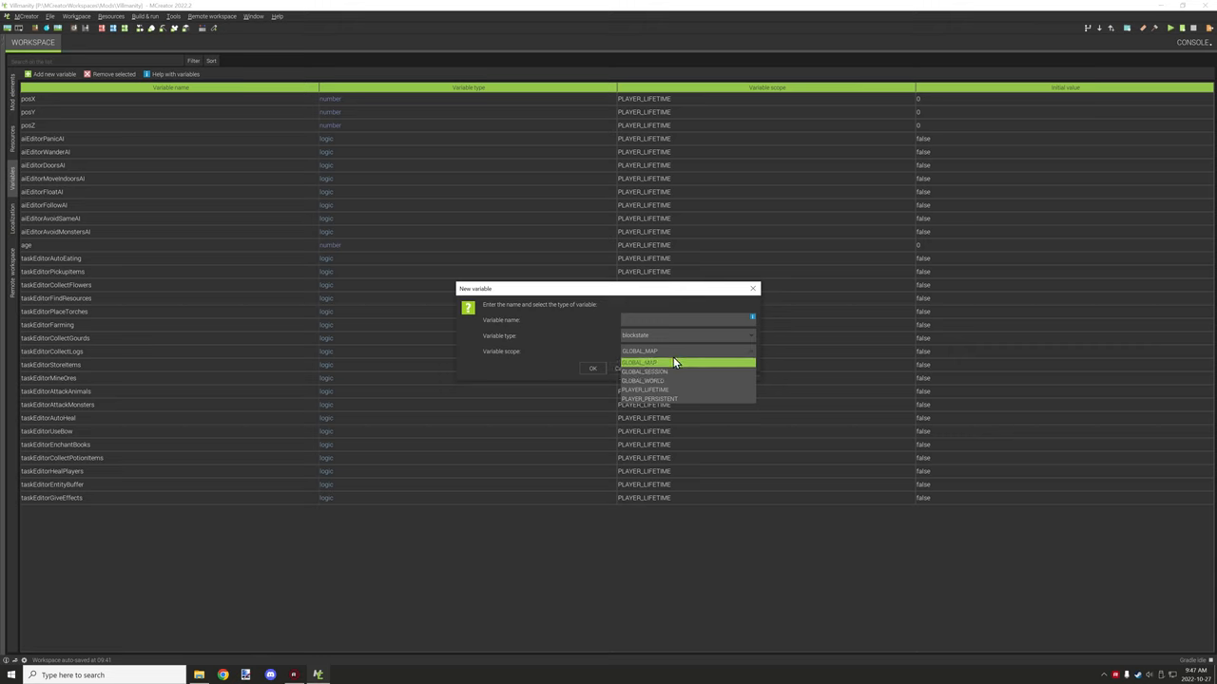
mouse_move(680, 381)
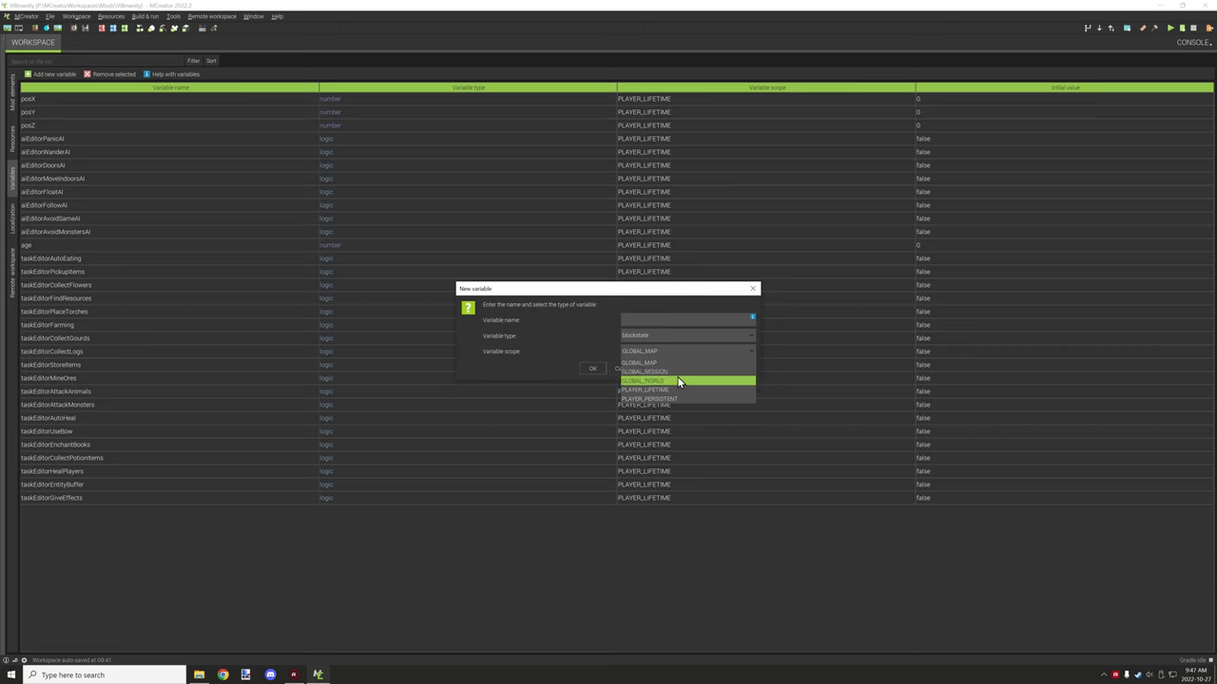
left_click(639, 362)
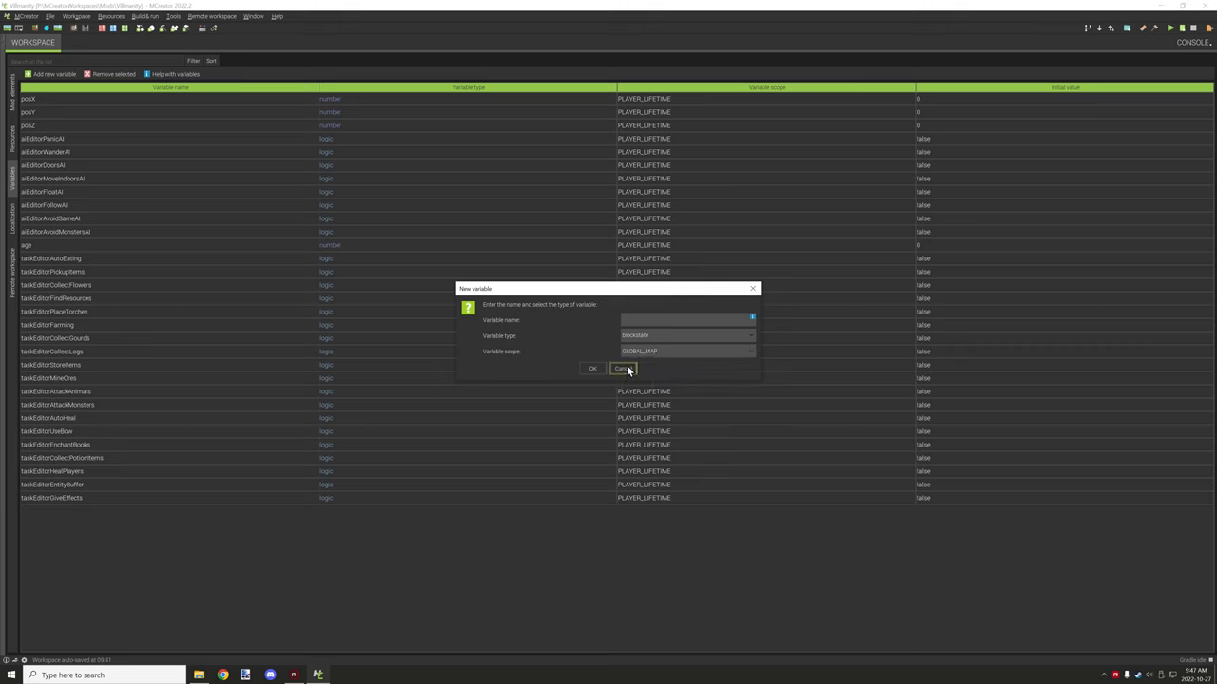
left_click(687, 336)
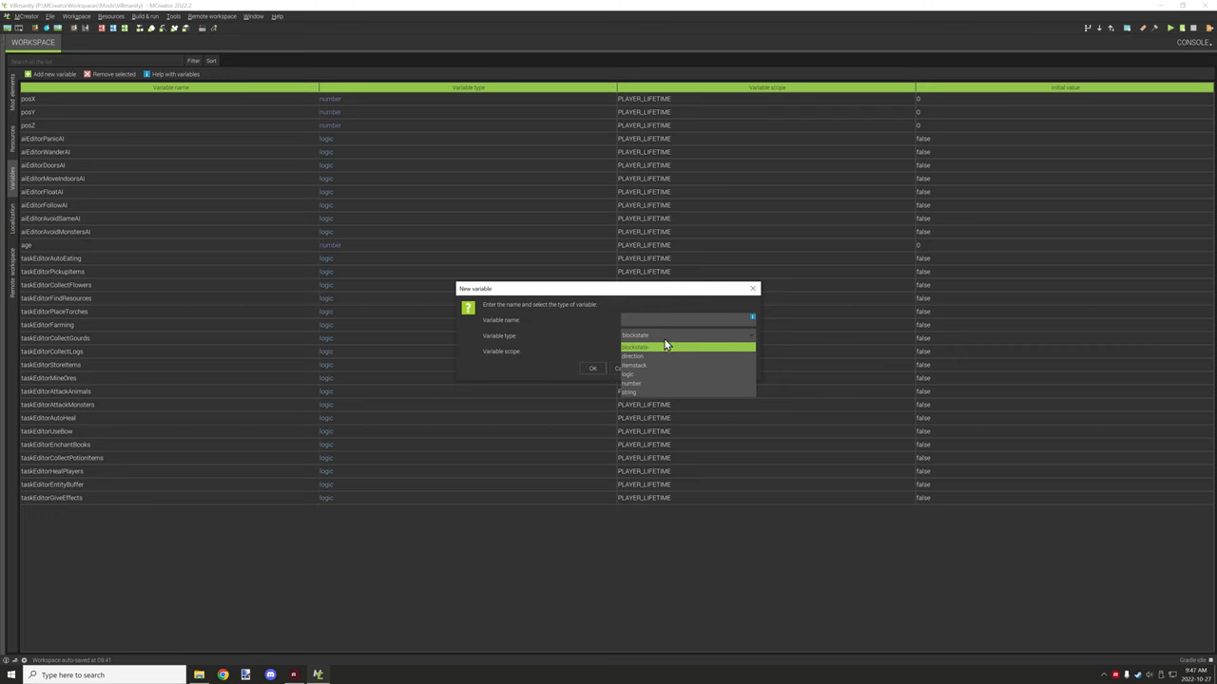
mouse_move(663, 367)
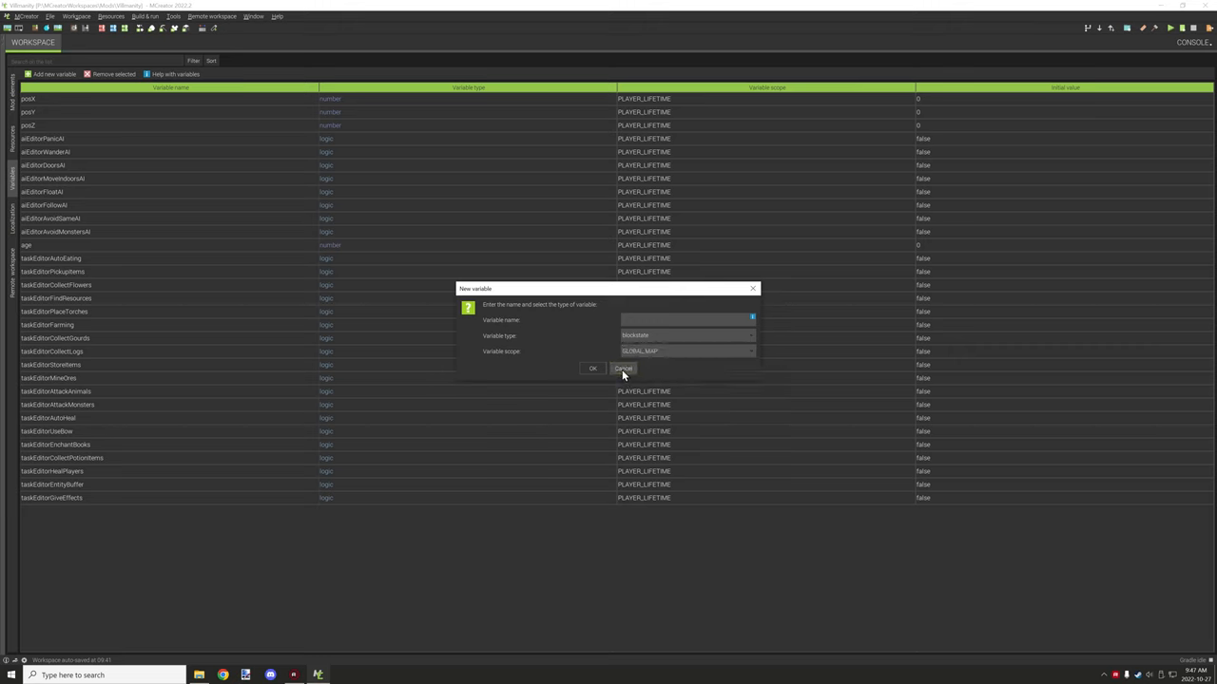
left_click(623, 369)
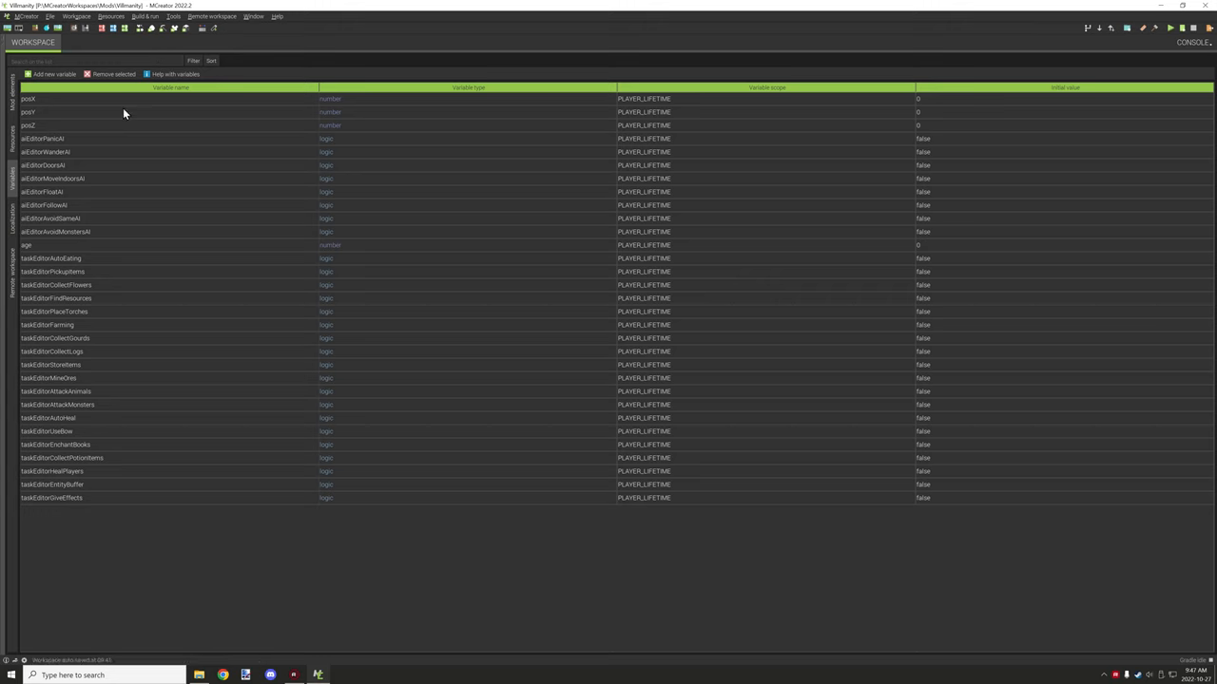
mouse_move(161, 107)
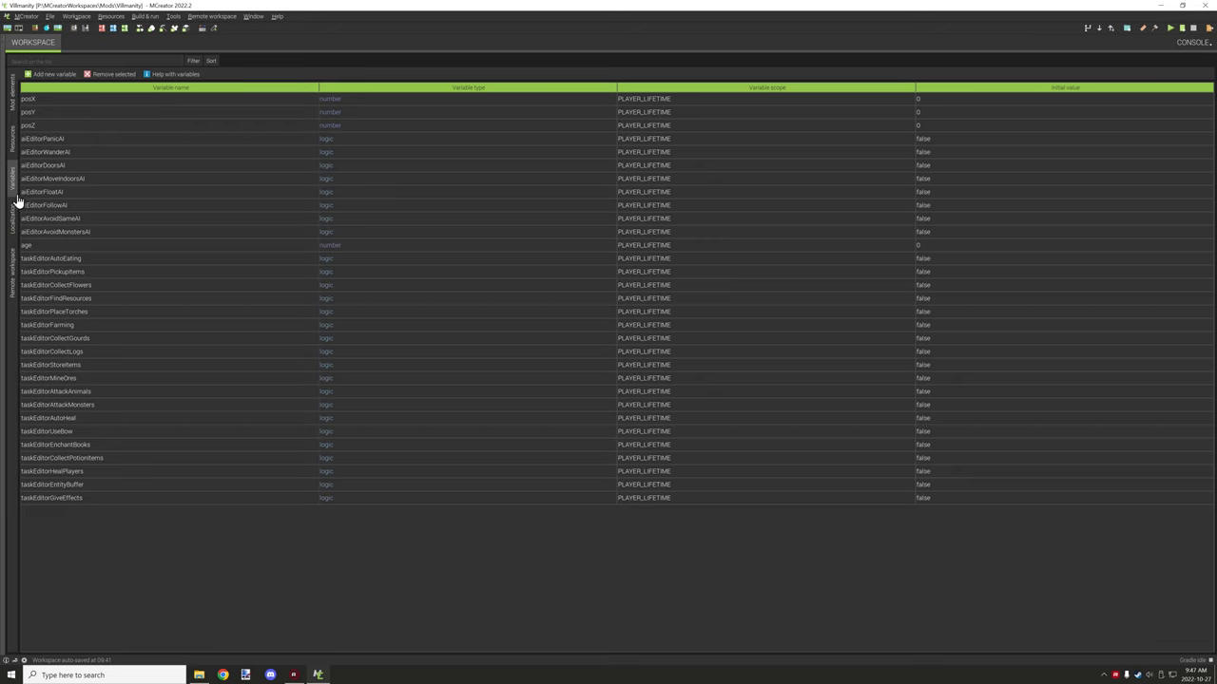
Add a test localization key 'bla', then remove it, leaving the four original entries.
left_click(10, 209)
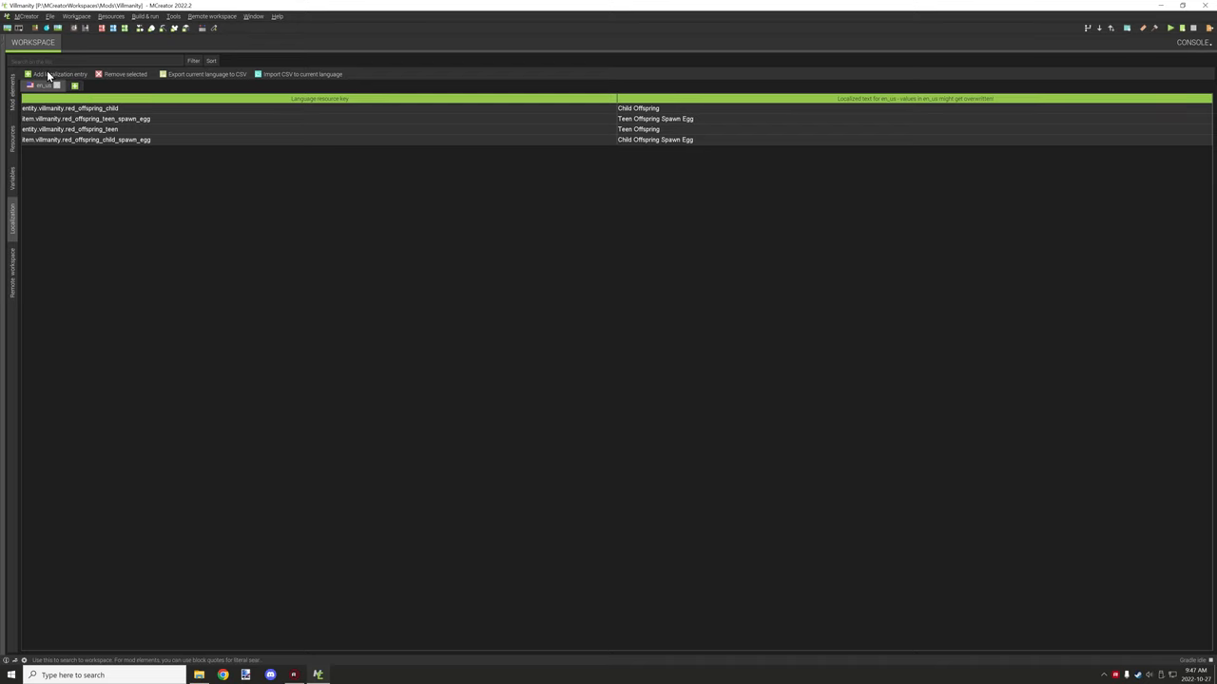
left_click(57, 75)
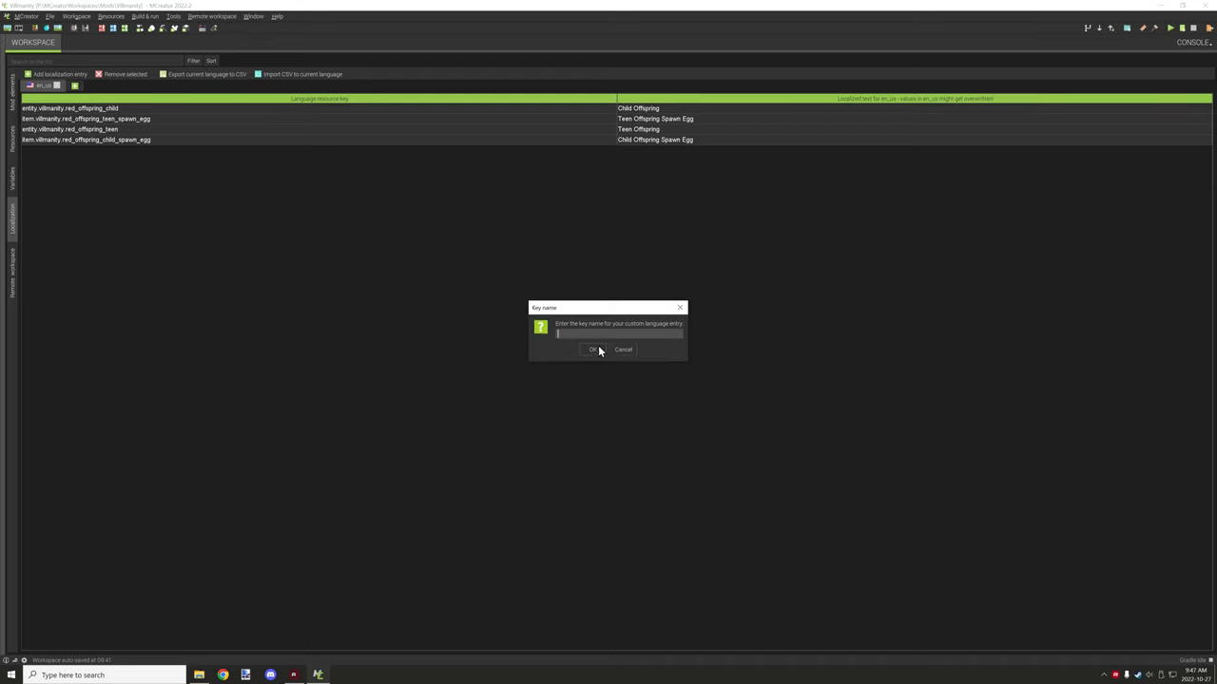
left_click(622, 348)
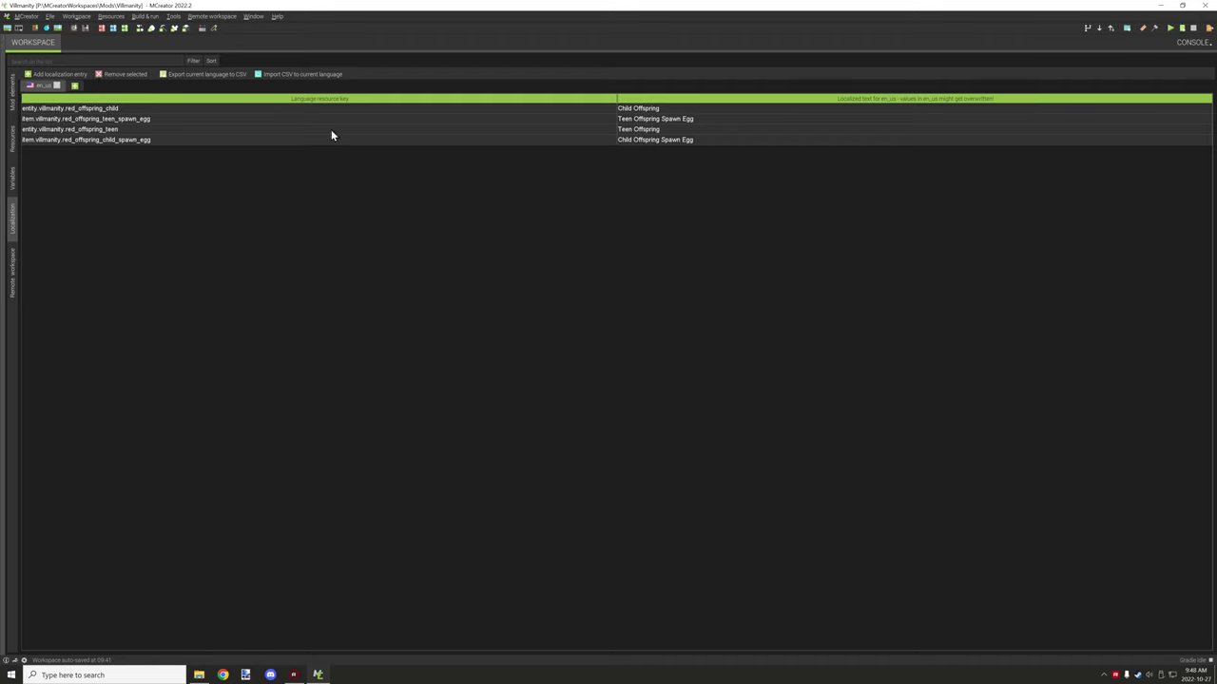
mouse_move(271, 78)
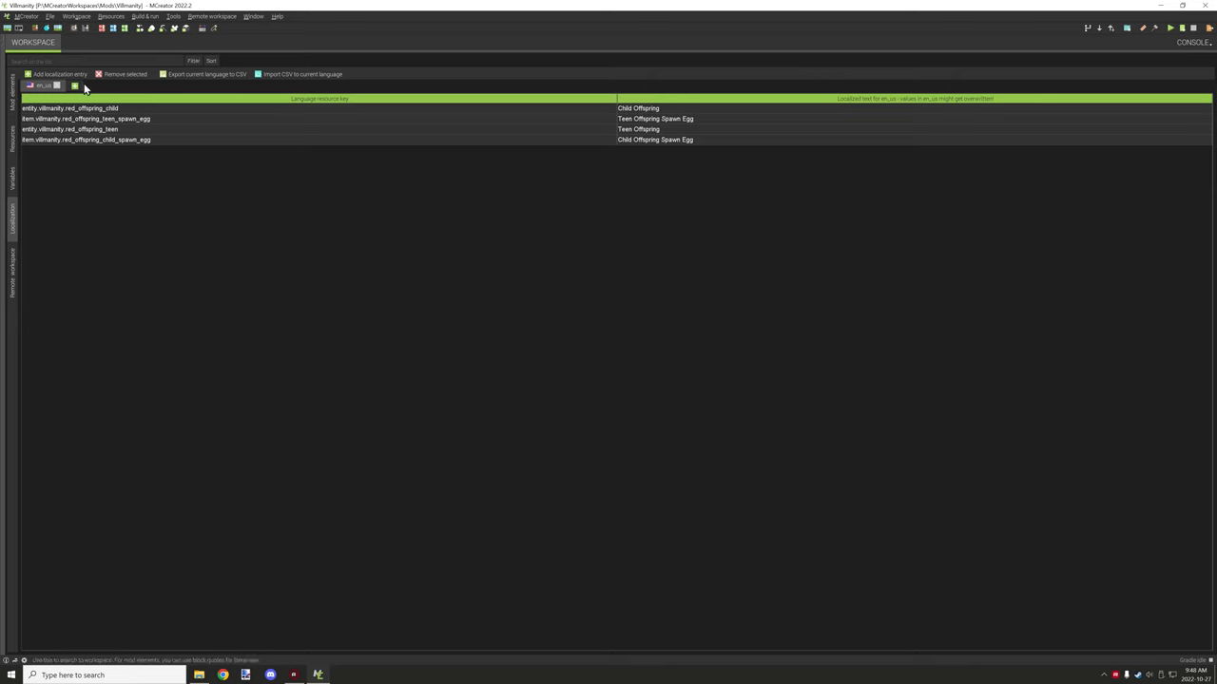
mouse_move(81, 74)
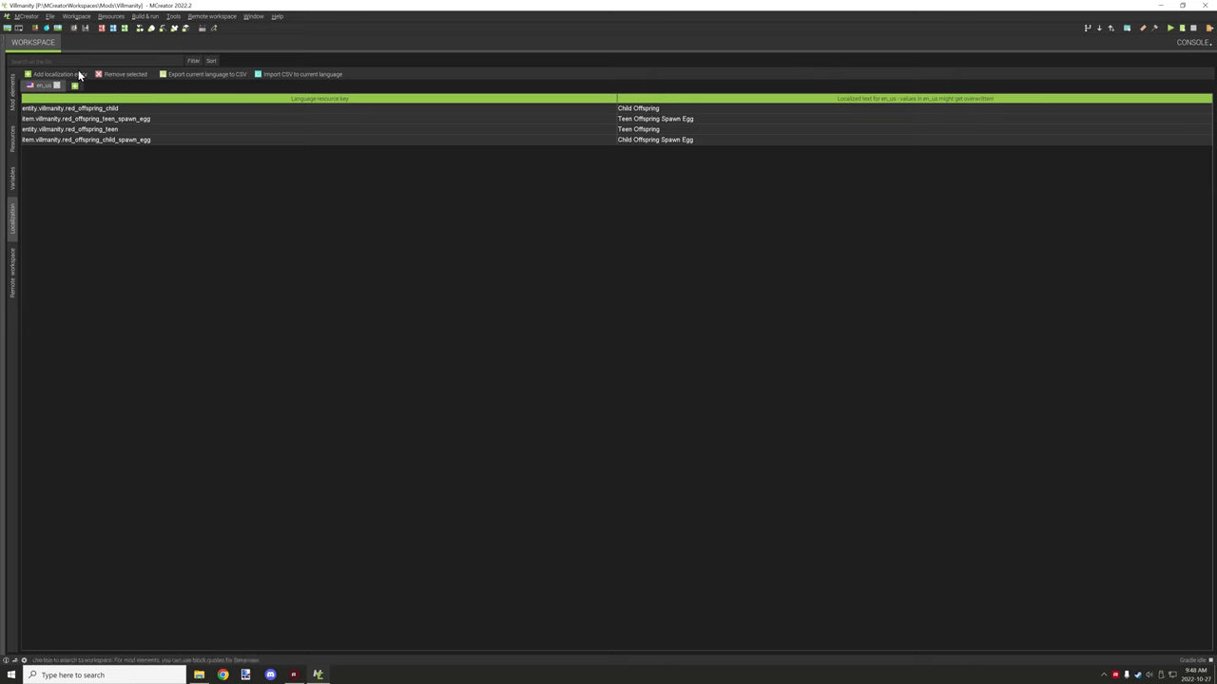
left_click(64, 73)
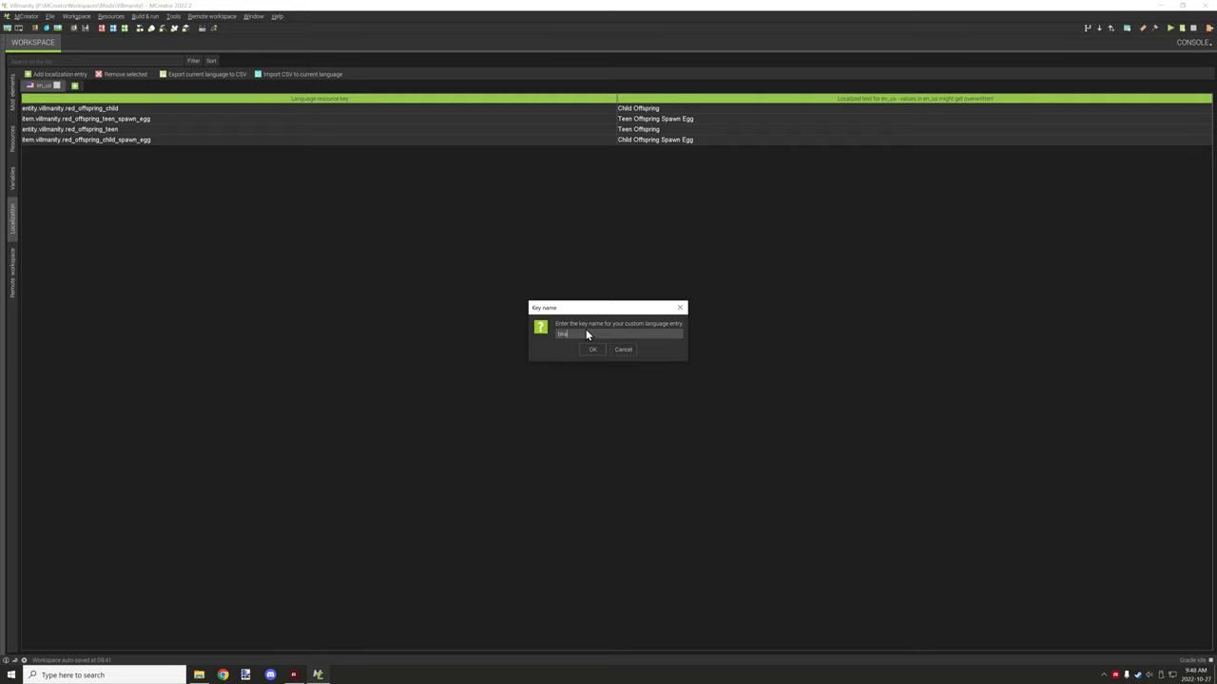
left_click(592, 350)
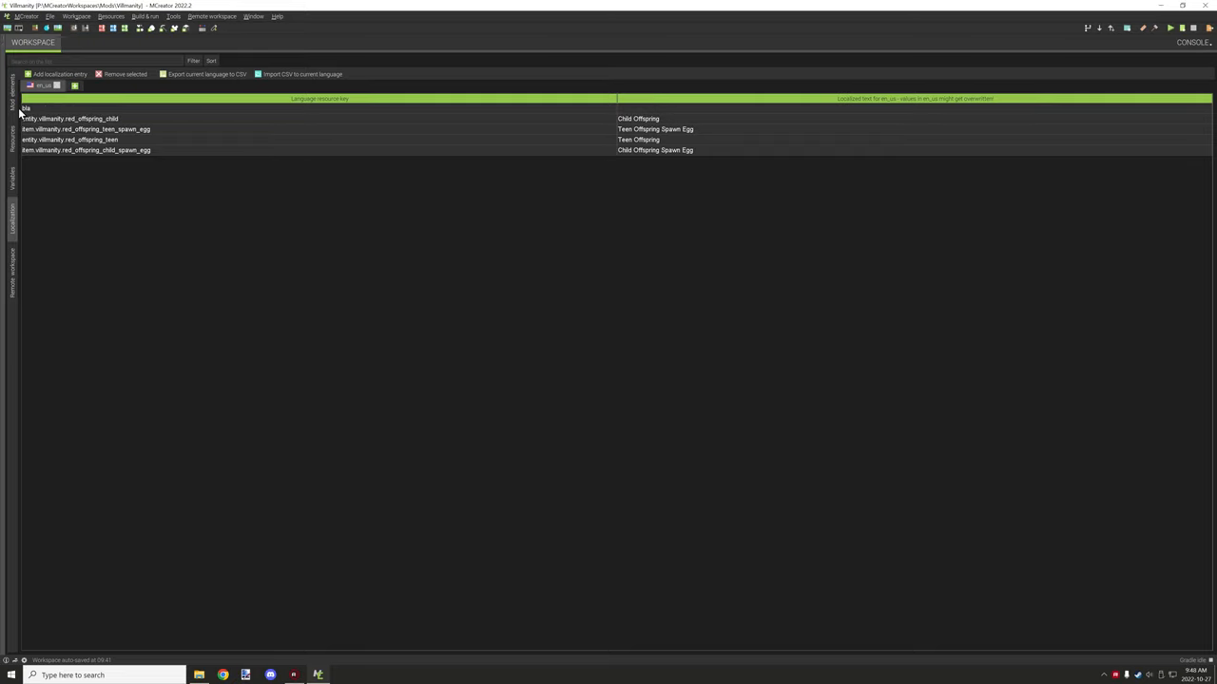
mouse_move(219, 144)
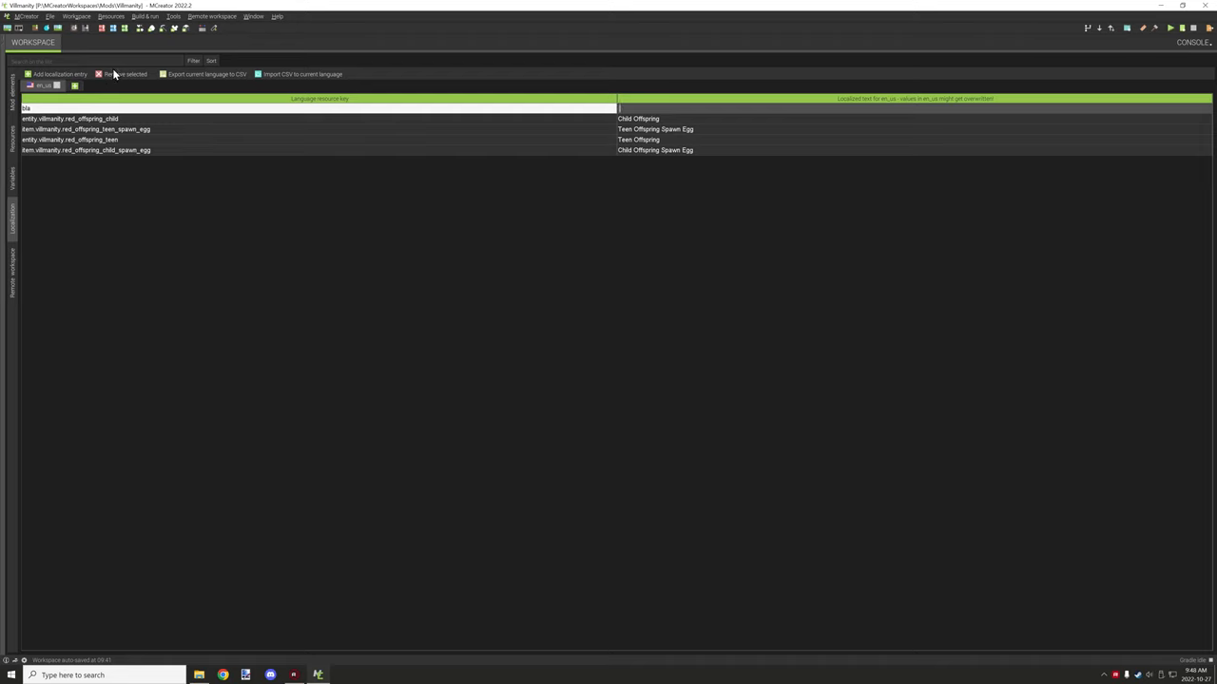
left_click(128, 73)
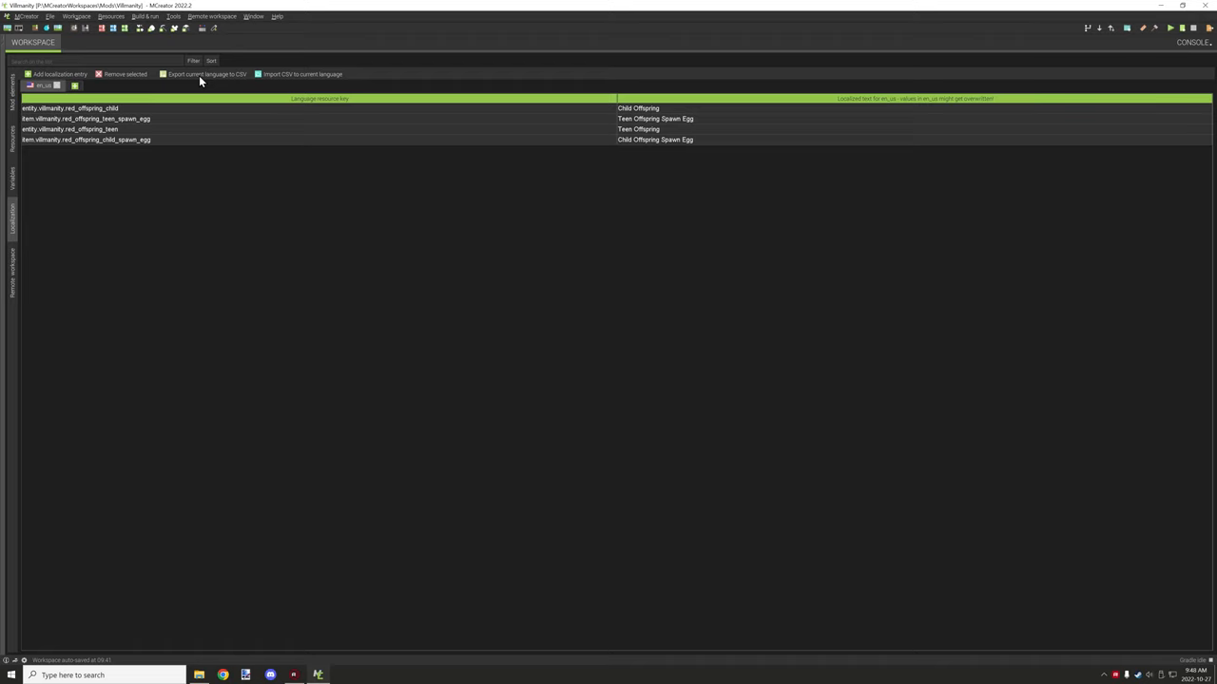
mouse_move(207, 81)
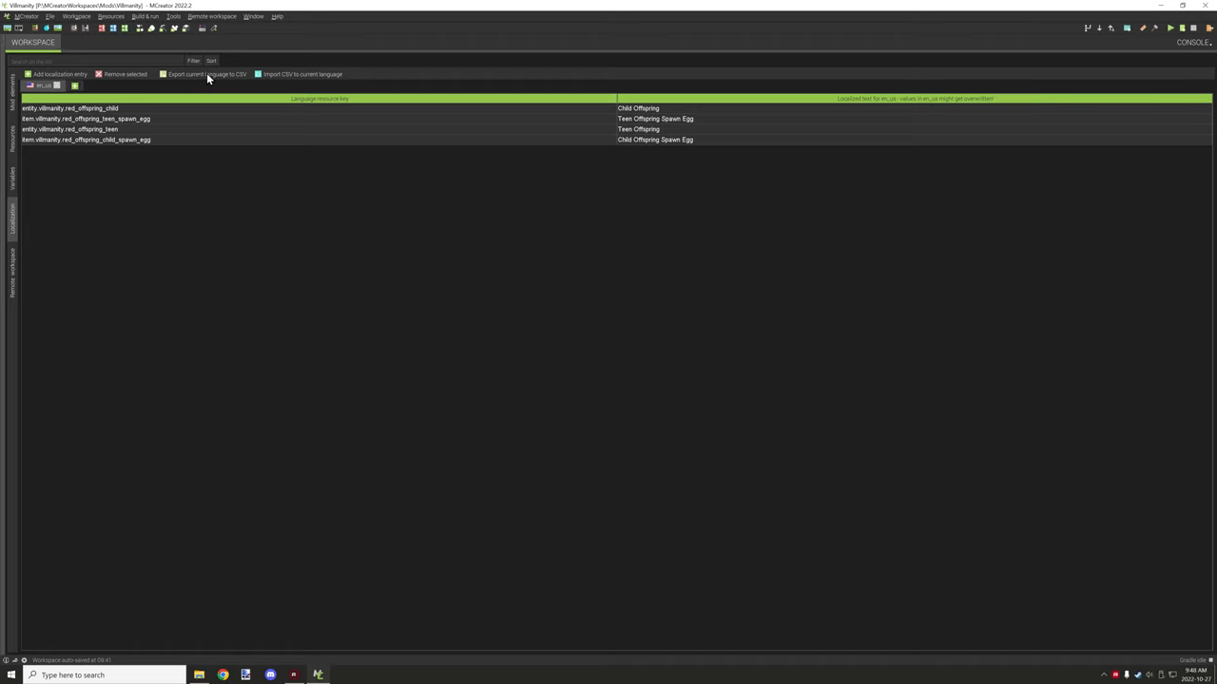
mouse_move(203, 85)
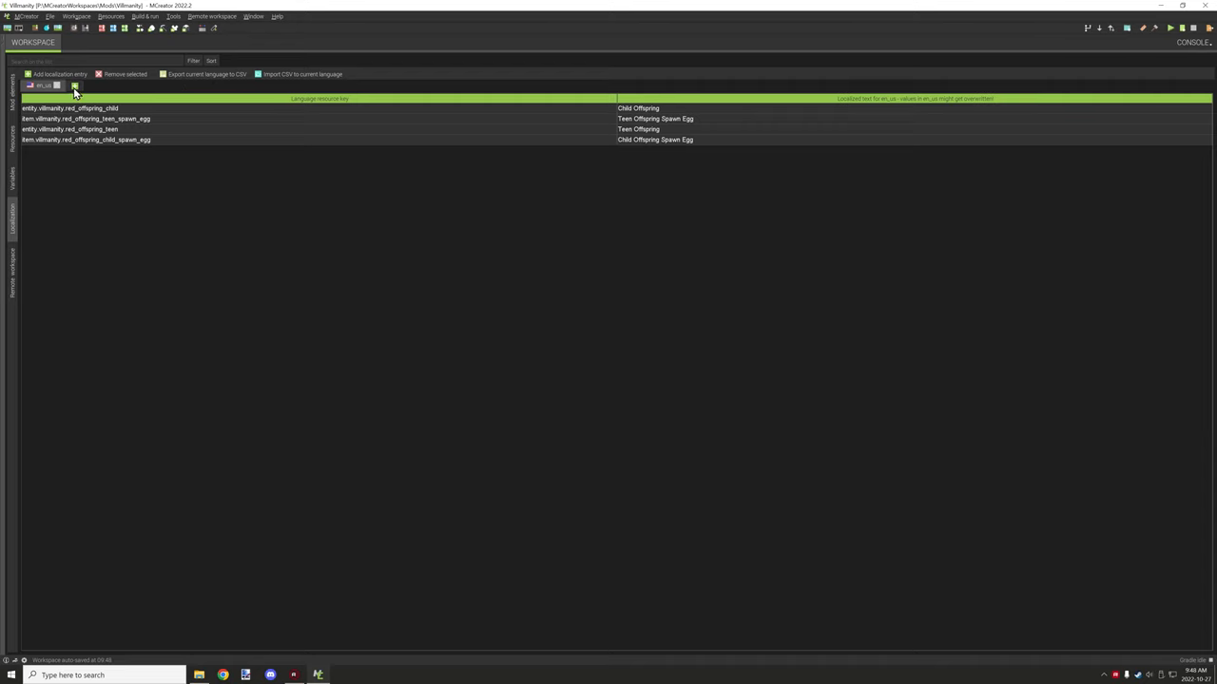
left_click(75, 87)
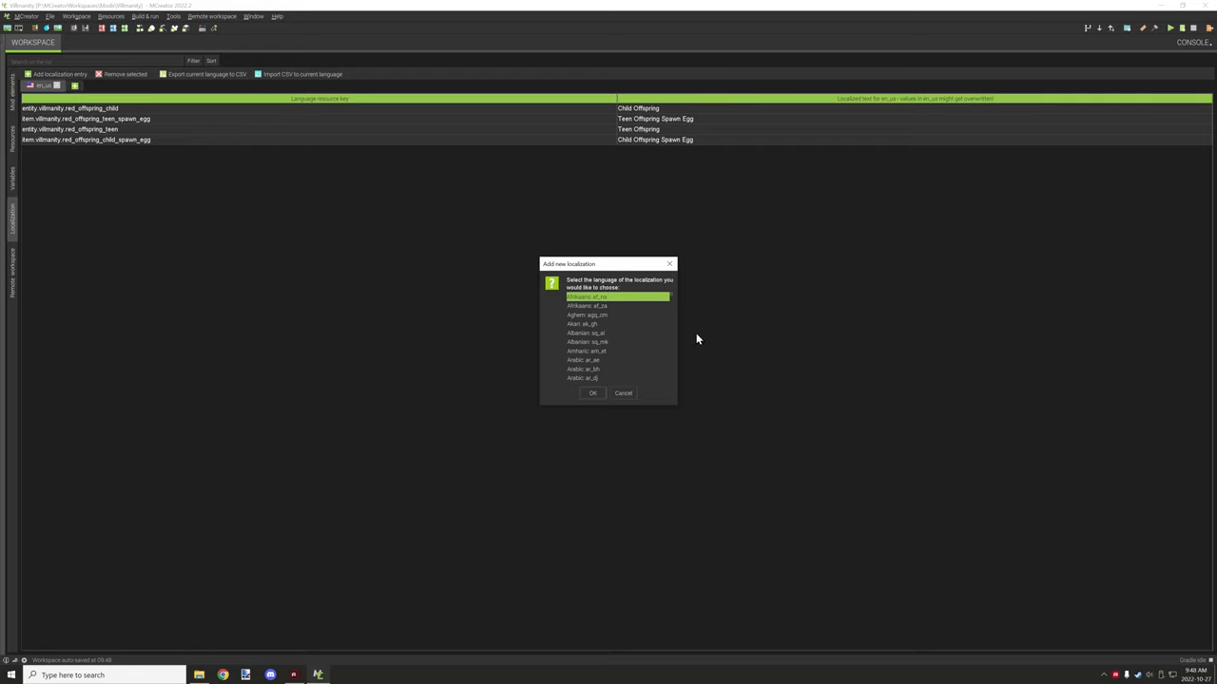
scroll("down", 3)
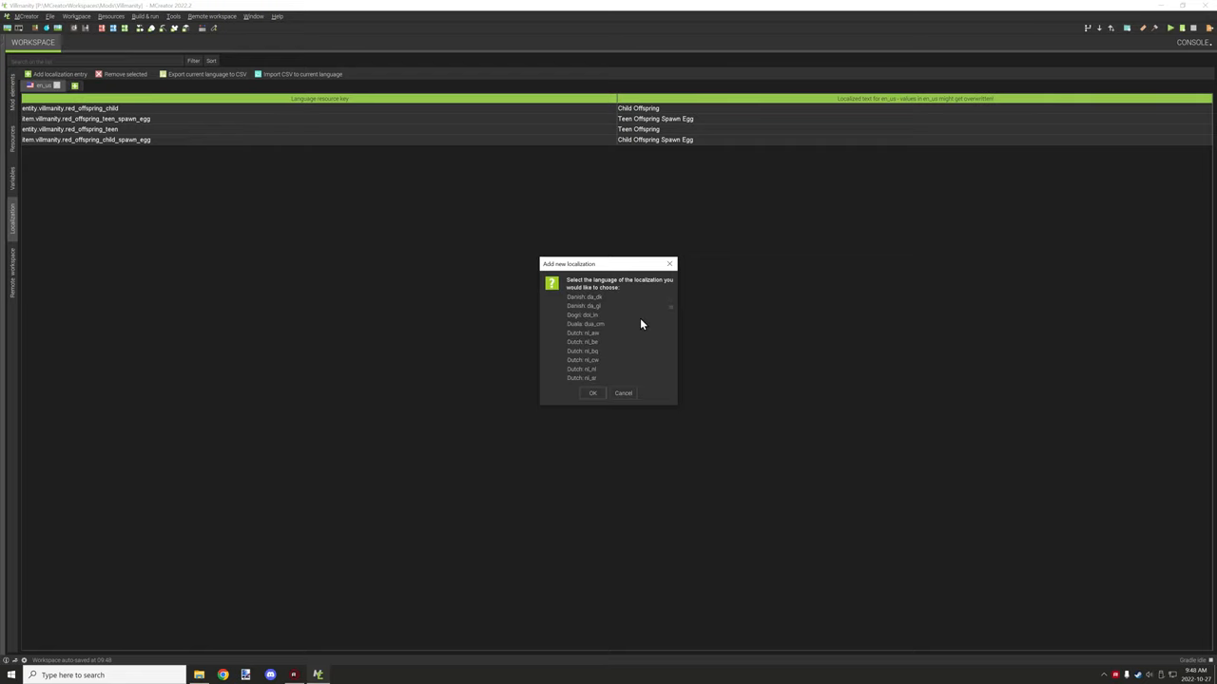
scroll("down", 3)
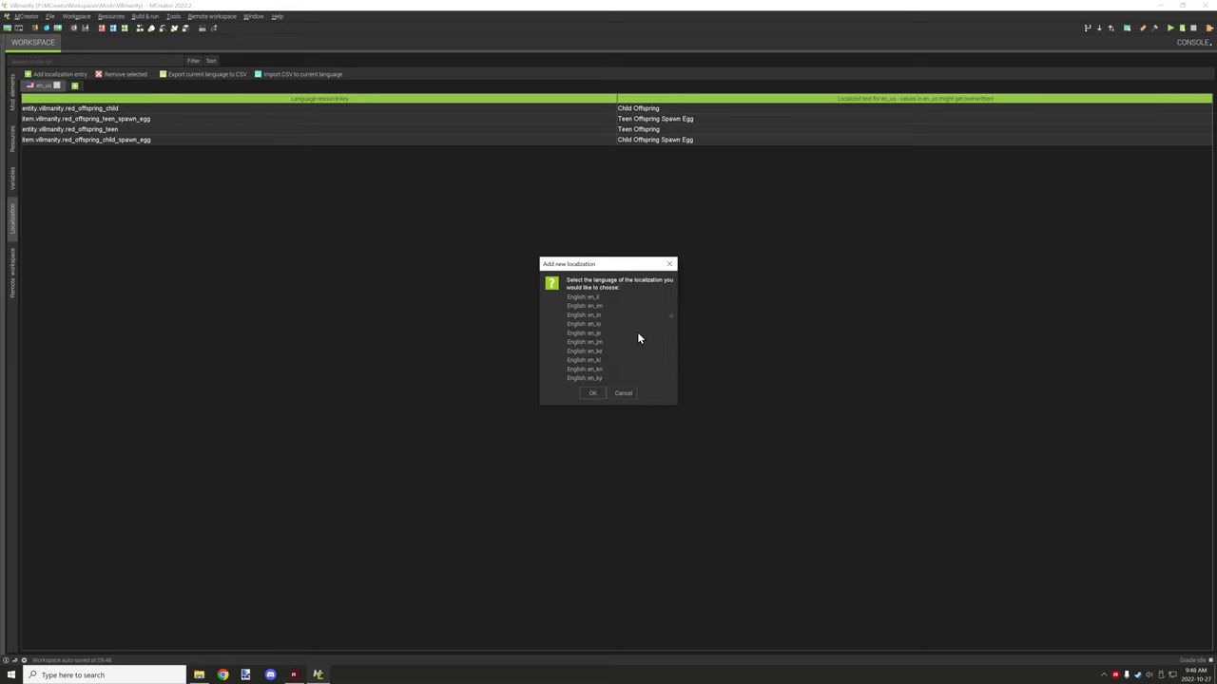
scroll("down", 3)
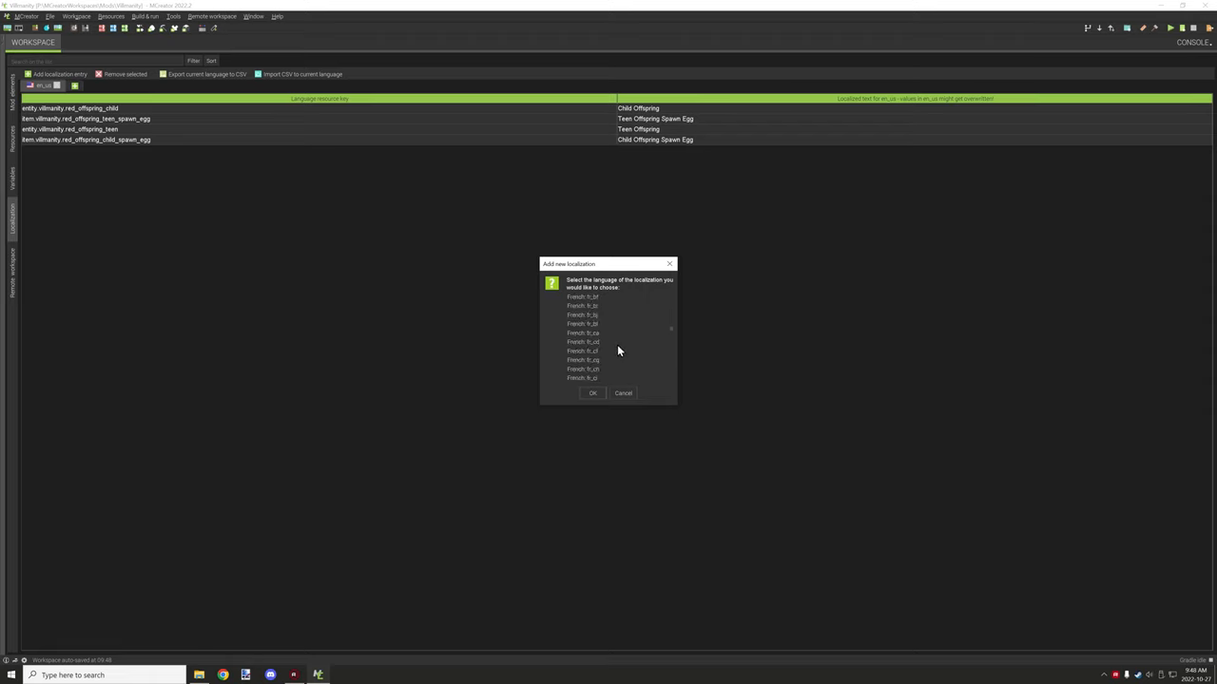
left_click(618, 333)
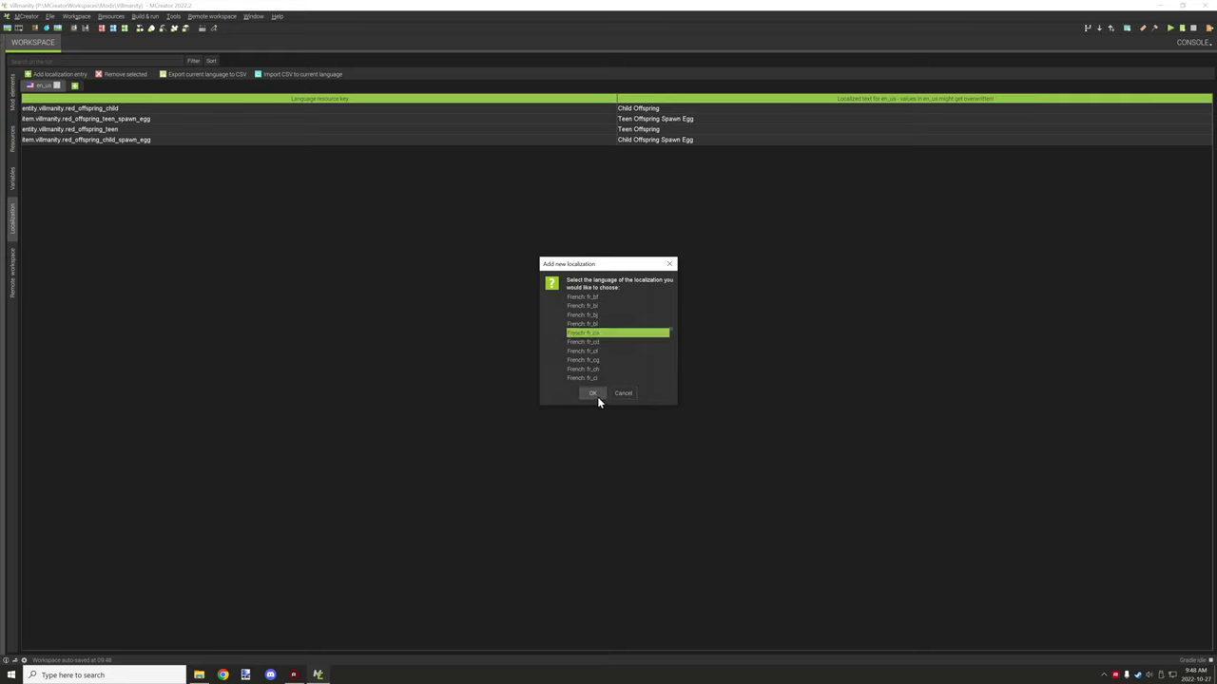
left_click(593, 393)
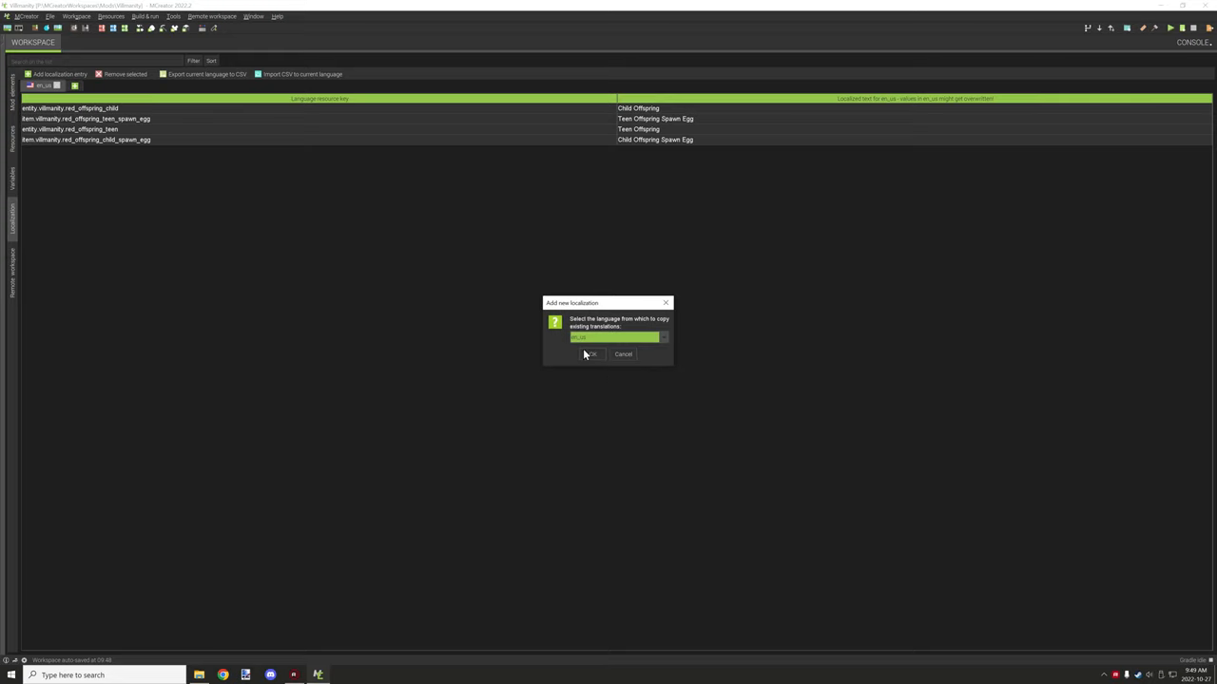
left_click(589, 354)
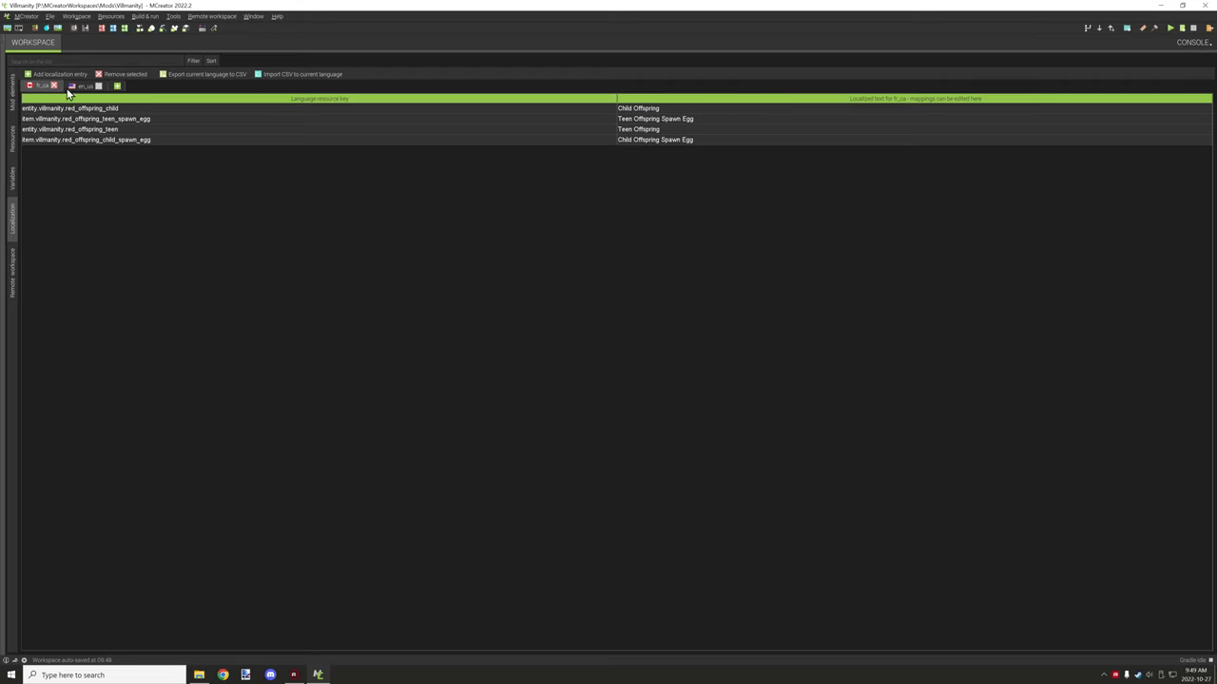
left_click(57, 91)
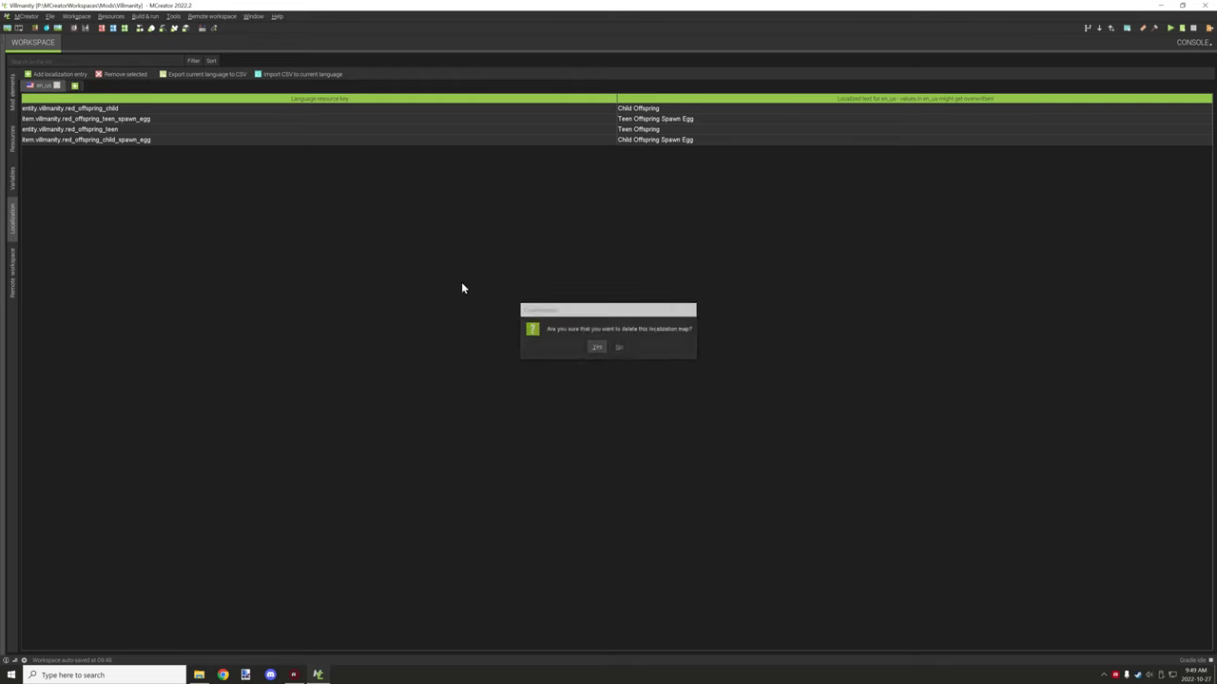
left_click(618, 347)
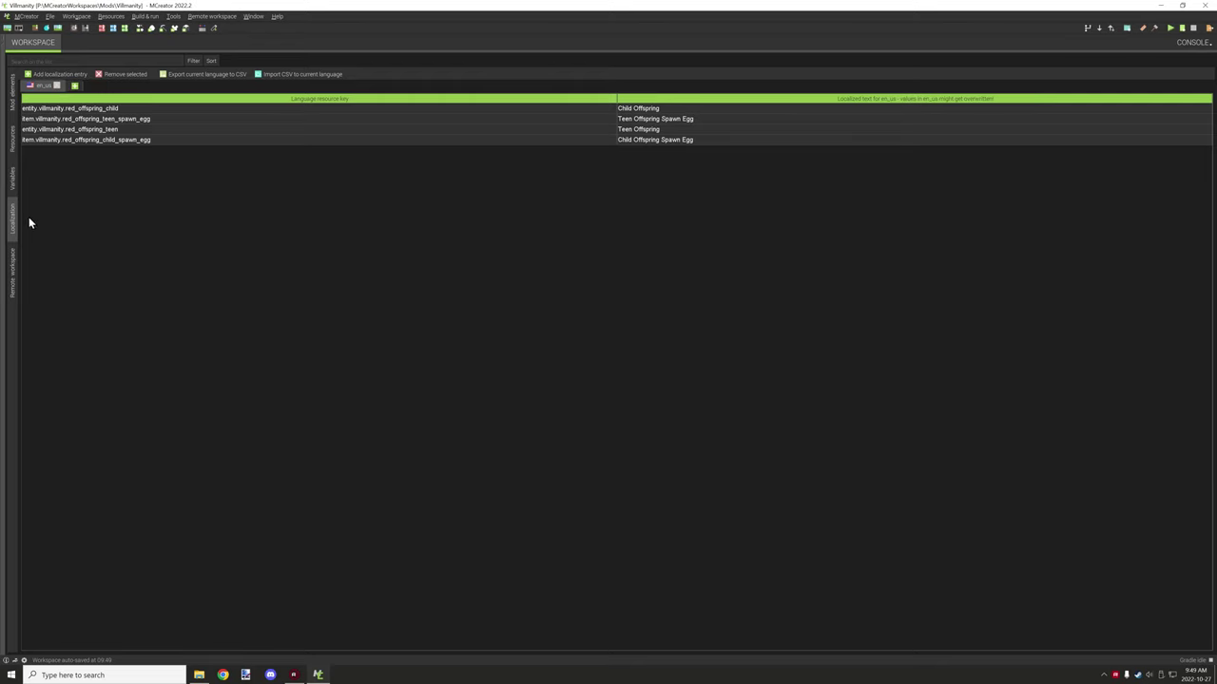
mouse_move(10, 262)
type("Ferr")
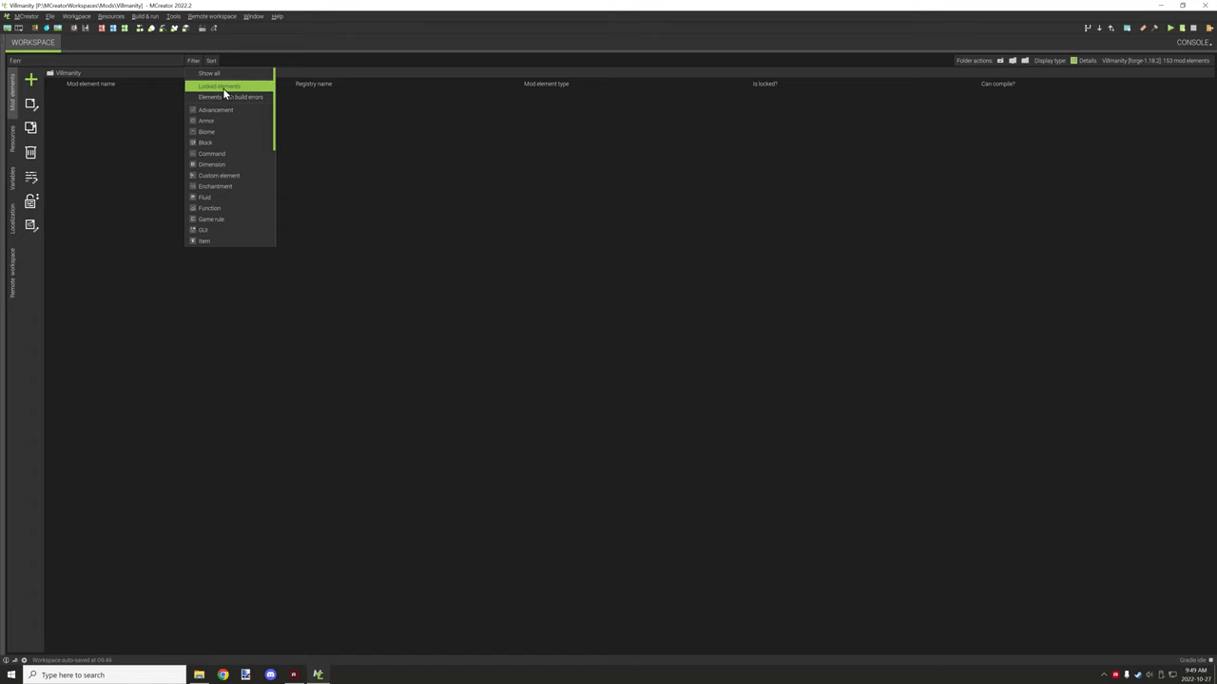
Filter to locked elements, restore Show all, and sort the list descending.
left_click(219, 85)
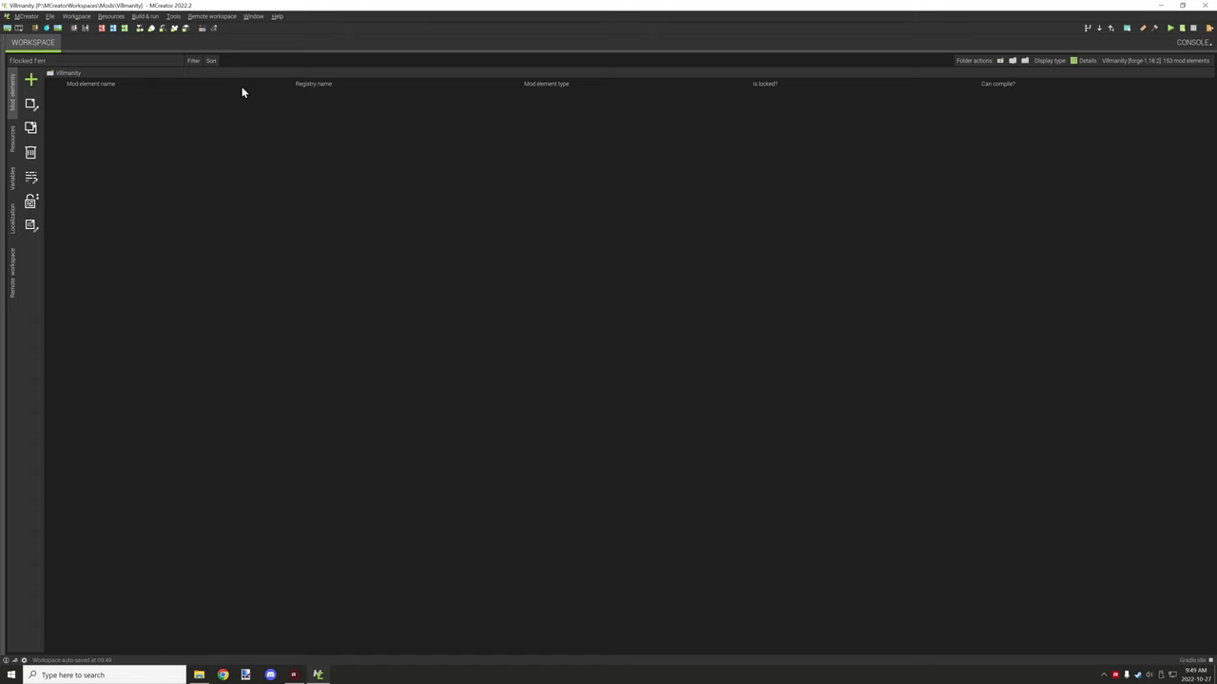
left_click(196, 61)
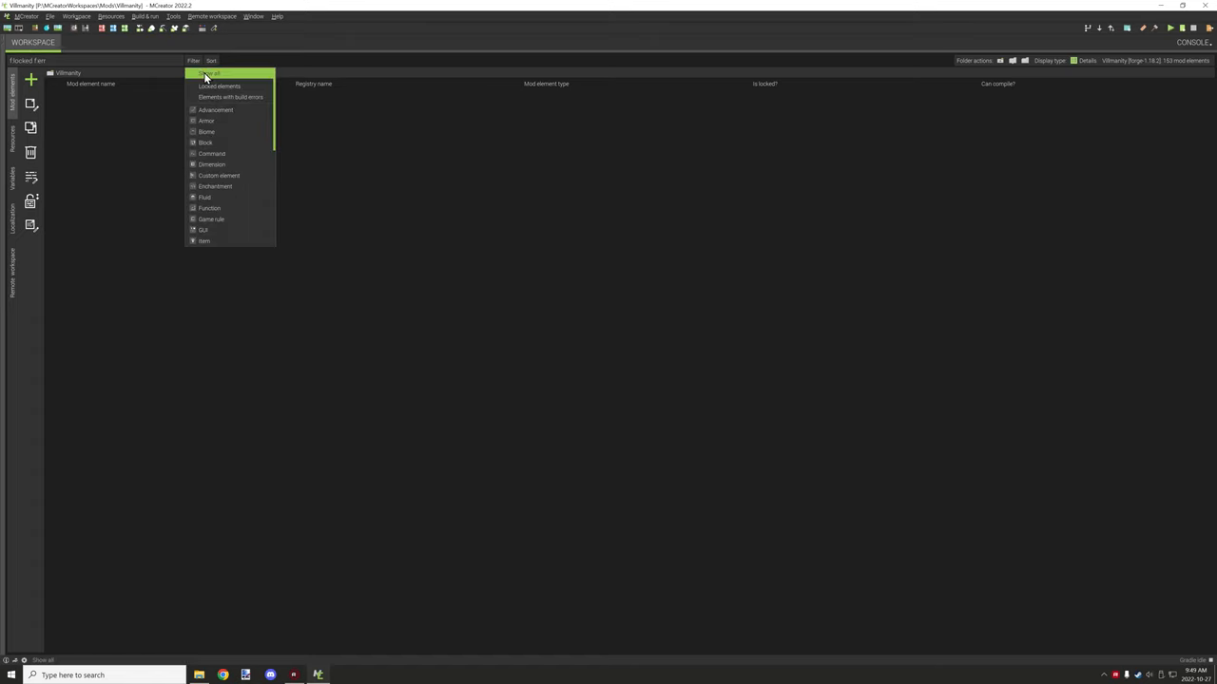
left_click(219, 109)
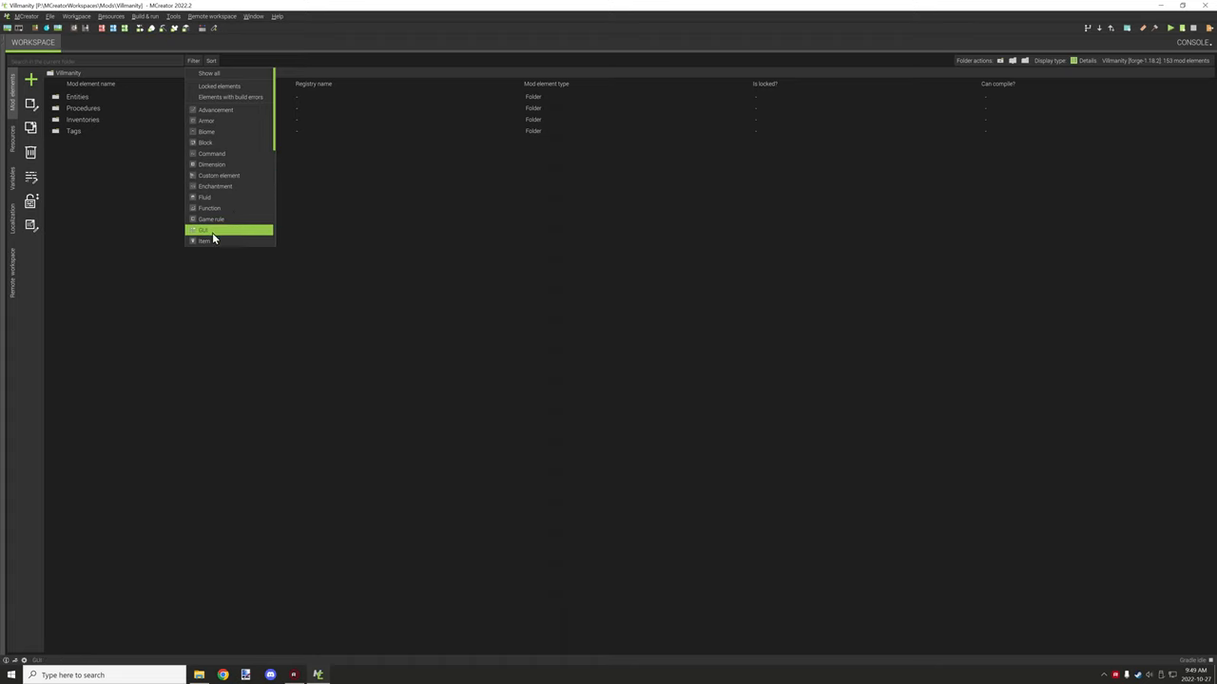
left_click(214, 61)
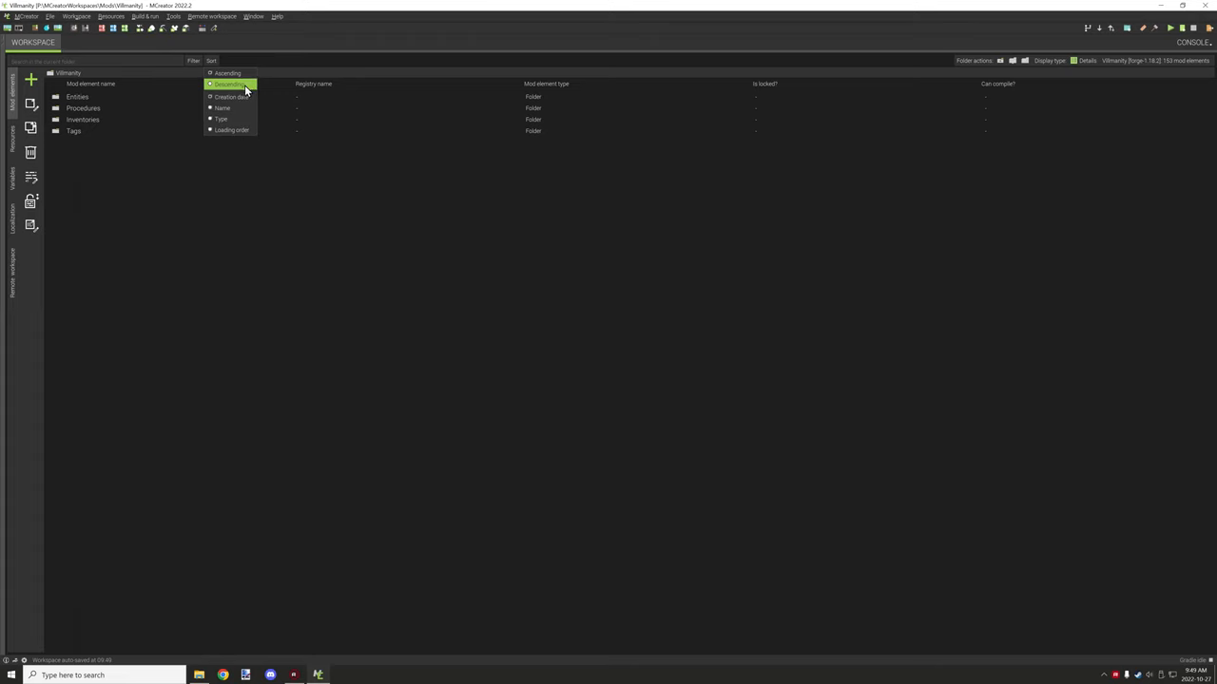
left_click(228, 87)
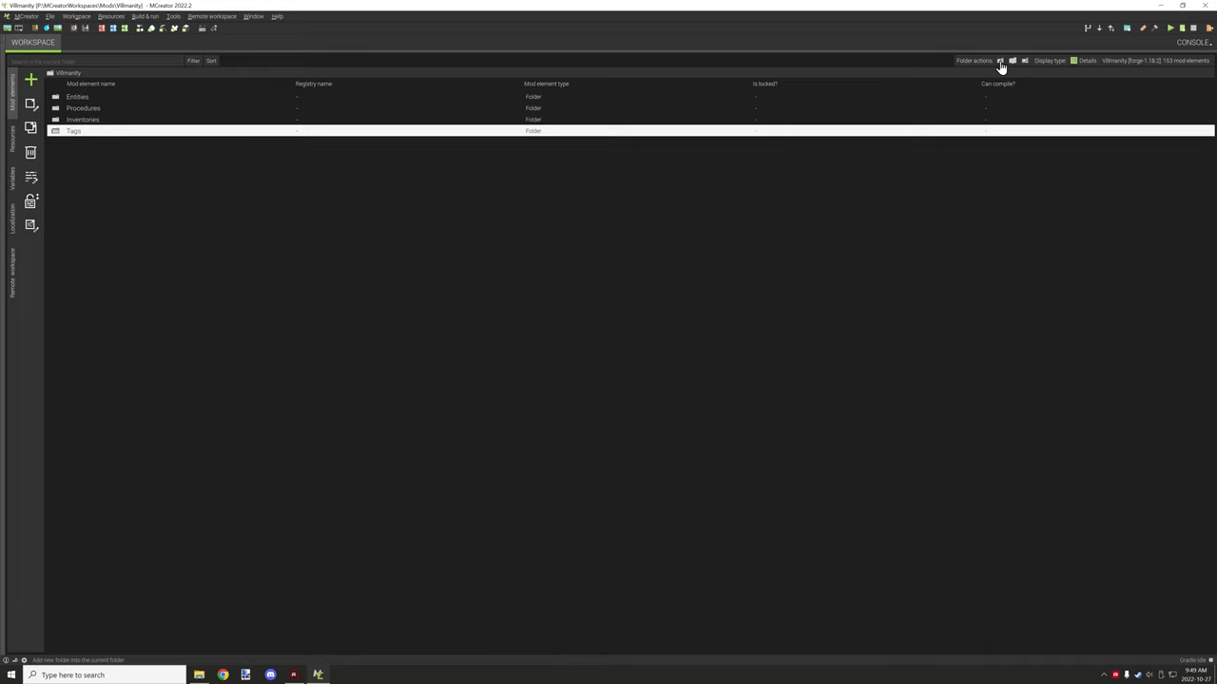
left_click(1001, 61)
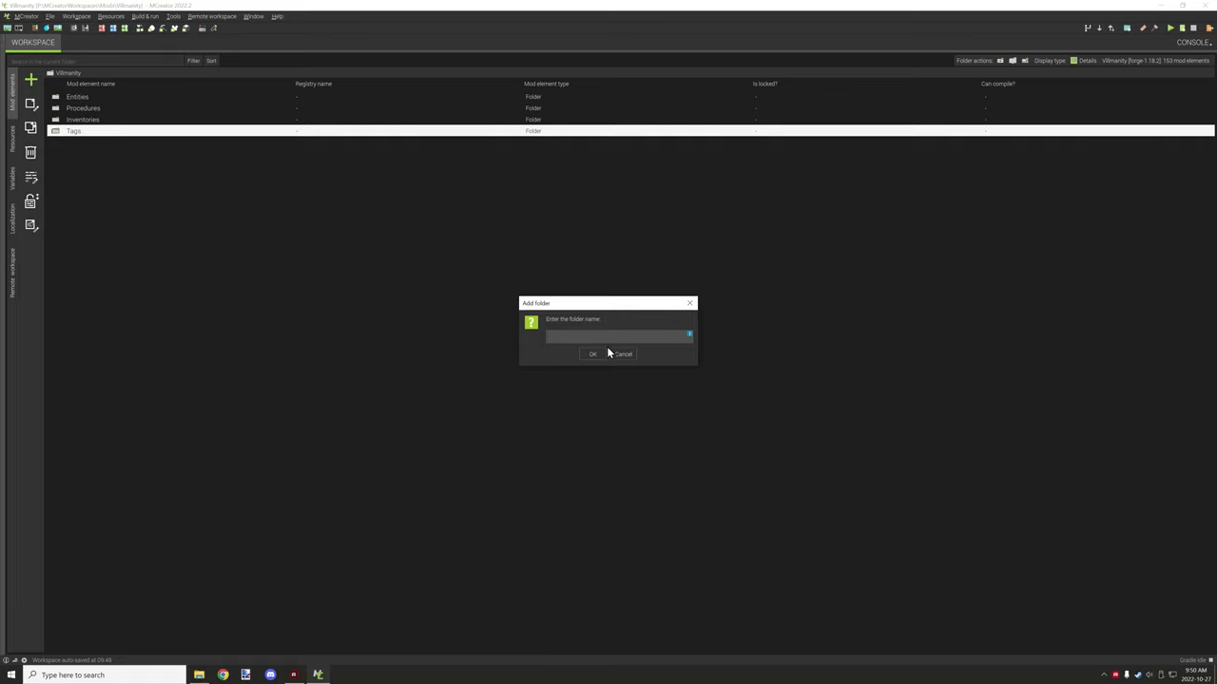
mouse_move(602, 352)
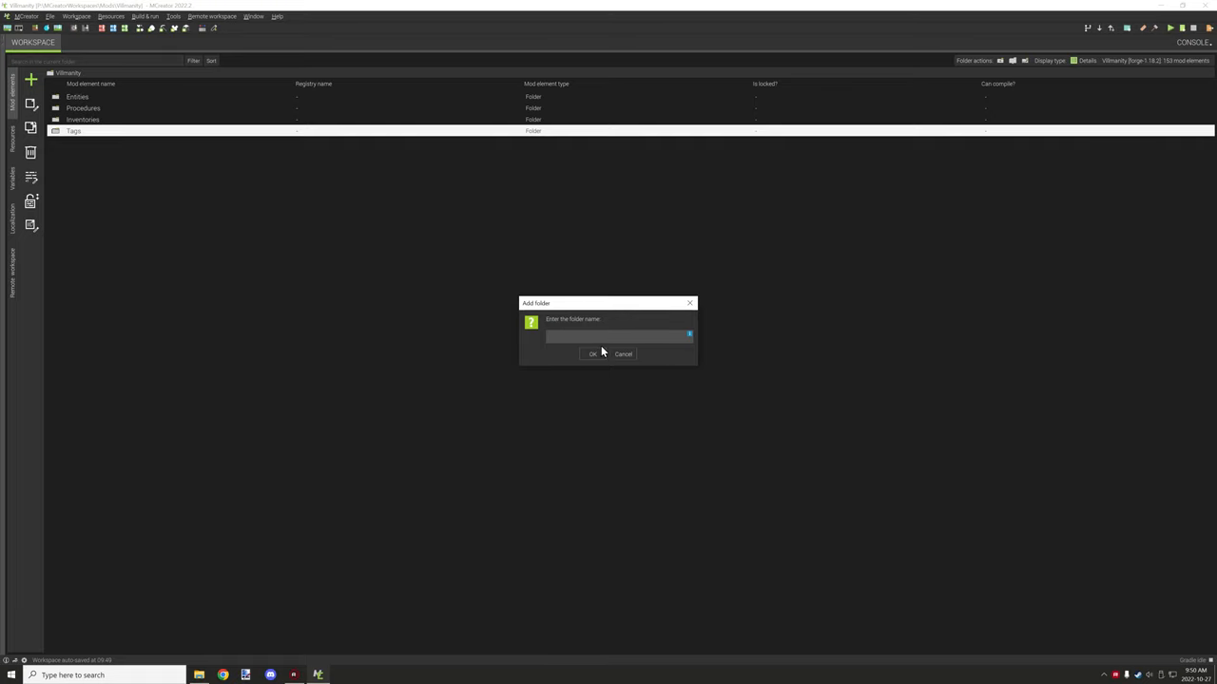
type("Bla")
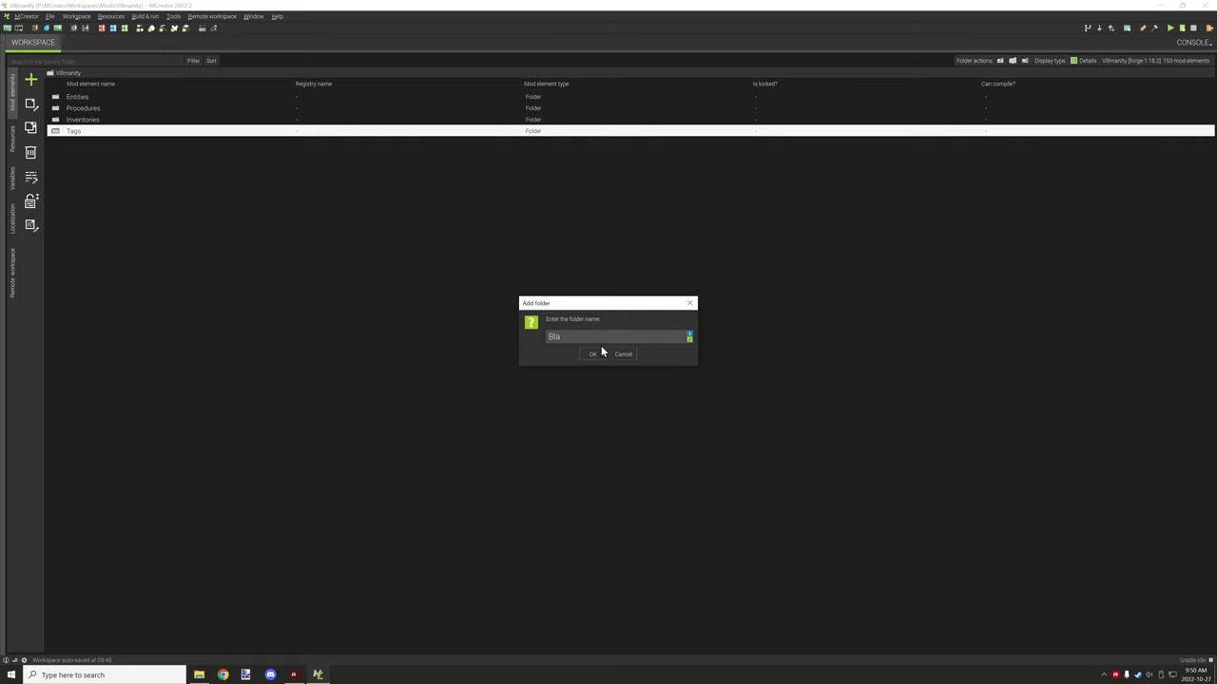
left_click(593, 354)
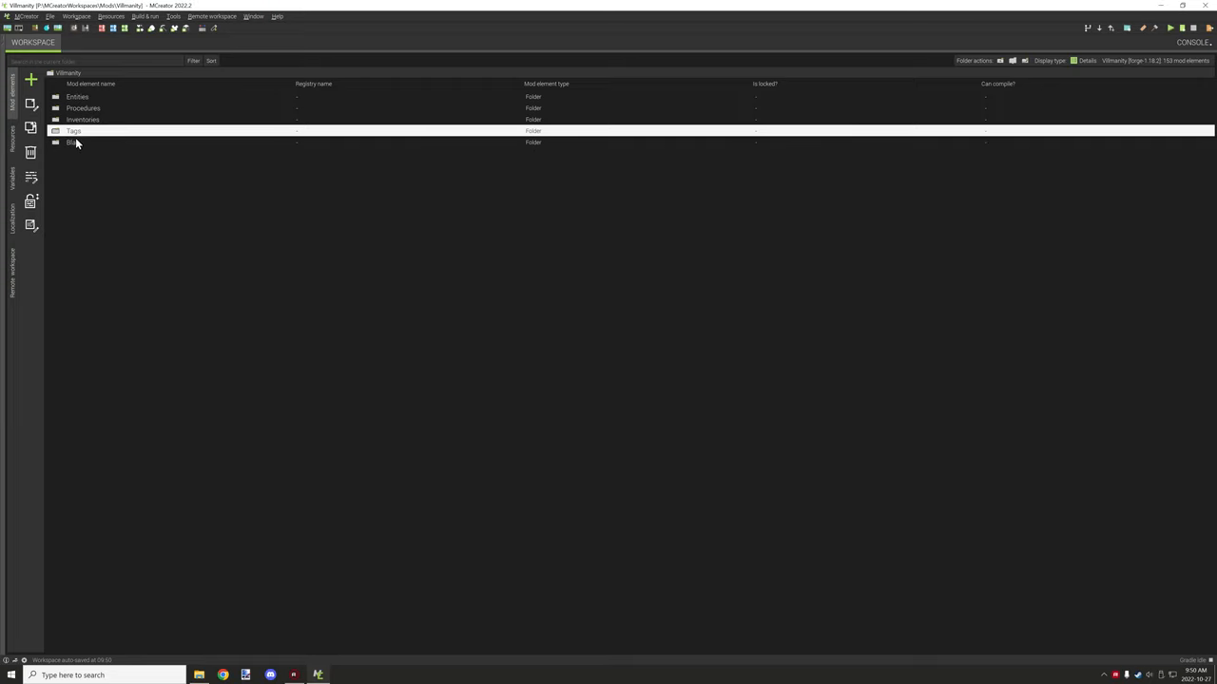
double_click(74, 143)
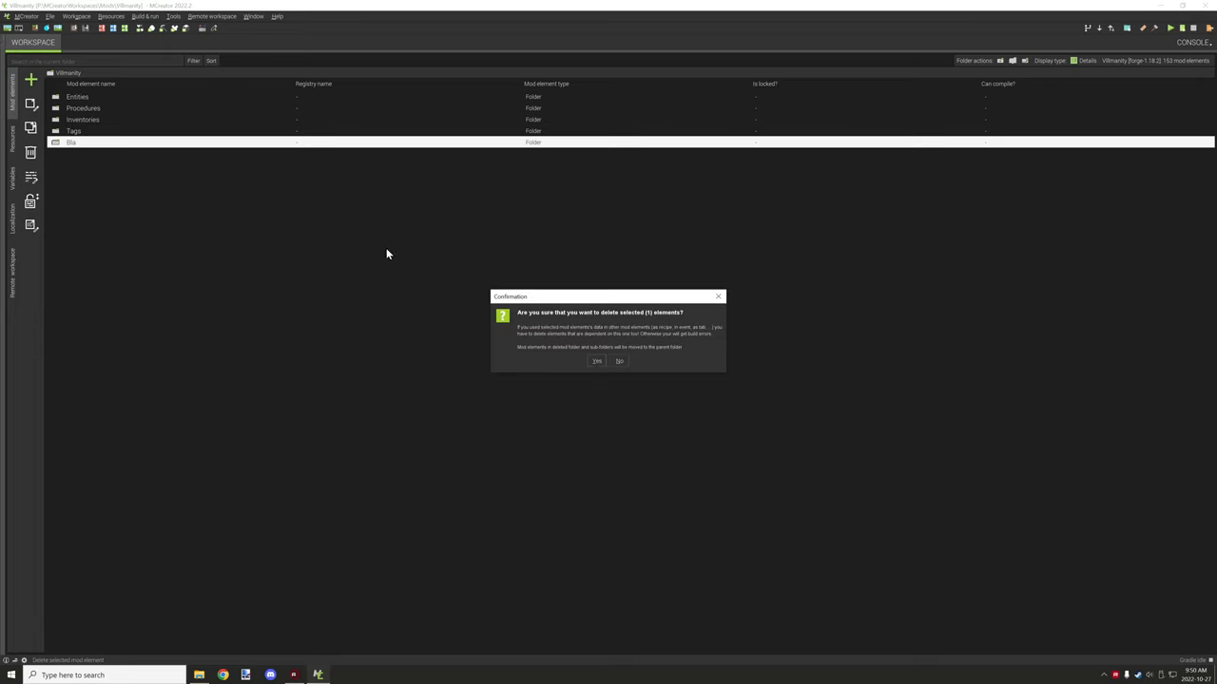
left_click(596, 361)
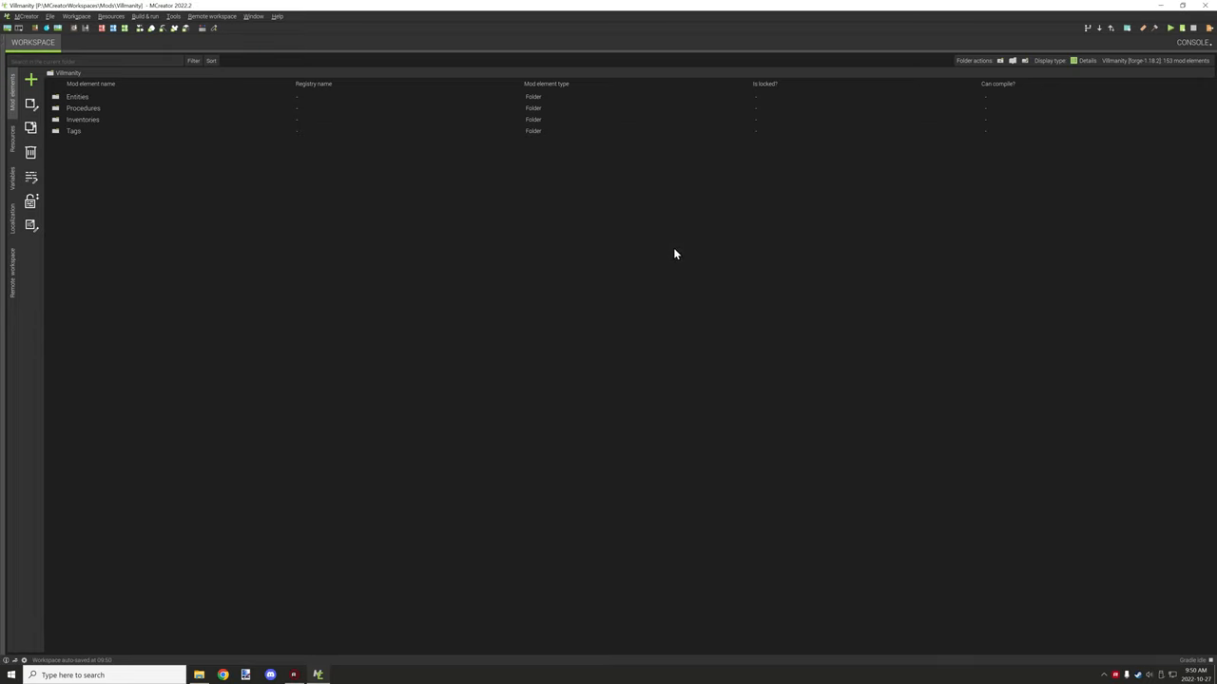
mouse_move(643, 219)
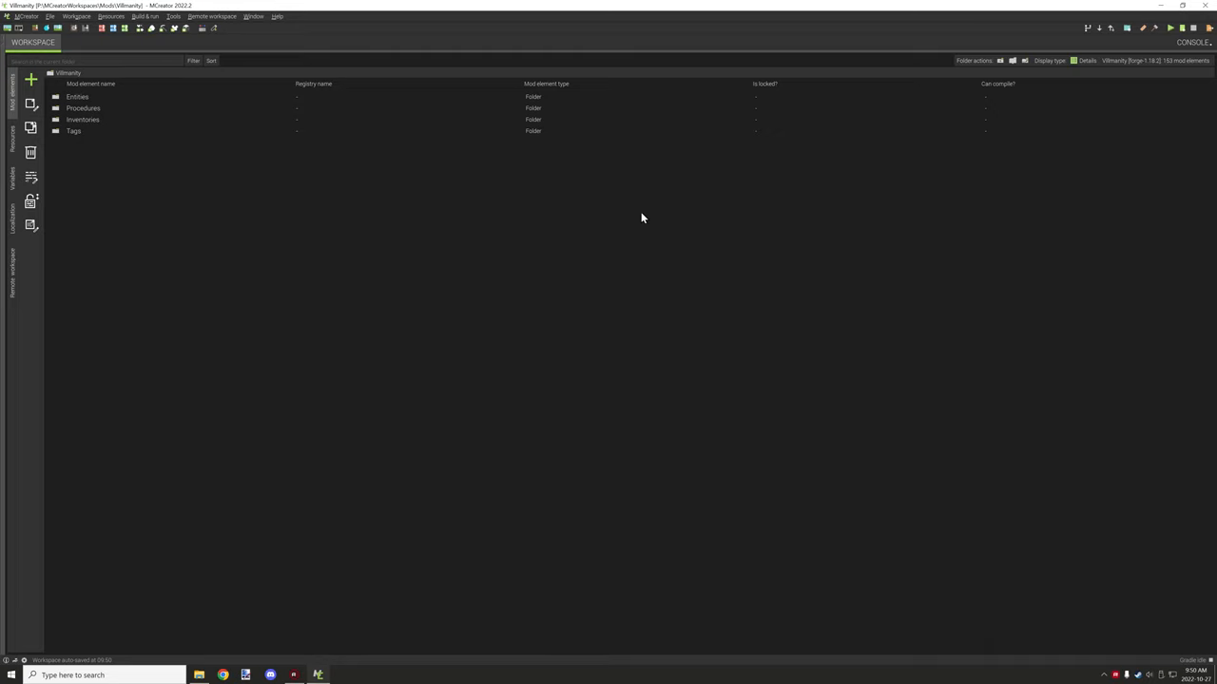
mouse_move(511, 142)
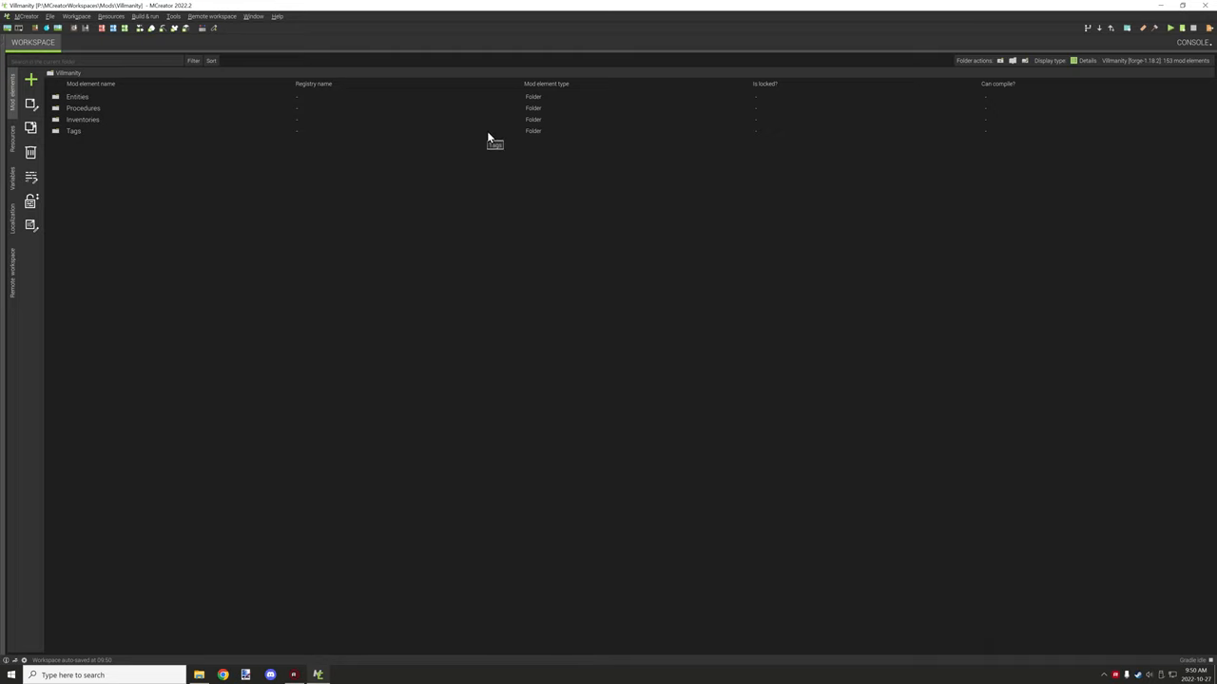
mouse_move(440, 186)
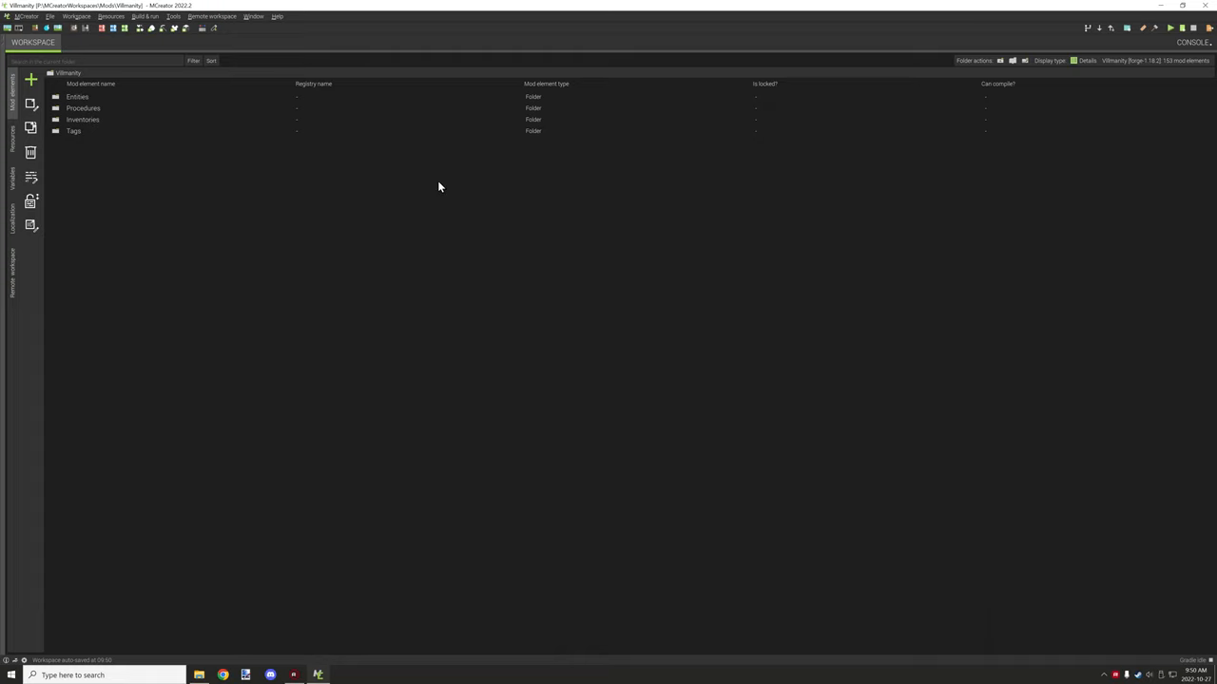
mouse_move(424, 264)
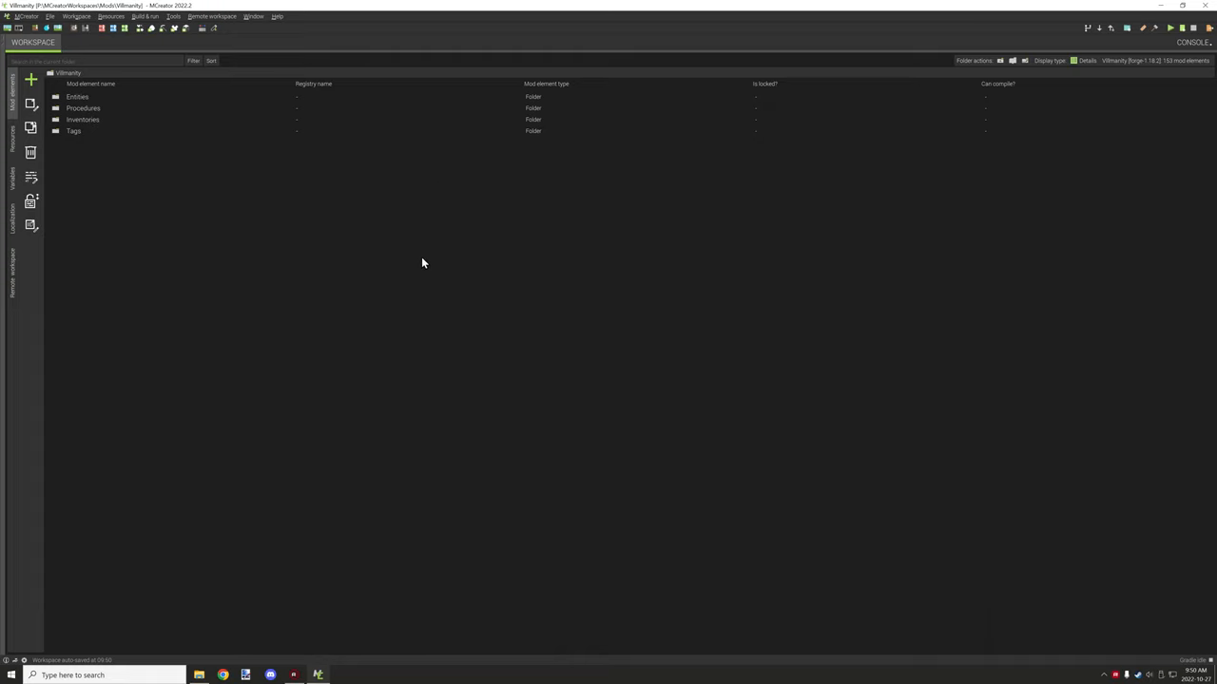
mouse_move(159, 169)
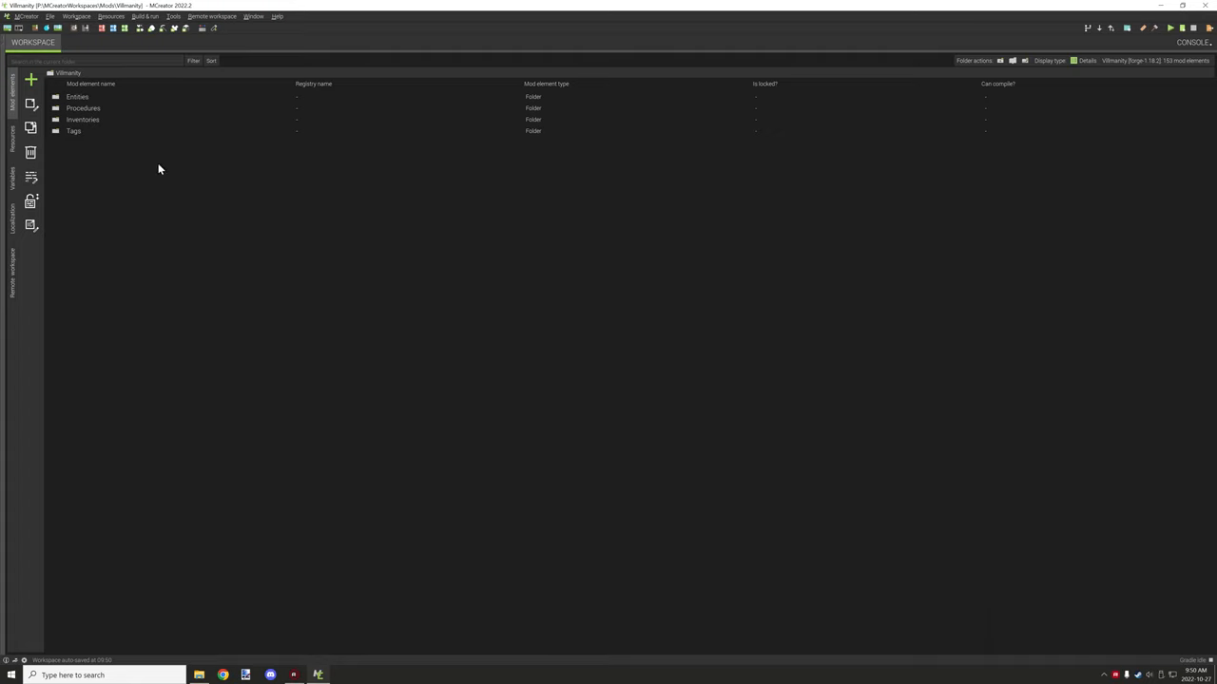
mouse_move(123, 110)
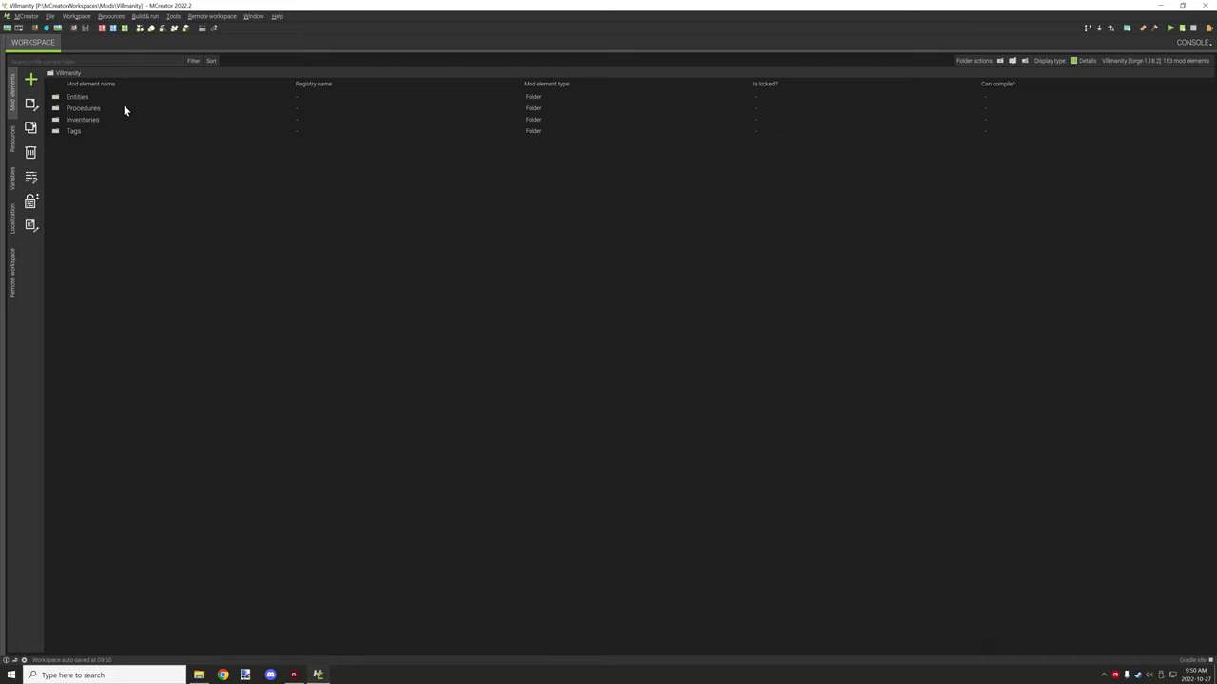
mouse_move(182, 109)
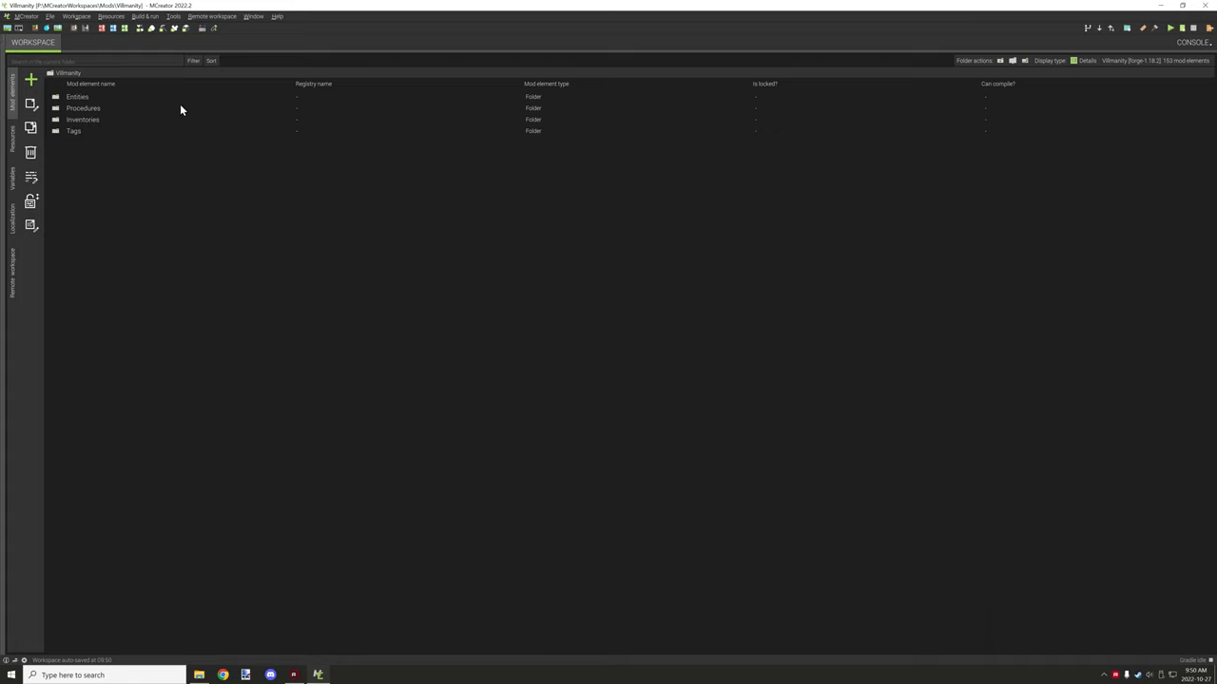
mouse_move(180, 110)
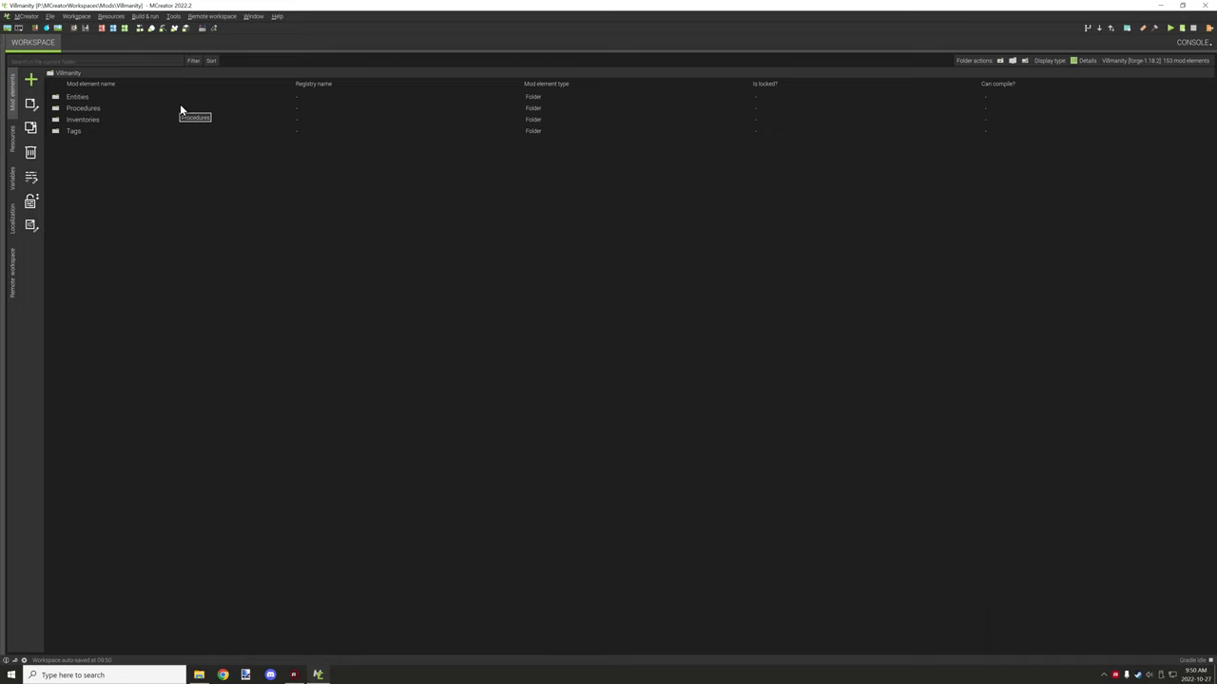
mouse_move(181, 109)
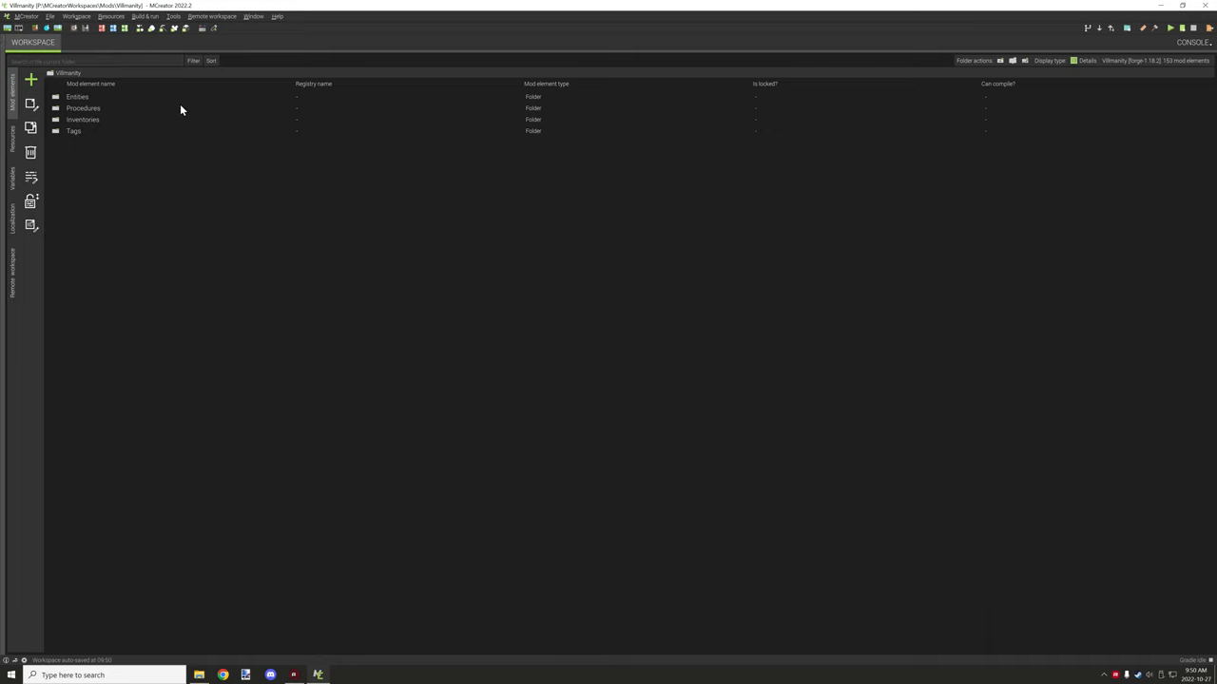